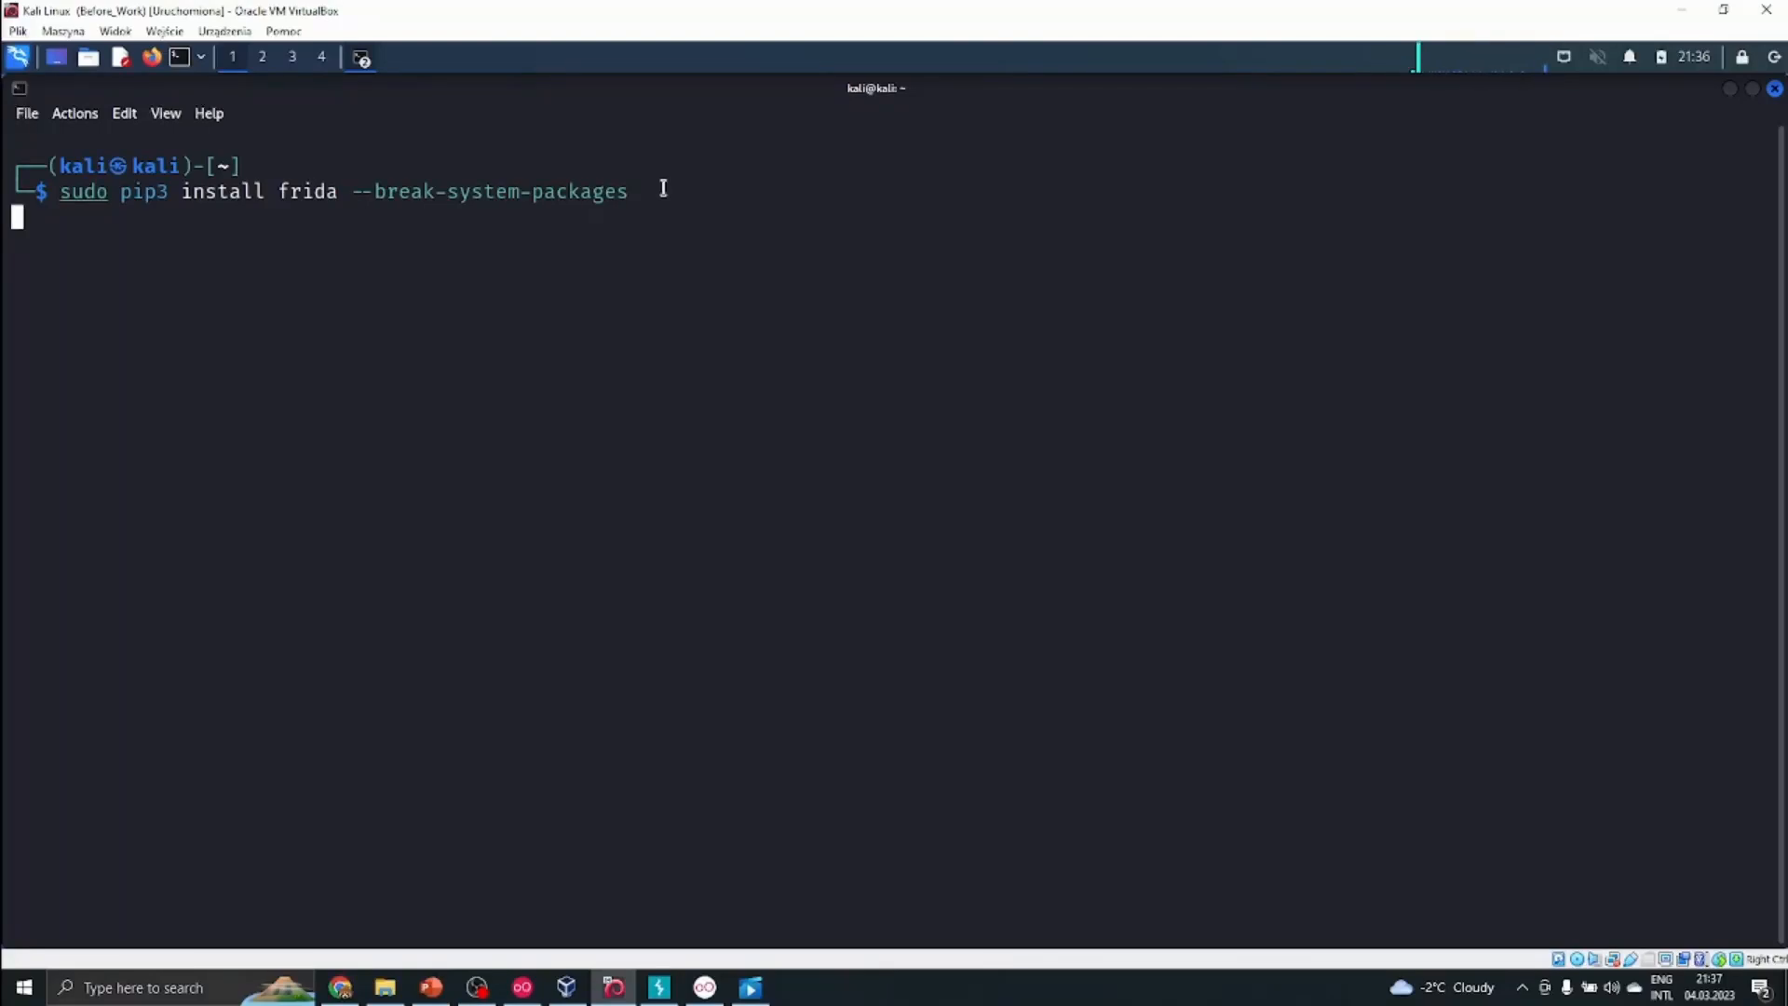
Step: Install frida, then frida-tools, system-wide with sudo pip3 and --break-system-packages
key(Return)
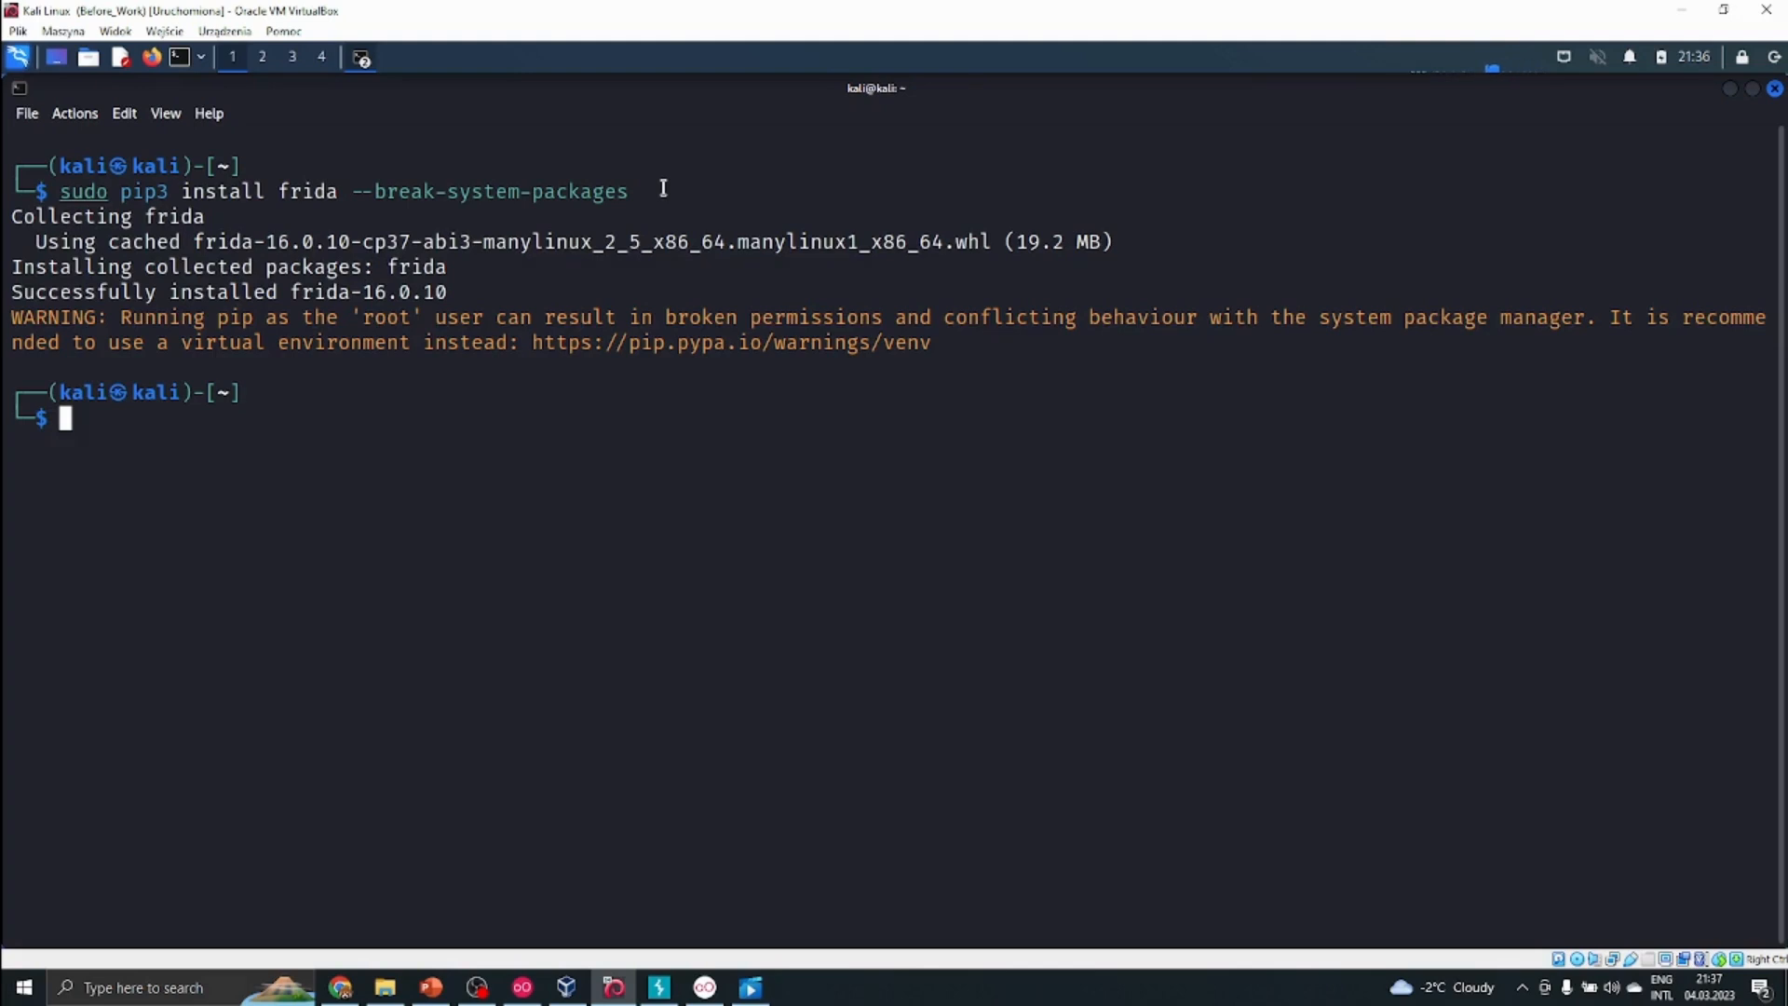
key(Up)
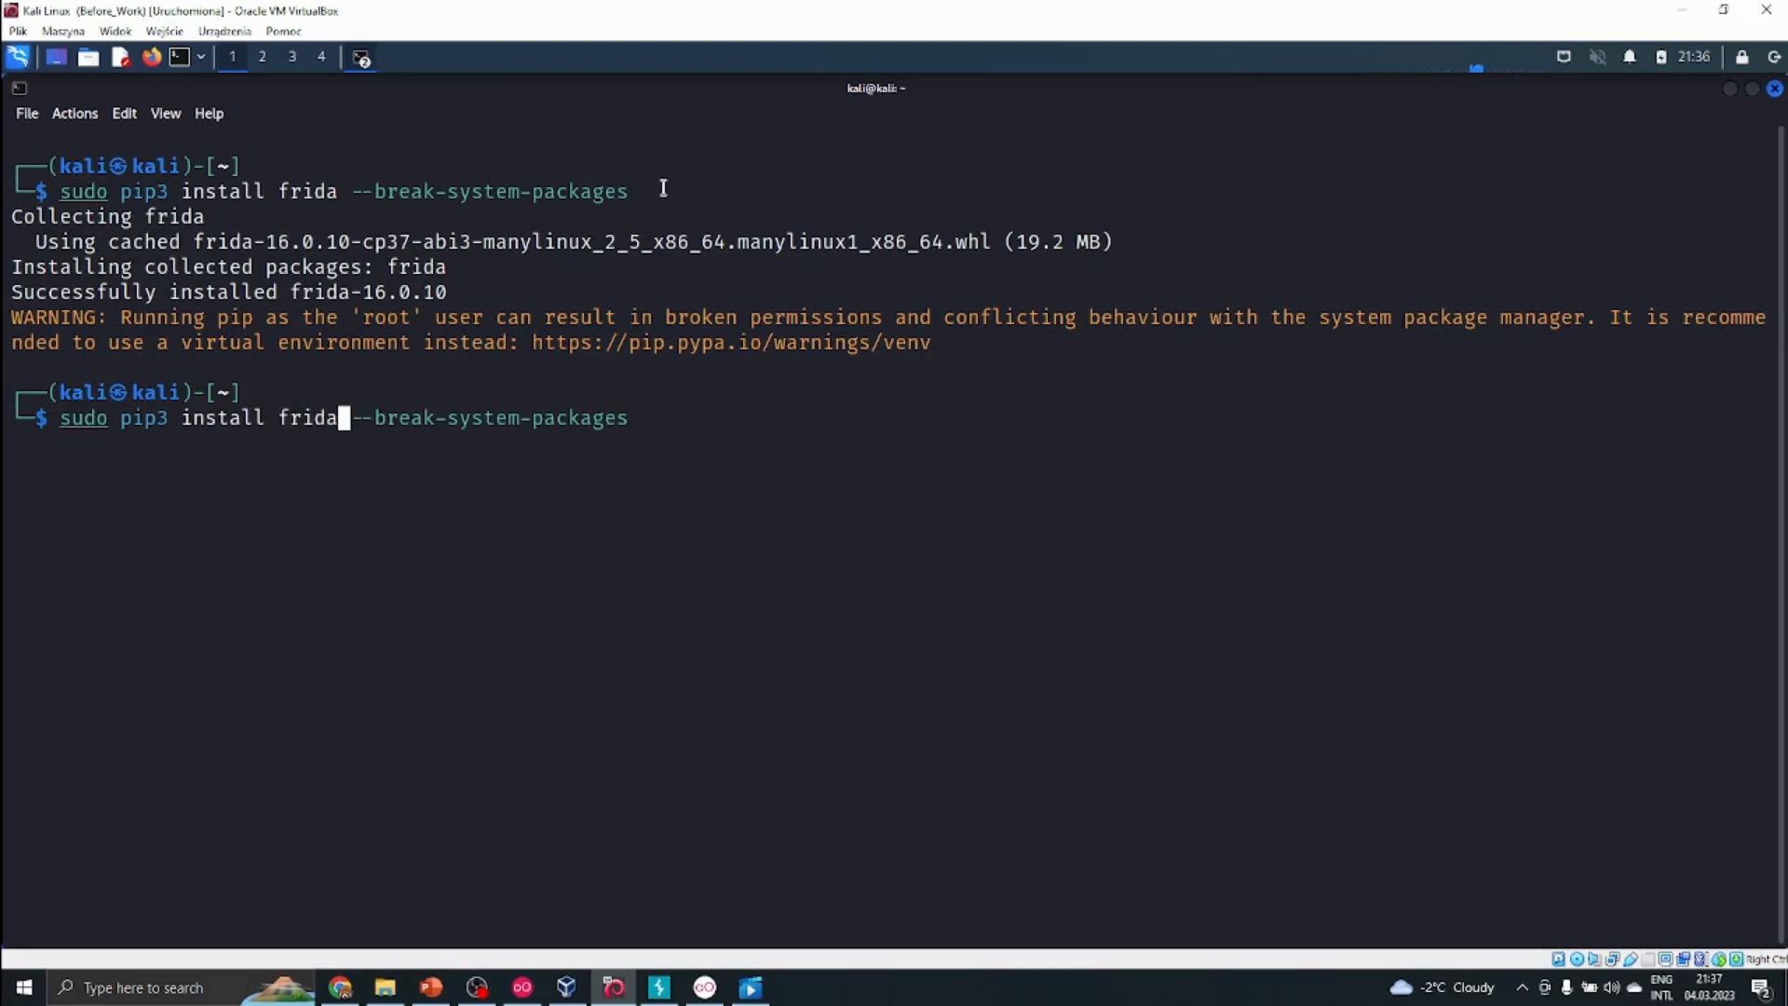
text(-tools)
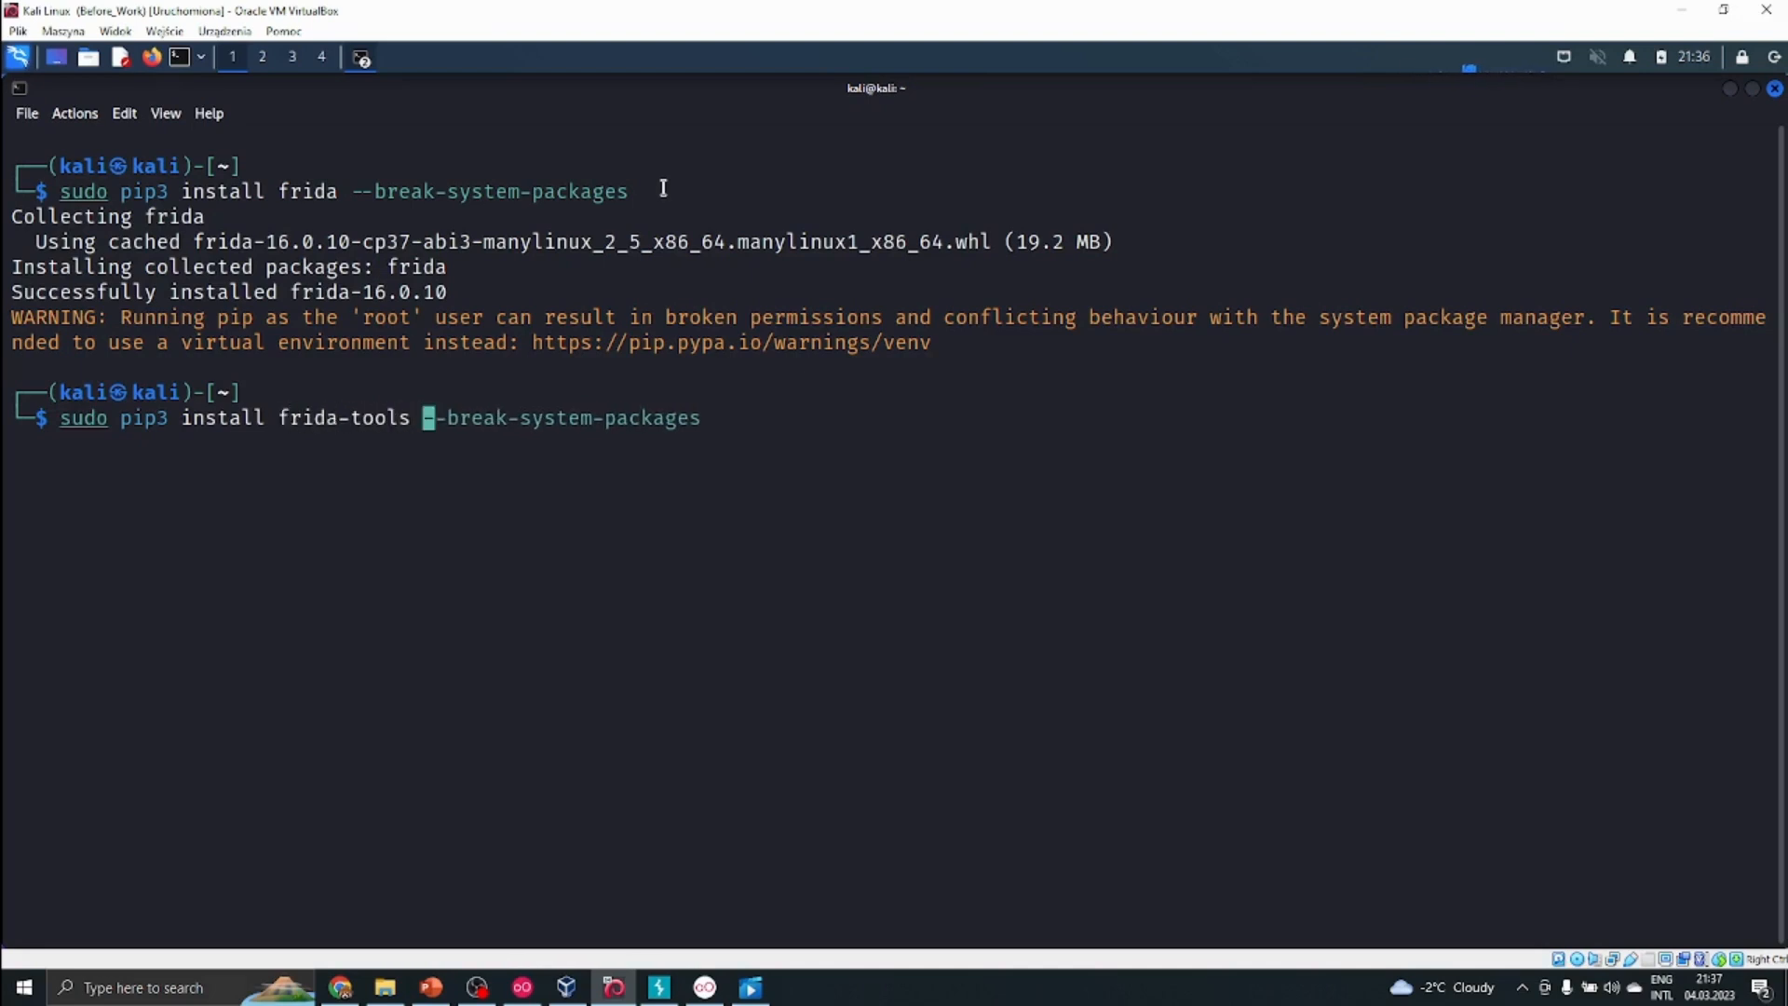
key(Return)
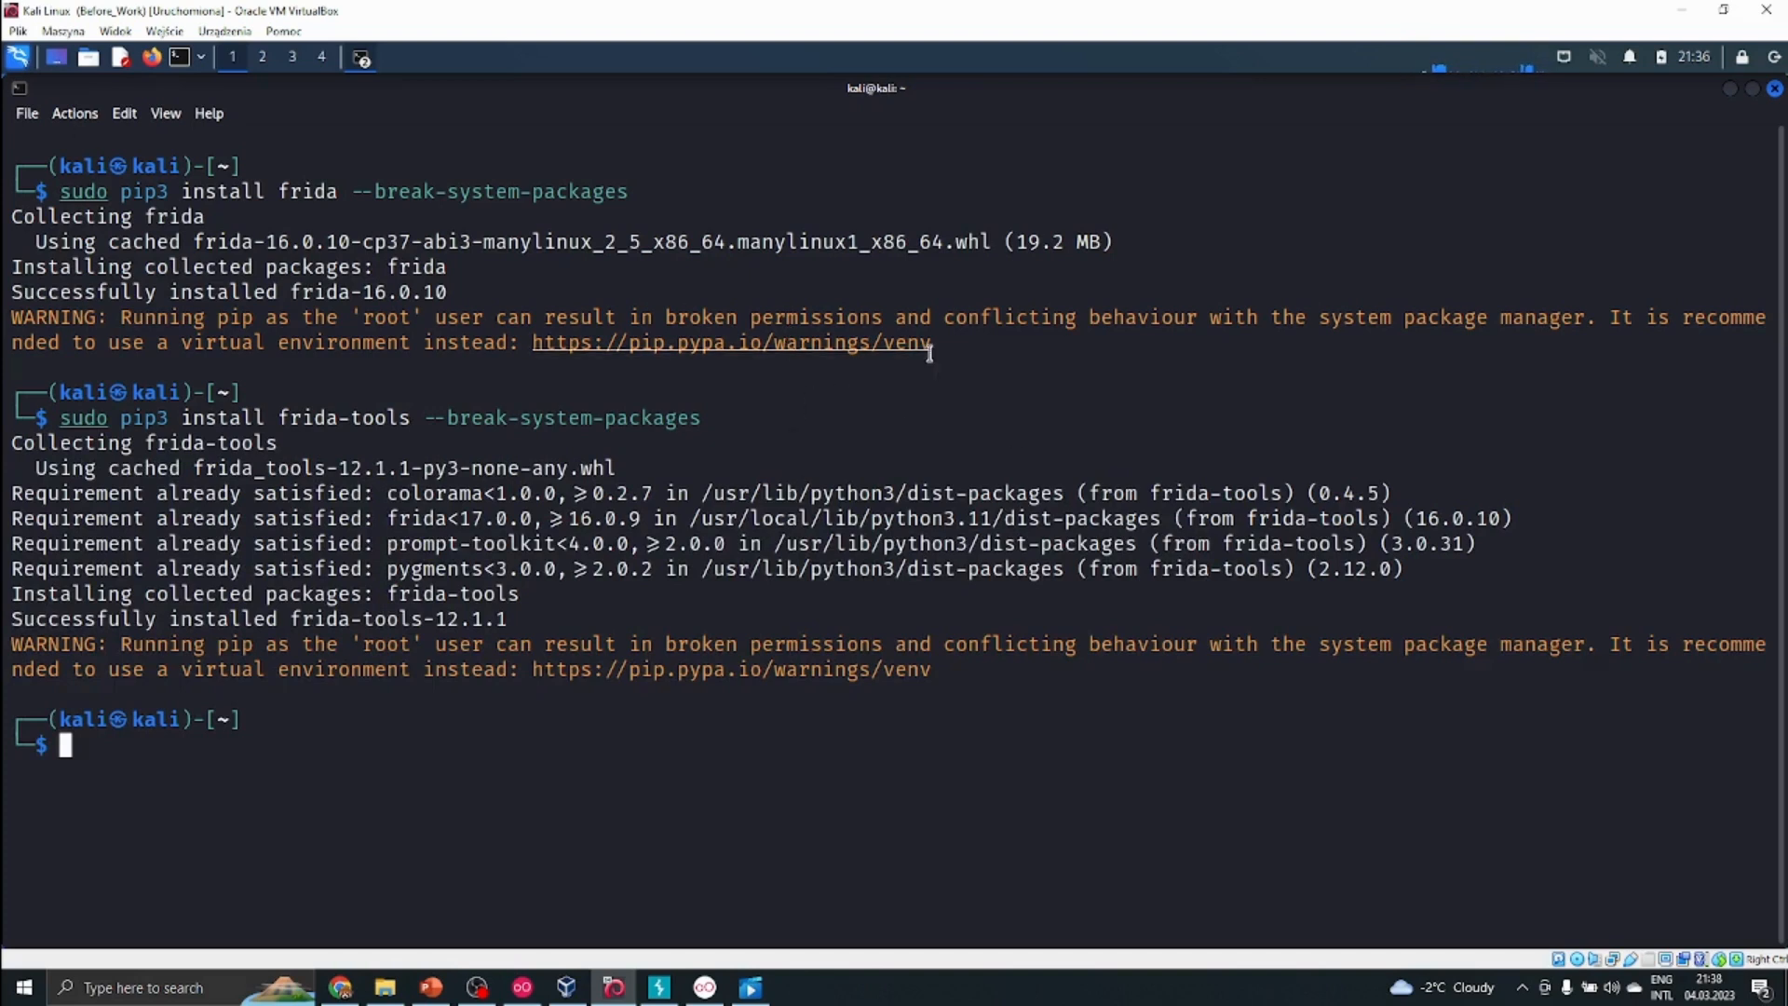
mouse_move(654, 398)
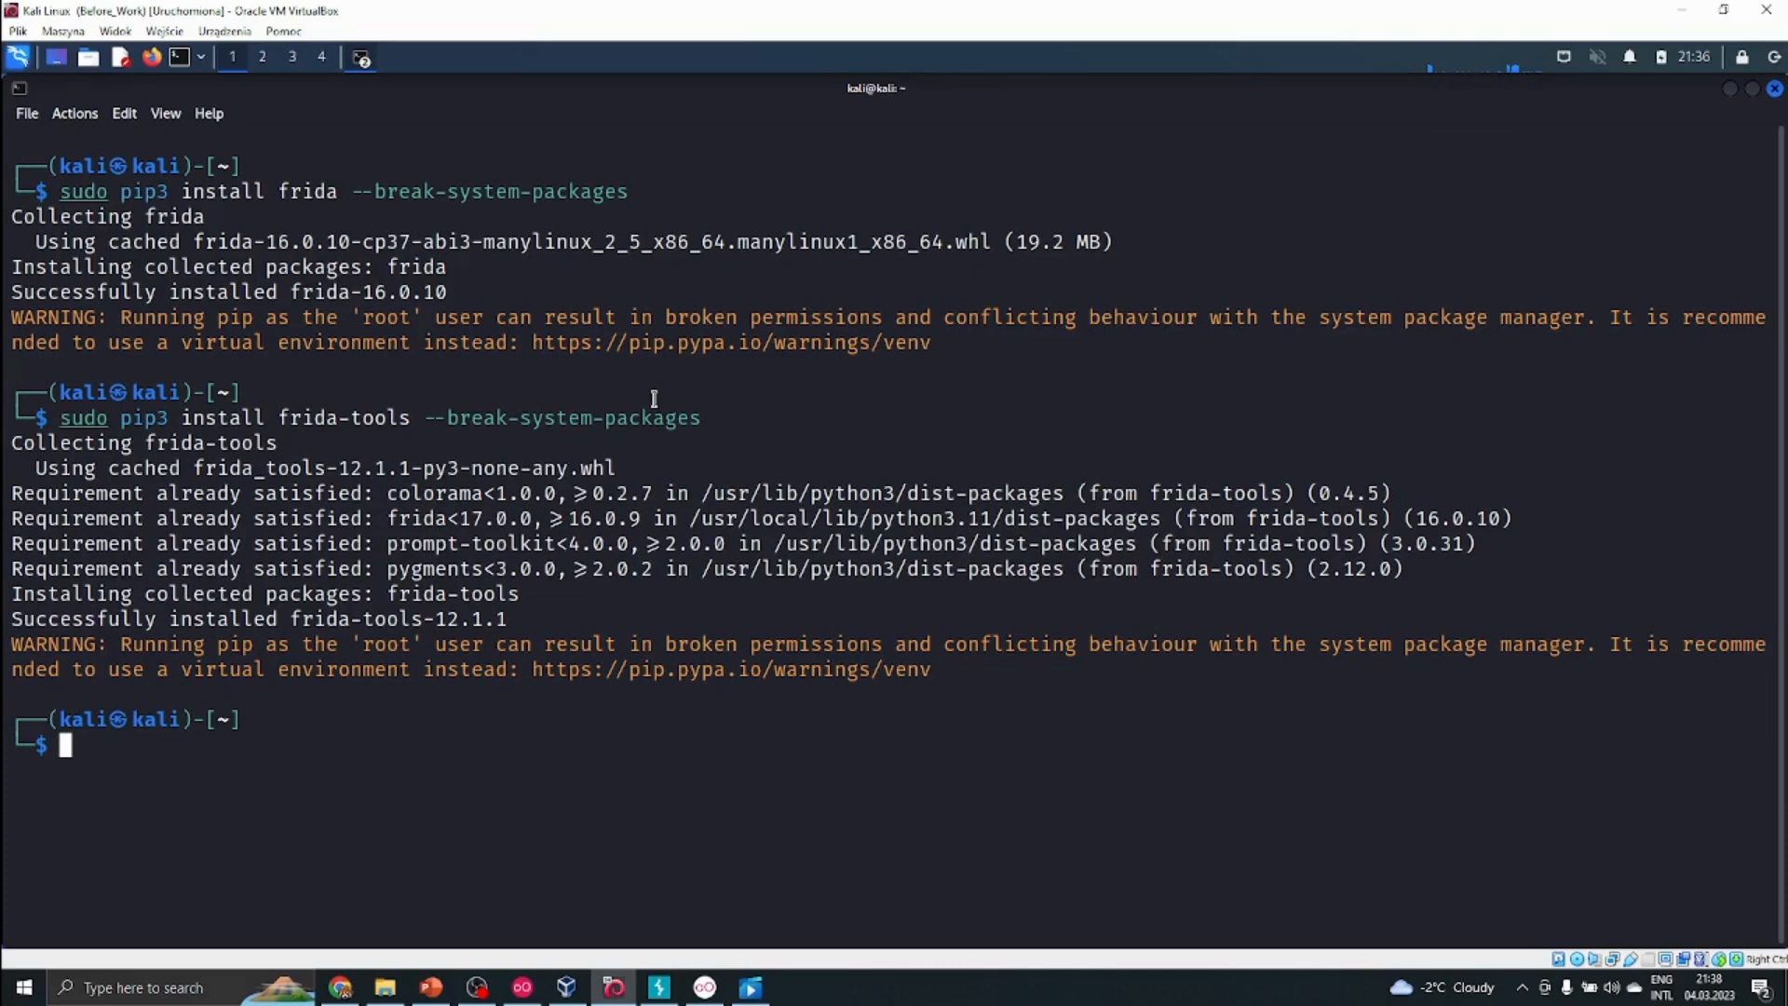
Step: List running processes with frida-ps to confirm the frida tools work
text(frida-ps)
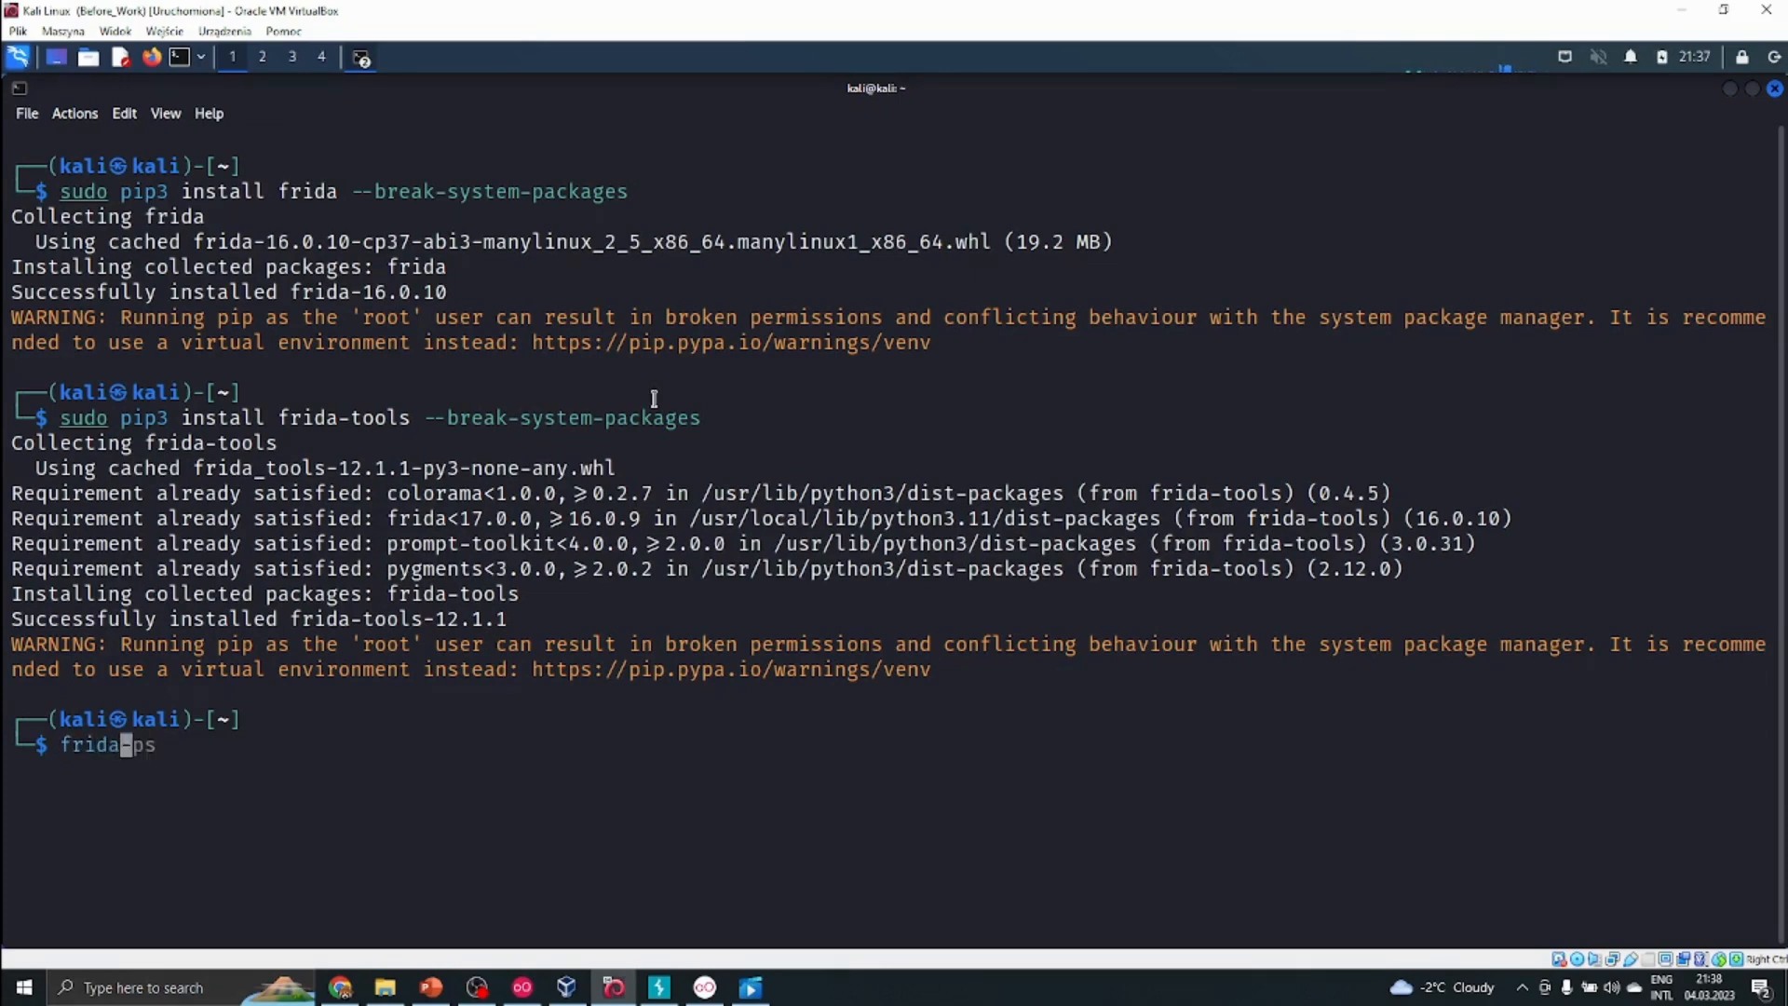
key(Return)
text(frida)
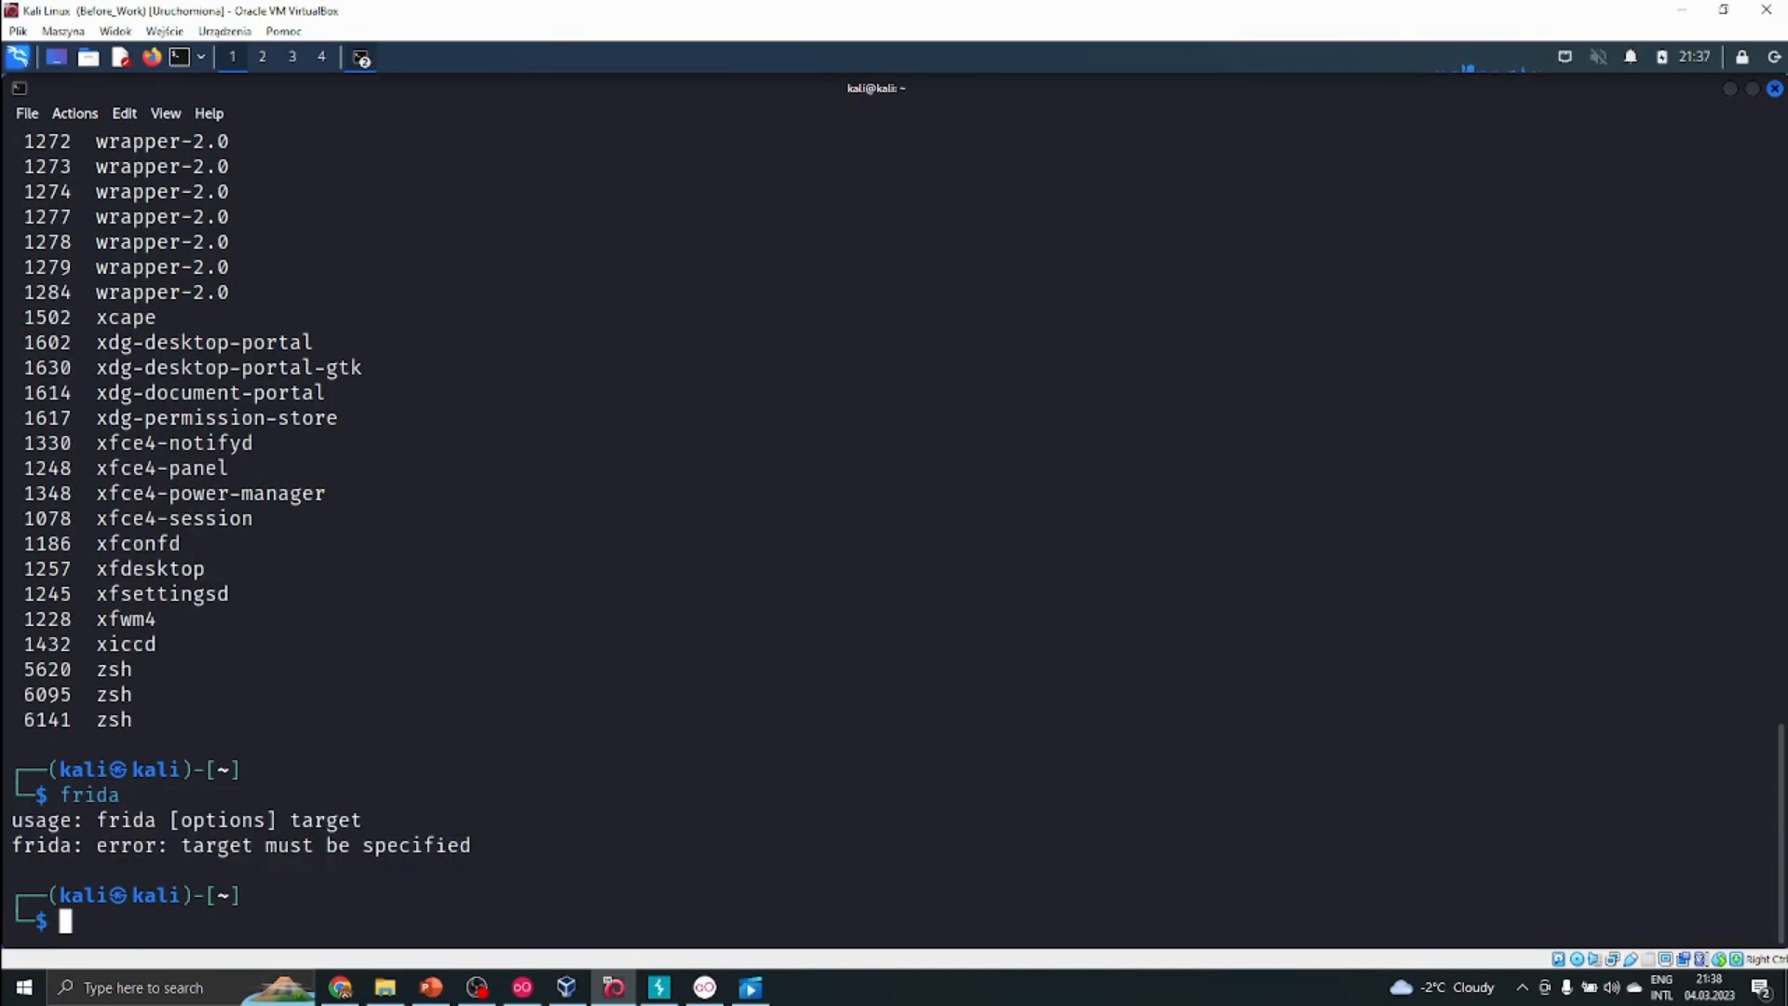
mouse_move(717, 704)
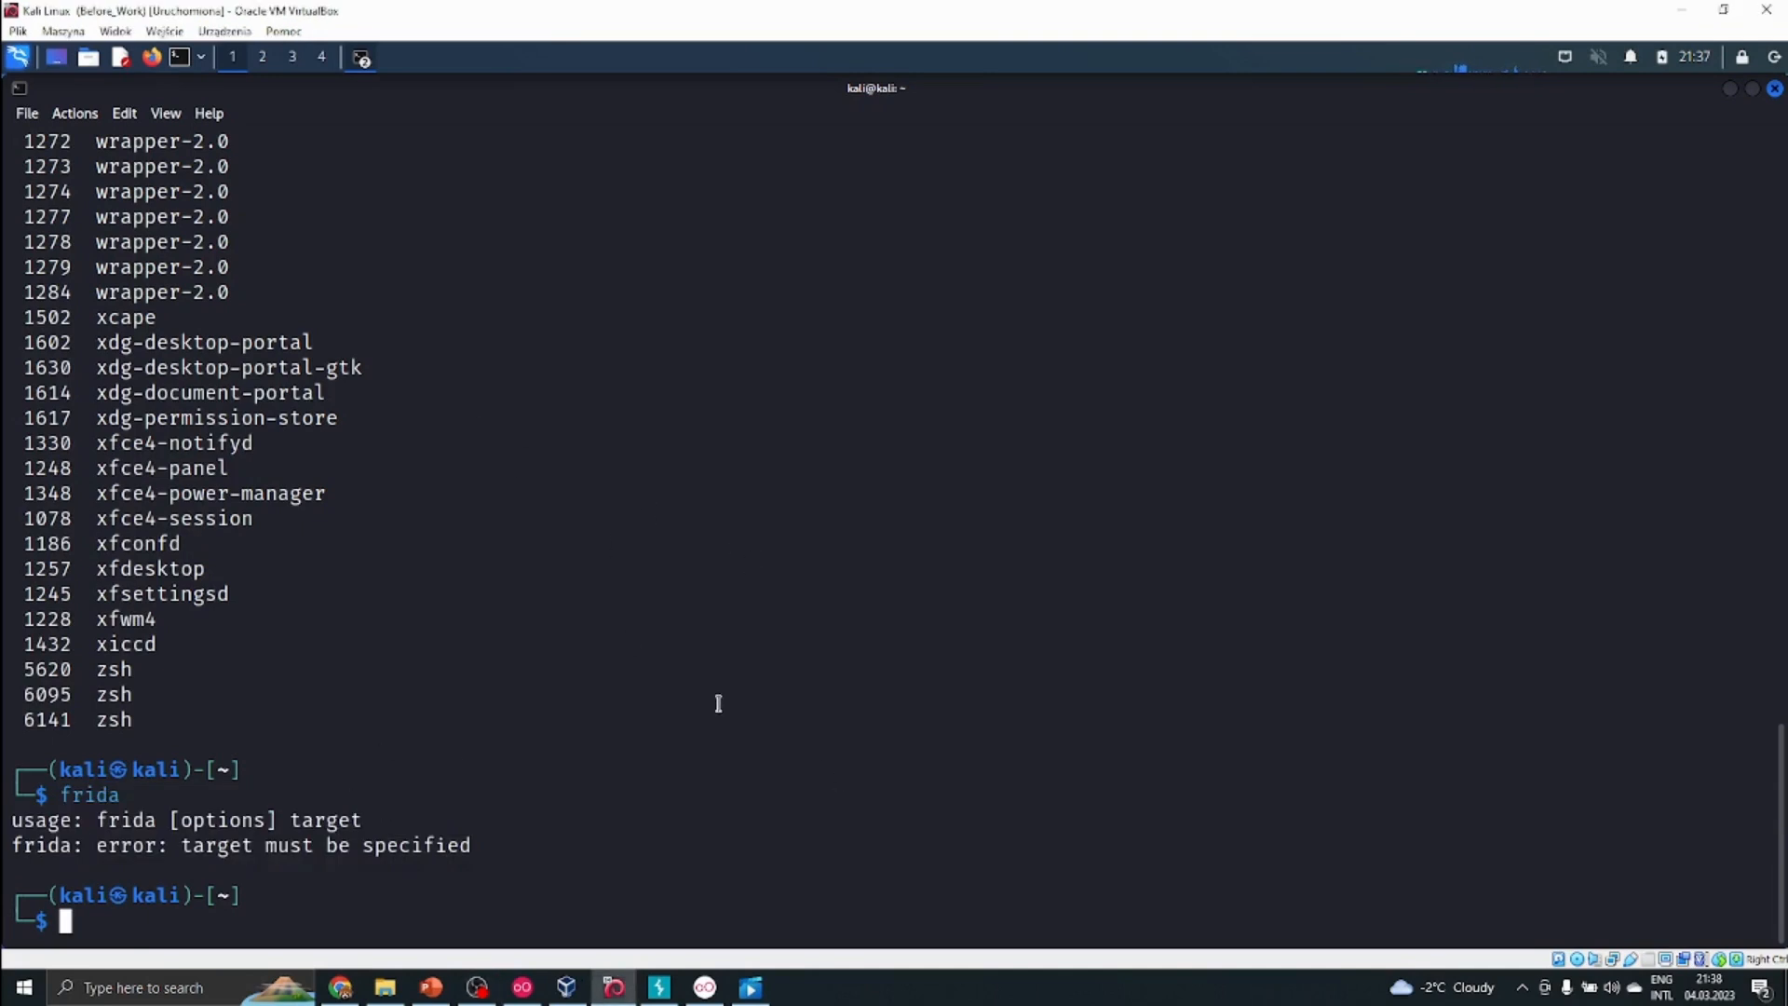
mouse_move(653, 570)
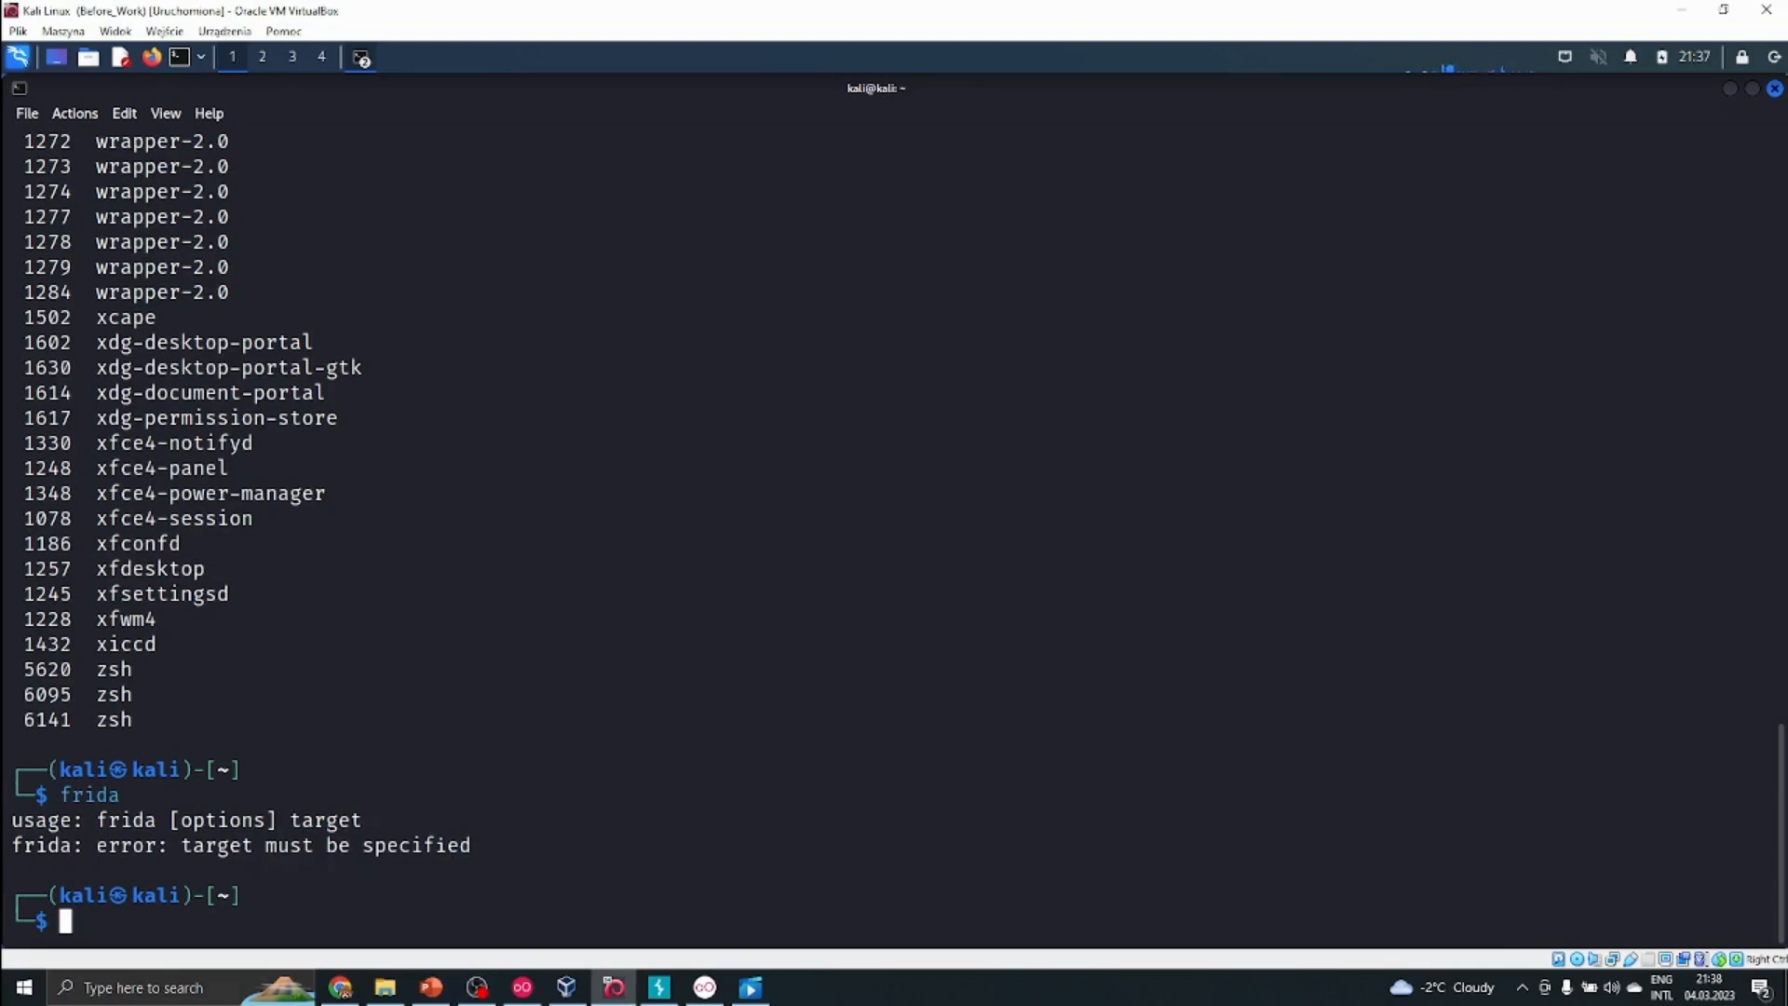
mouse_move(787, 548)
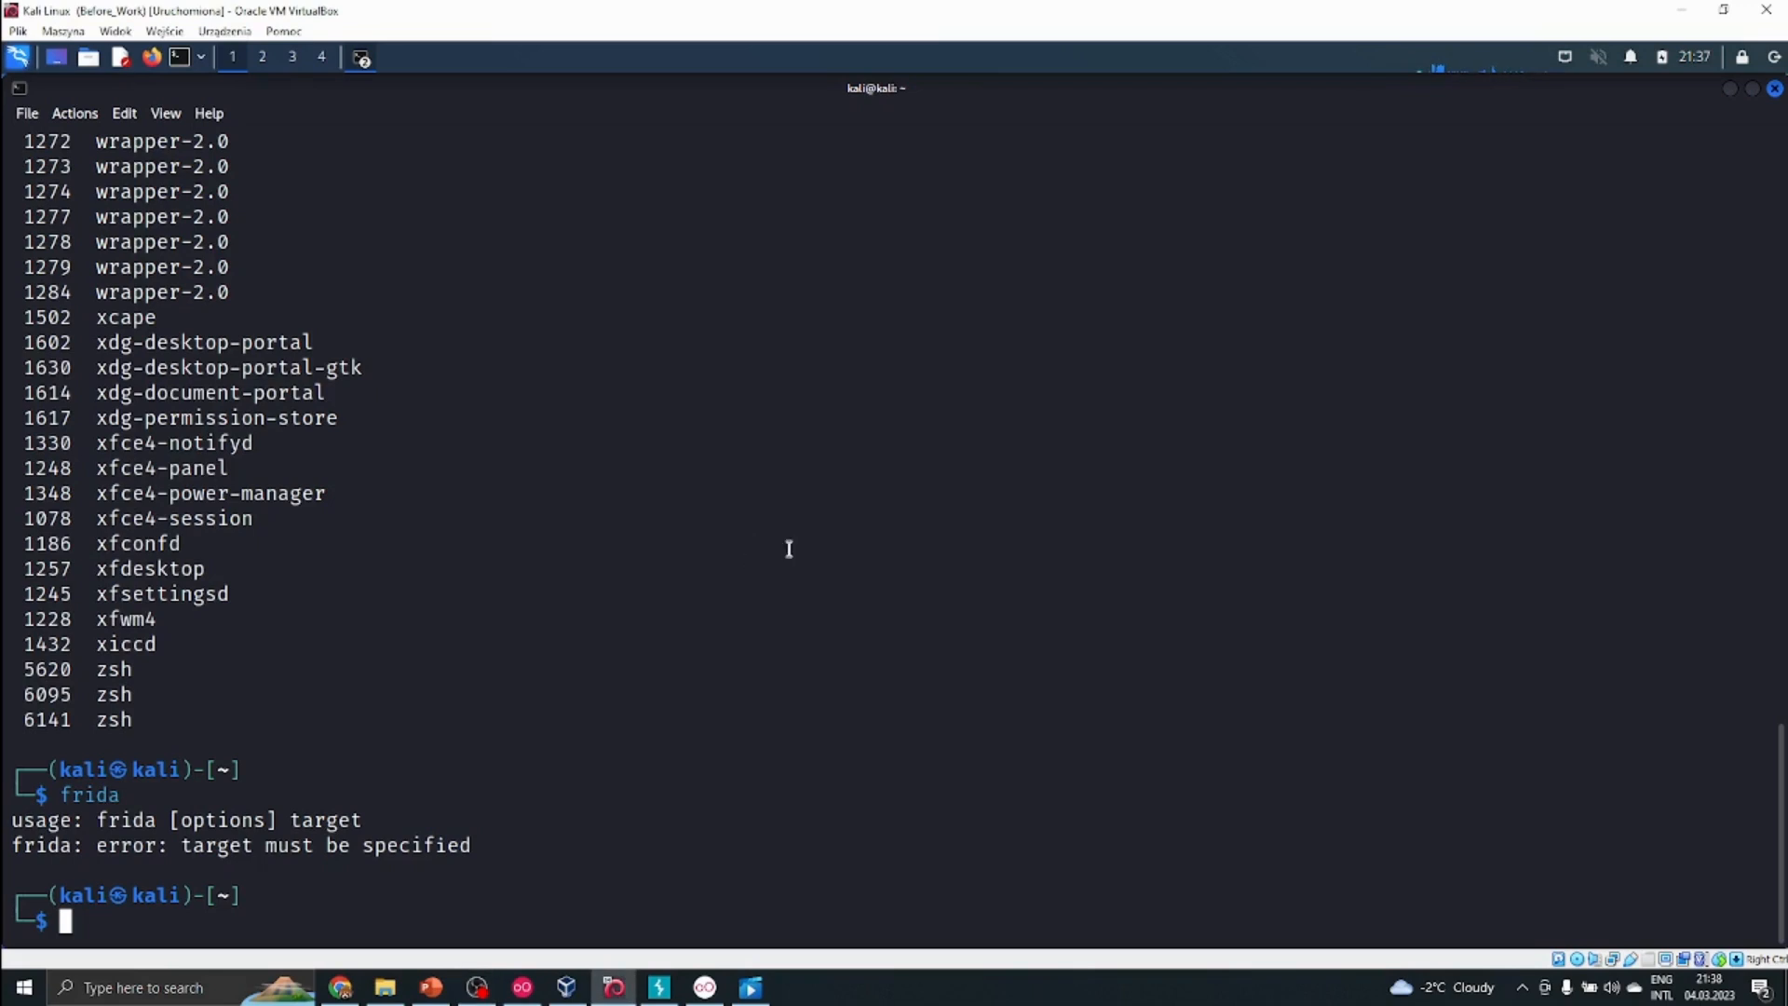
mouse_move(602, 494)
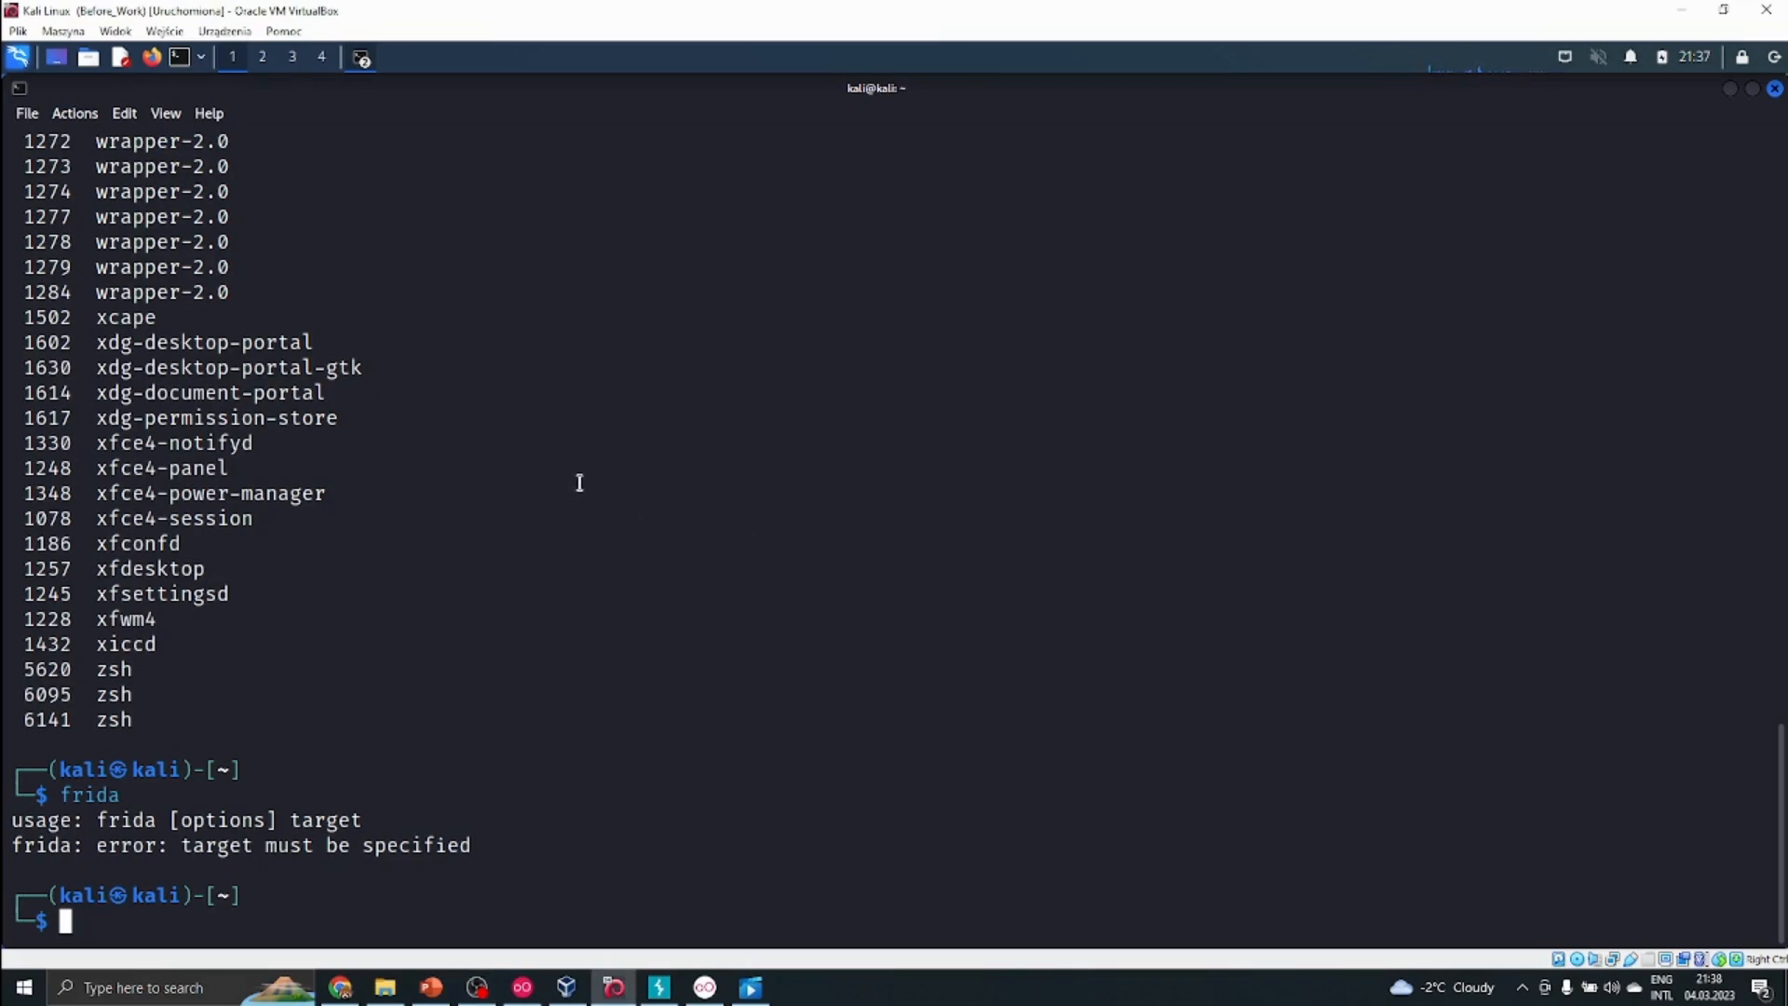
Step: Install adb via sudo apt-get, then run adb devices to start the daemon with no devices listed
text(sudo apt-get install frida)
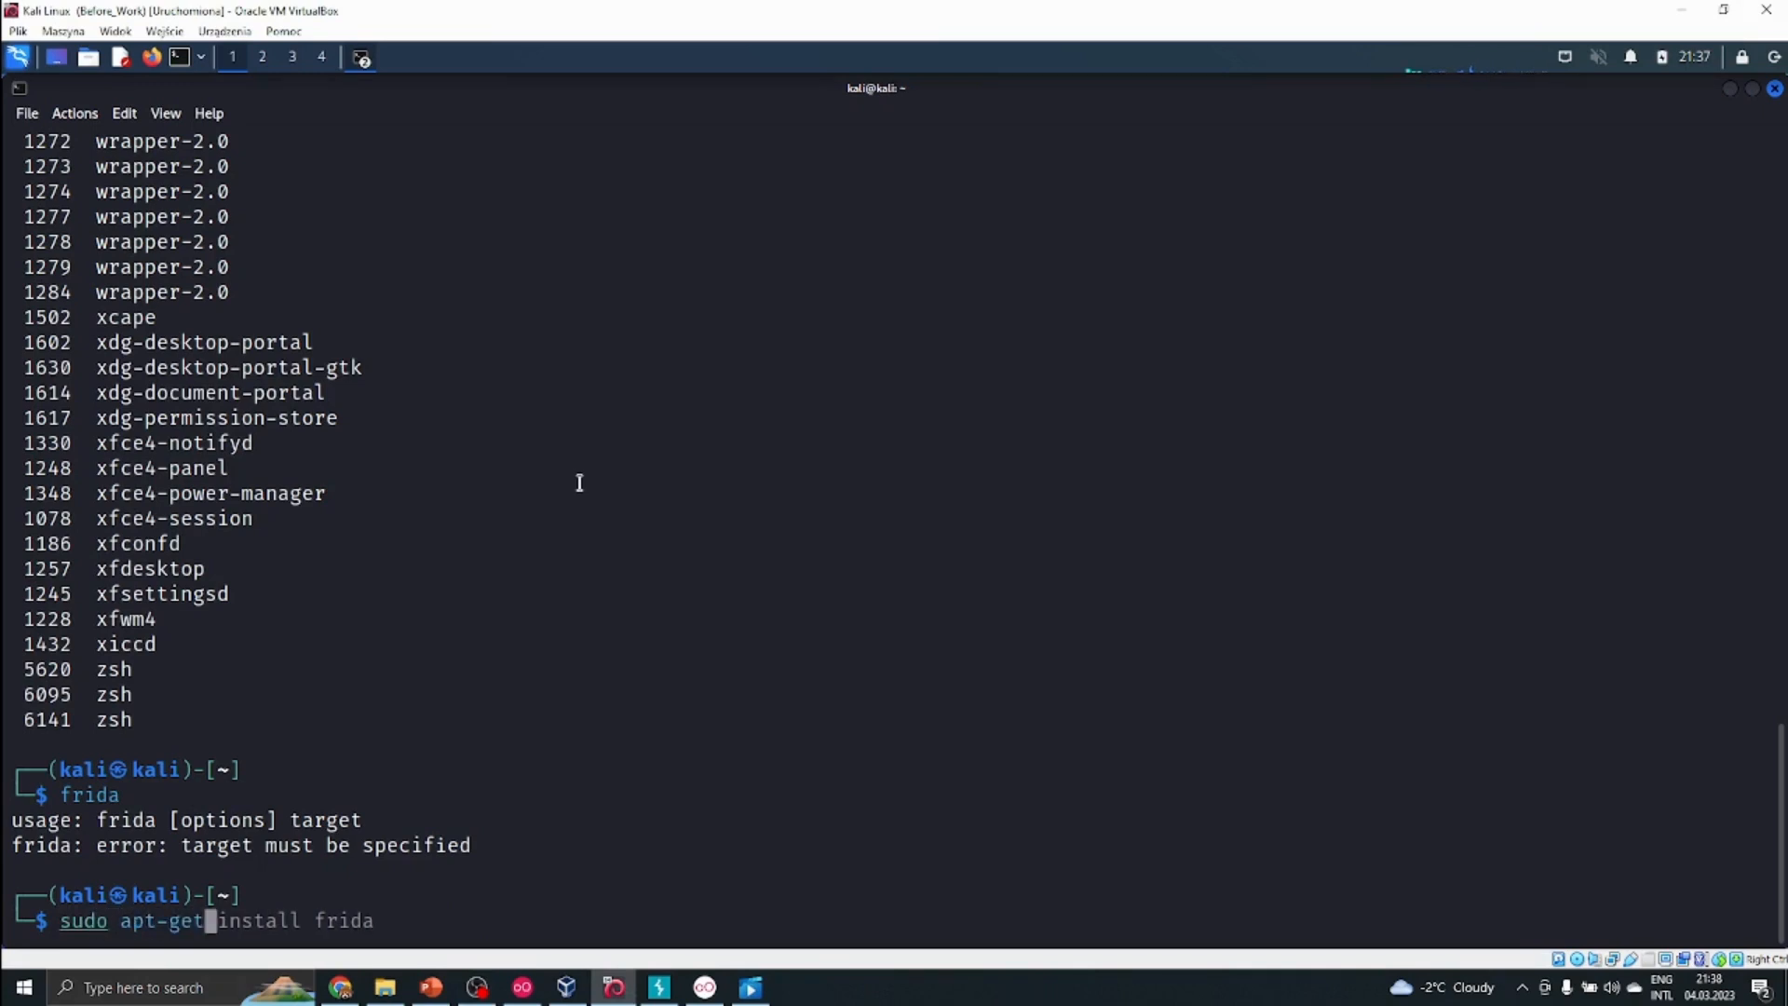
key(Return)
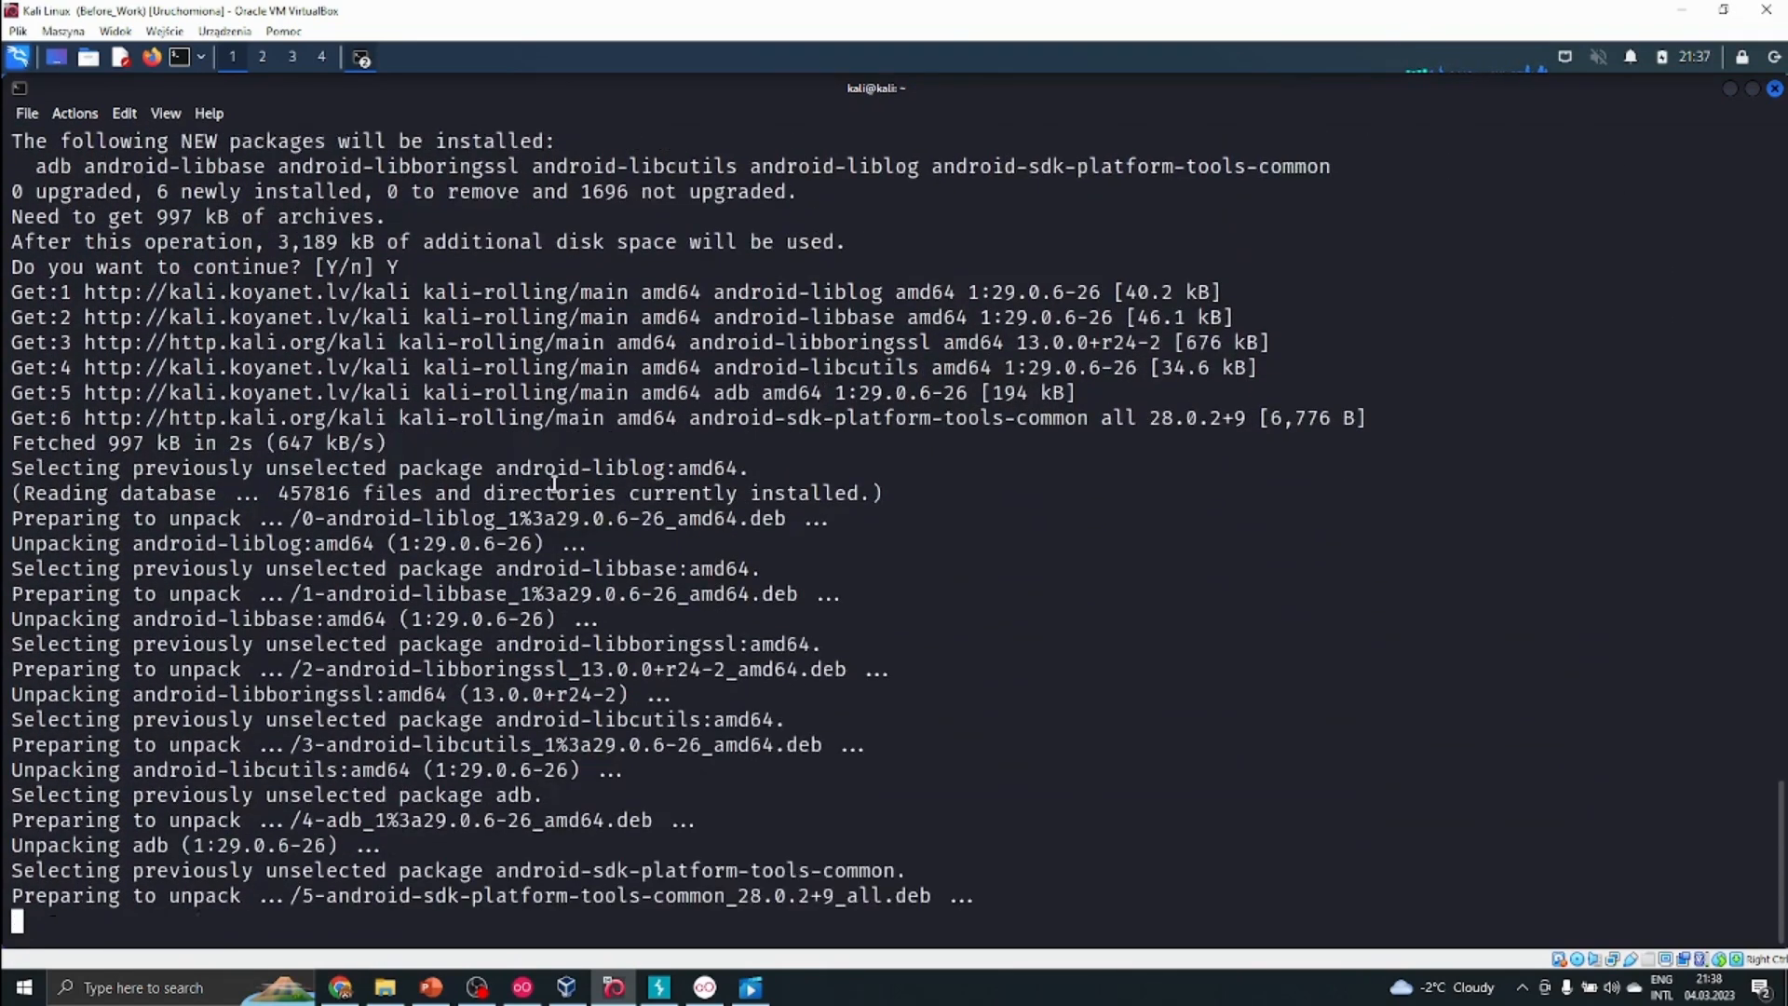
scroll(down, 3)
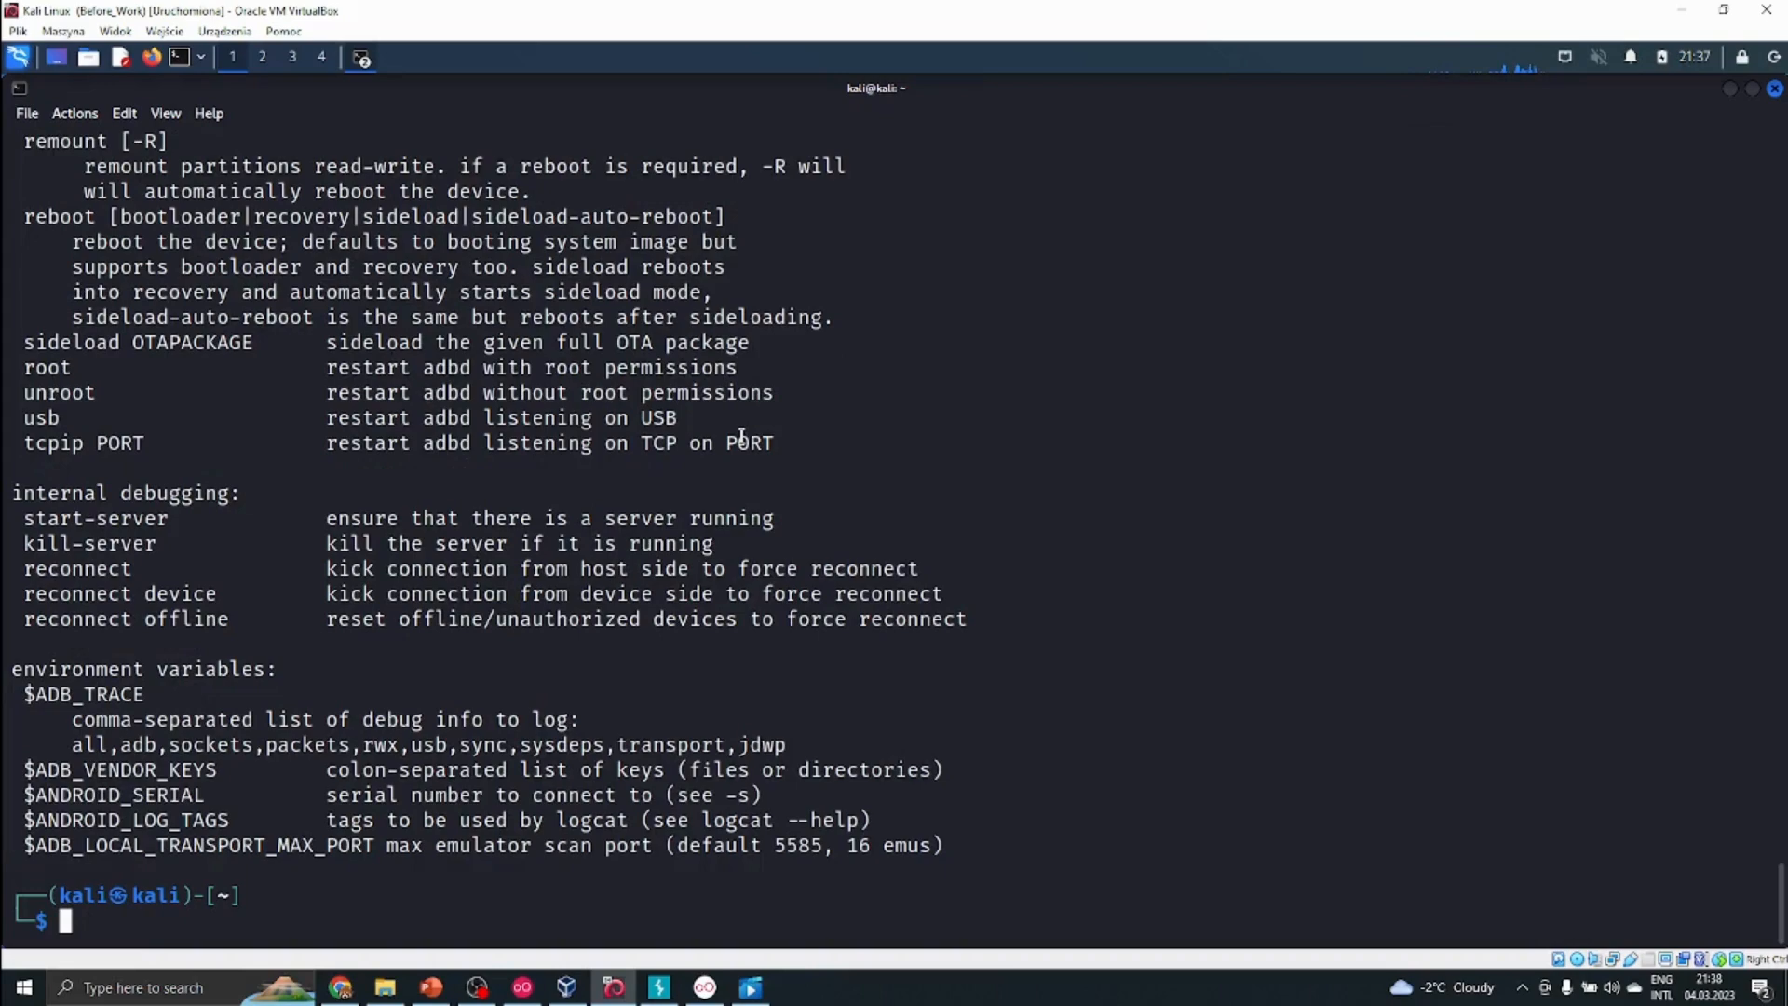
mouse_move(1028, 672)
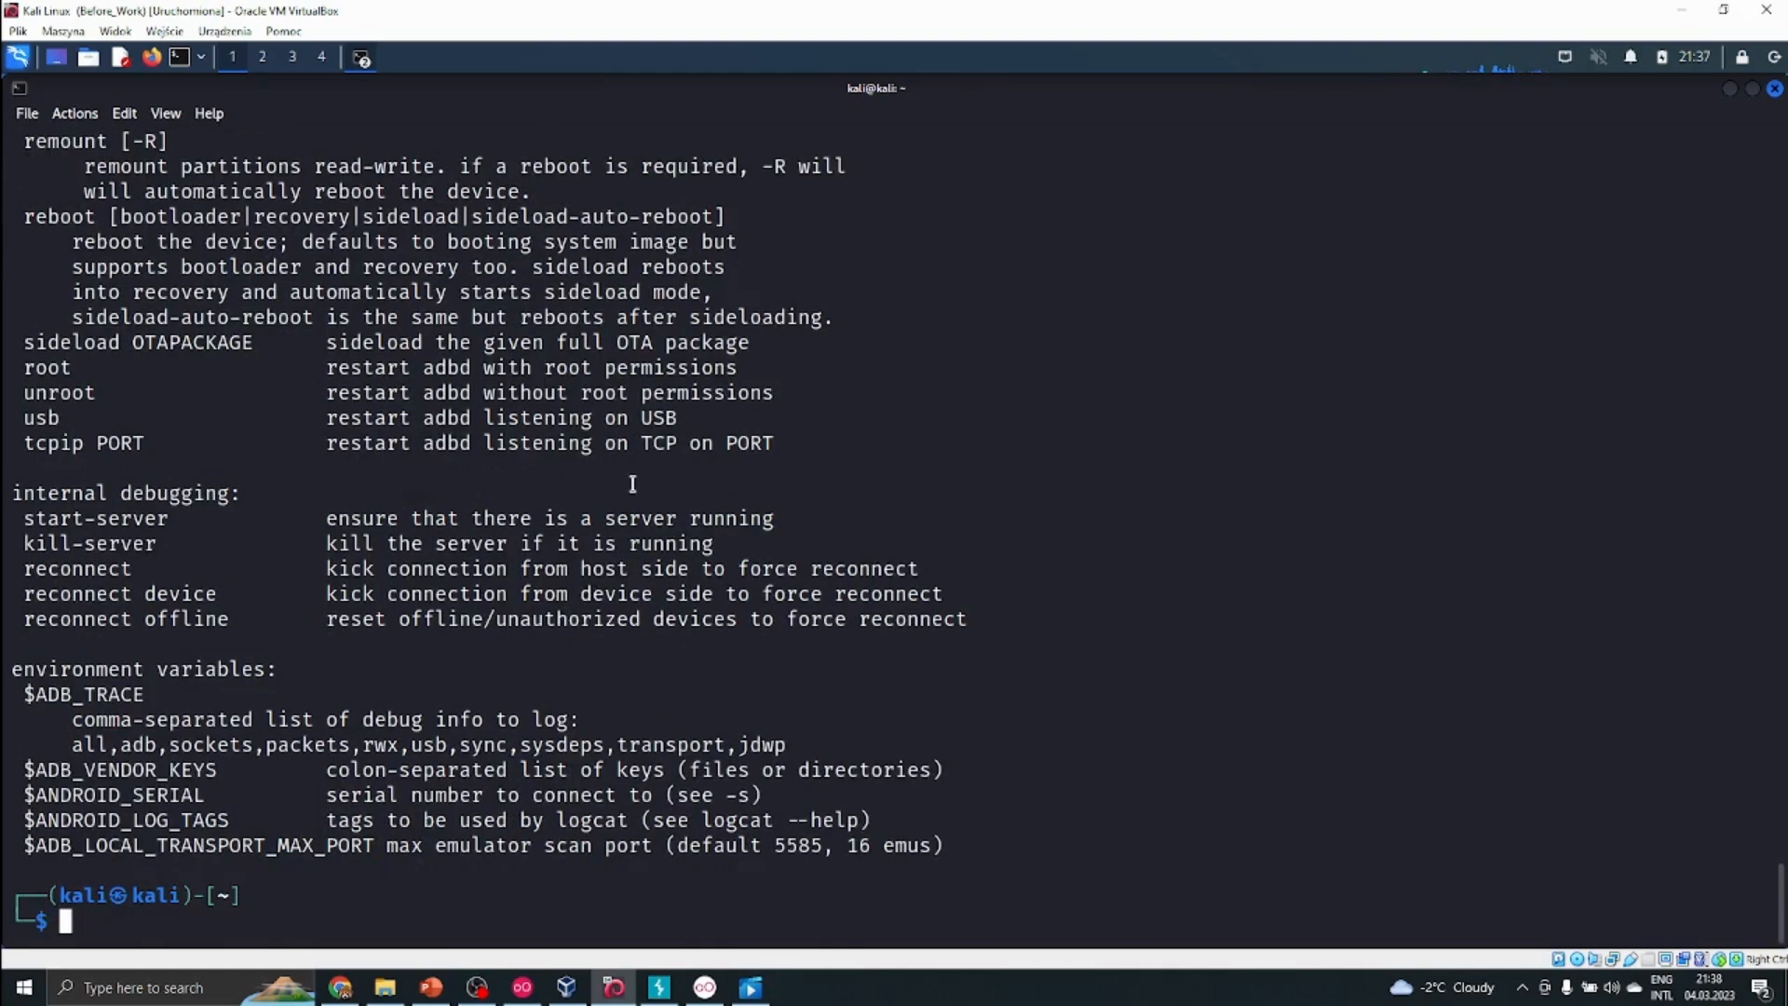
text(adb devi)
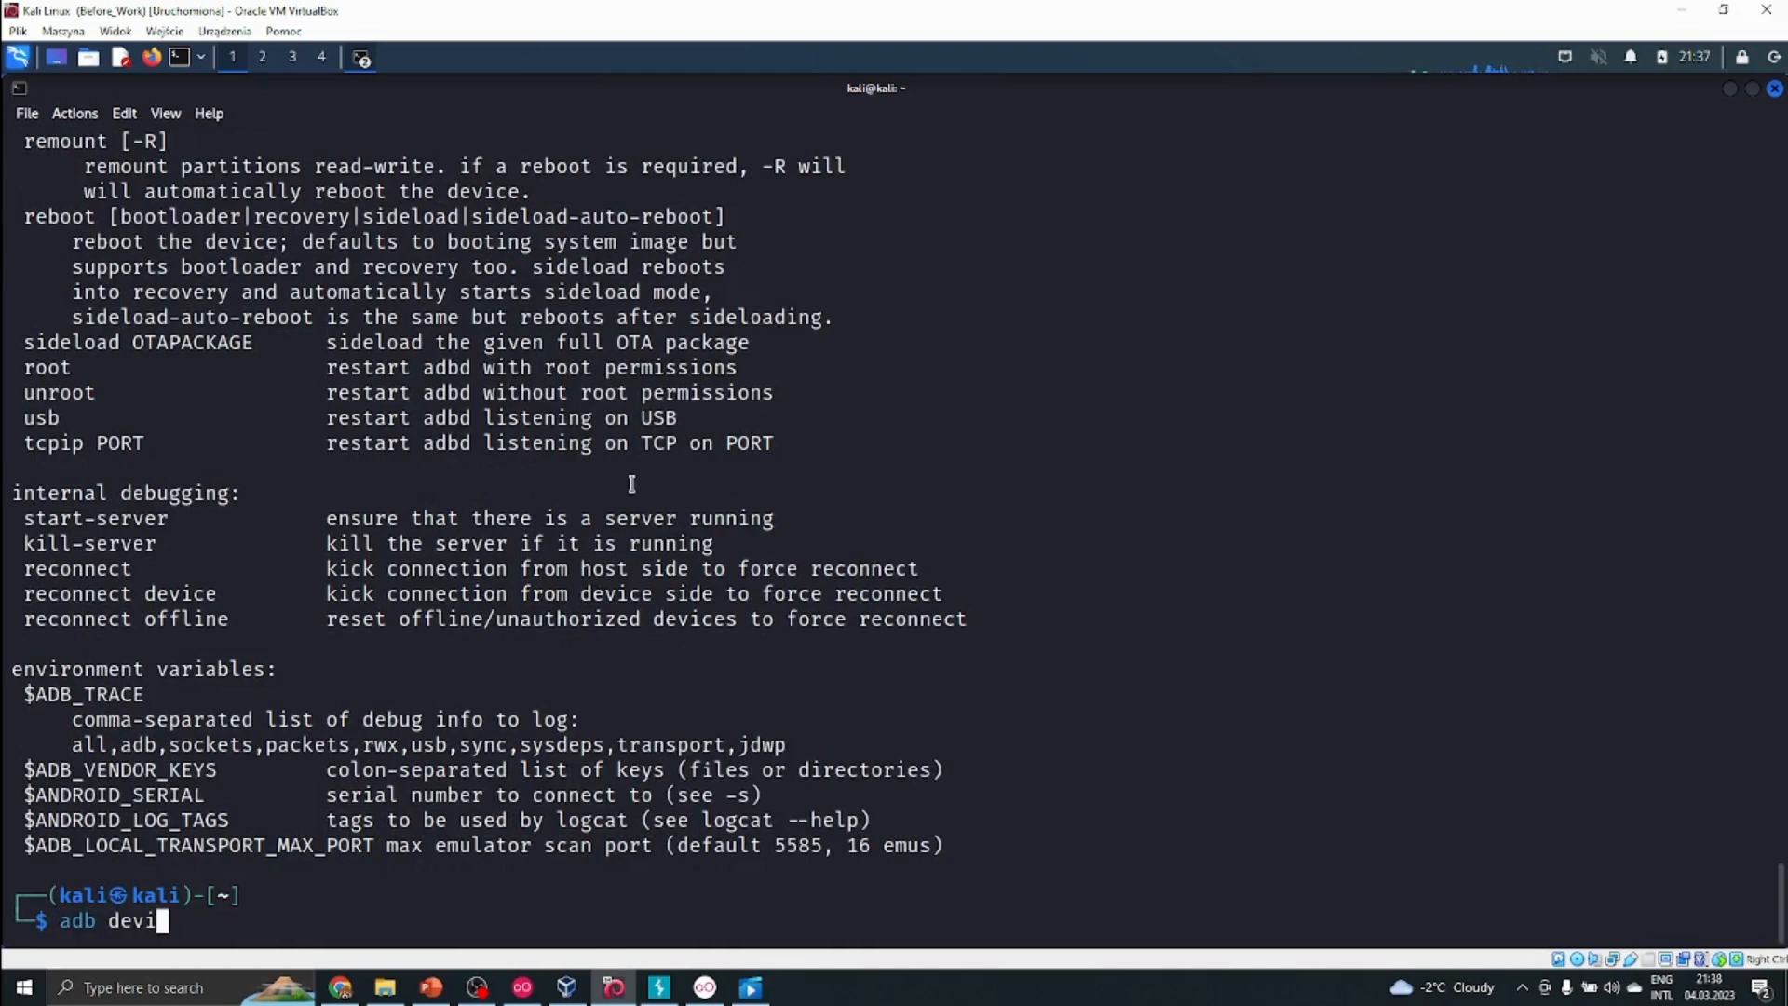
key(Return)
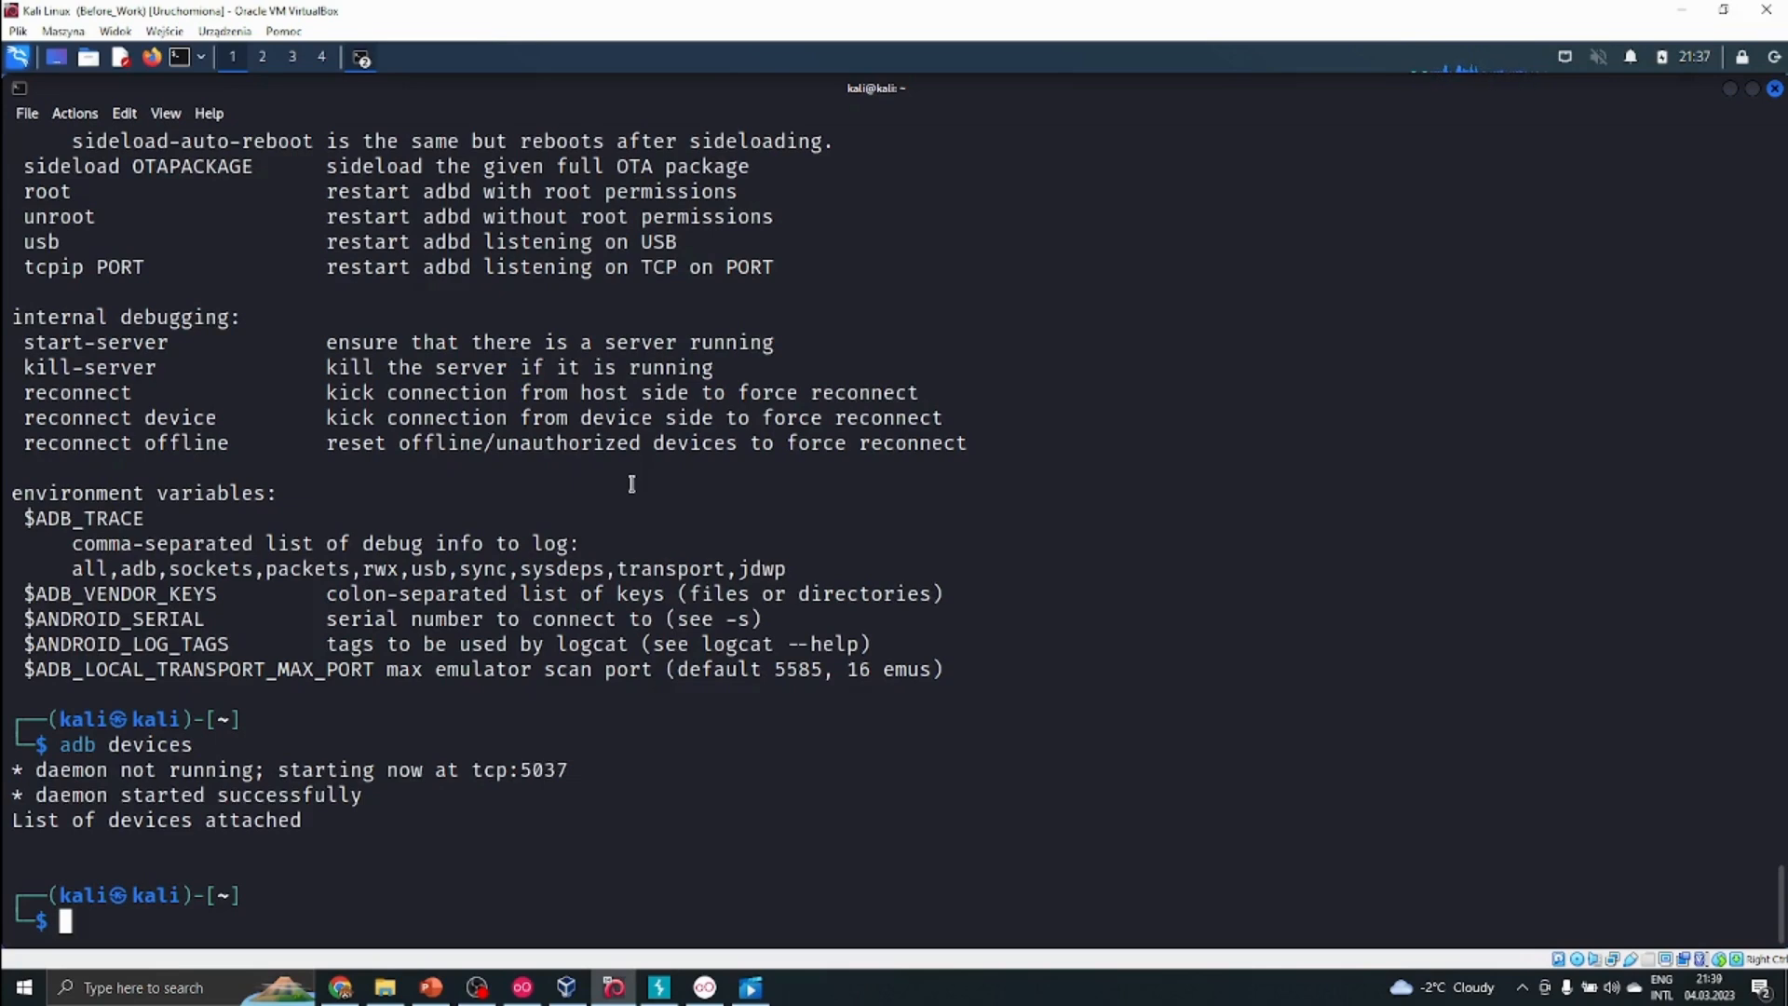
click(522, 988)
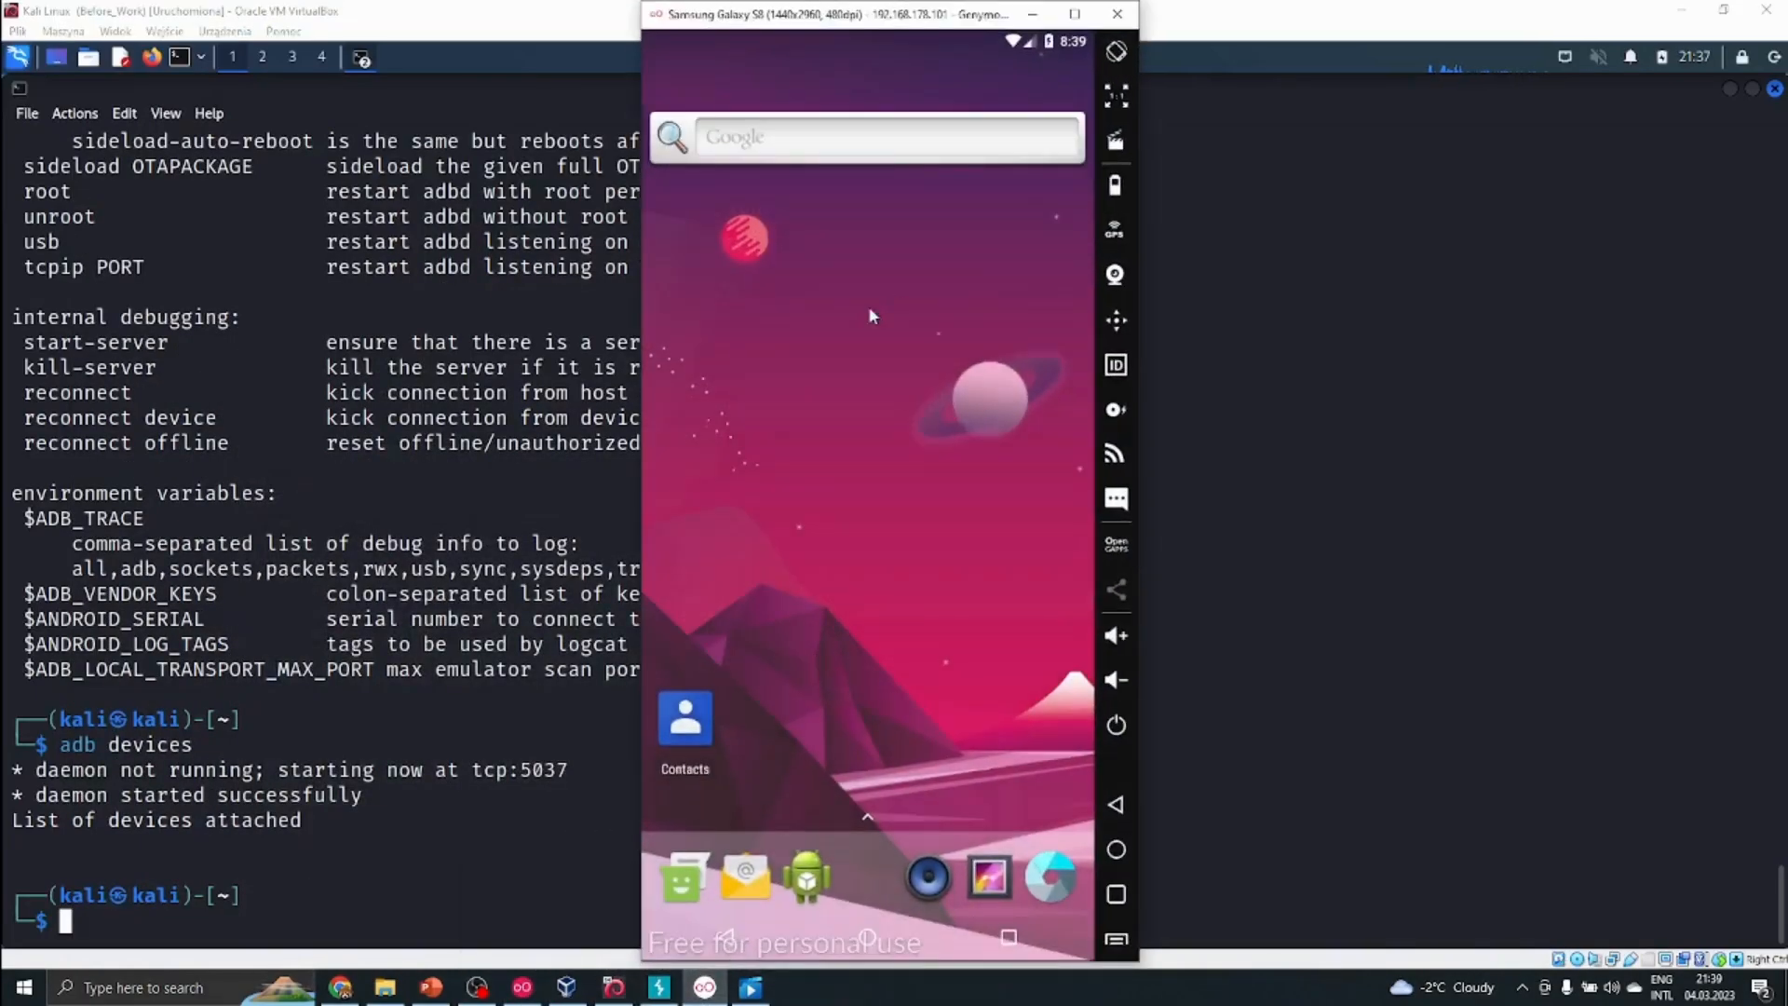
mouse_move(925, 112)
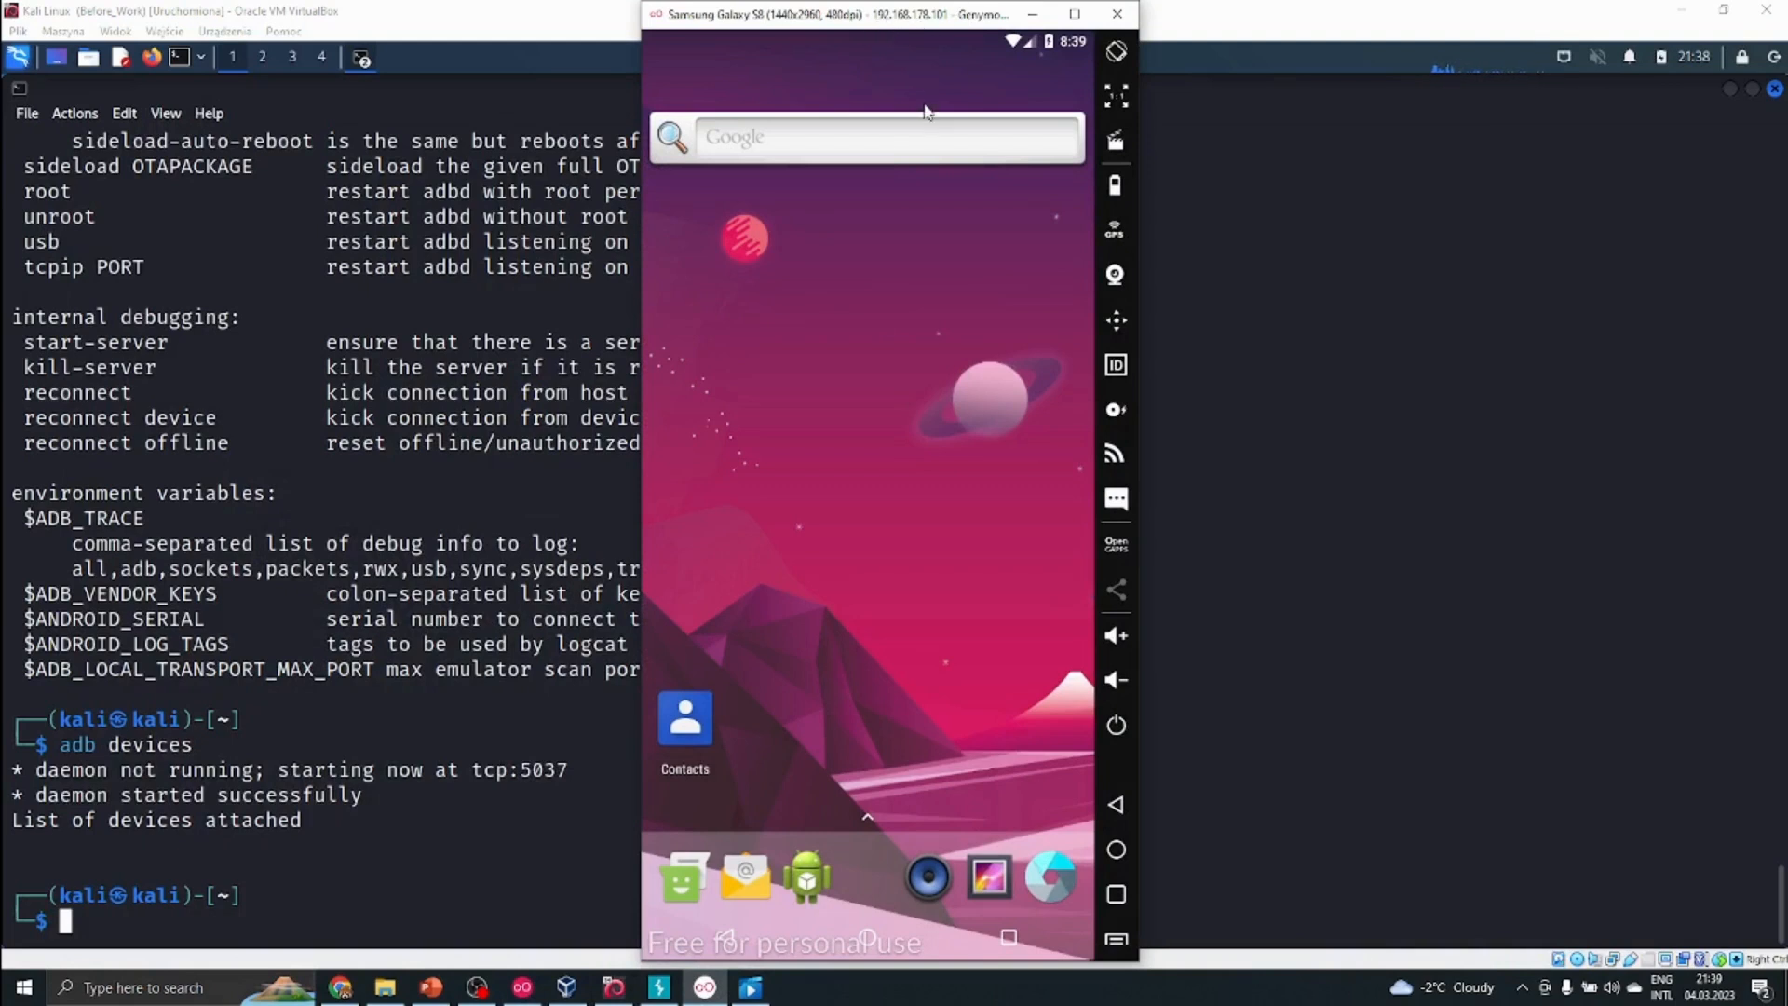
mouse_move(955, 17)
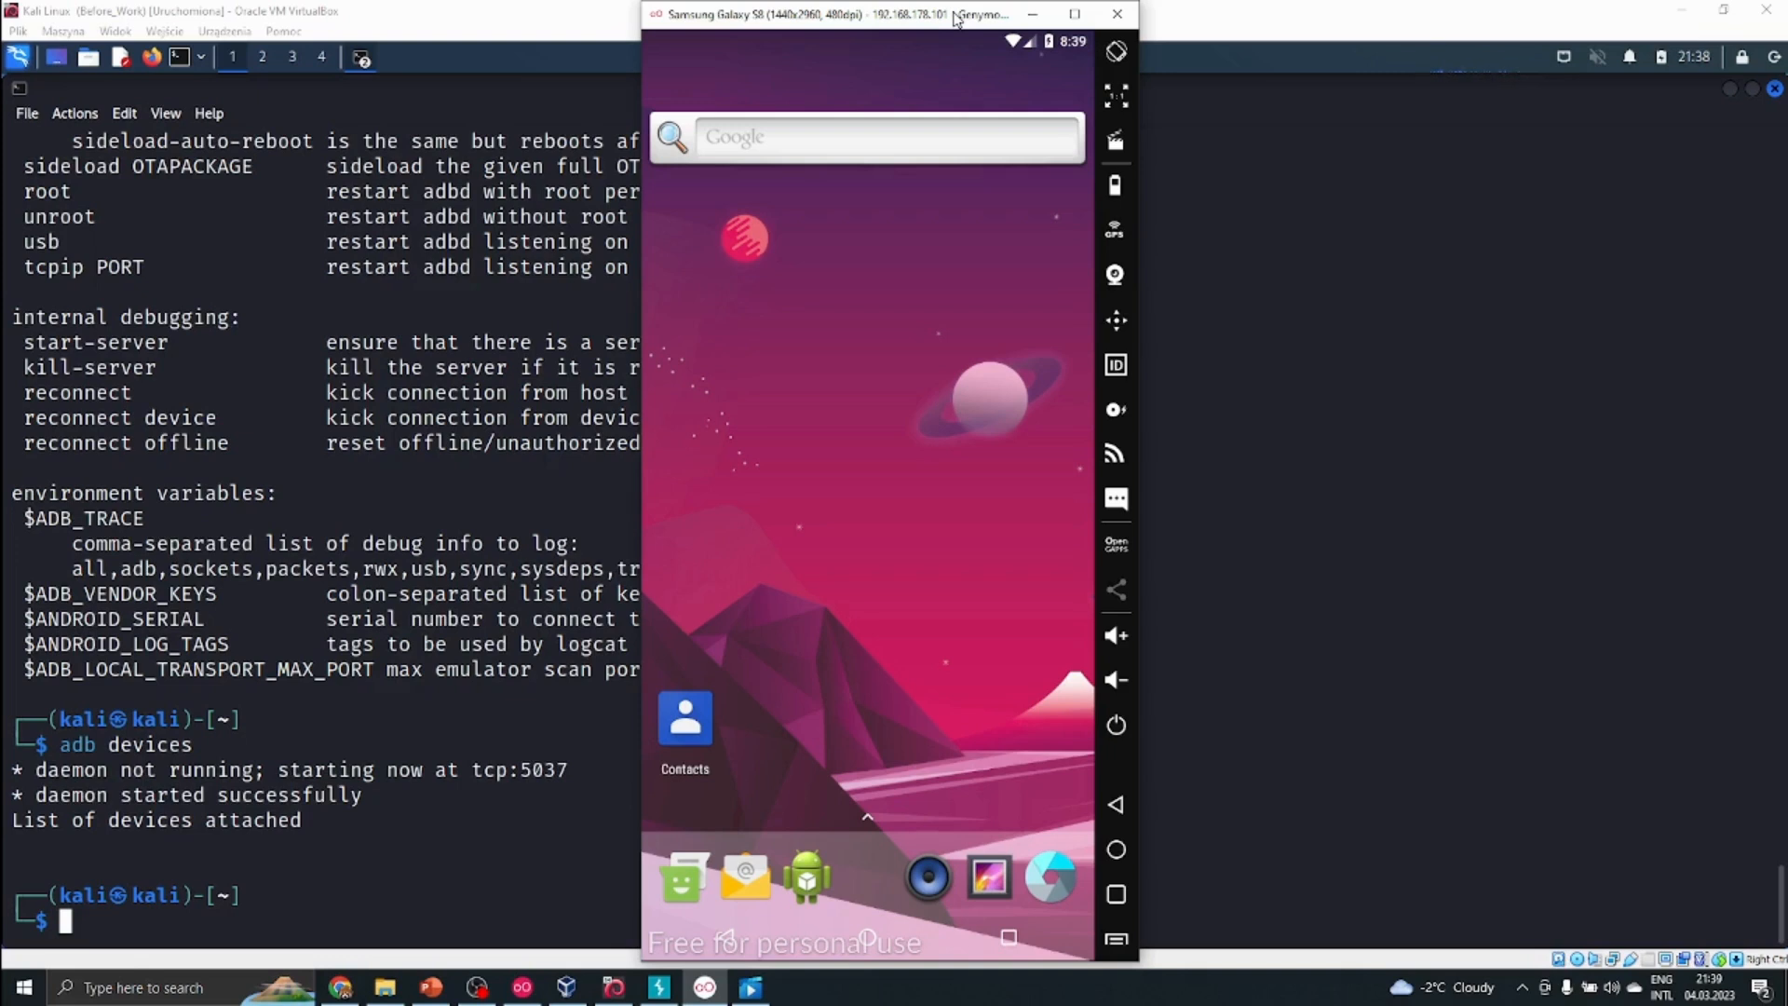
mouse_move(1322, 319)
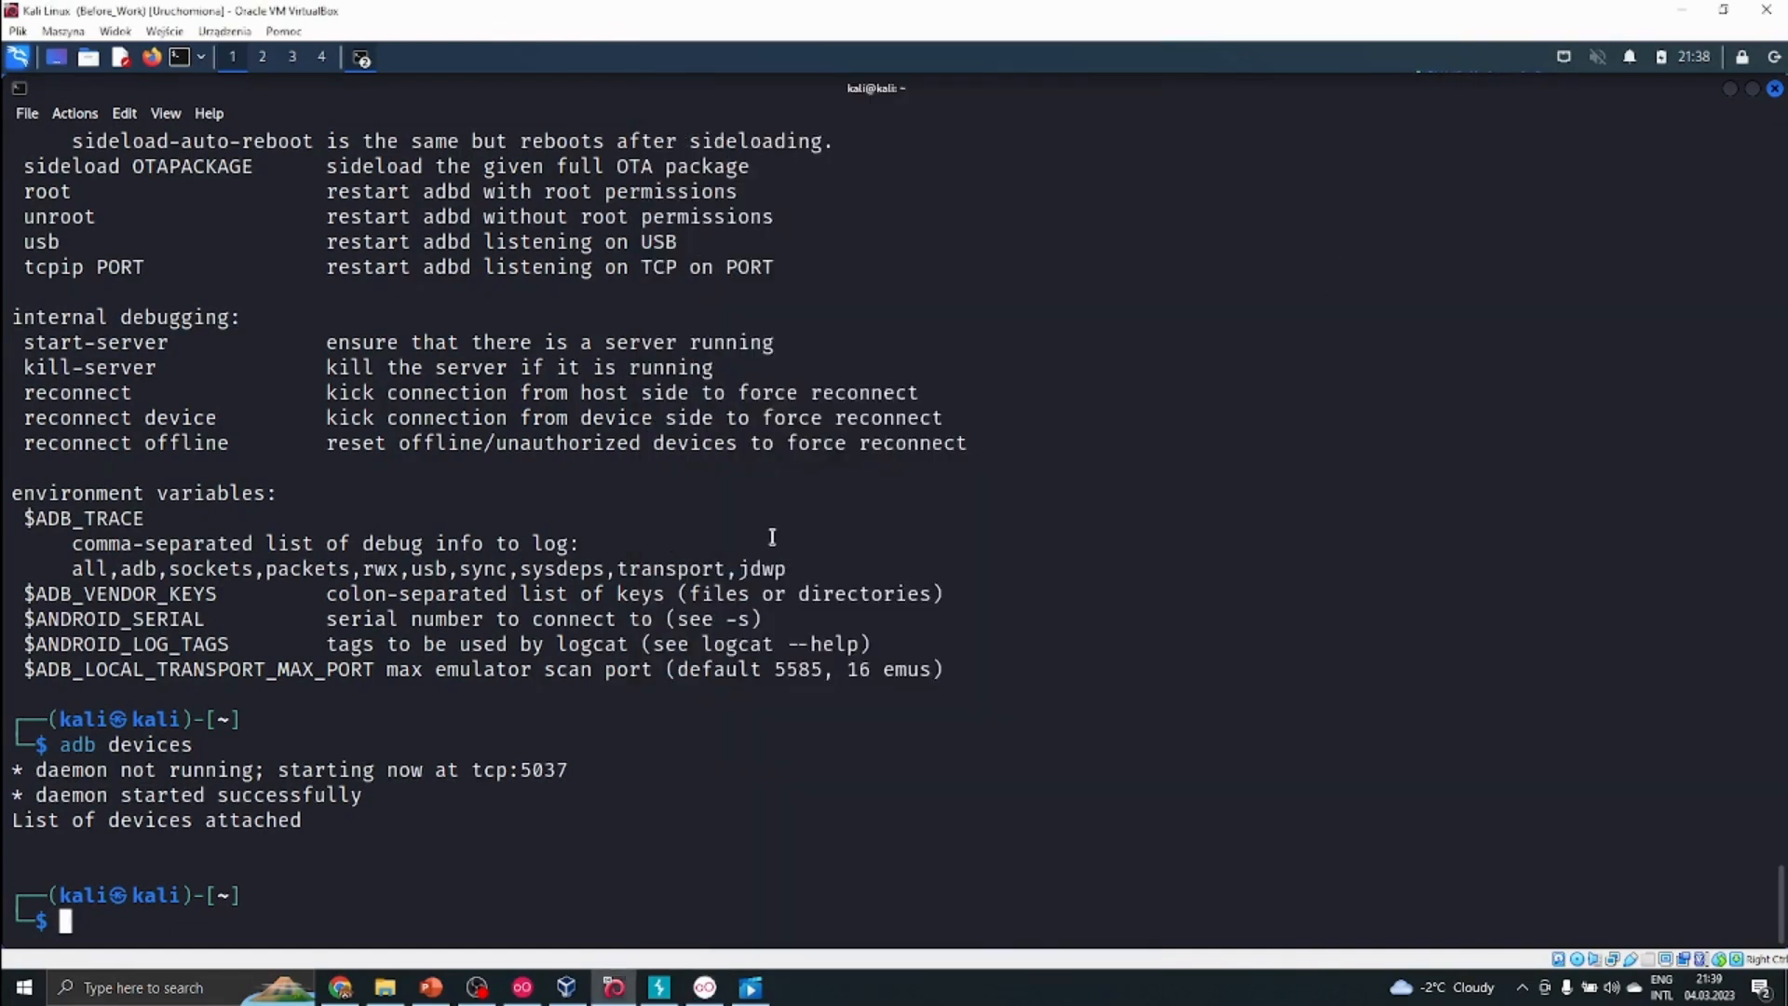
mouse_move(786, 525)
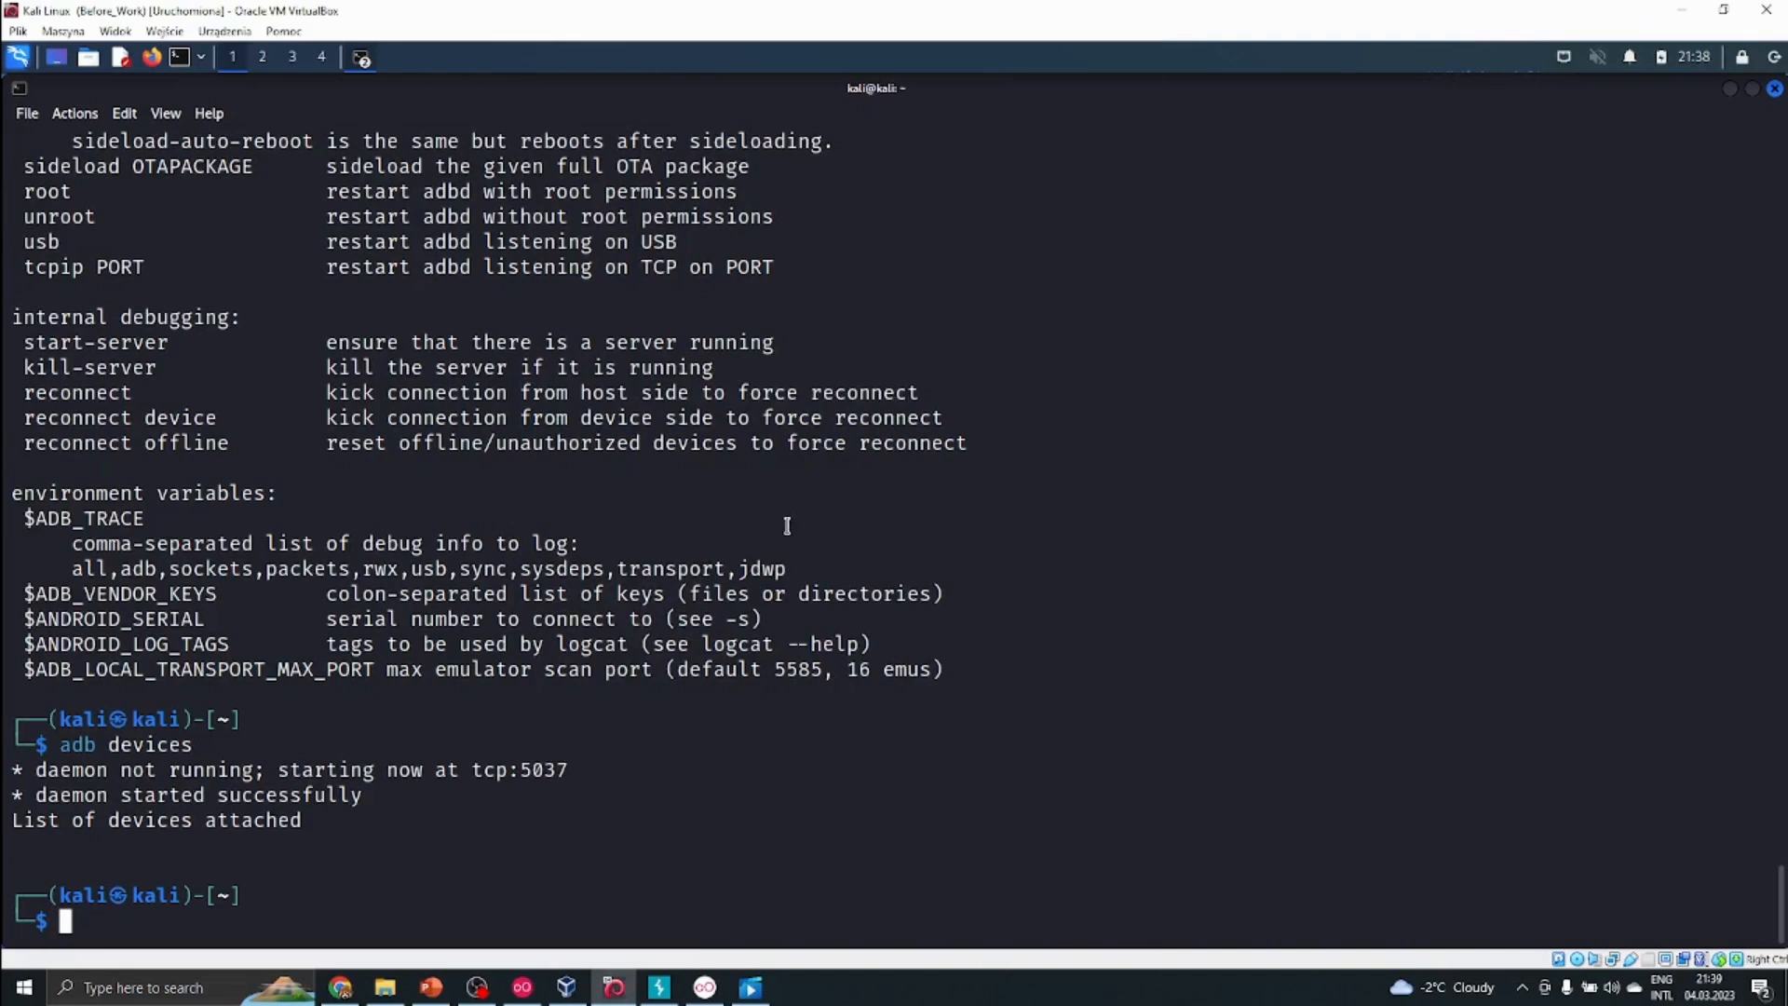
mouse_move(628, 570)
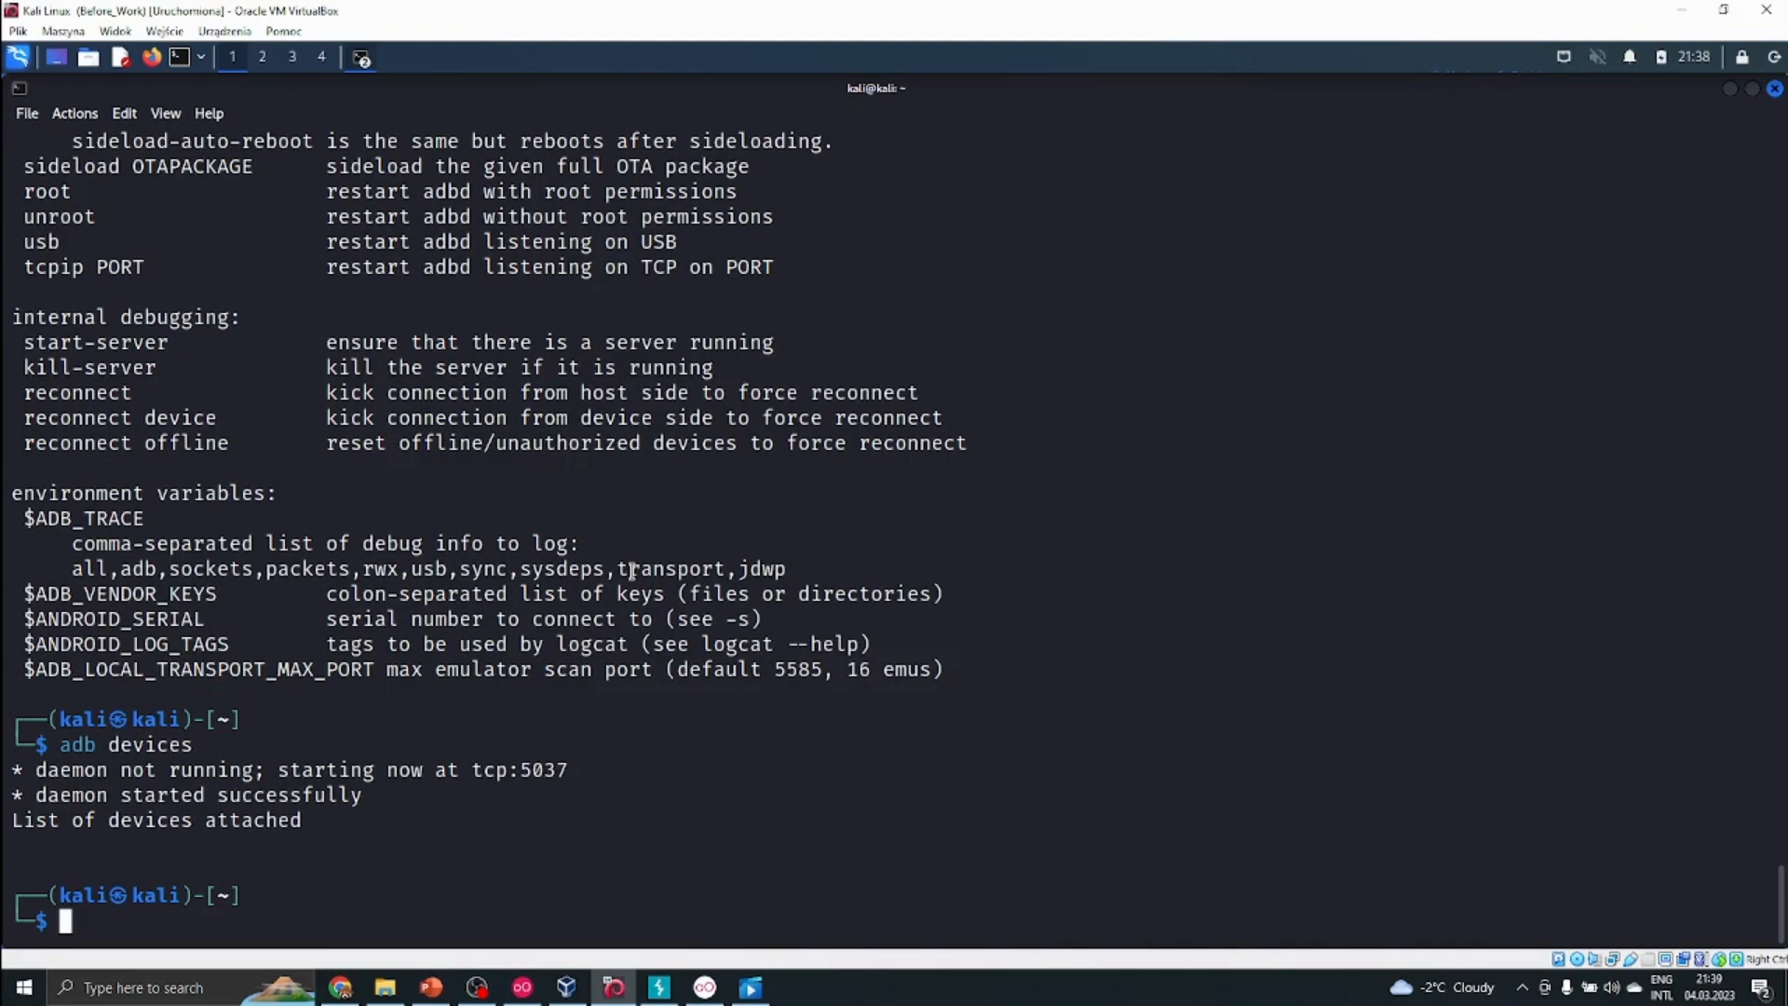
Step: Run adb connect 192.168.178.101:5555 toward the Genymotion emulator and bring its window forward
text(adb devices)
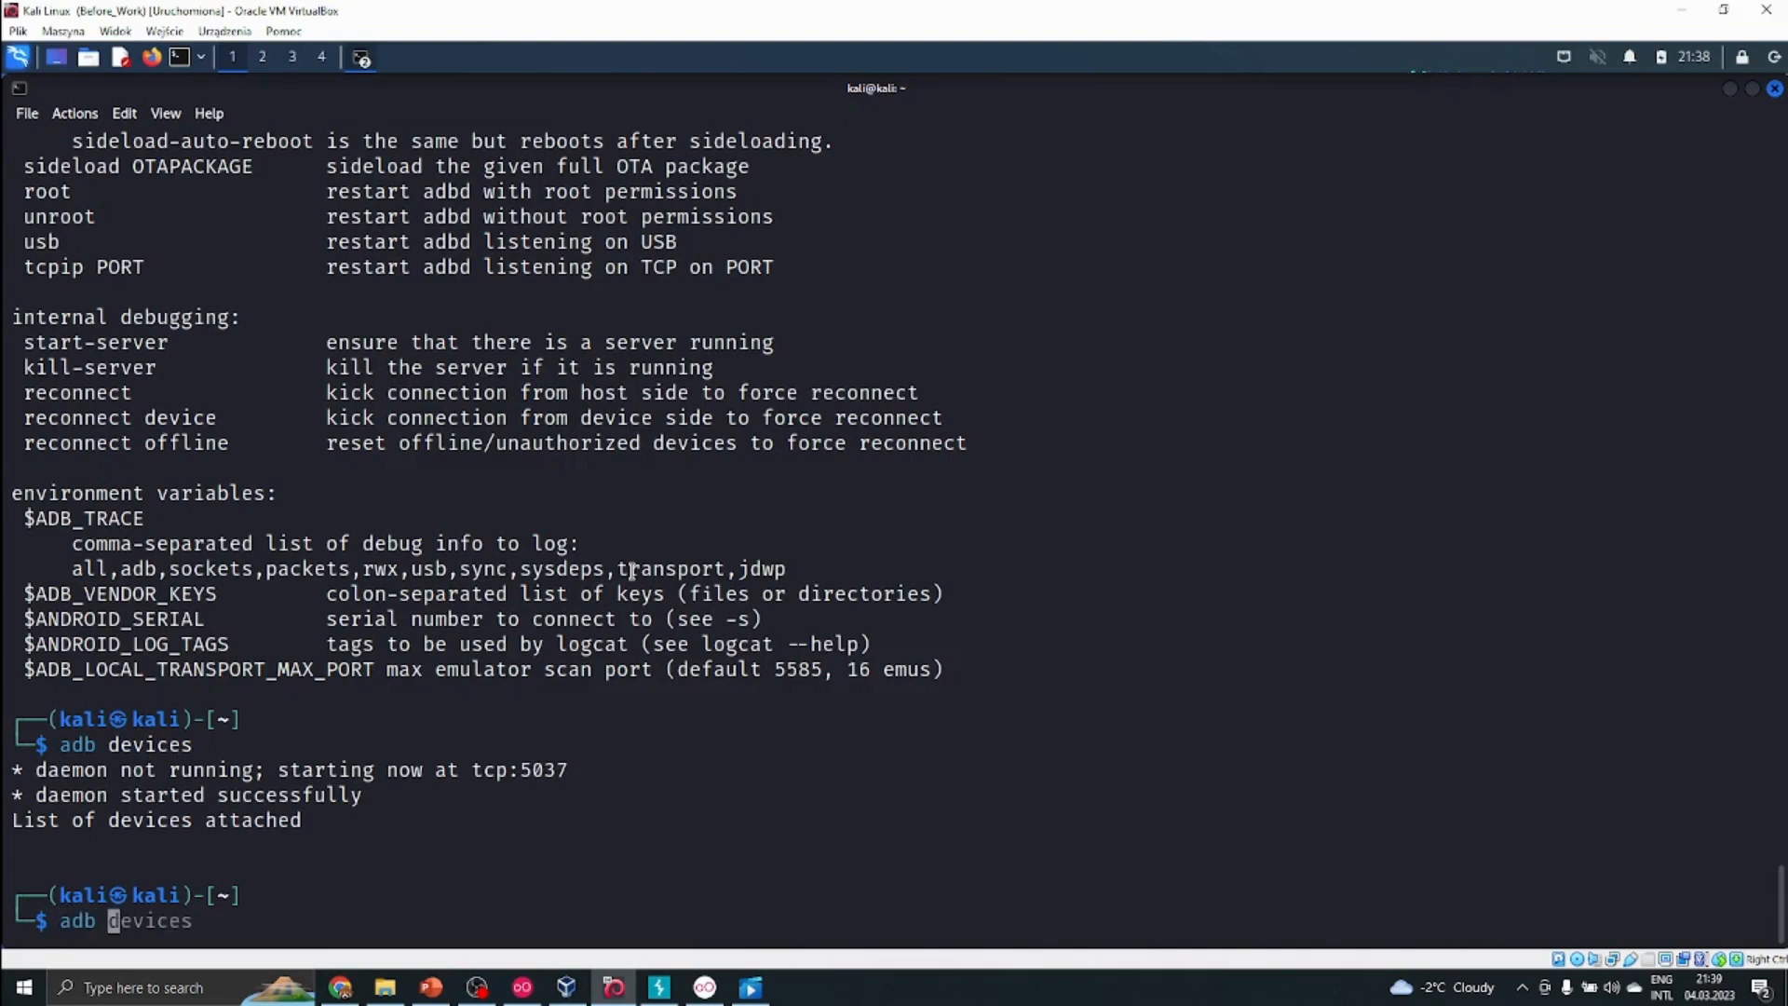
text(connect)
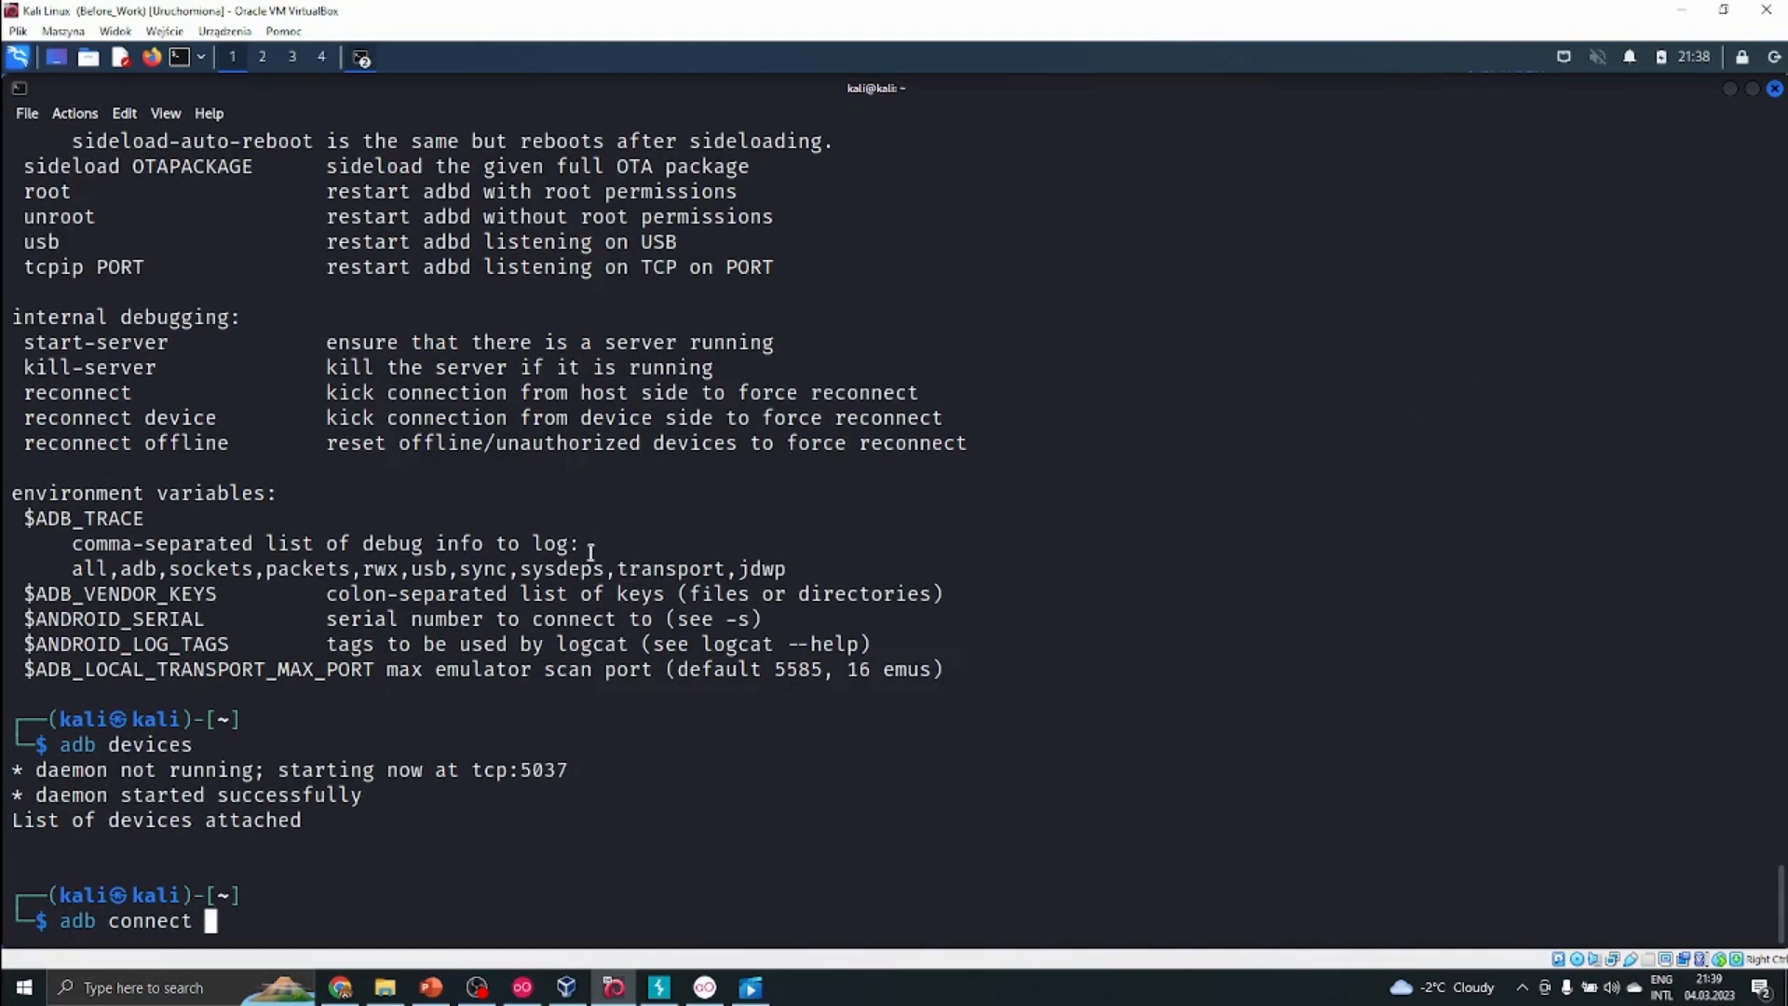
mouse_move(475, 585)
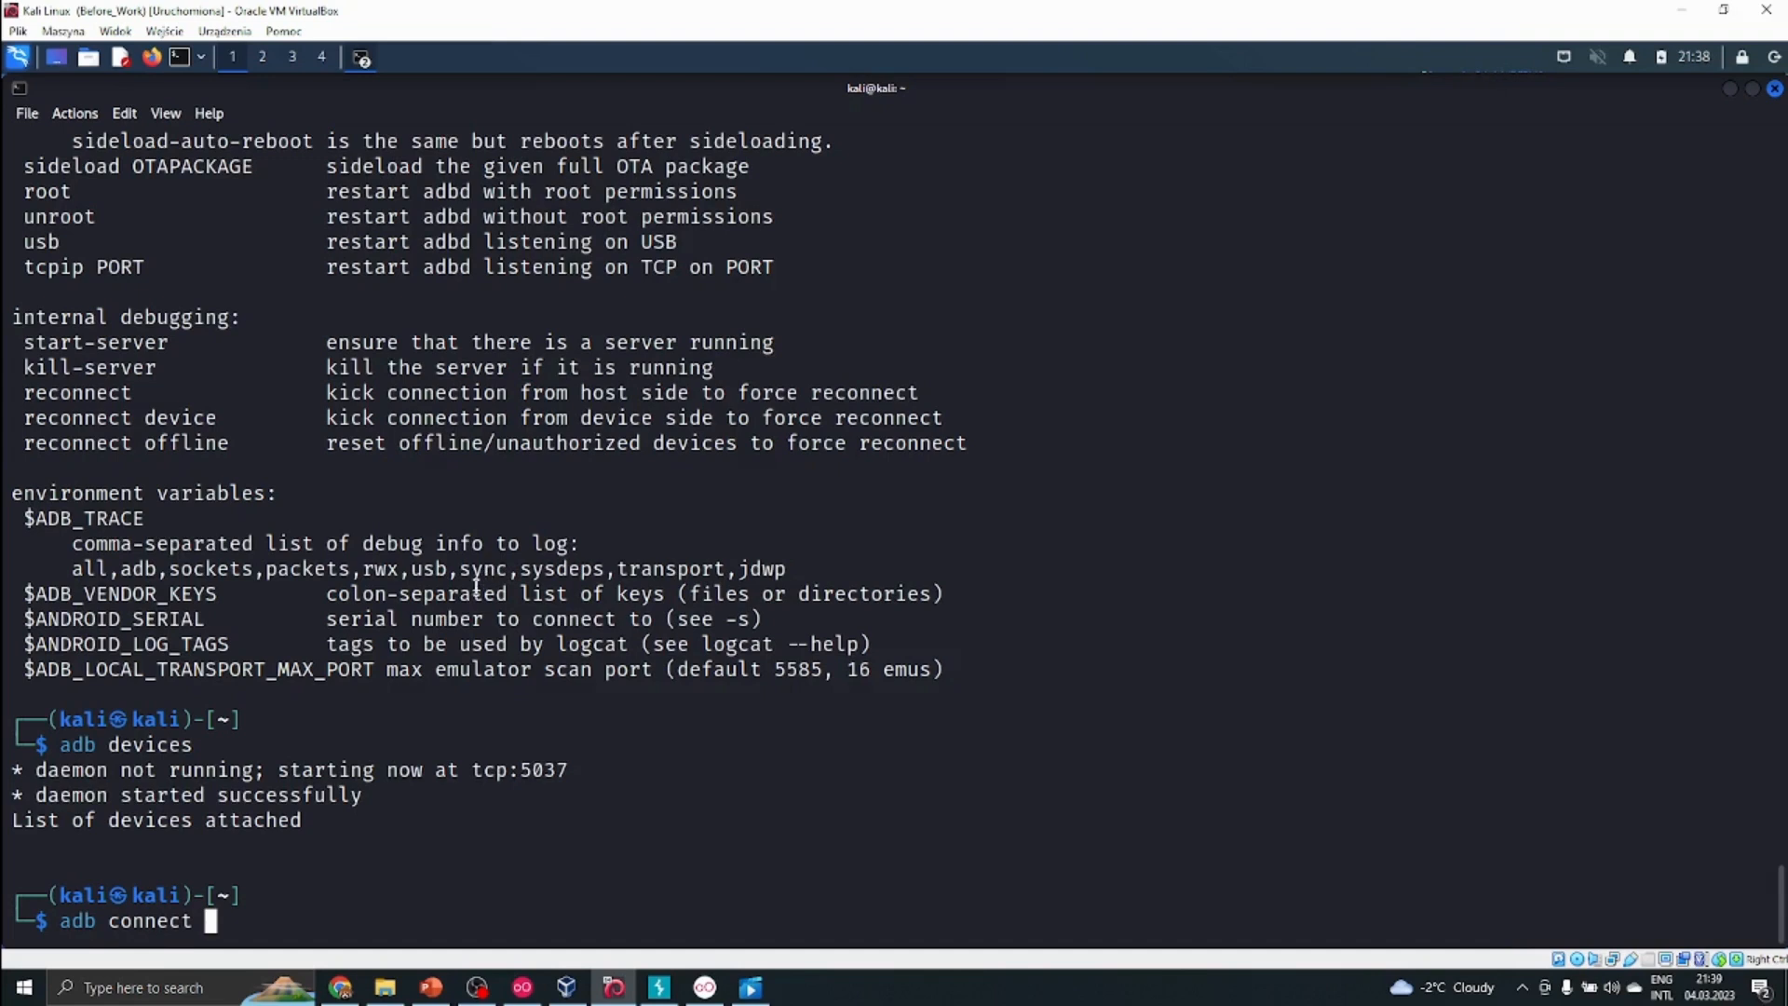
mouse_move(687, 519)
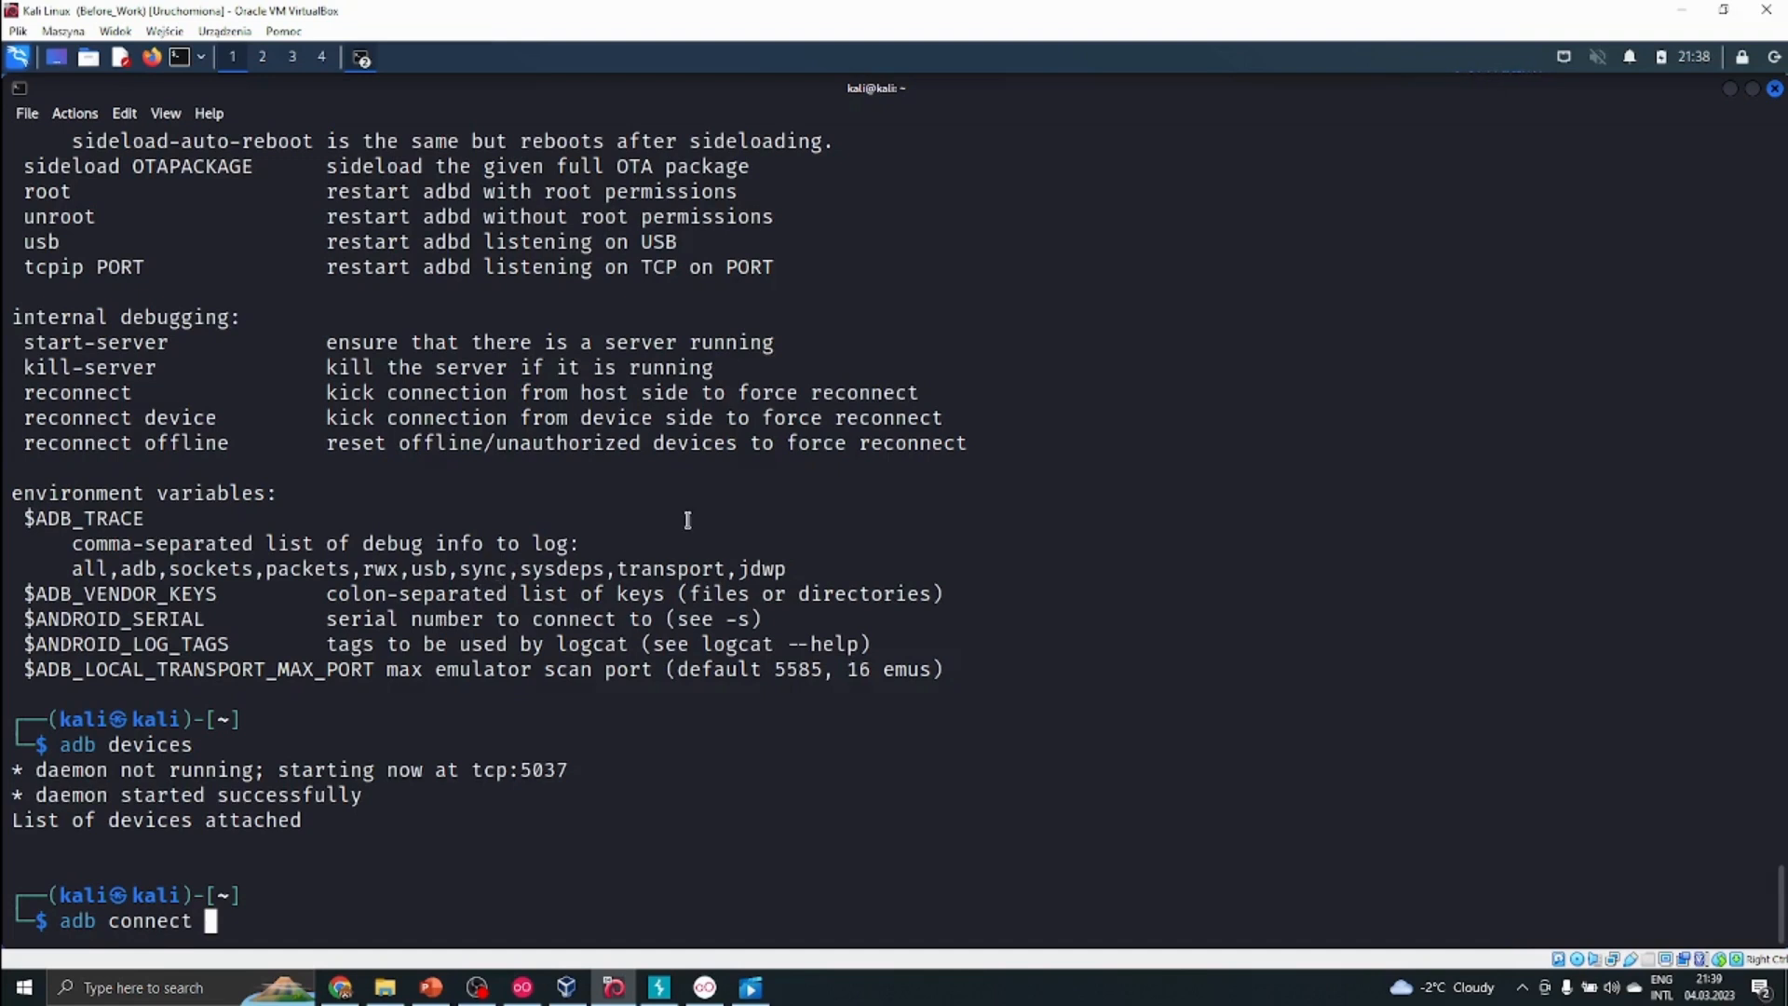
text(192.1)
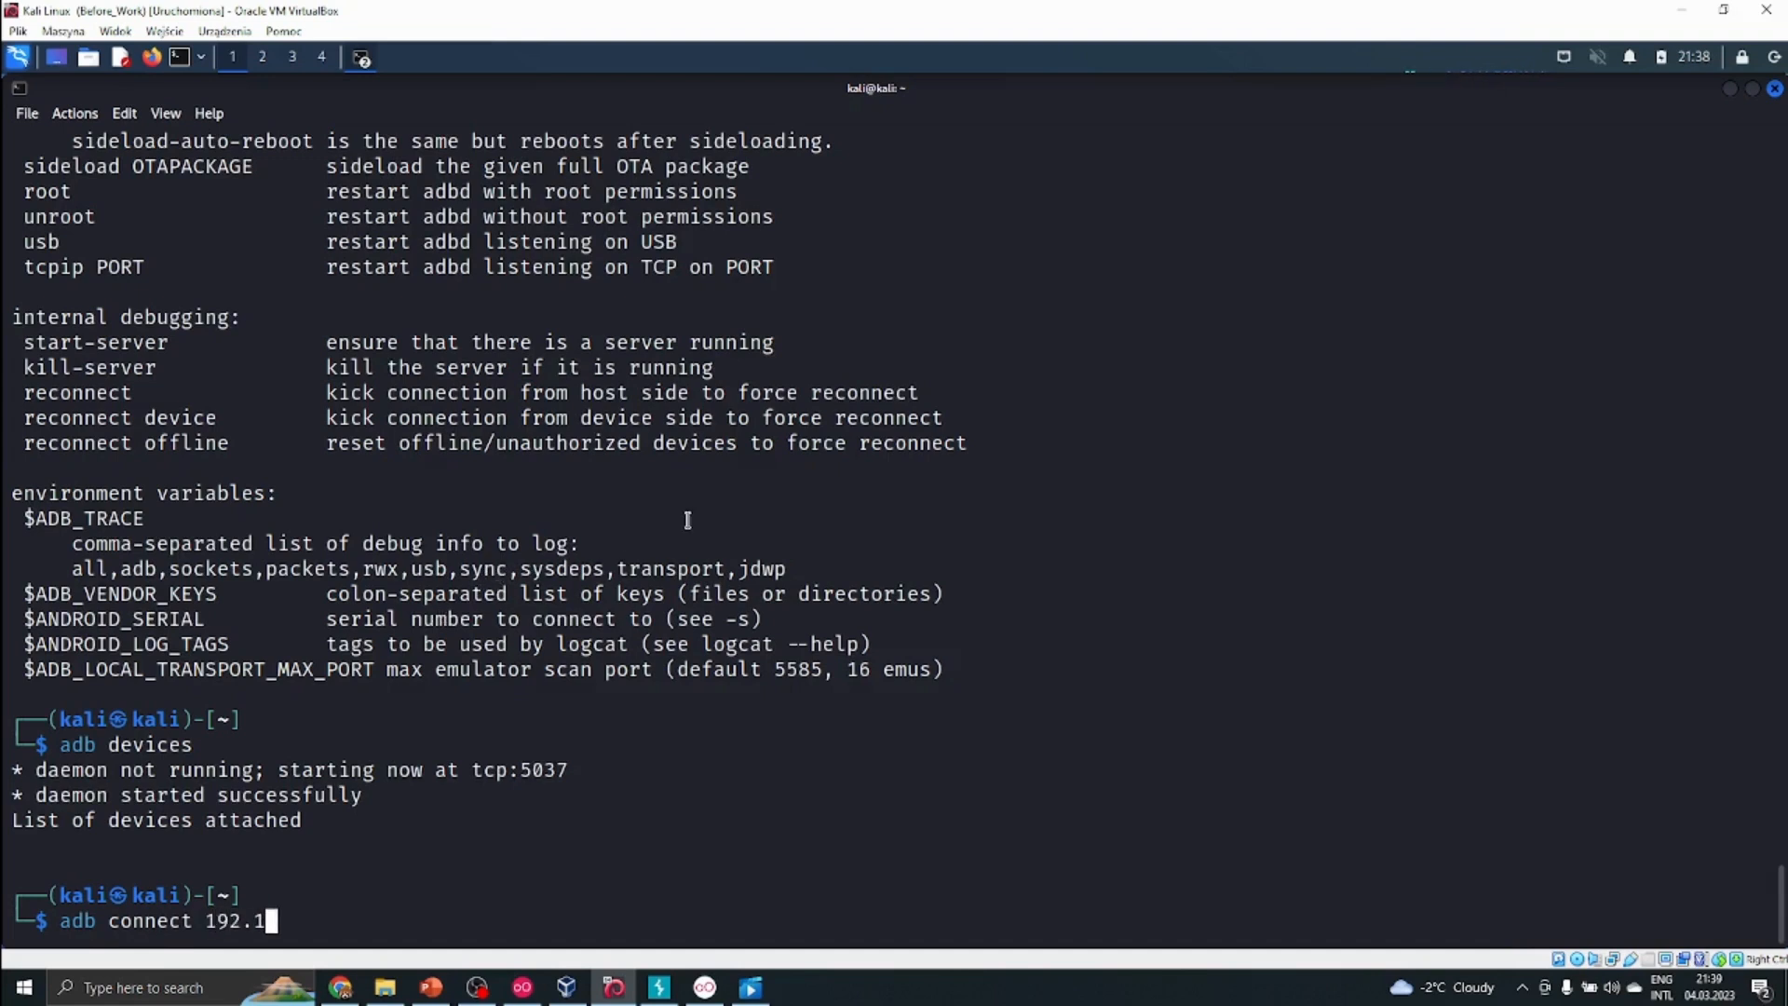
text(68.178)
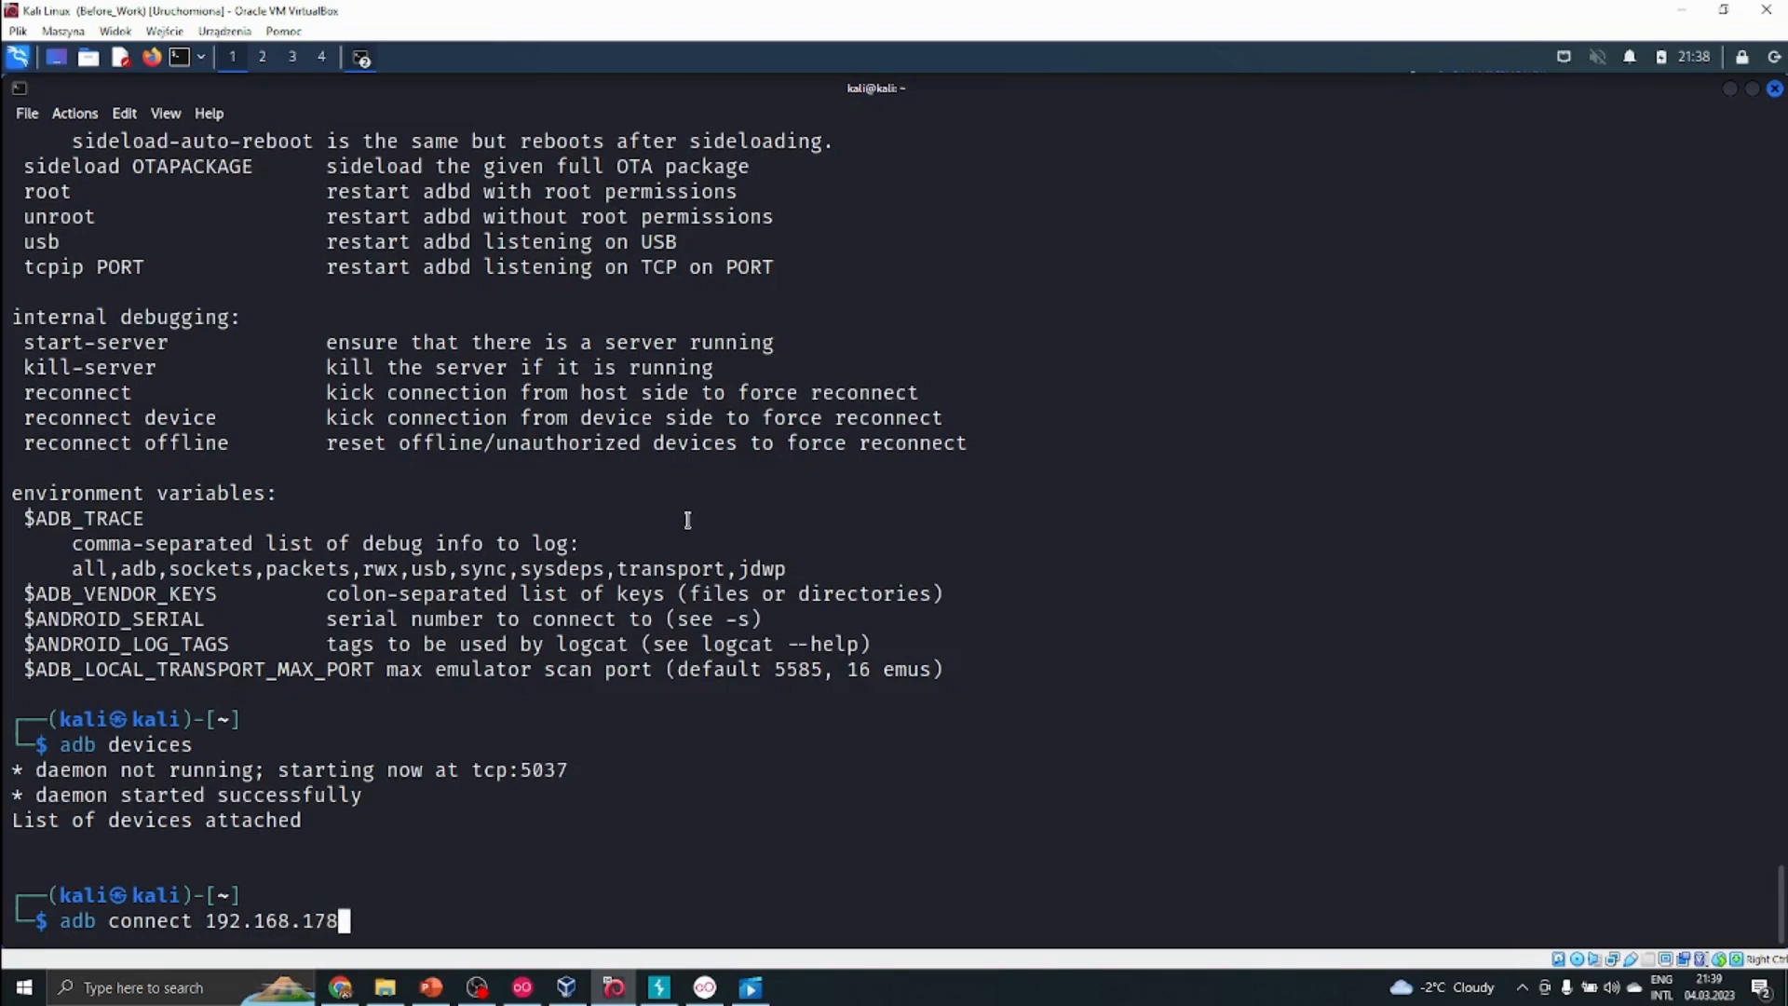
text(.101)
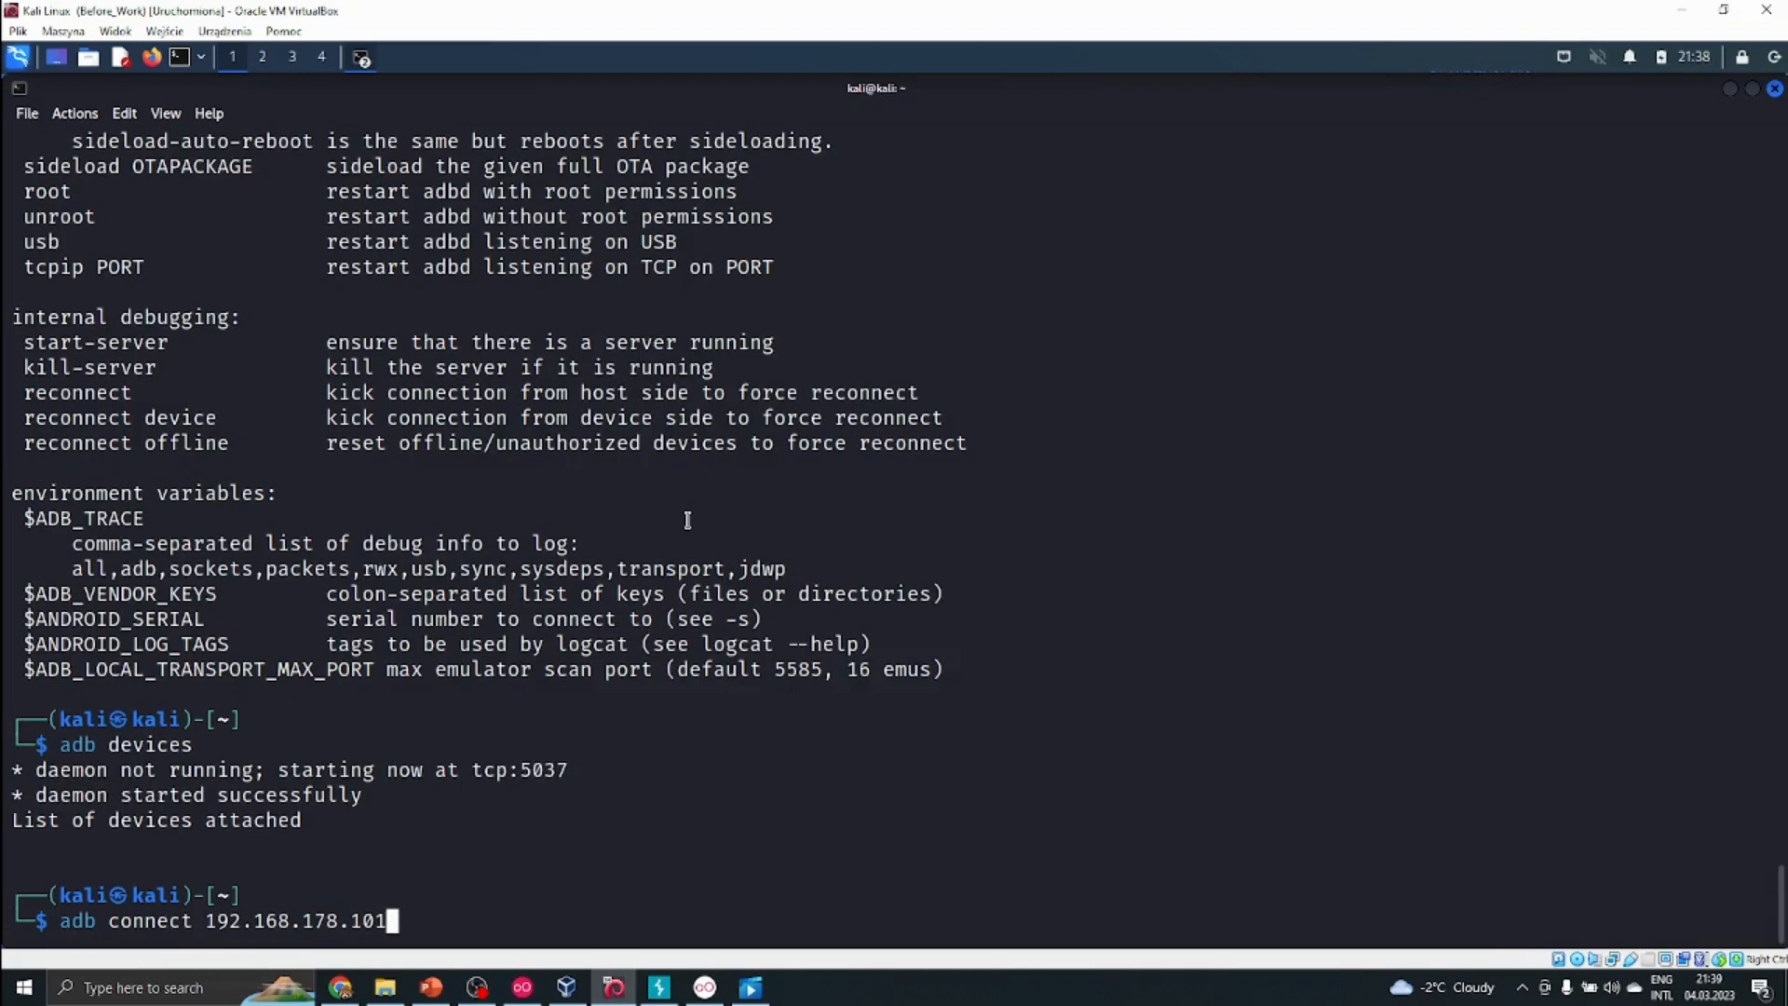
text(:555)
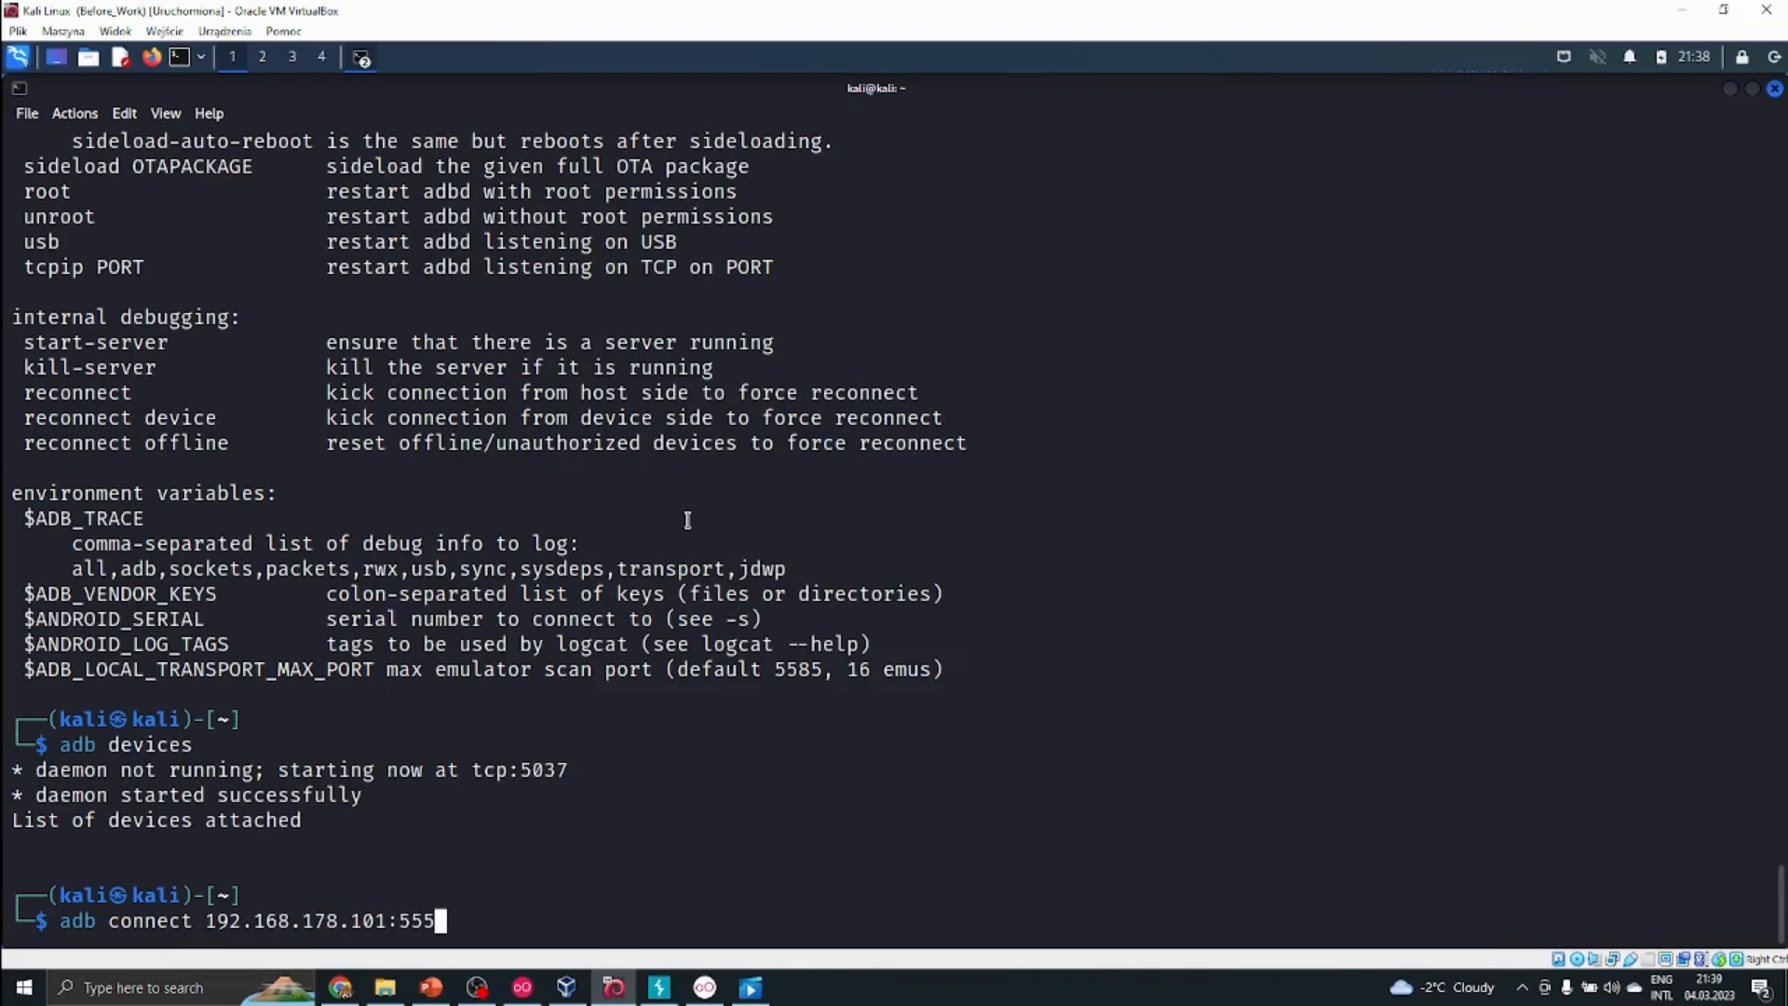
text(5)
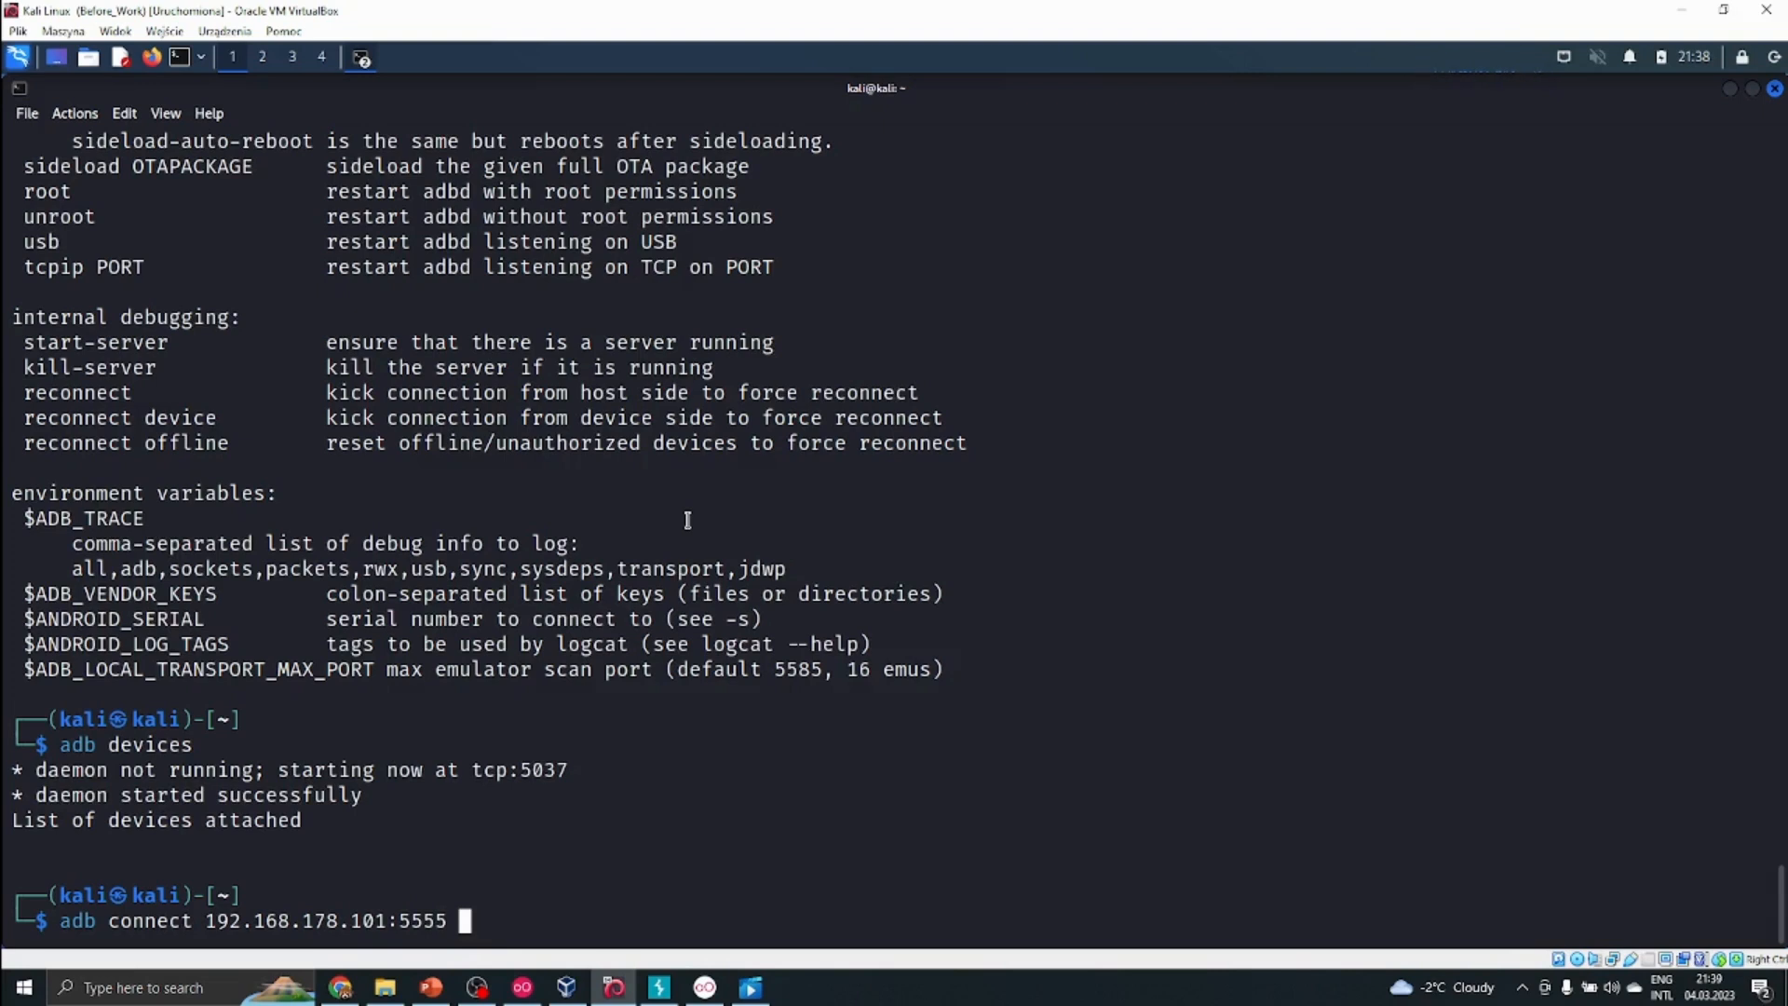
double_click(419, 920)
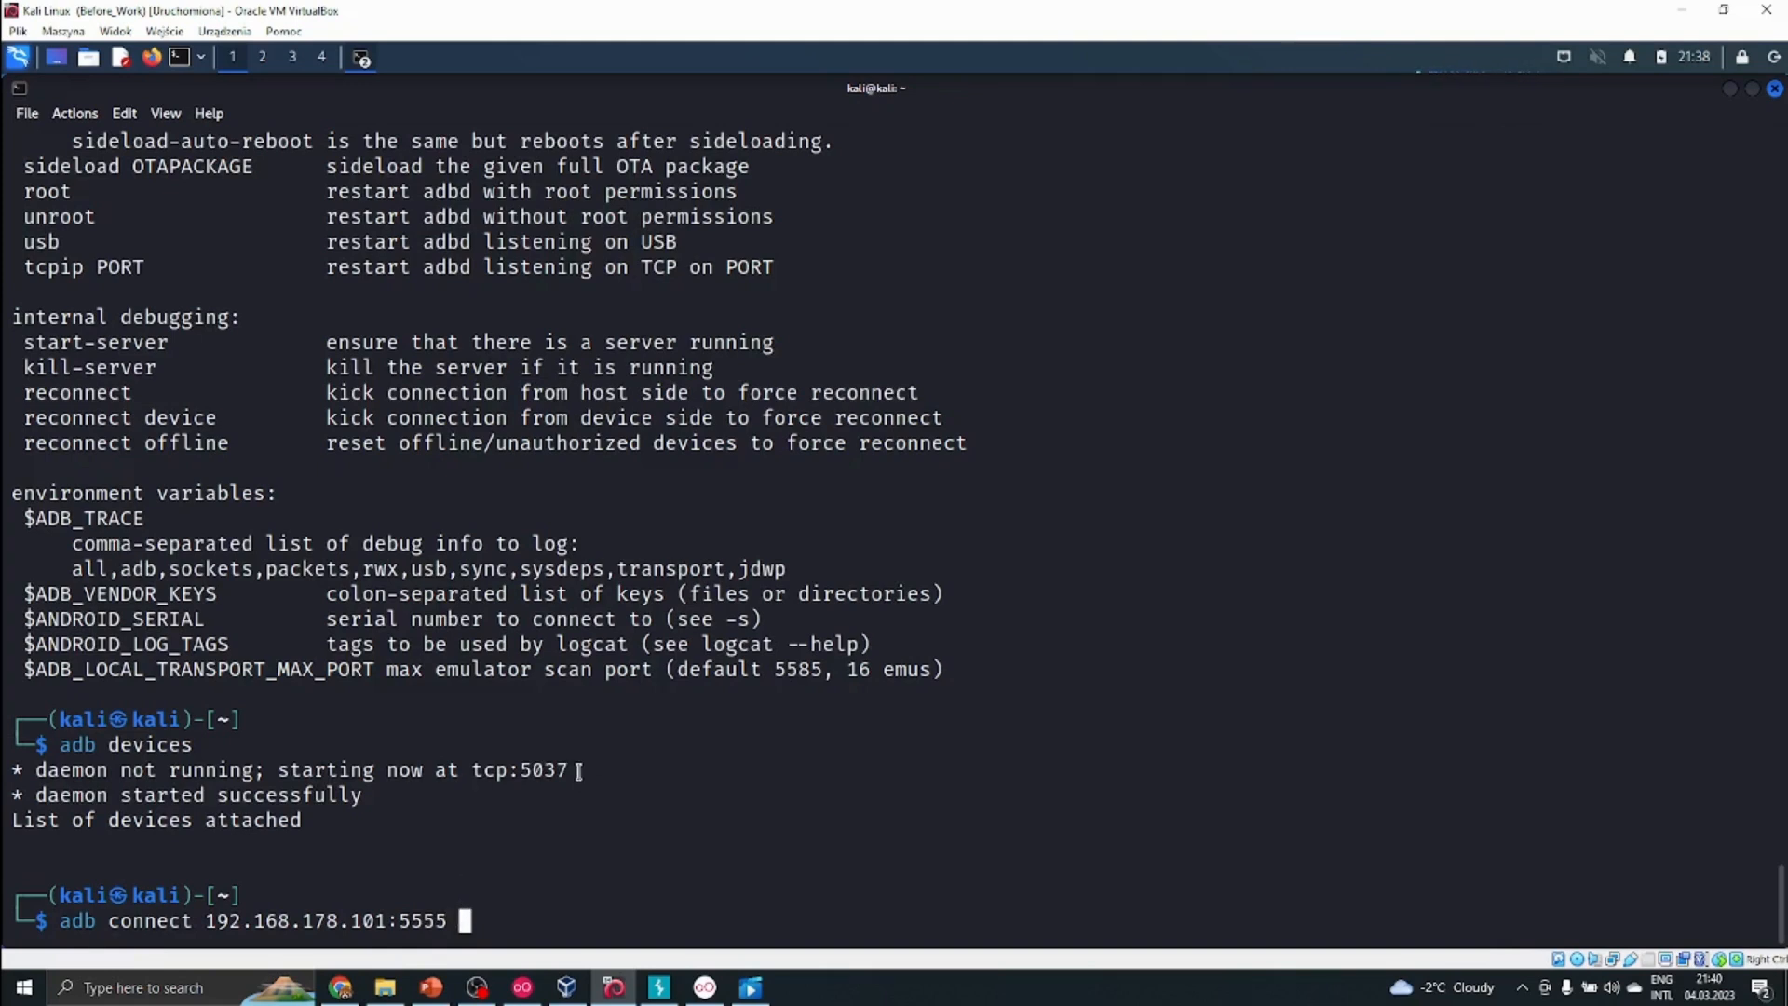
key(Return)
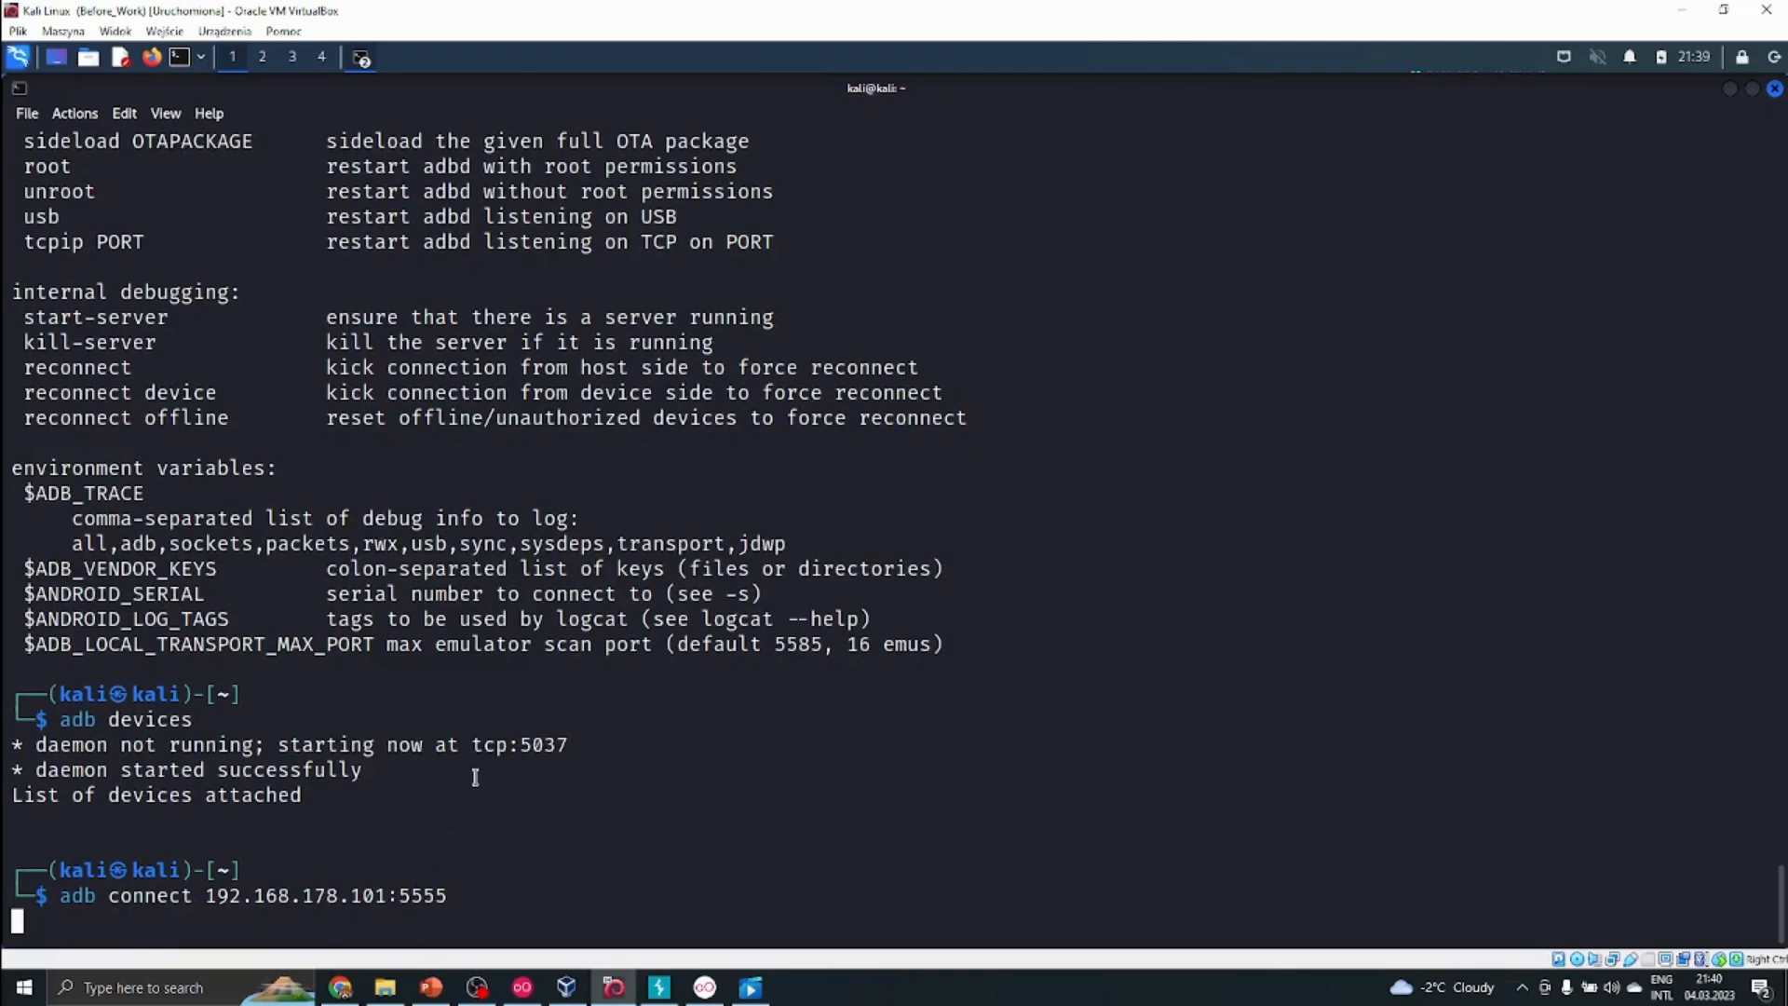
click(522, 987)
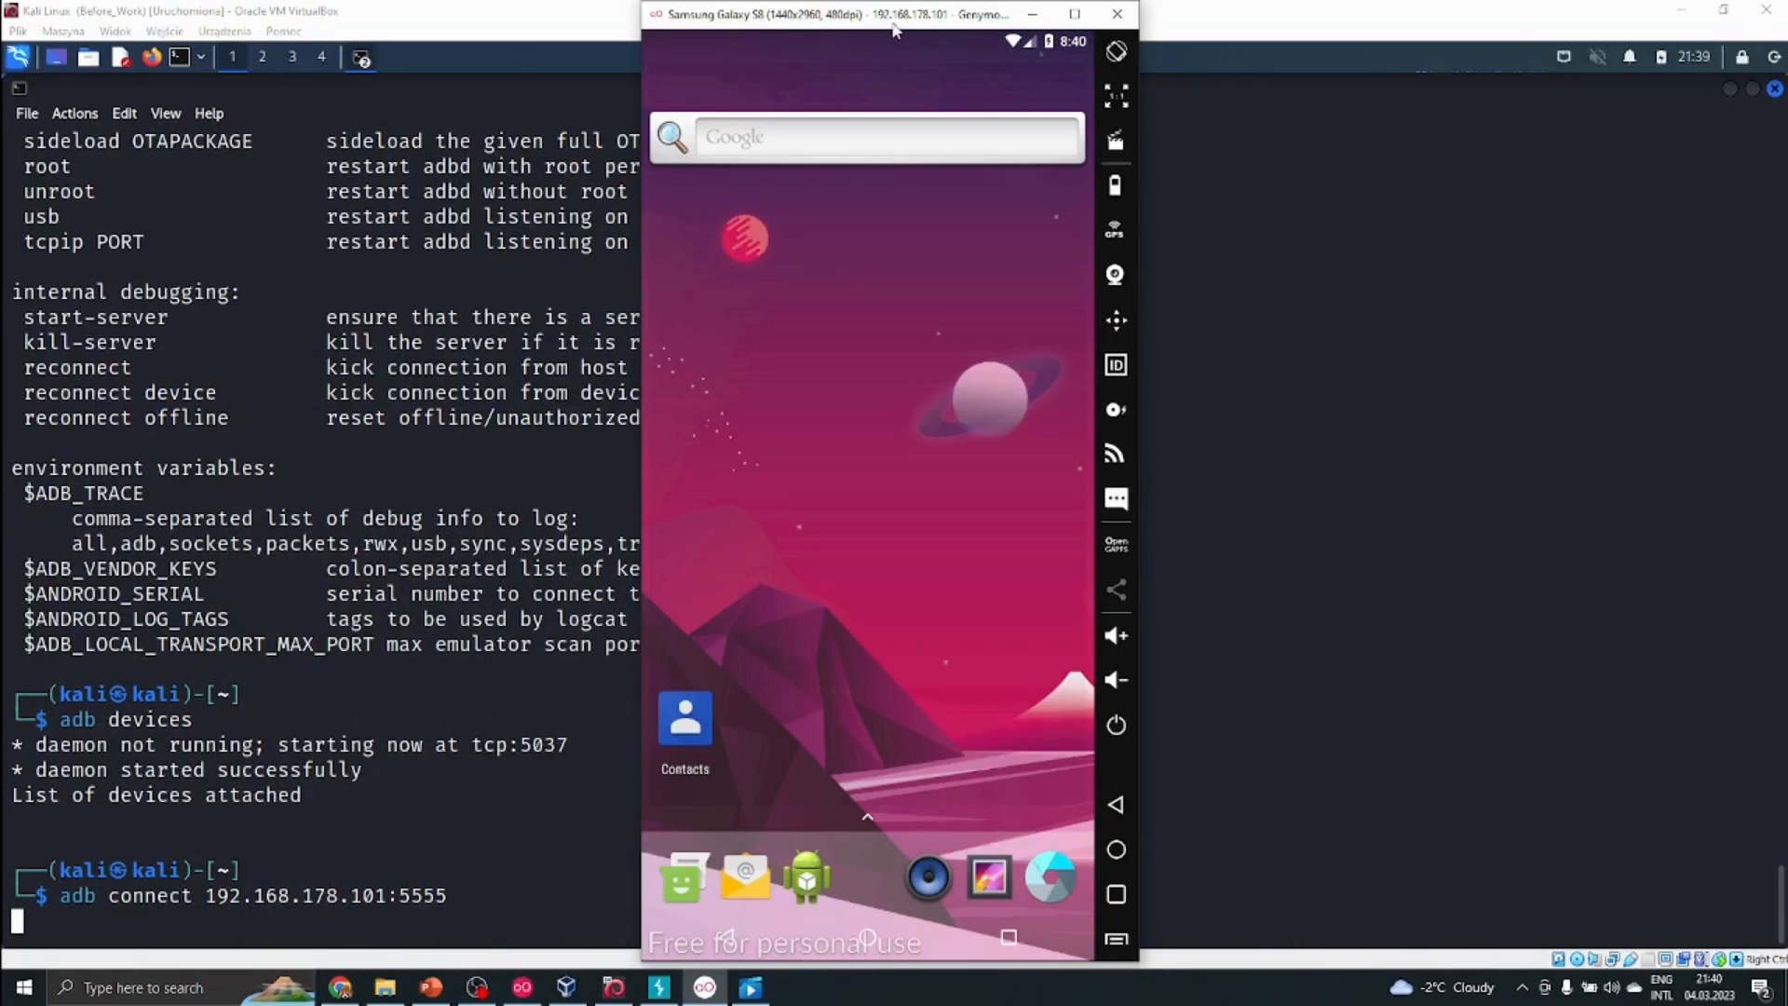
mouse_move(814, 143)
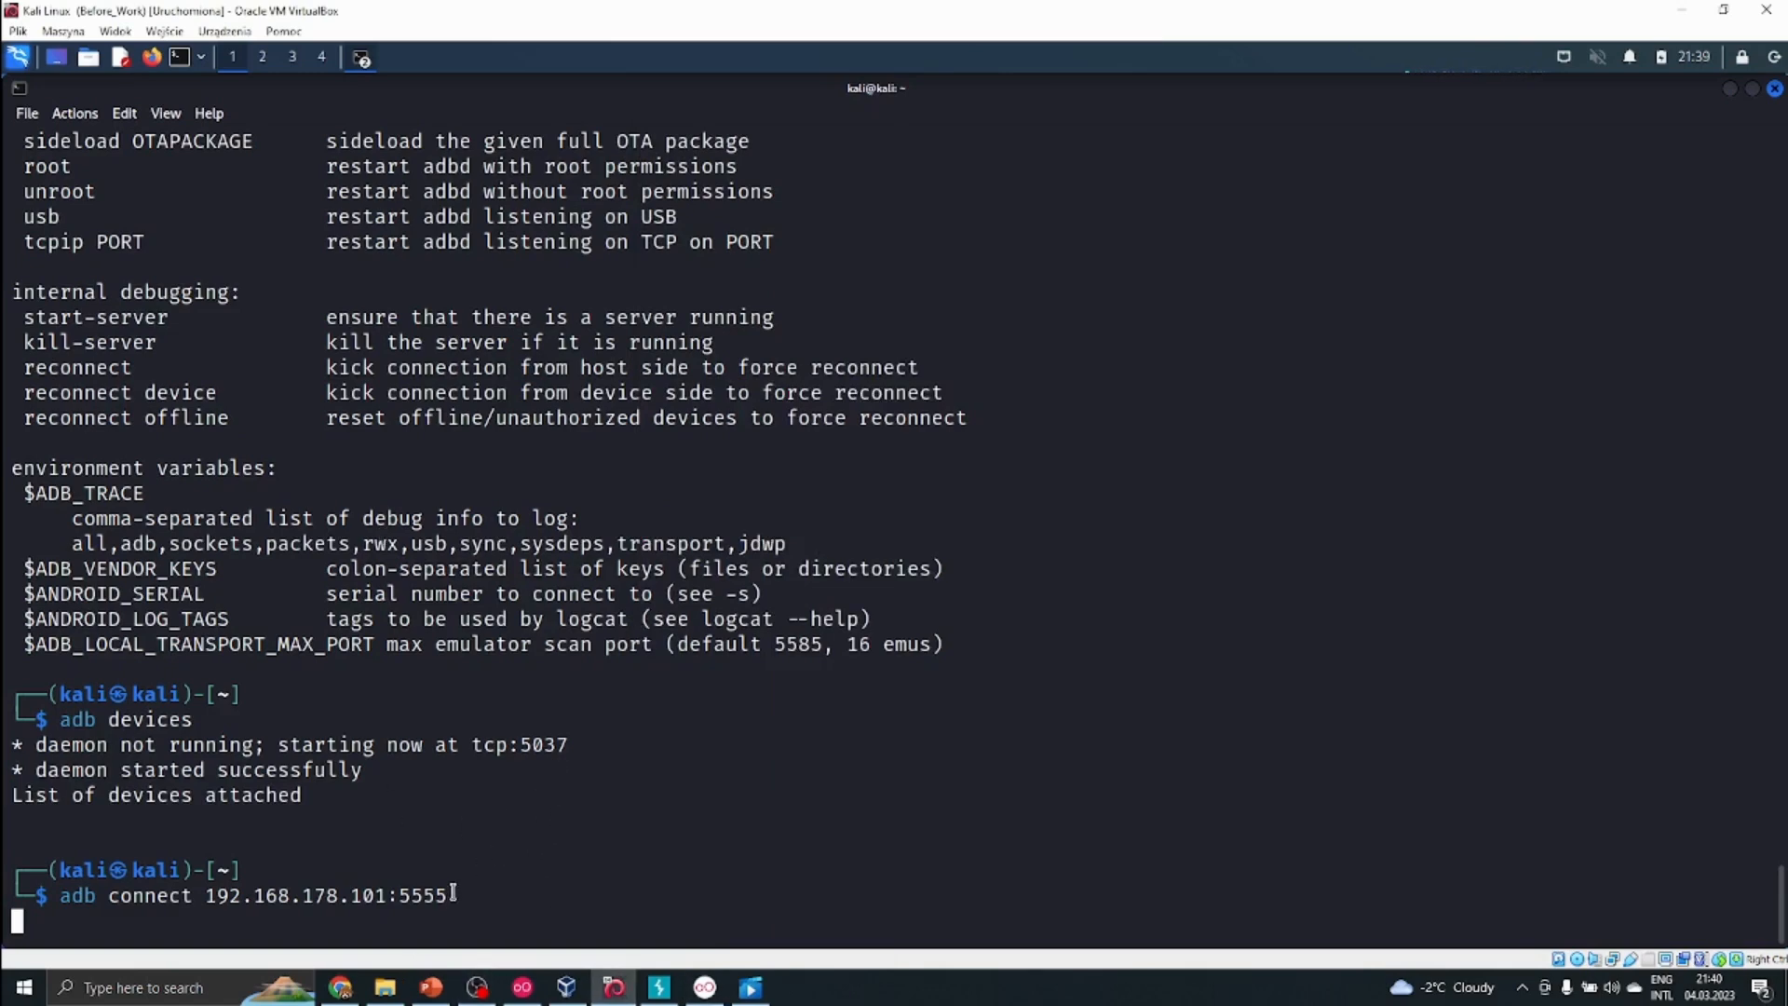
Step: Abort the hanging adb connect attempt with Ctrl+C
key(ctrl+c)
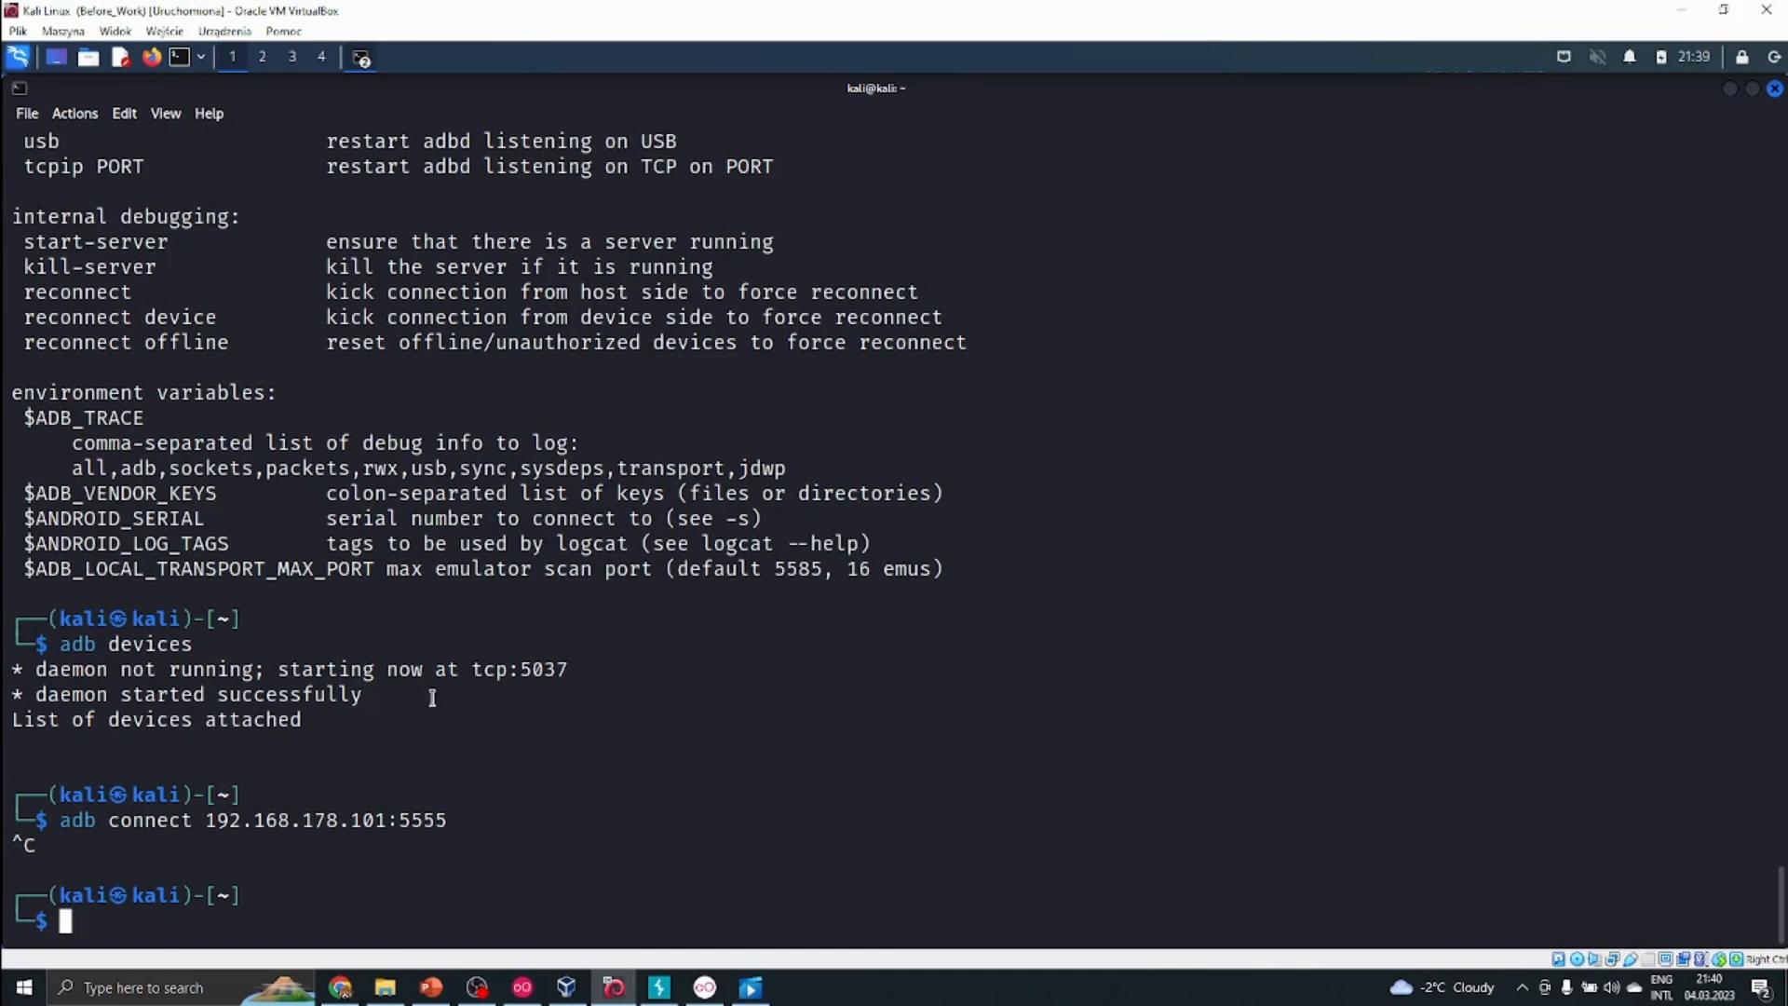
mouse_move(702, 188)
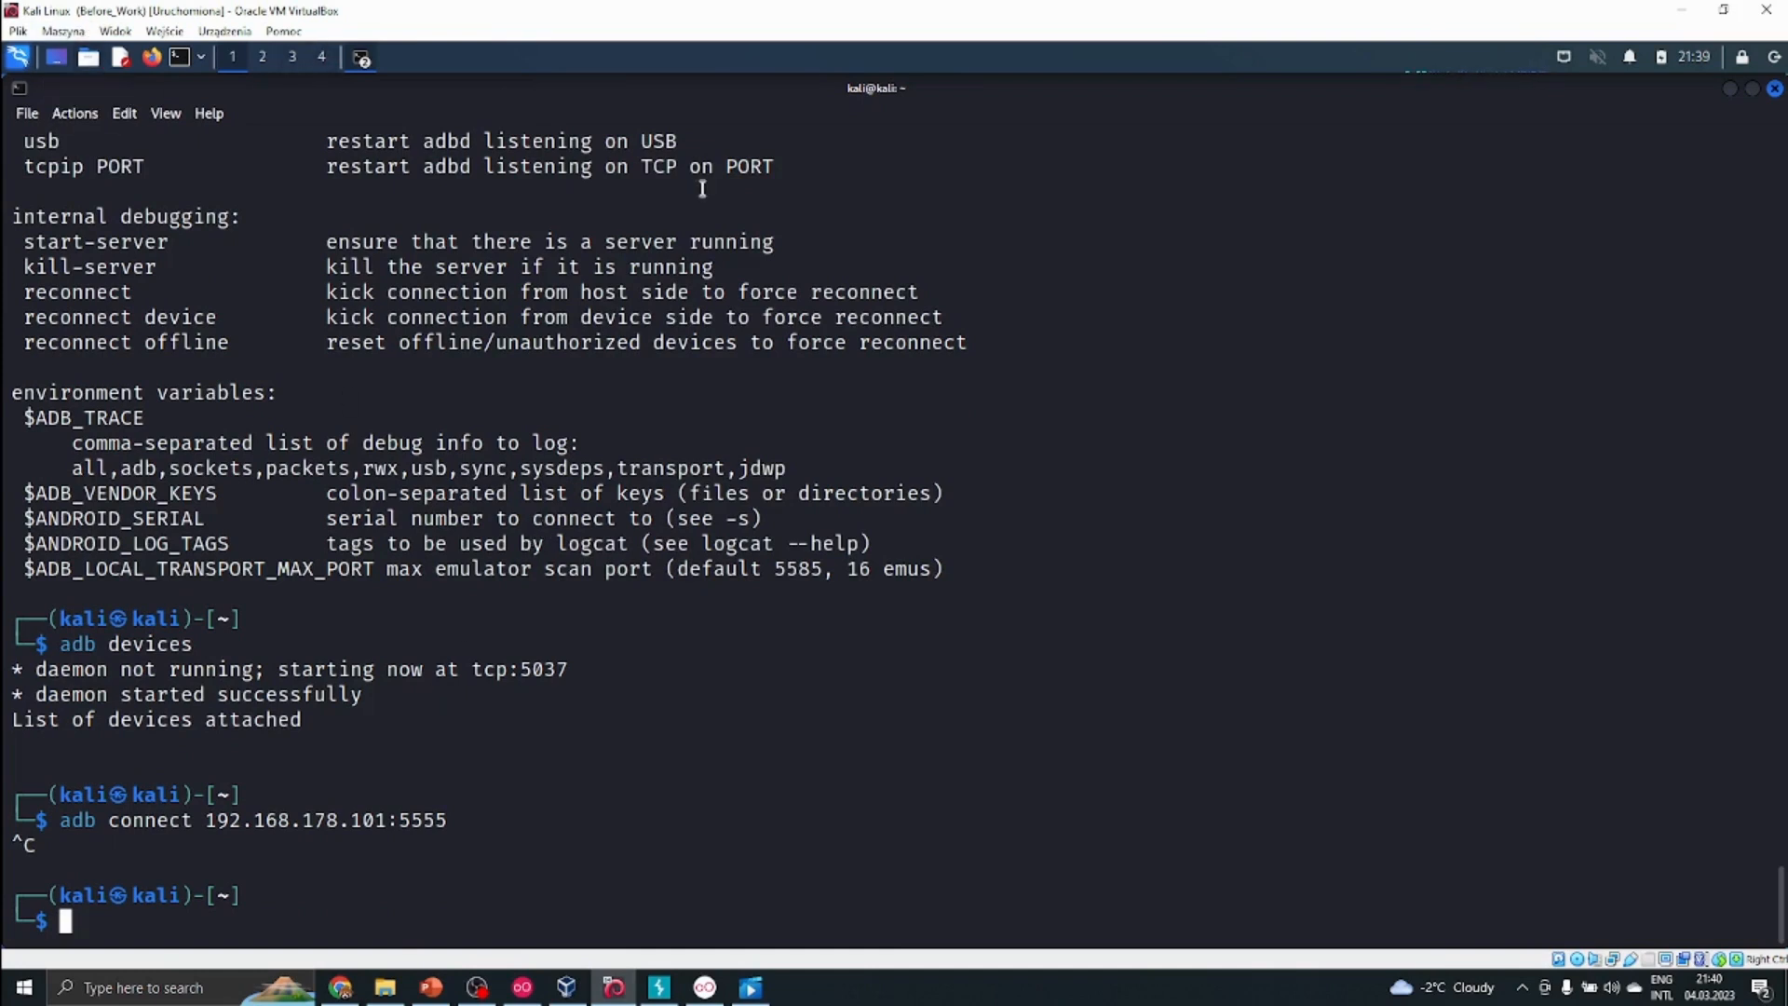
mouse_move(745, 188)
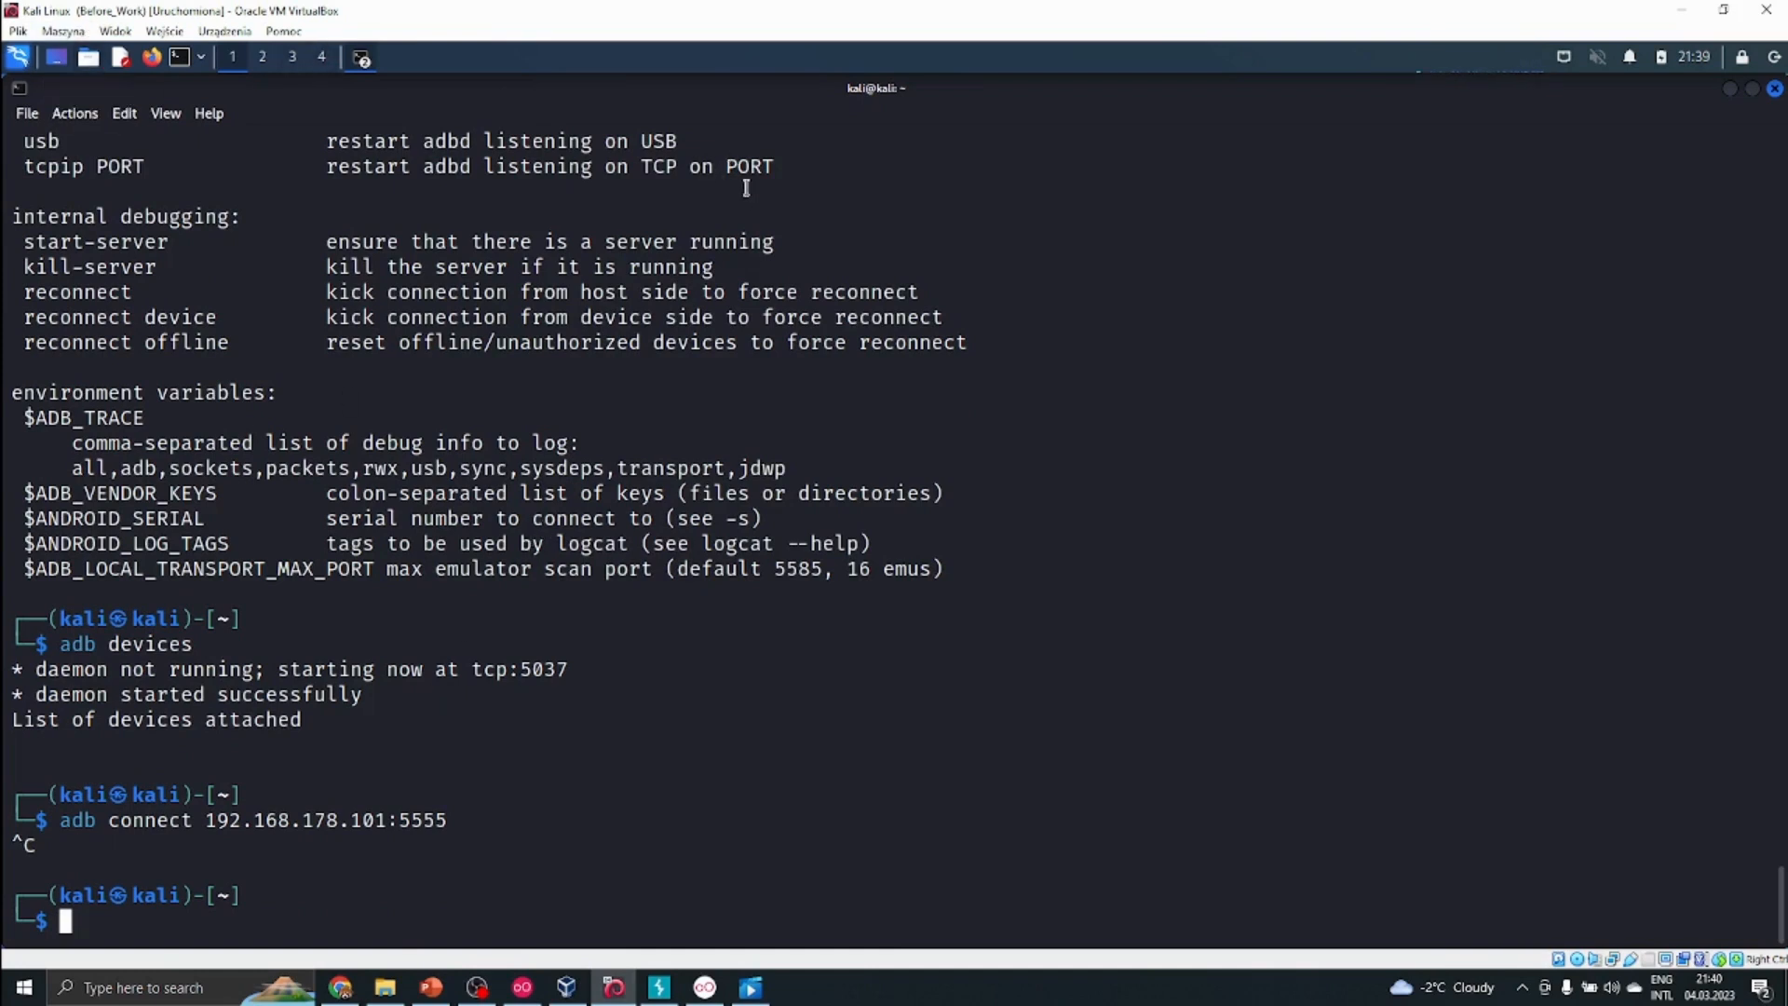
mouse_move(566, 987)
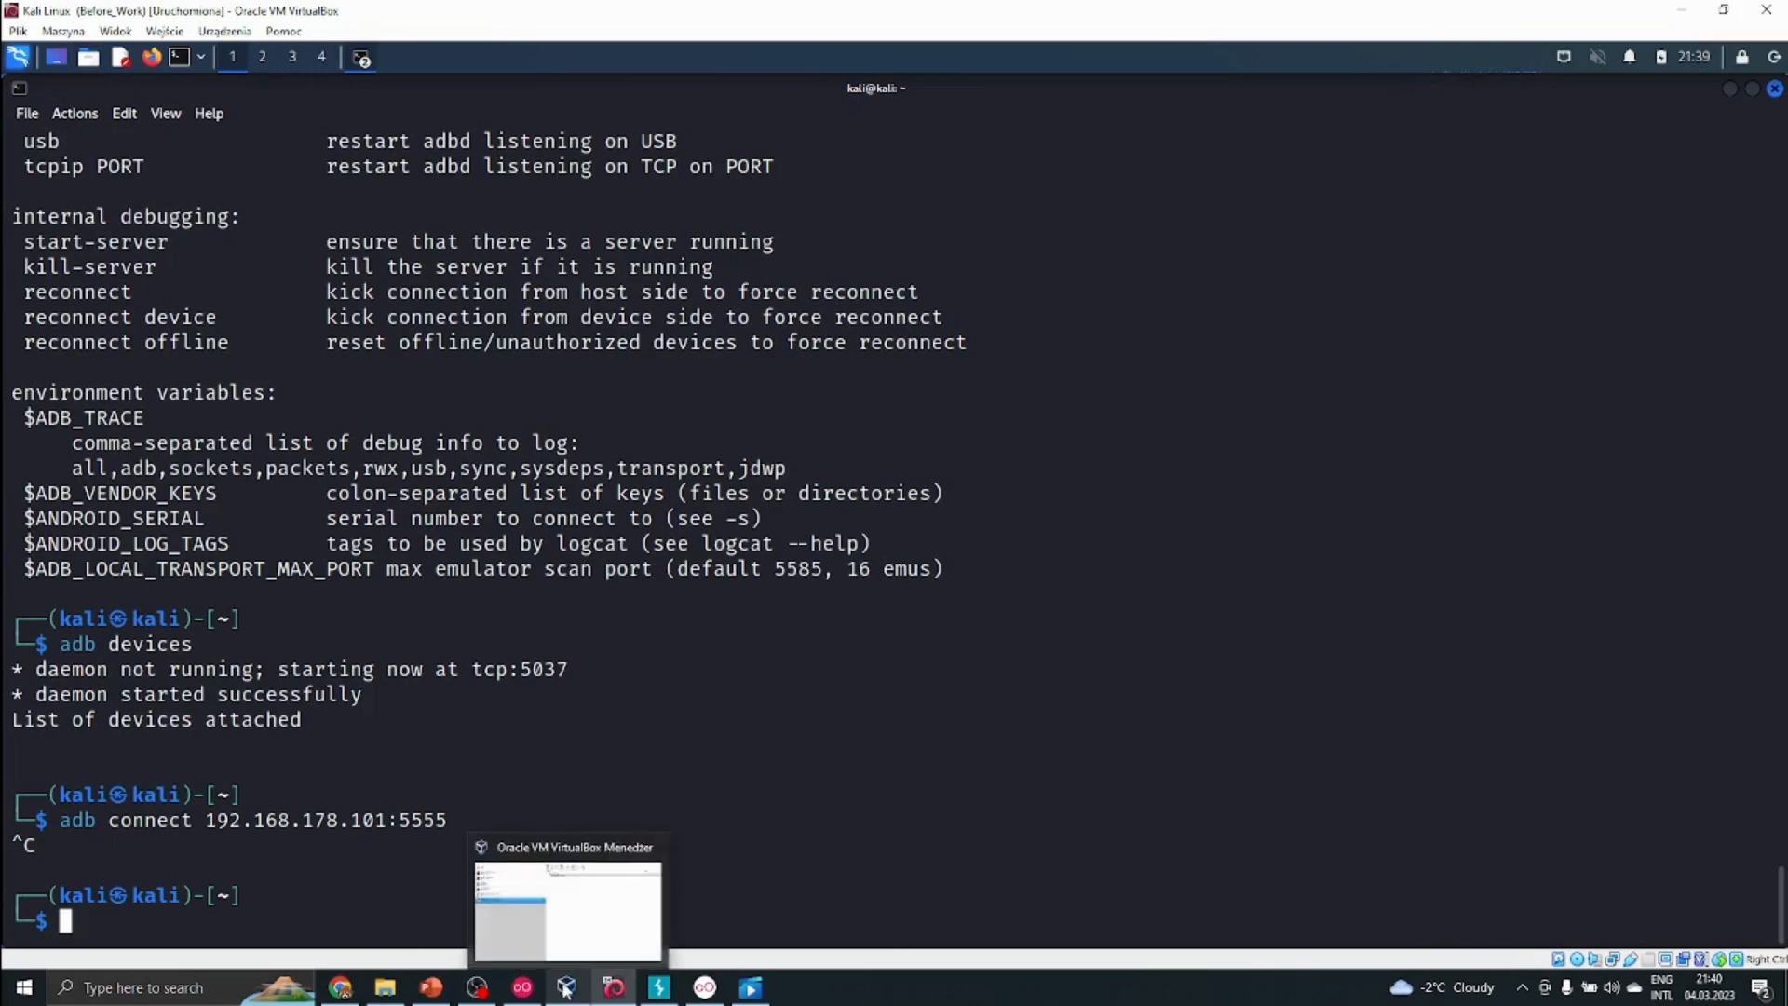
Step: Switch to VirtualBox Manager and briefly open and close the Kali Linux machine's settings
click(567, 901)
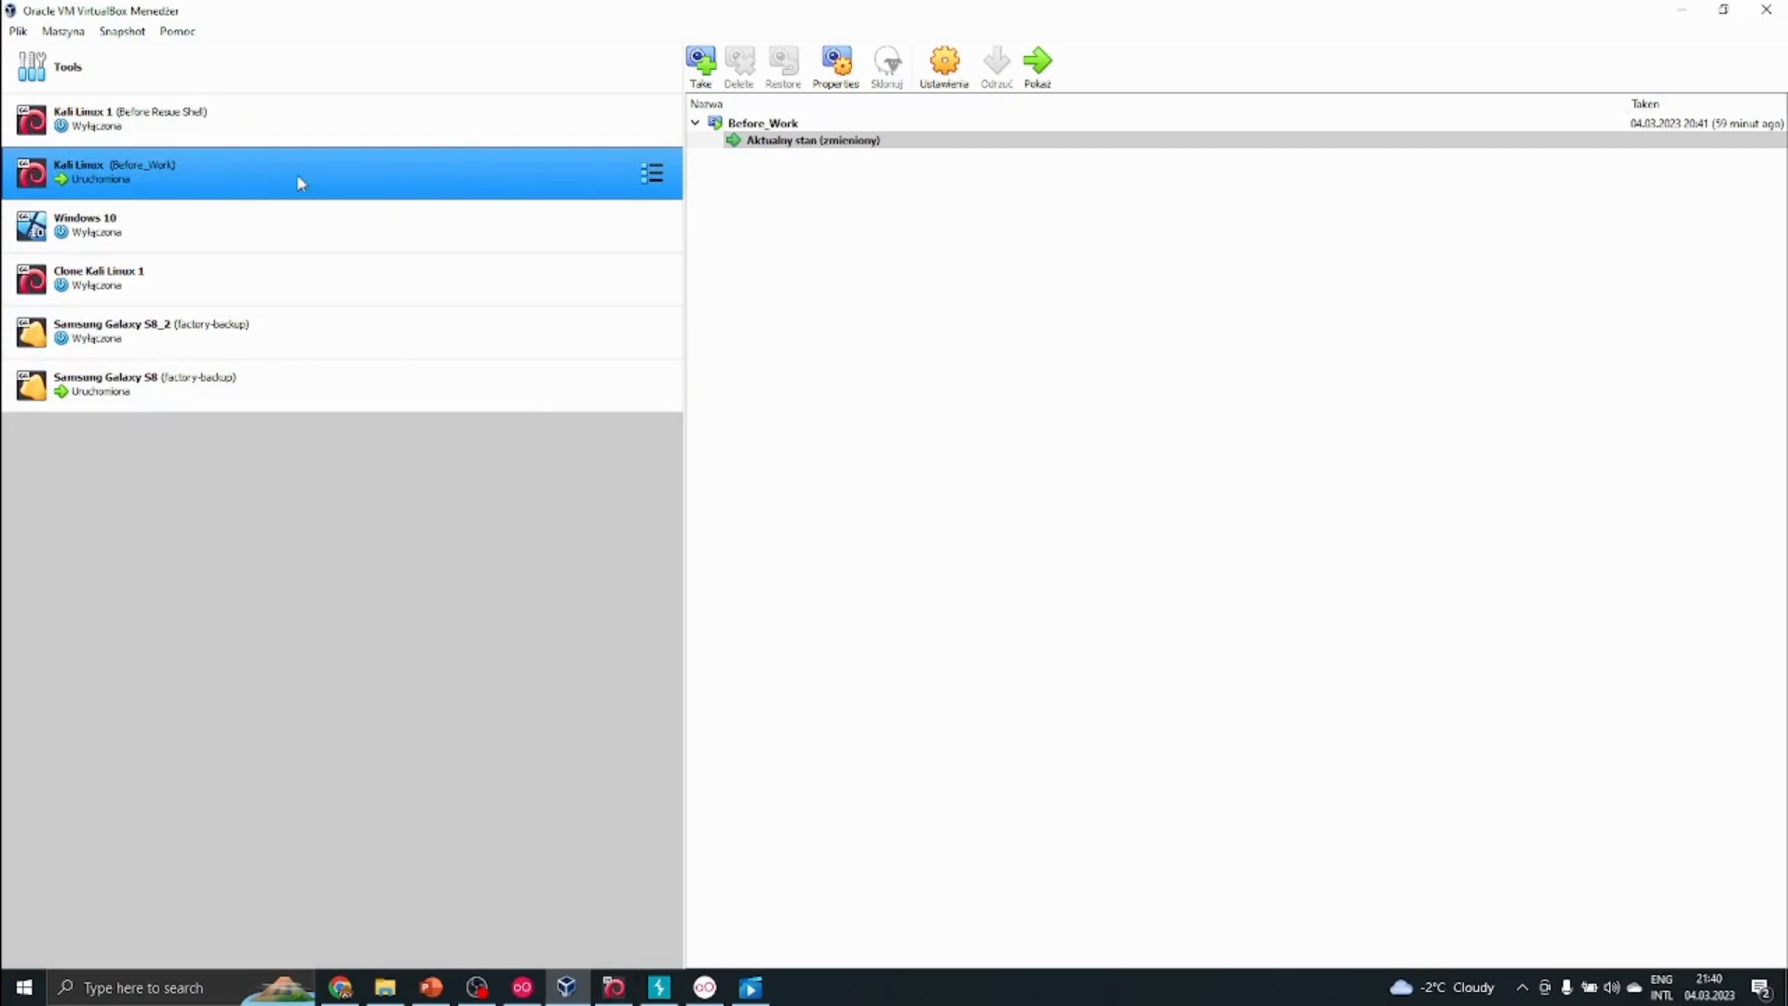
click(942, 65)
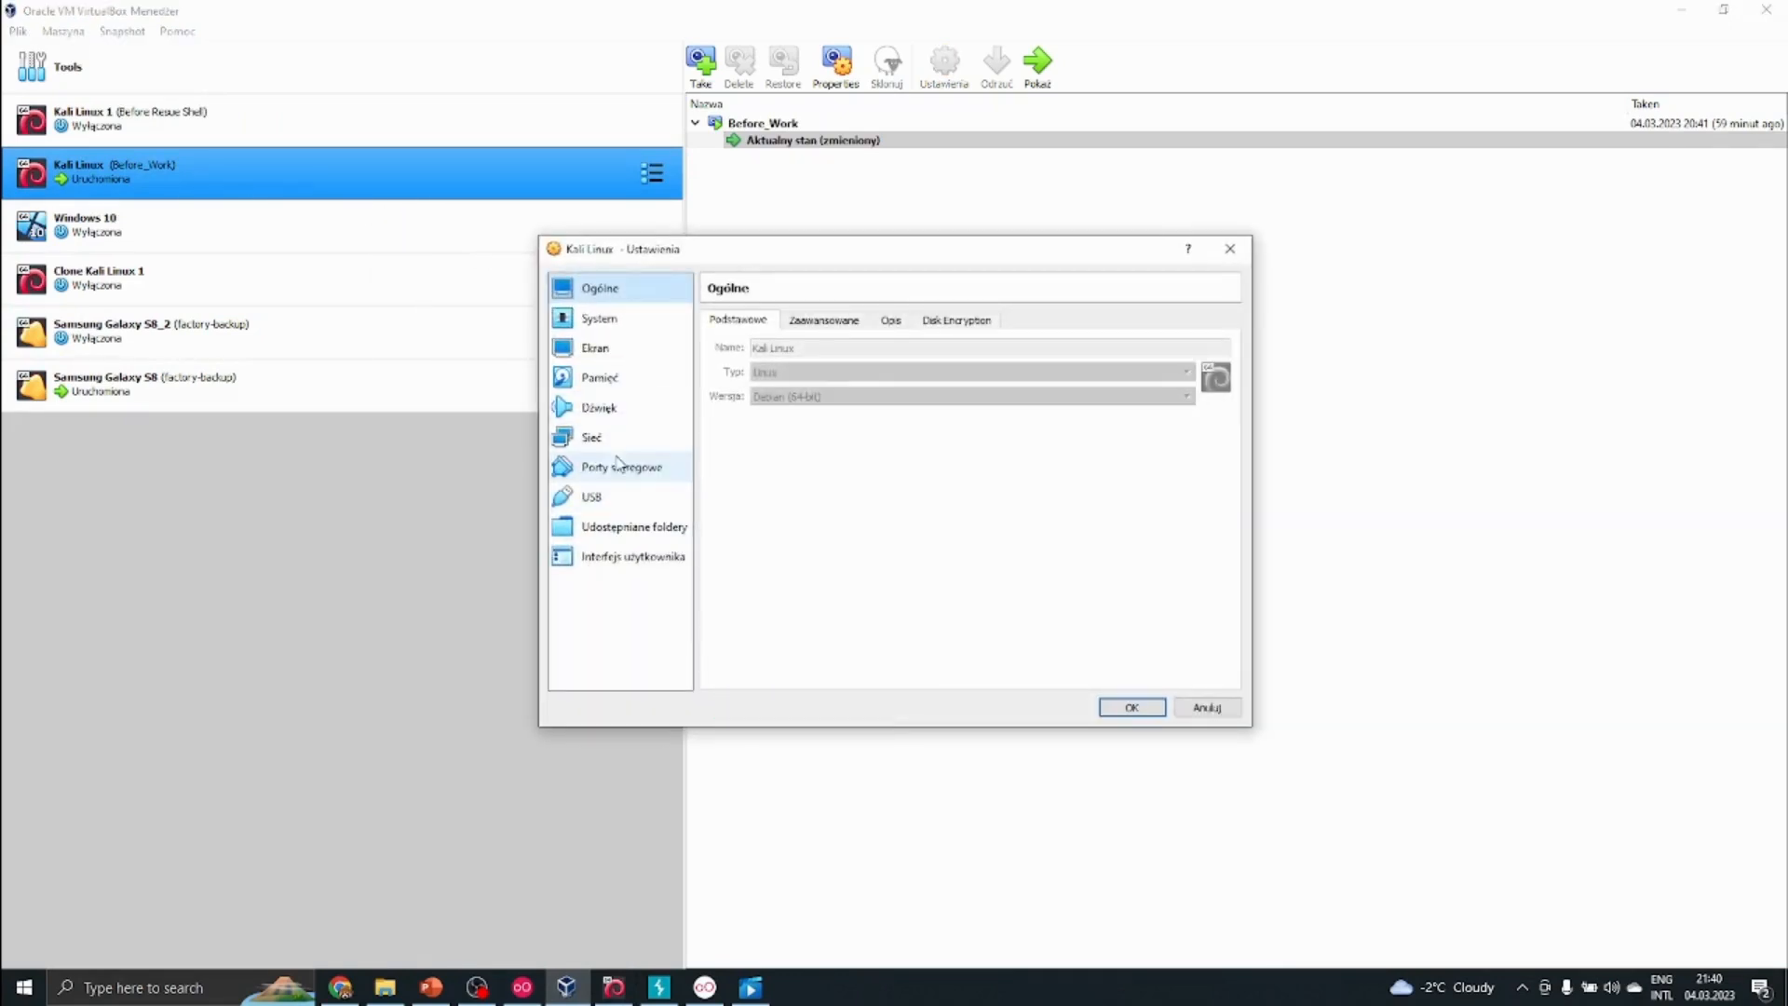
click(592, 435)
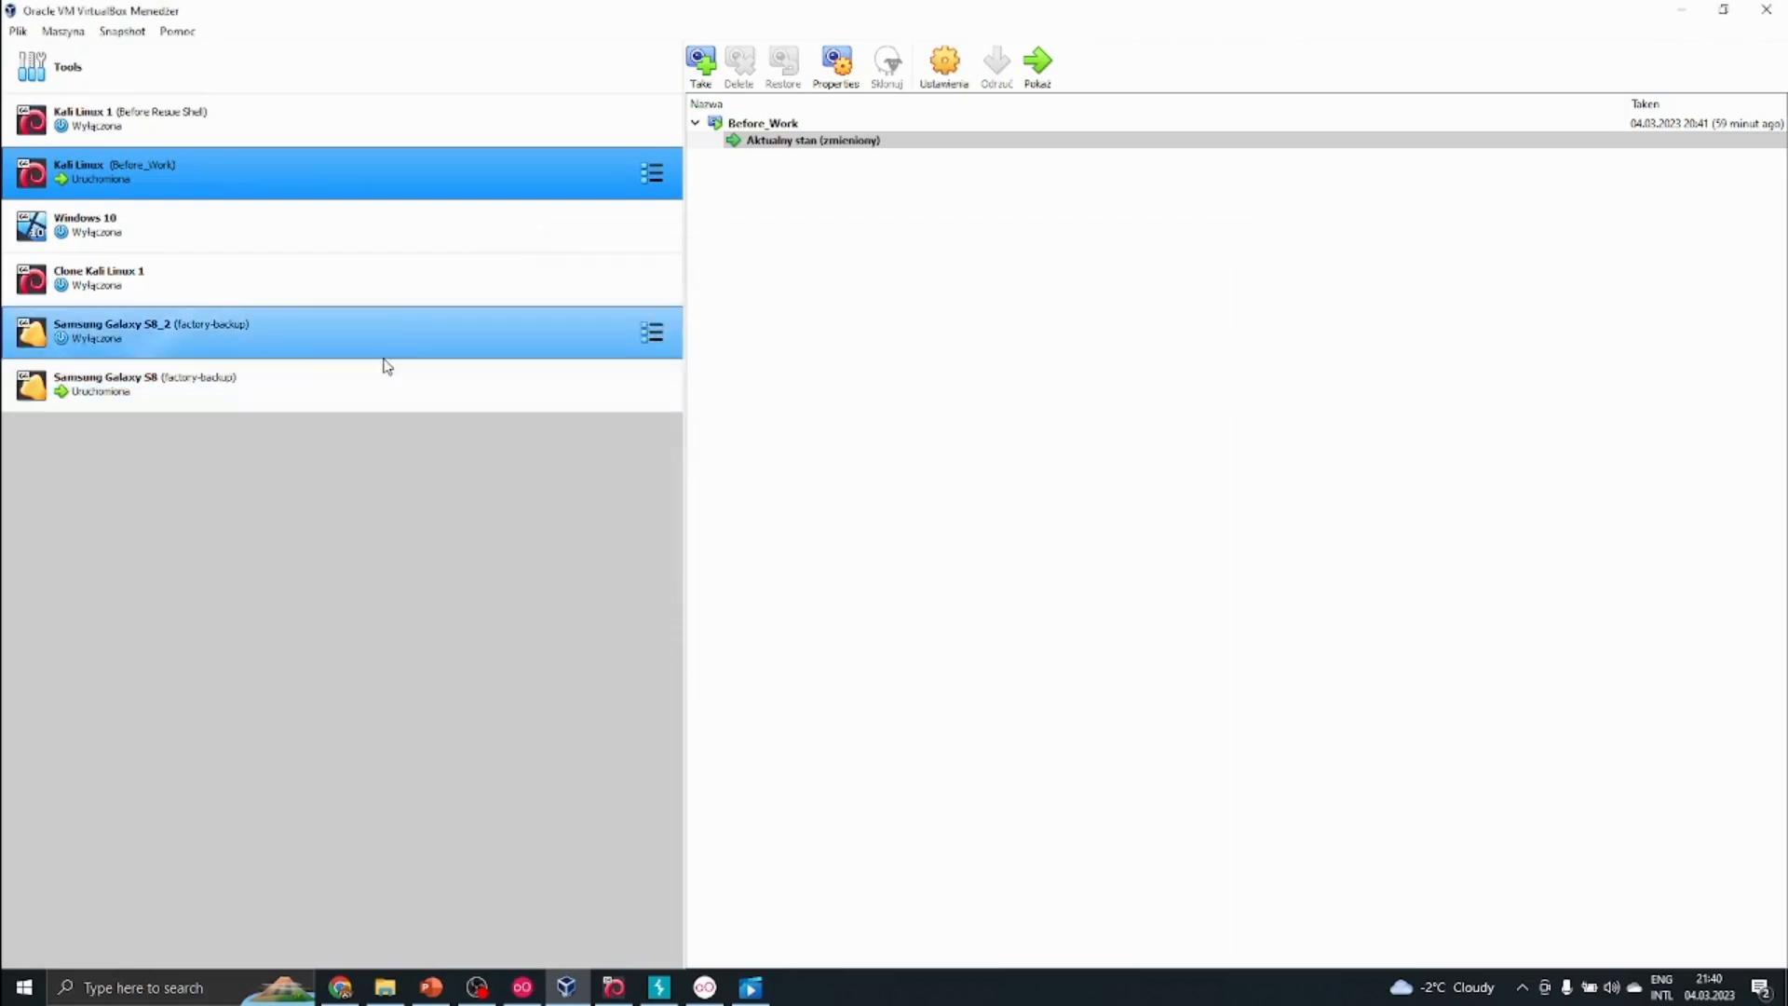
Step: Inspect Samsung Galaxy S8's Adapter 2 network settings and its 'Attached to' choices, leaving NAT
click(943, 67)
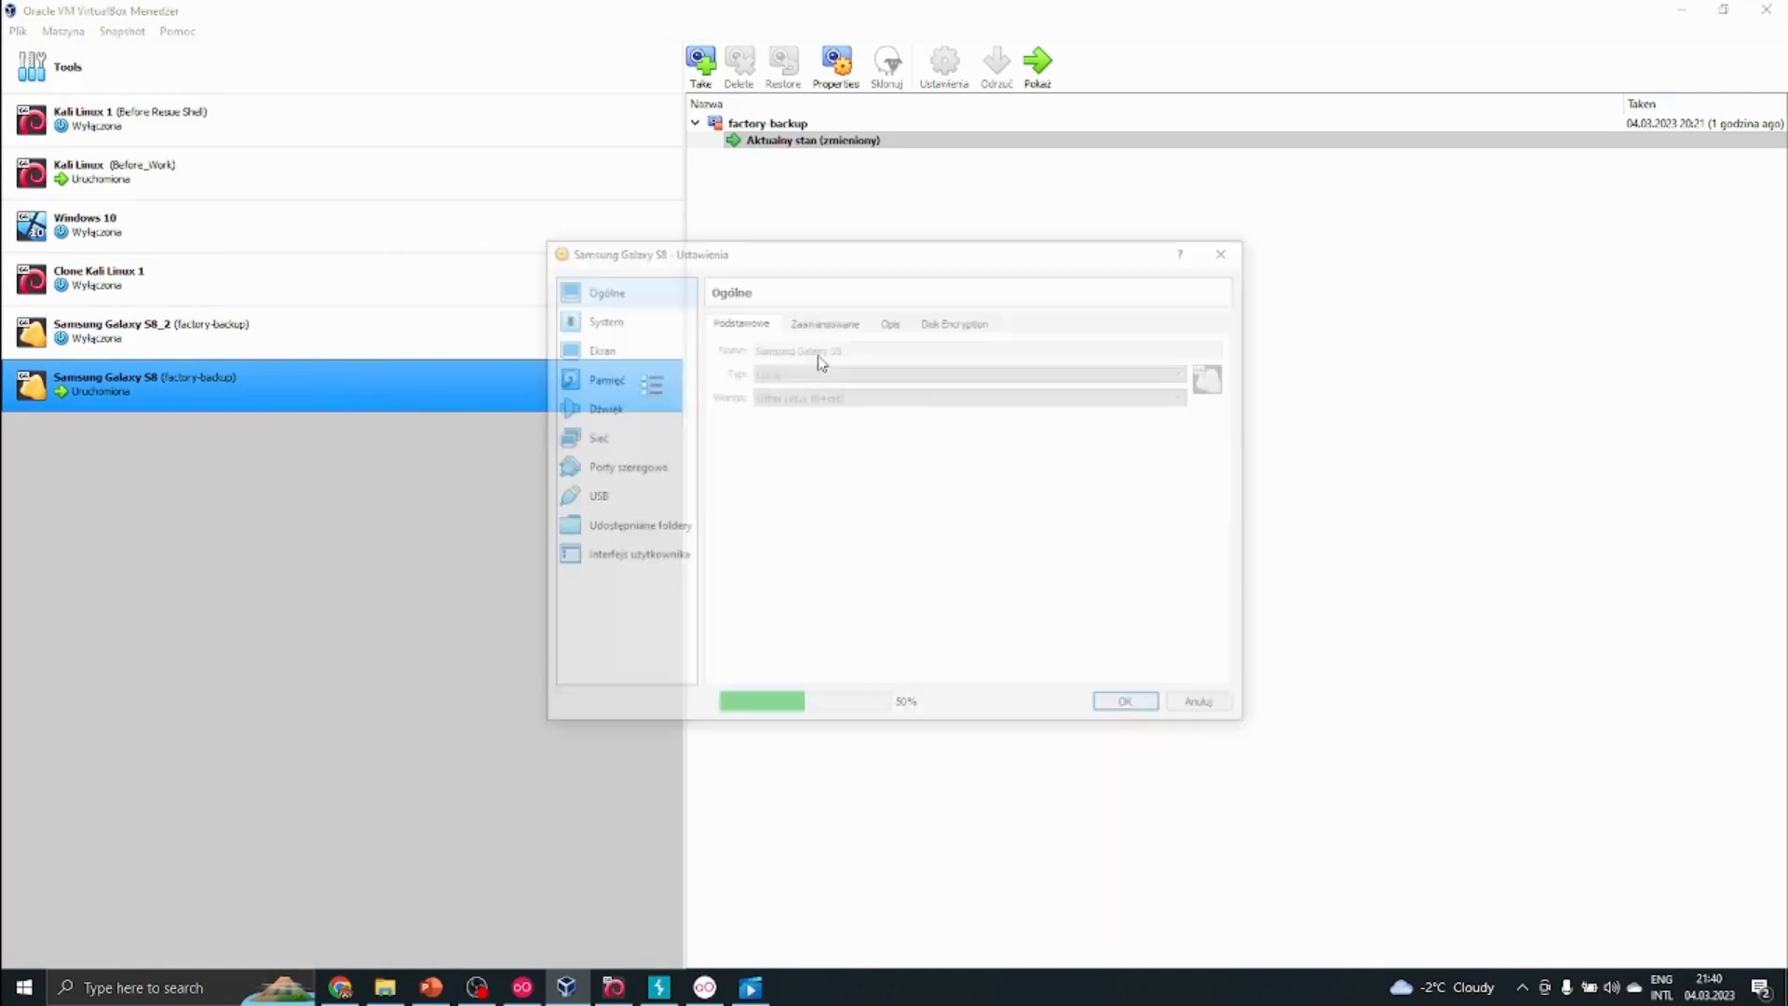
click(598, 435)
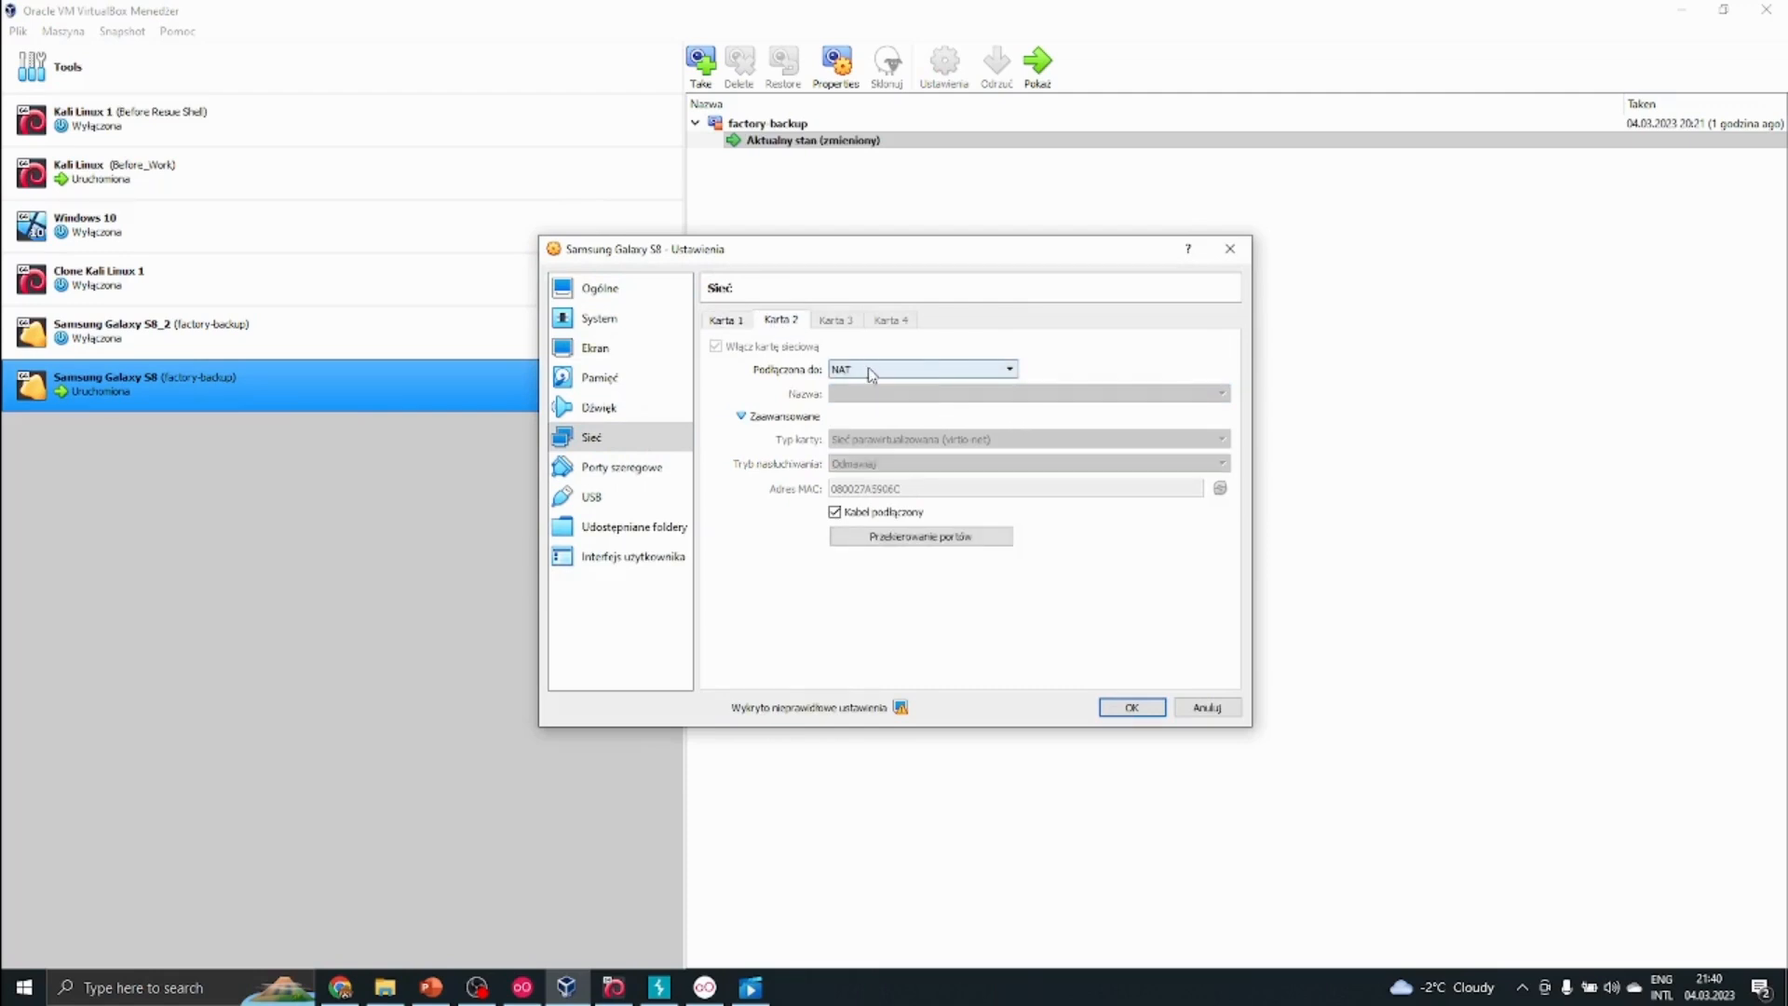
mouse_move(866, 369)
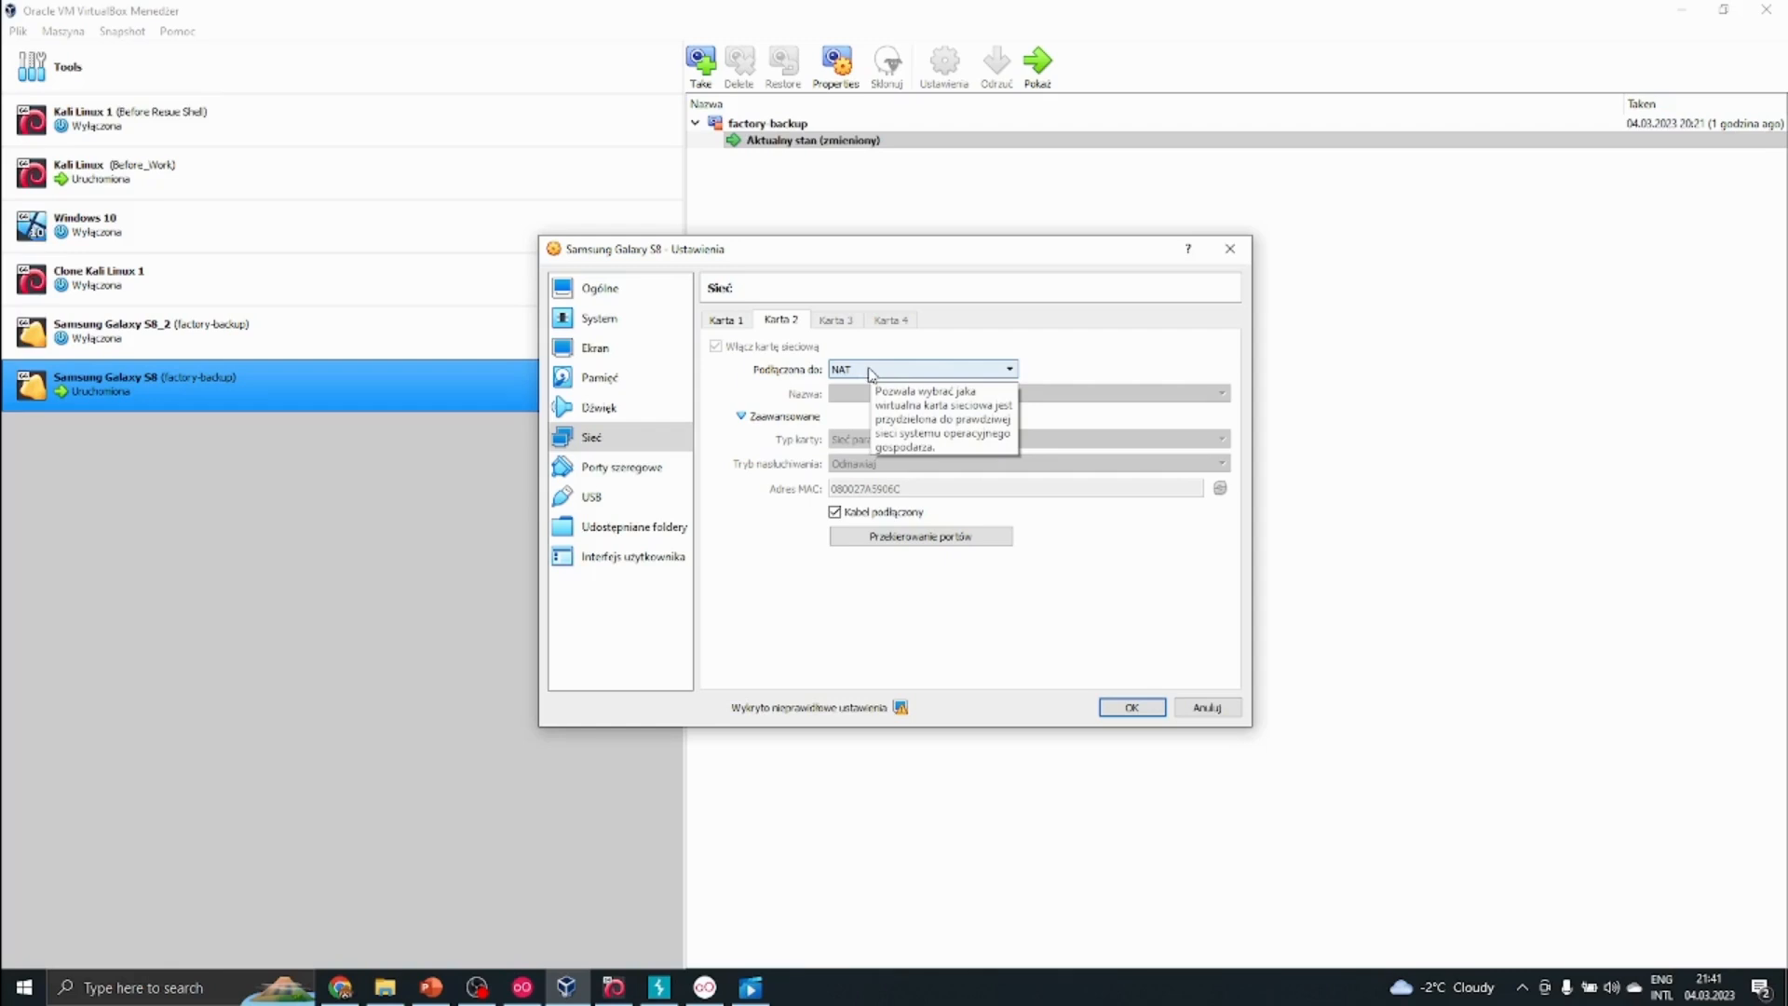
mouse_move(851, 393)
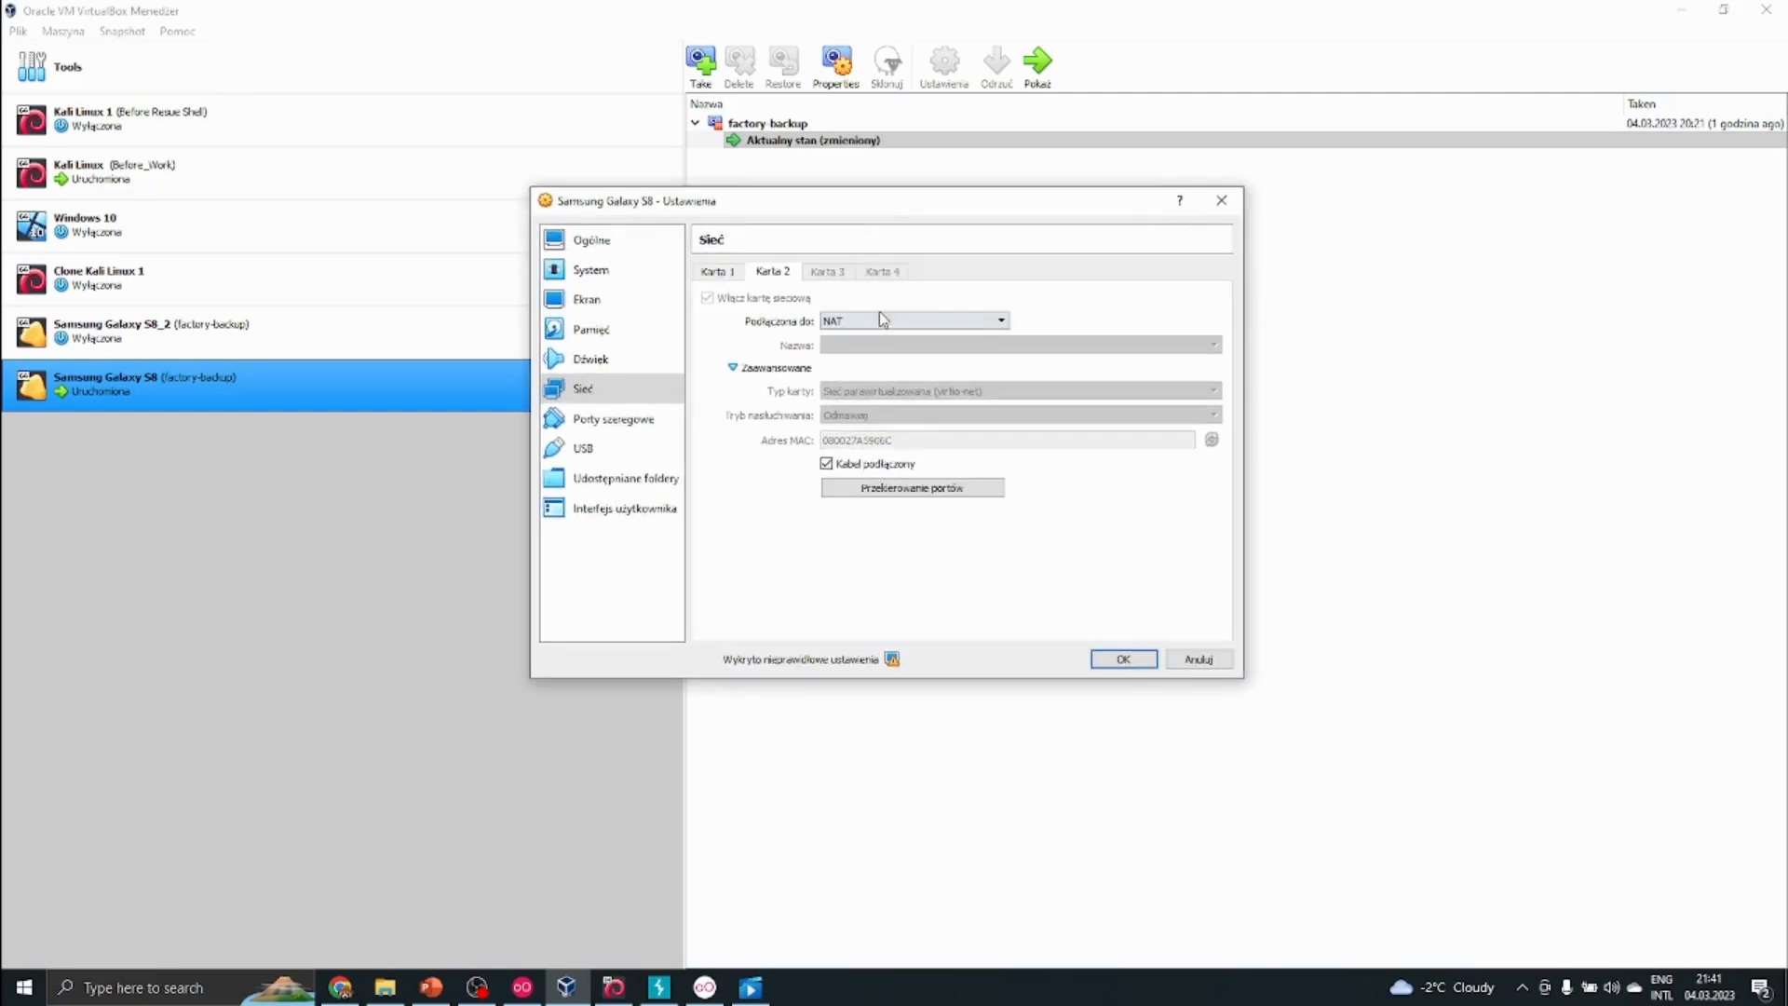
mouse_move(918, 324)
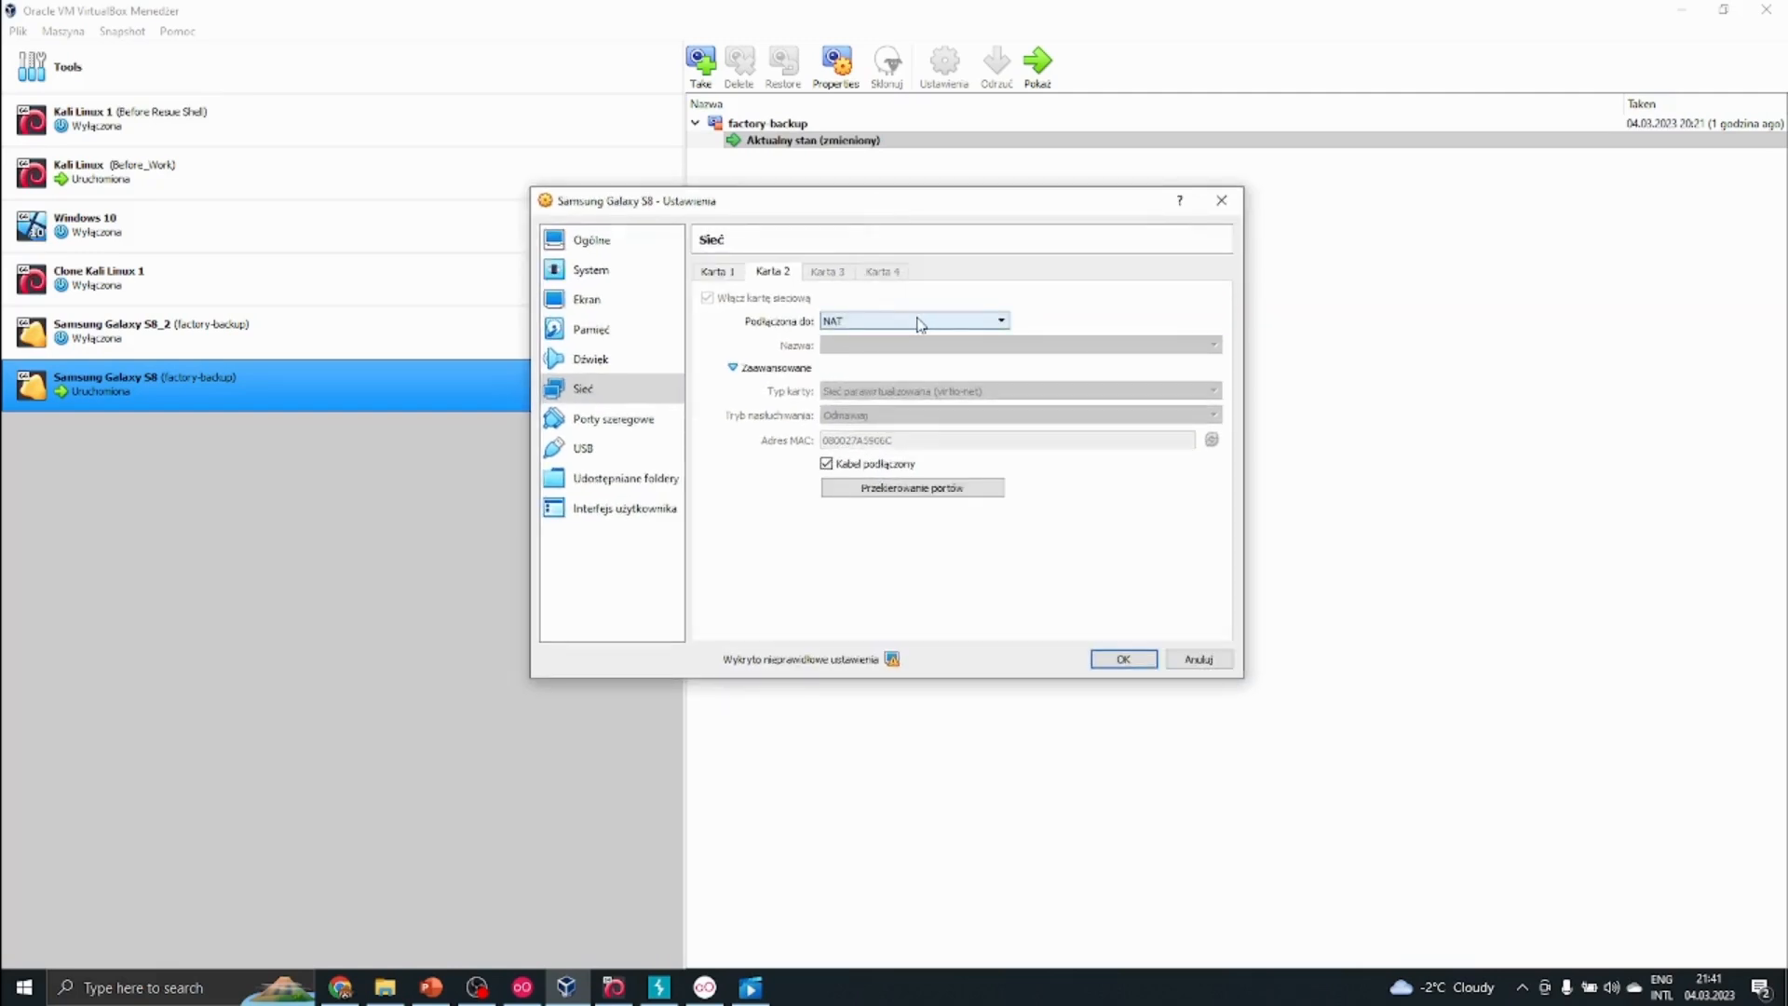
mouse_move(913, 320)
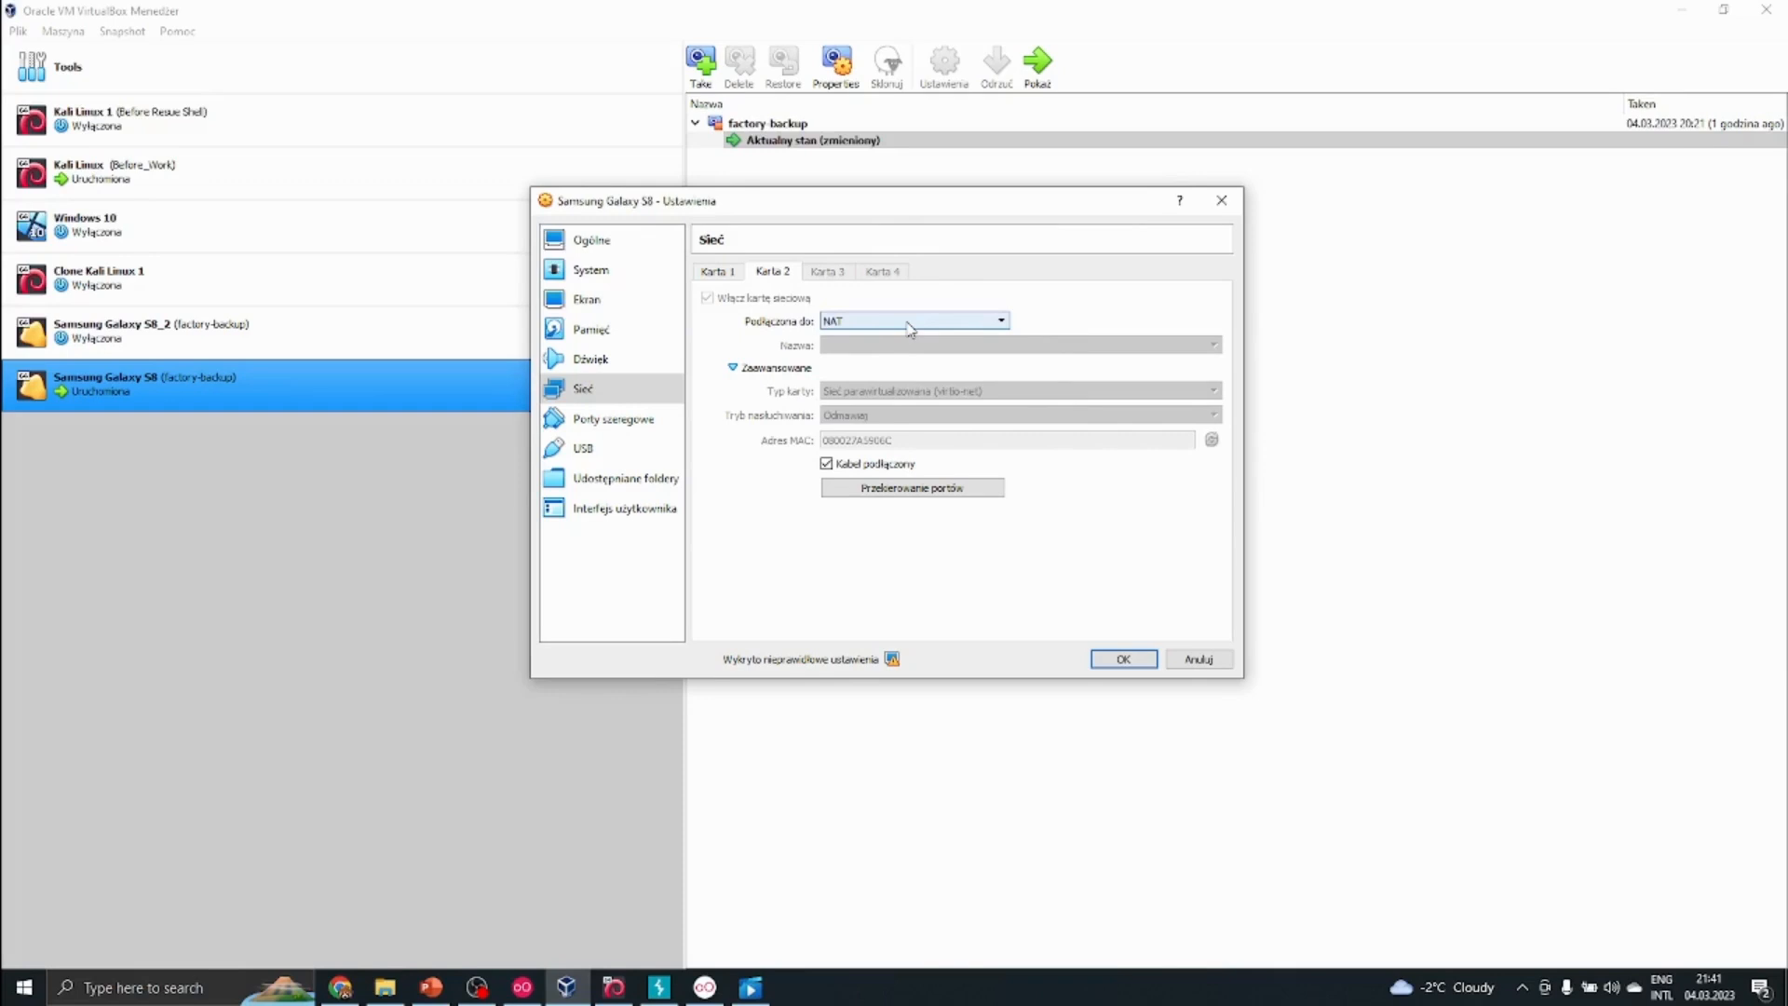
mouse_move(909, 323)
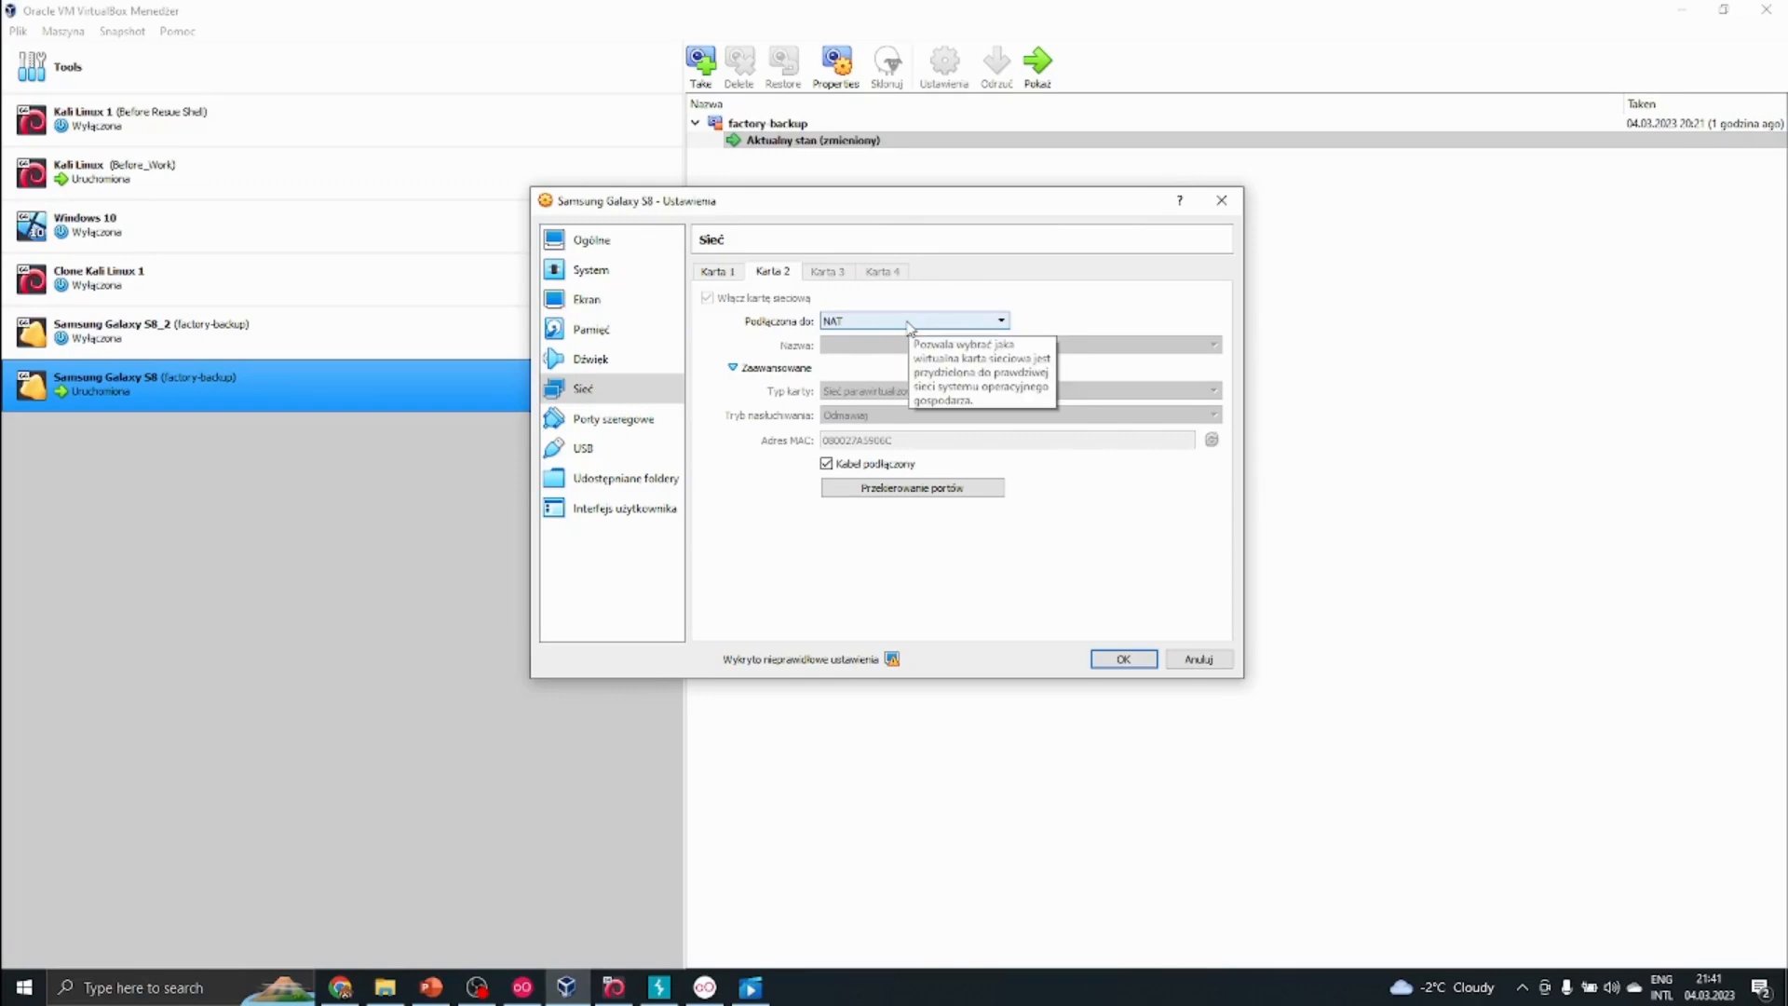
mouse_move(849, 339)
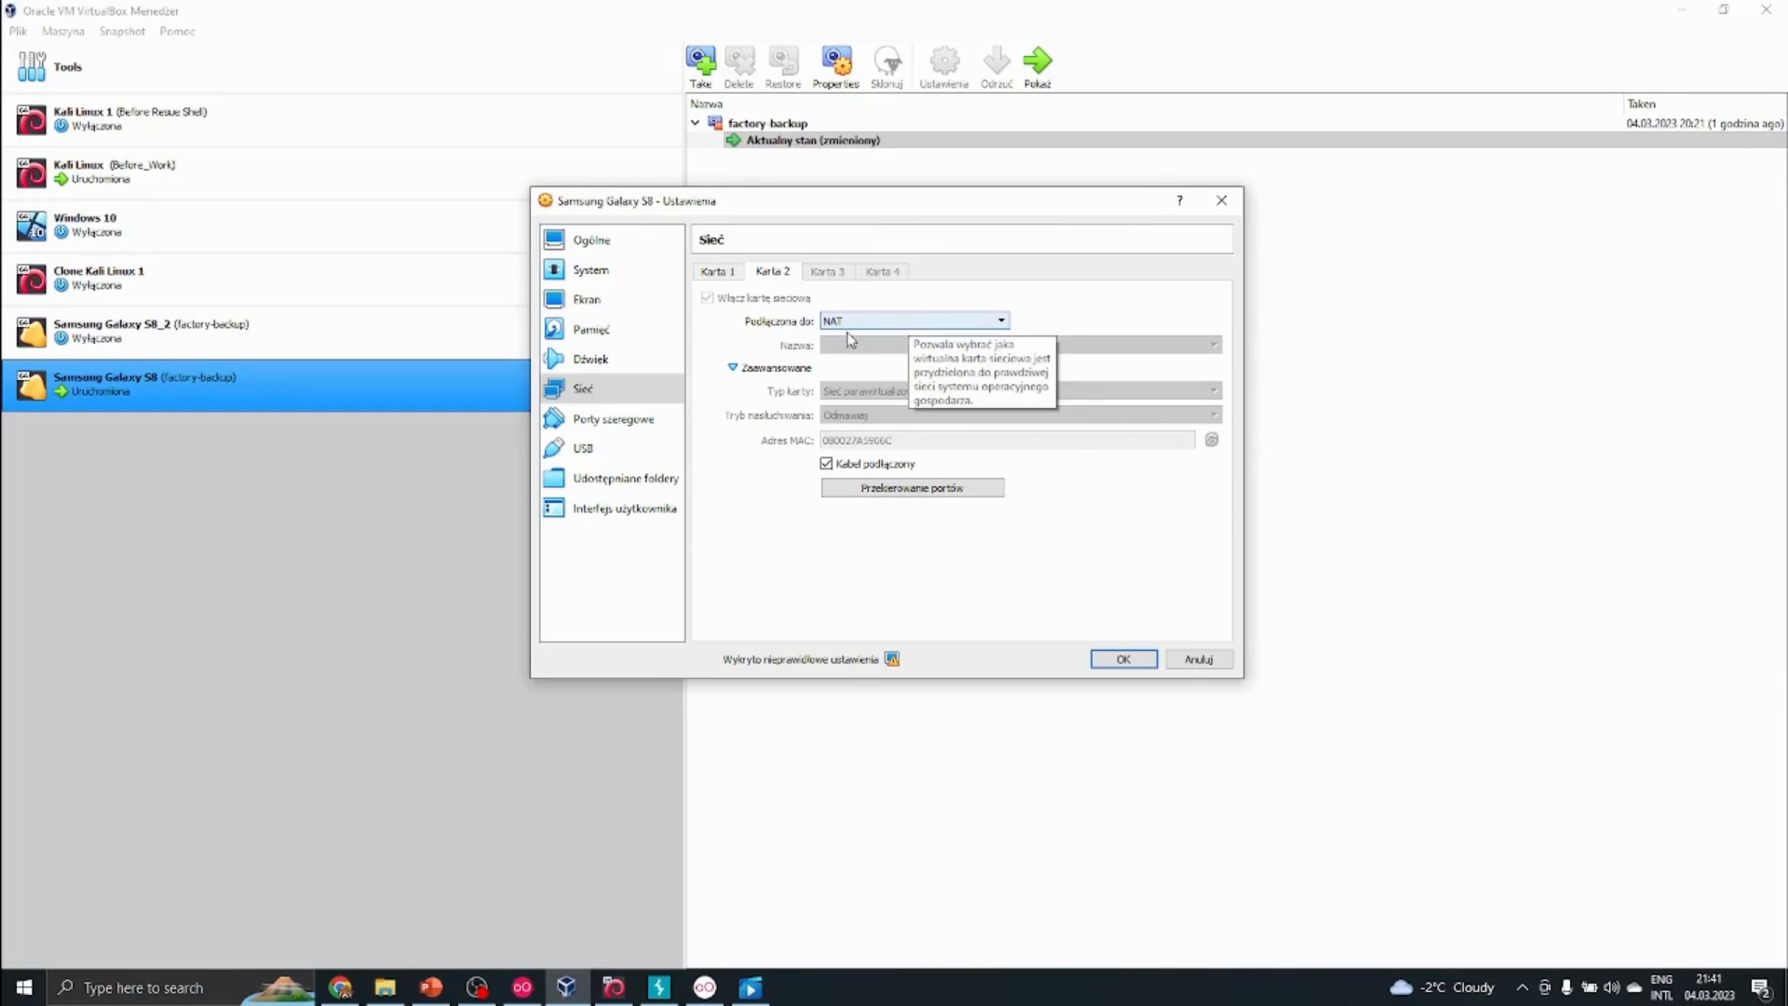
click(999, 320)
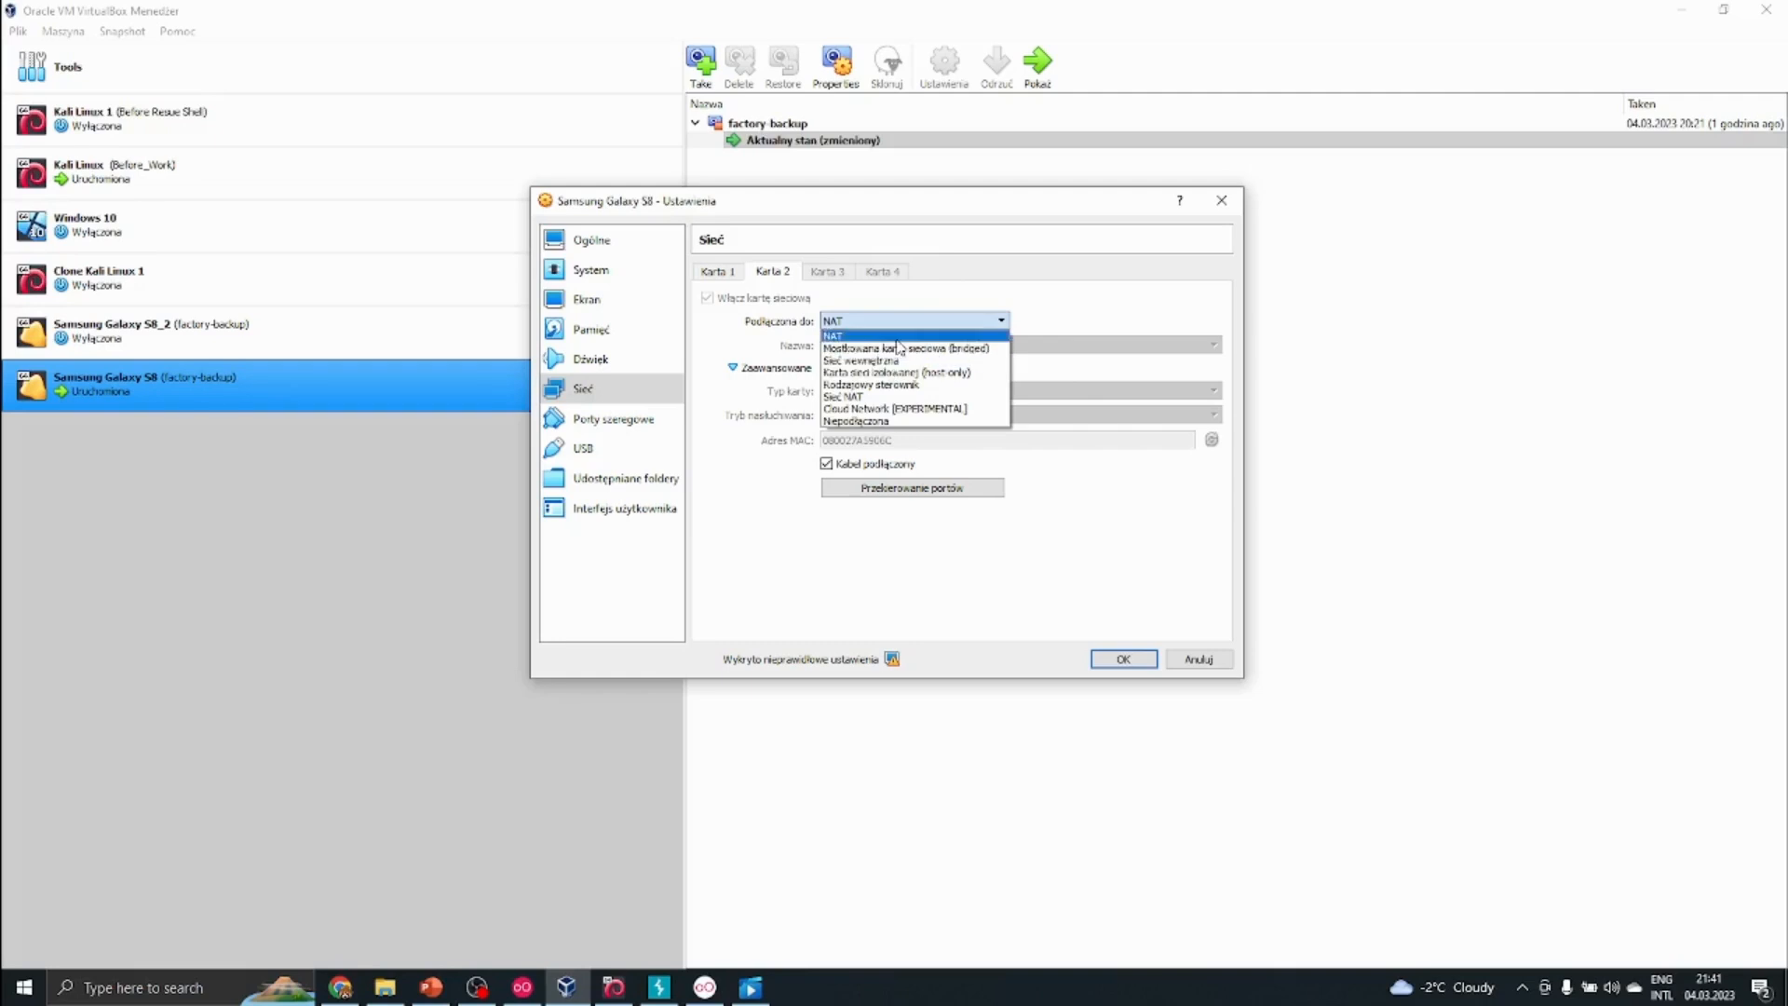
click(907, 348)
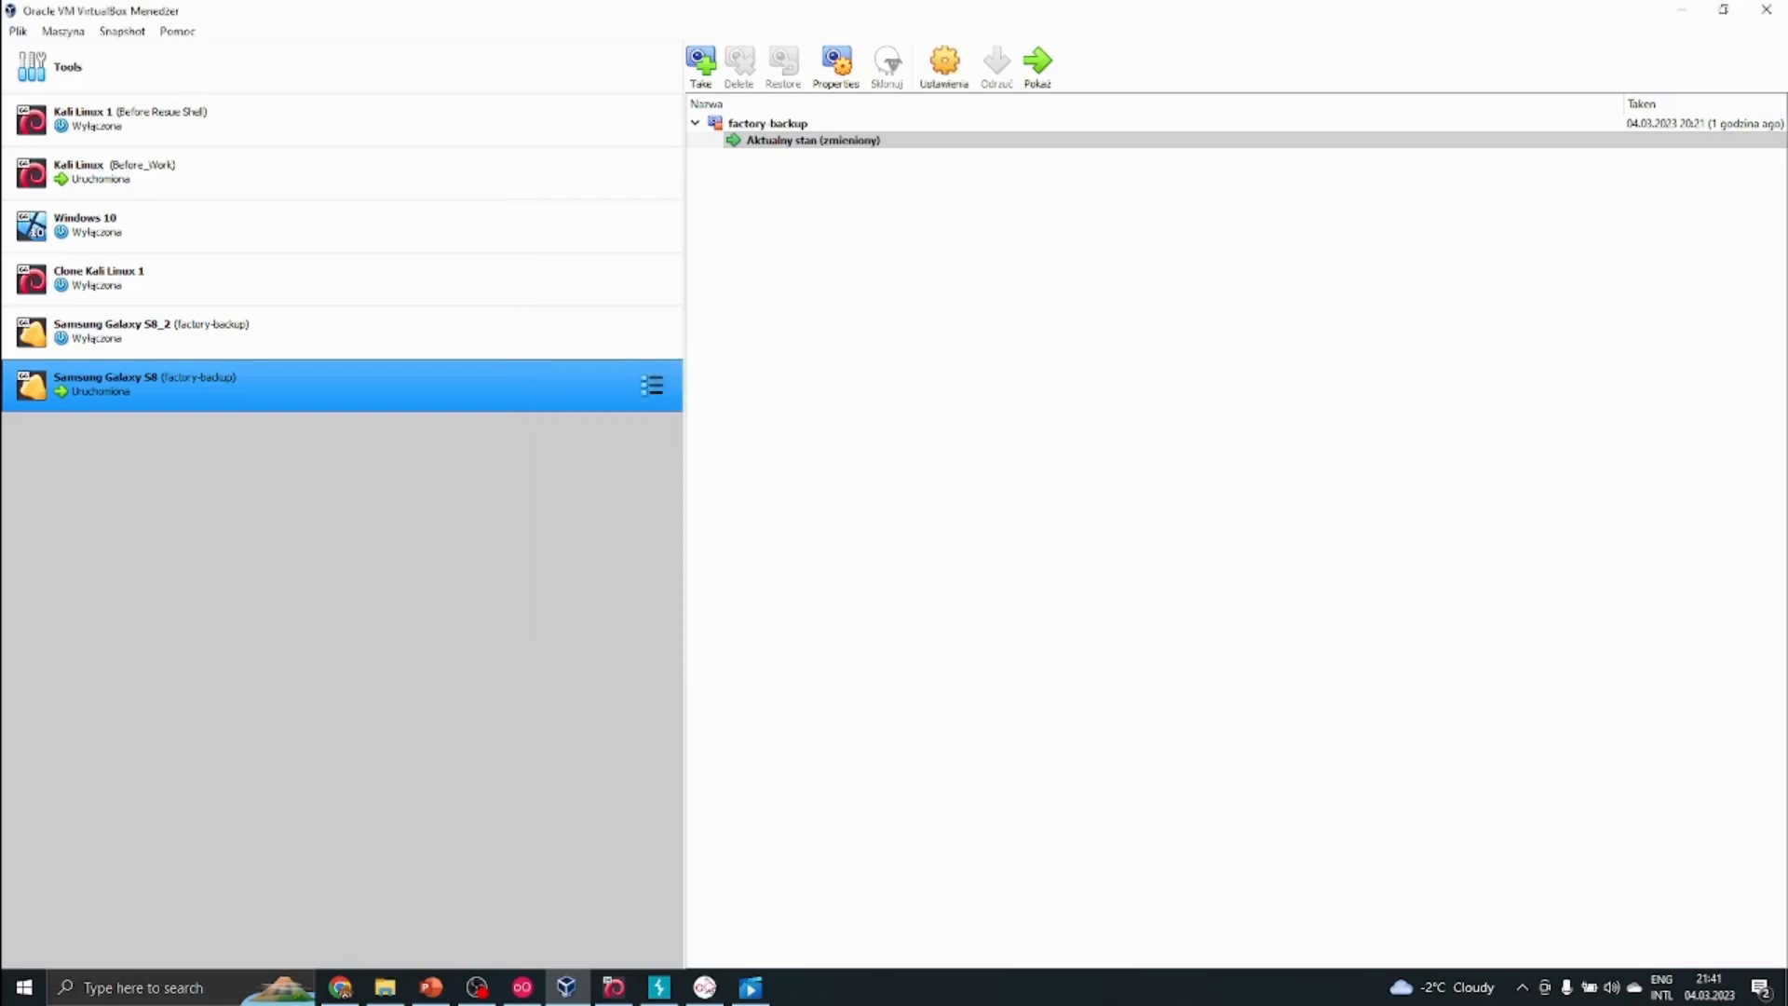
Step: Bring the Genymotion Samsung Galaxy S8 emulator window back into view
click(1039, 63)
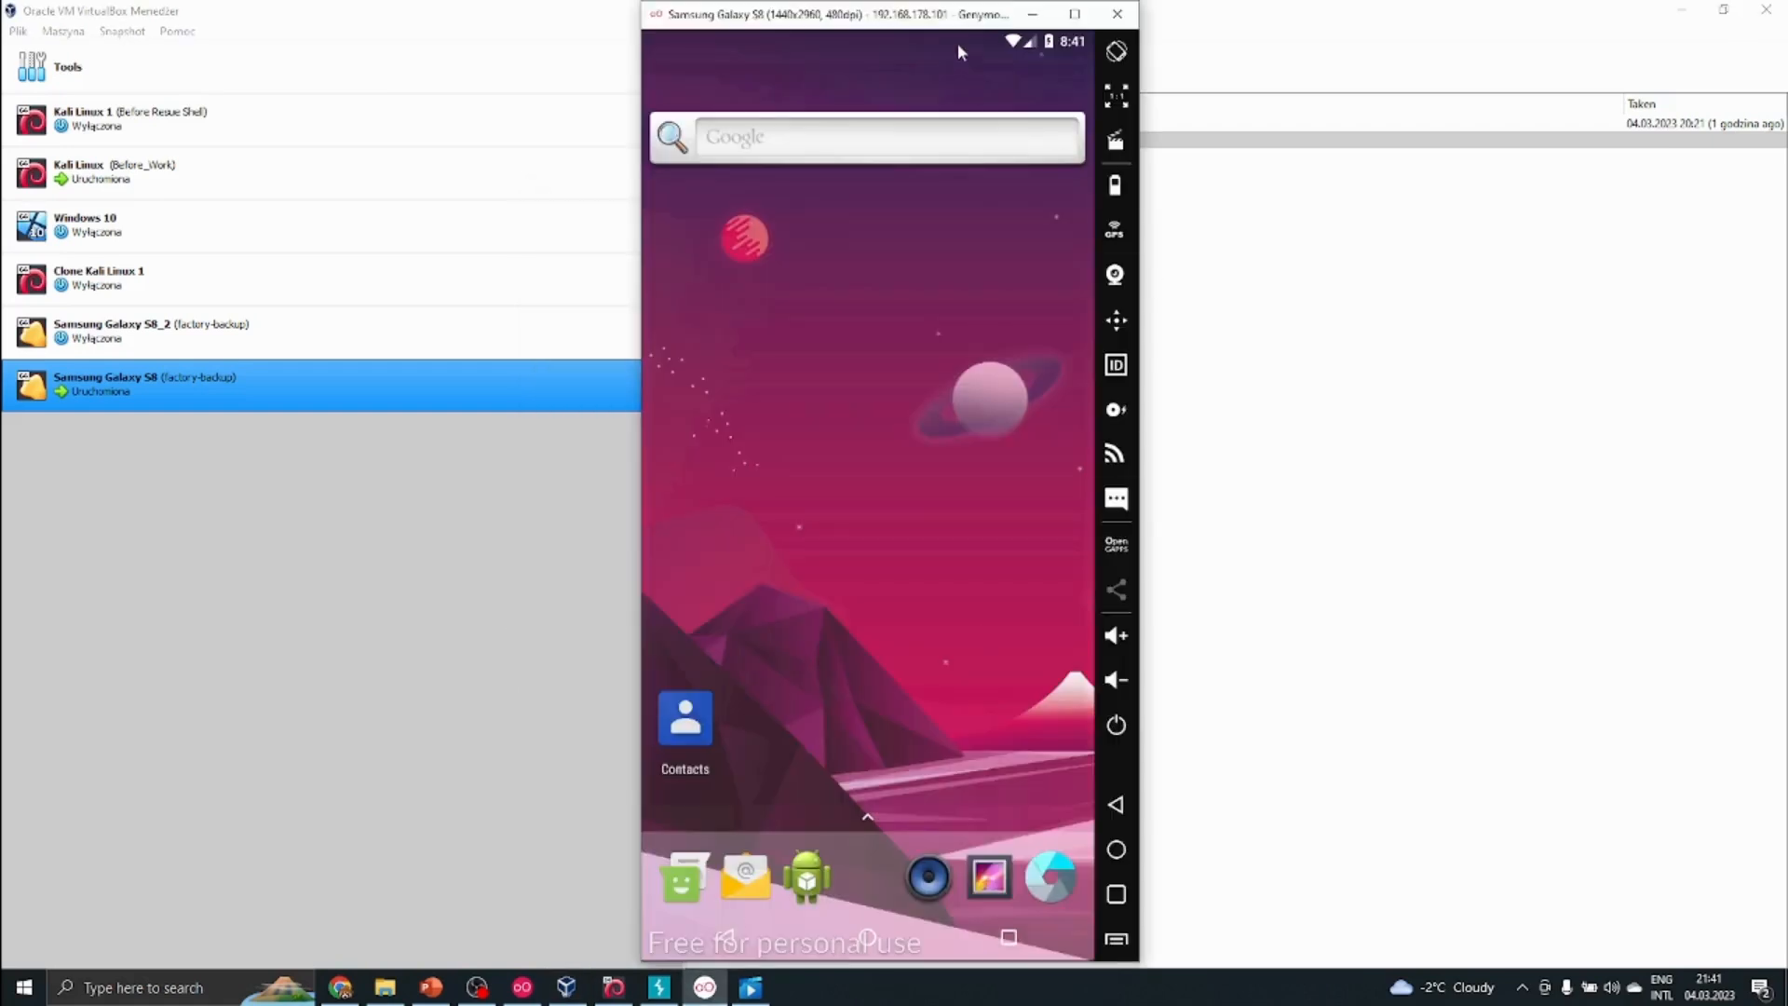
mouse_move(514, 1000)
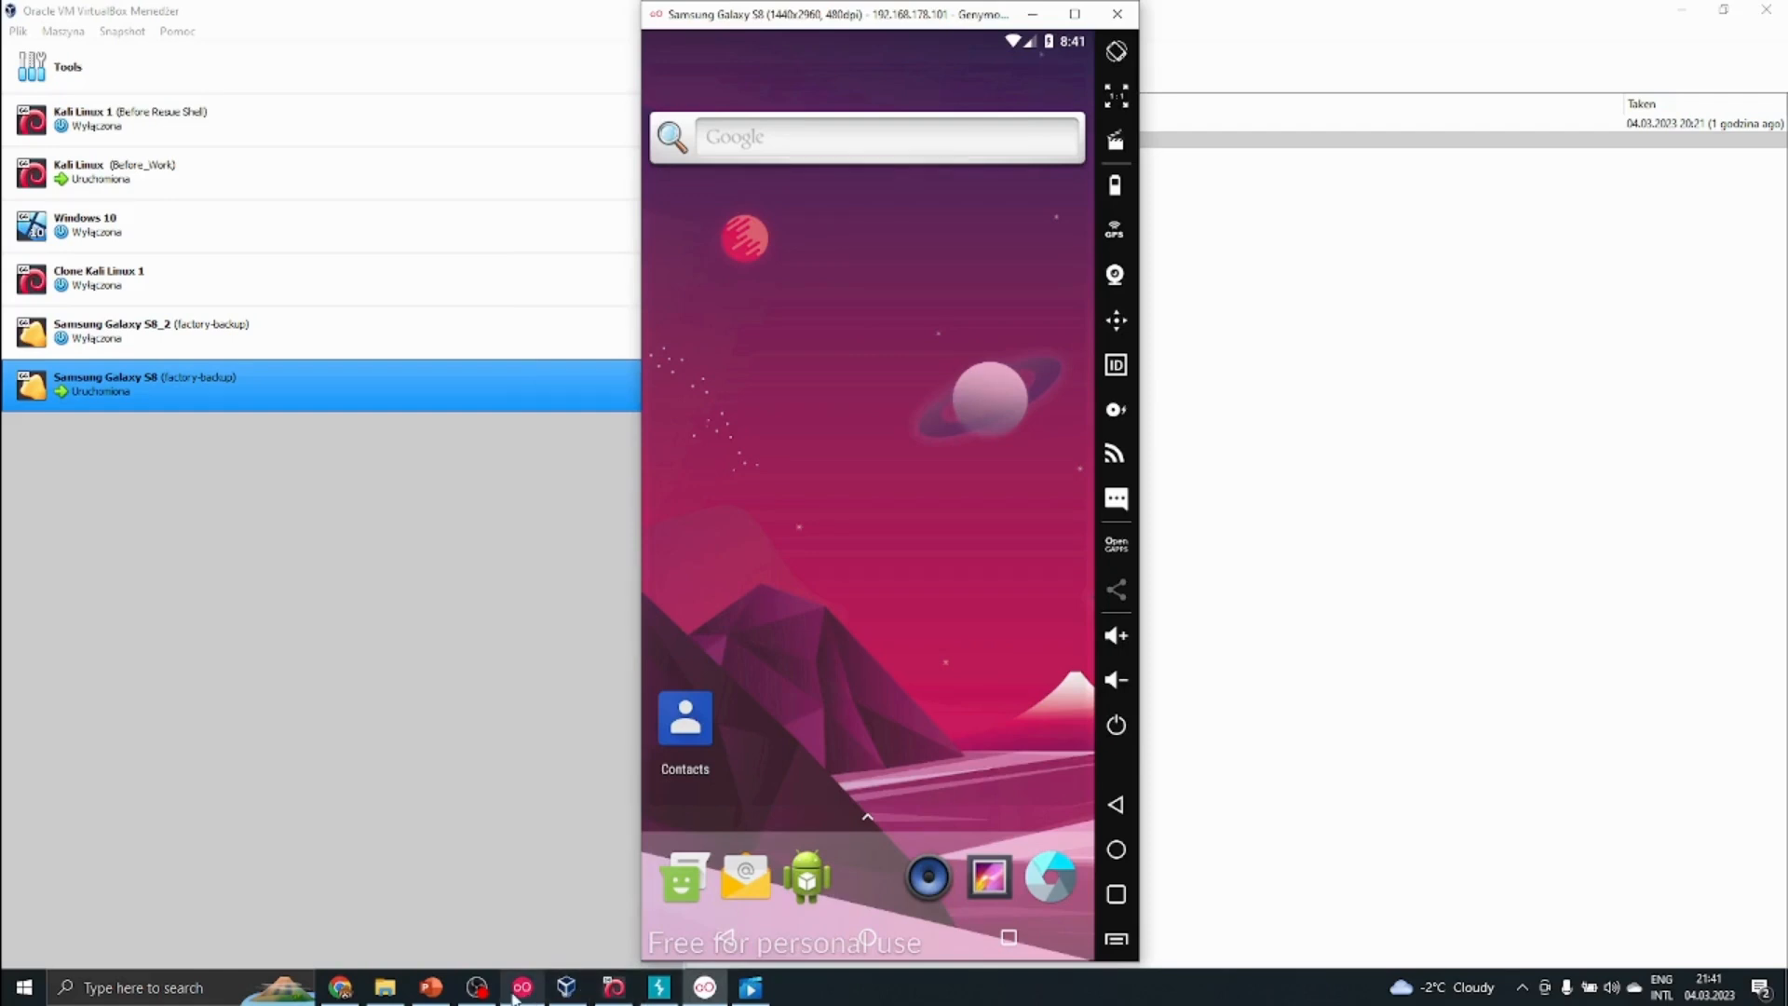
mouse_move(522, 988)
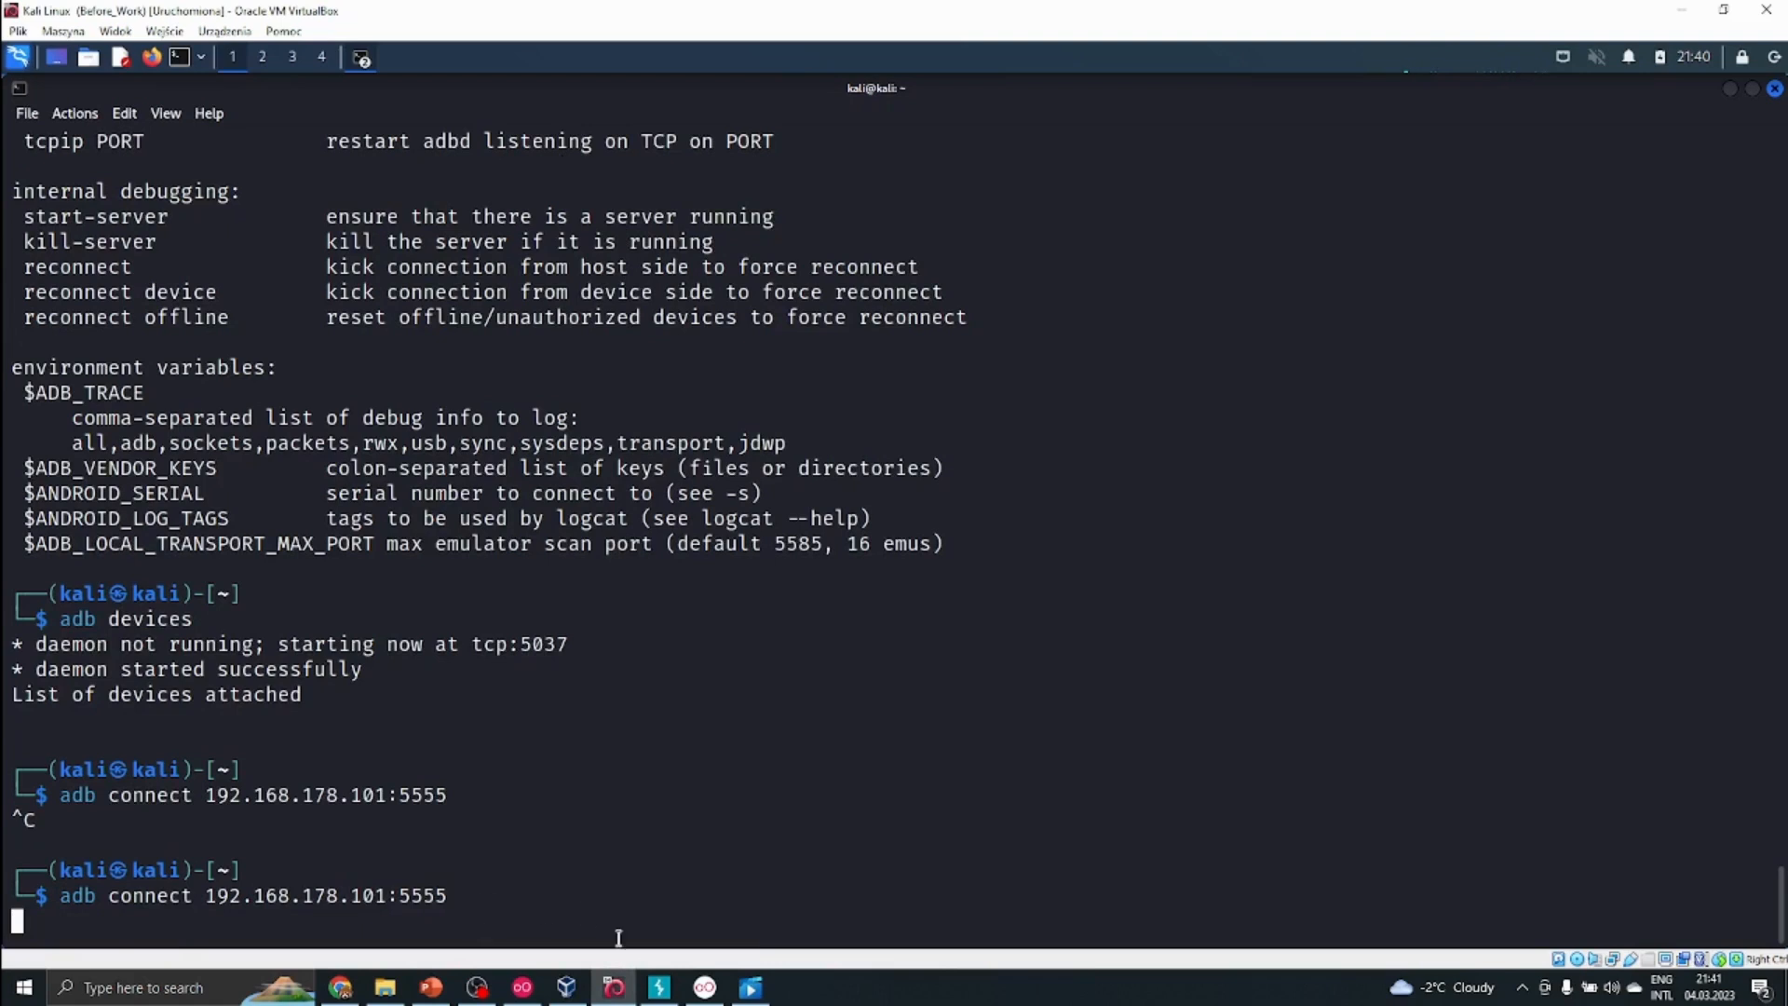
mouse_move(516, 886)
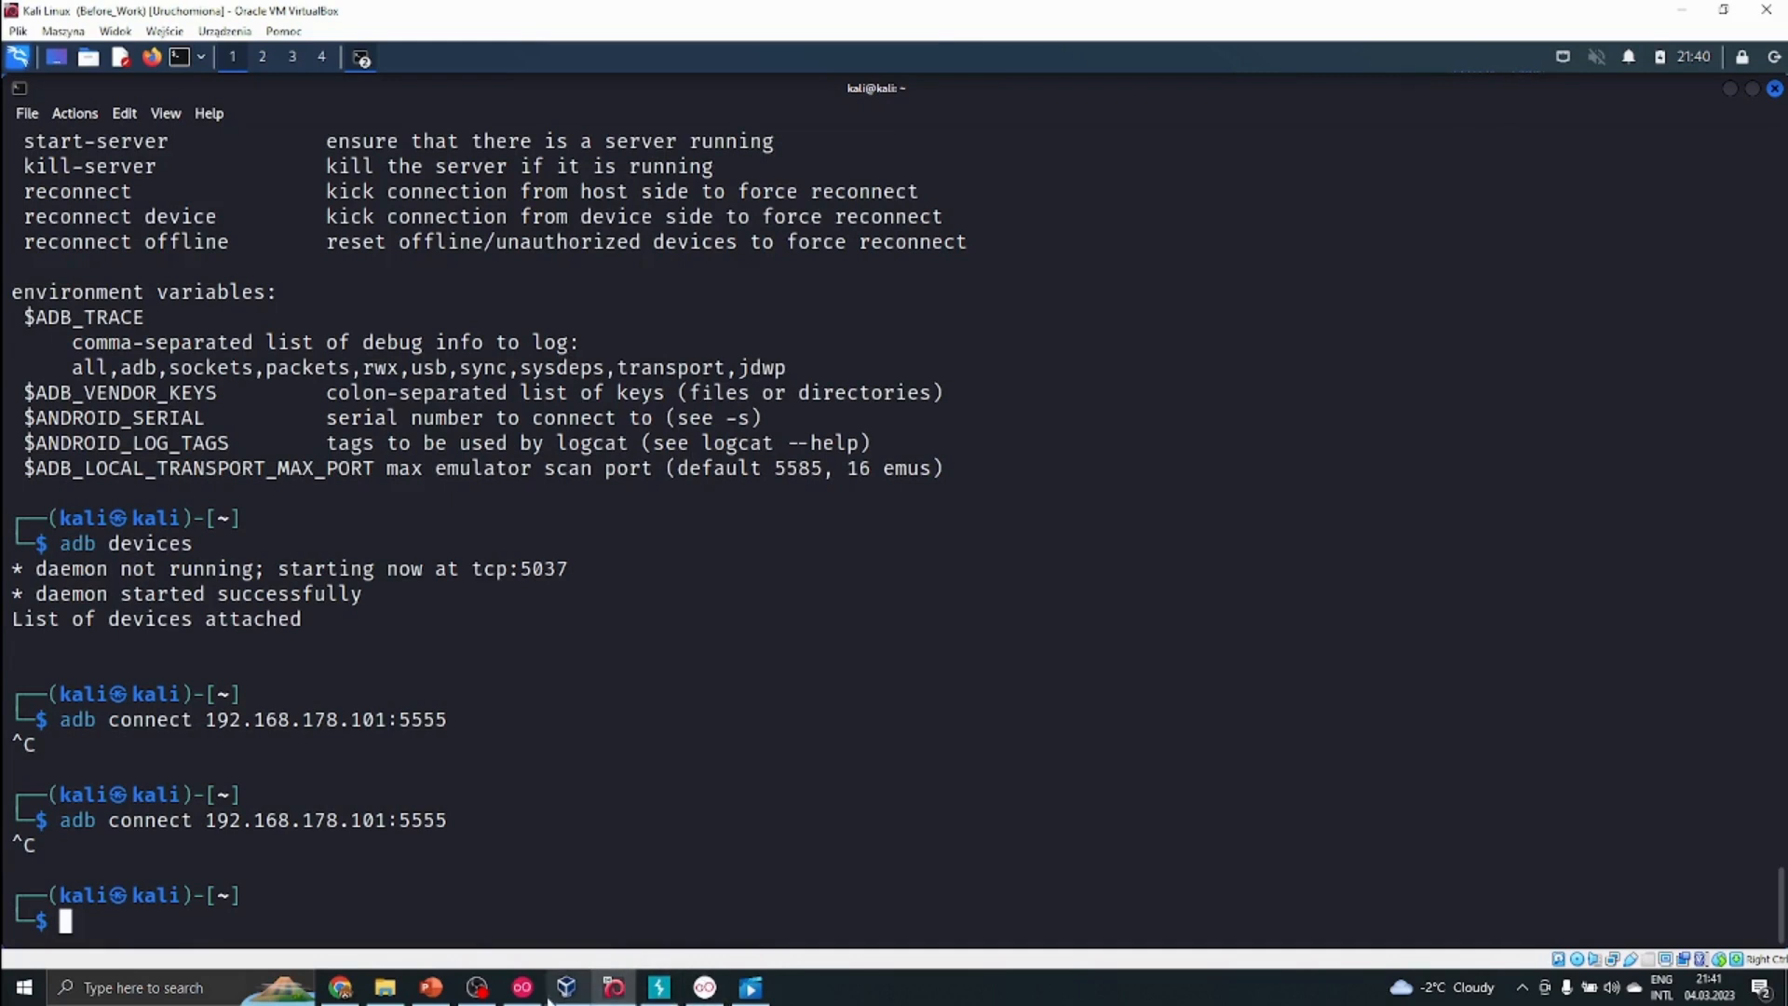
Step: Review Samsung Galaxy S8's Karta 2 and Karta 1 network adapters, close settings and select Kali Linux
right_click(146, 384)
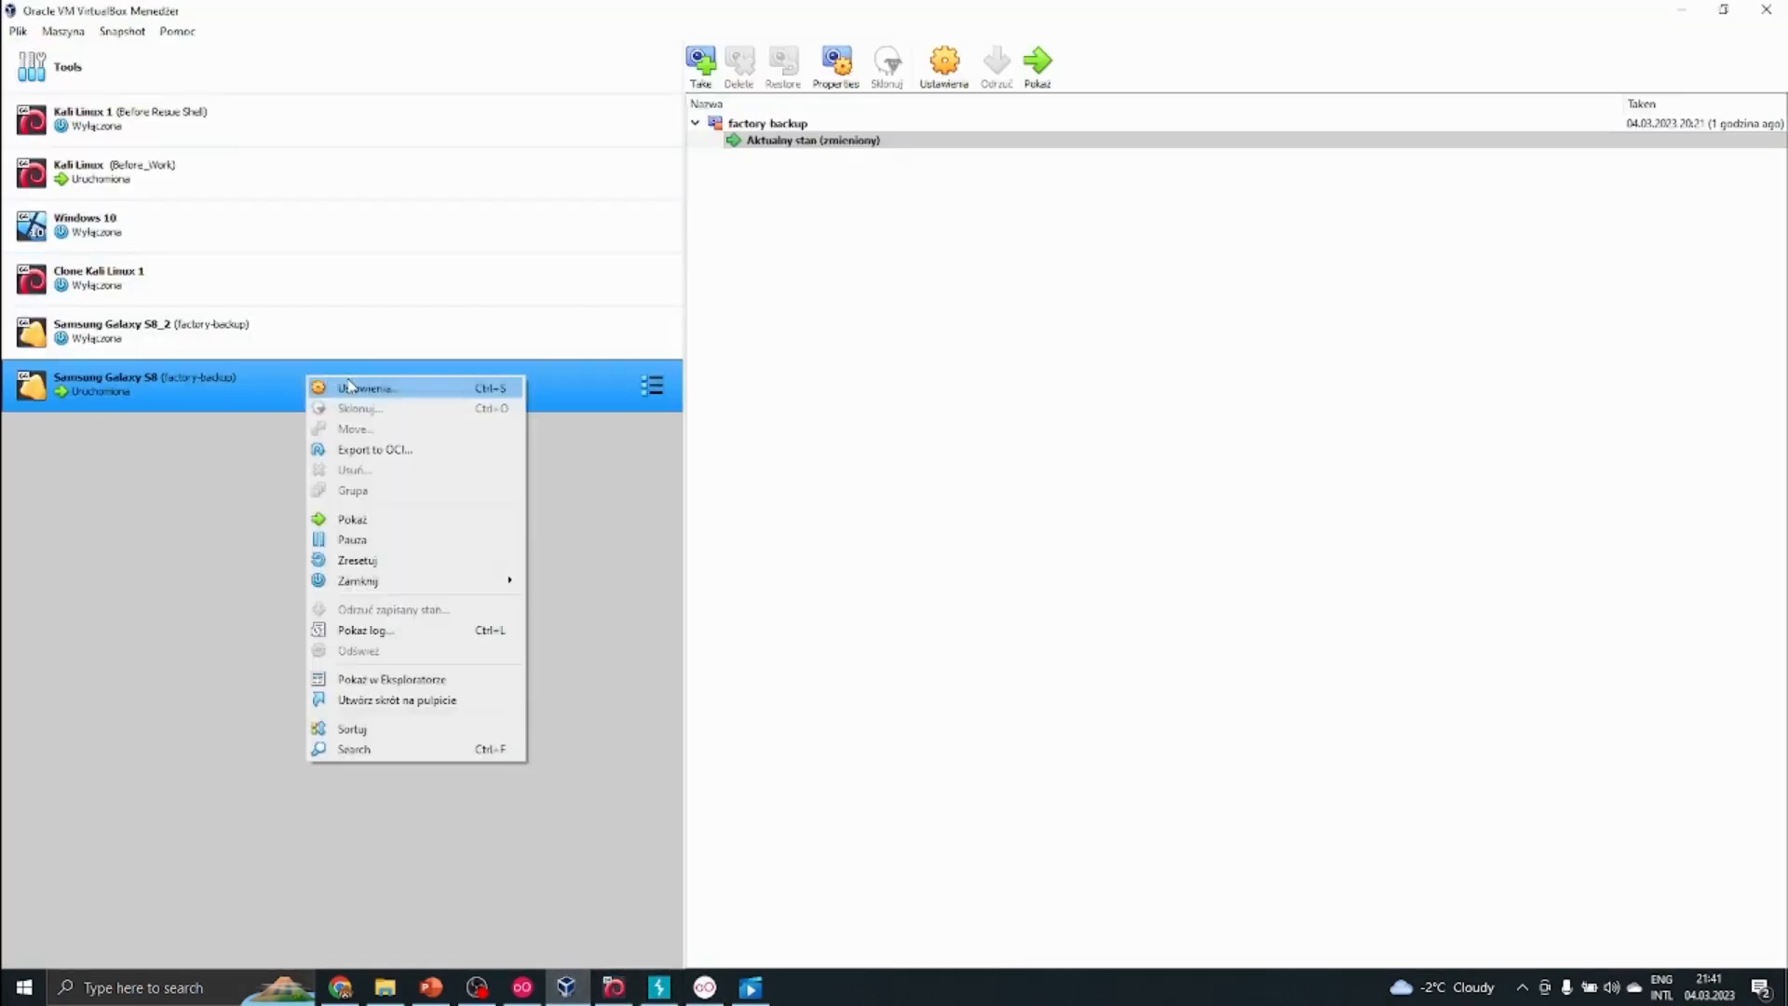
click(367, 387)
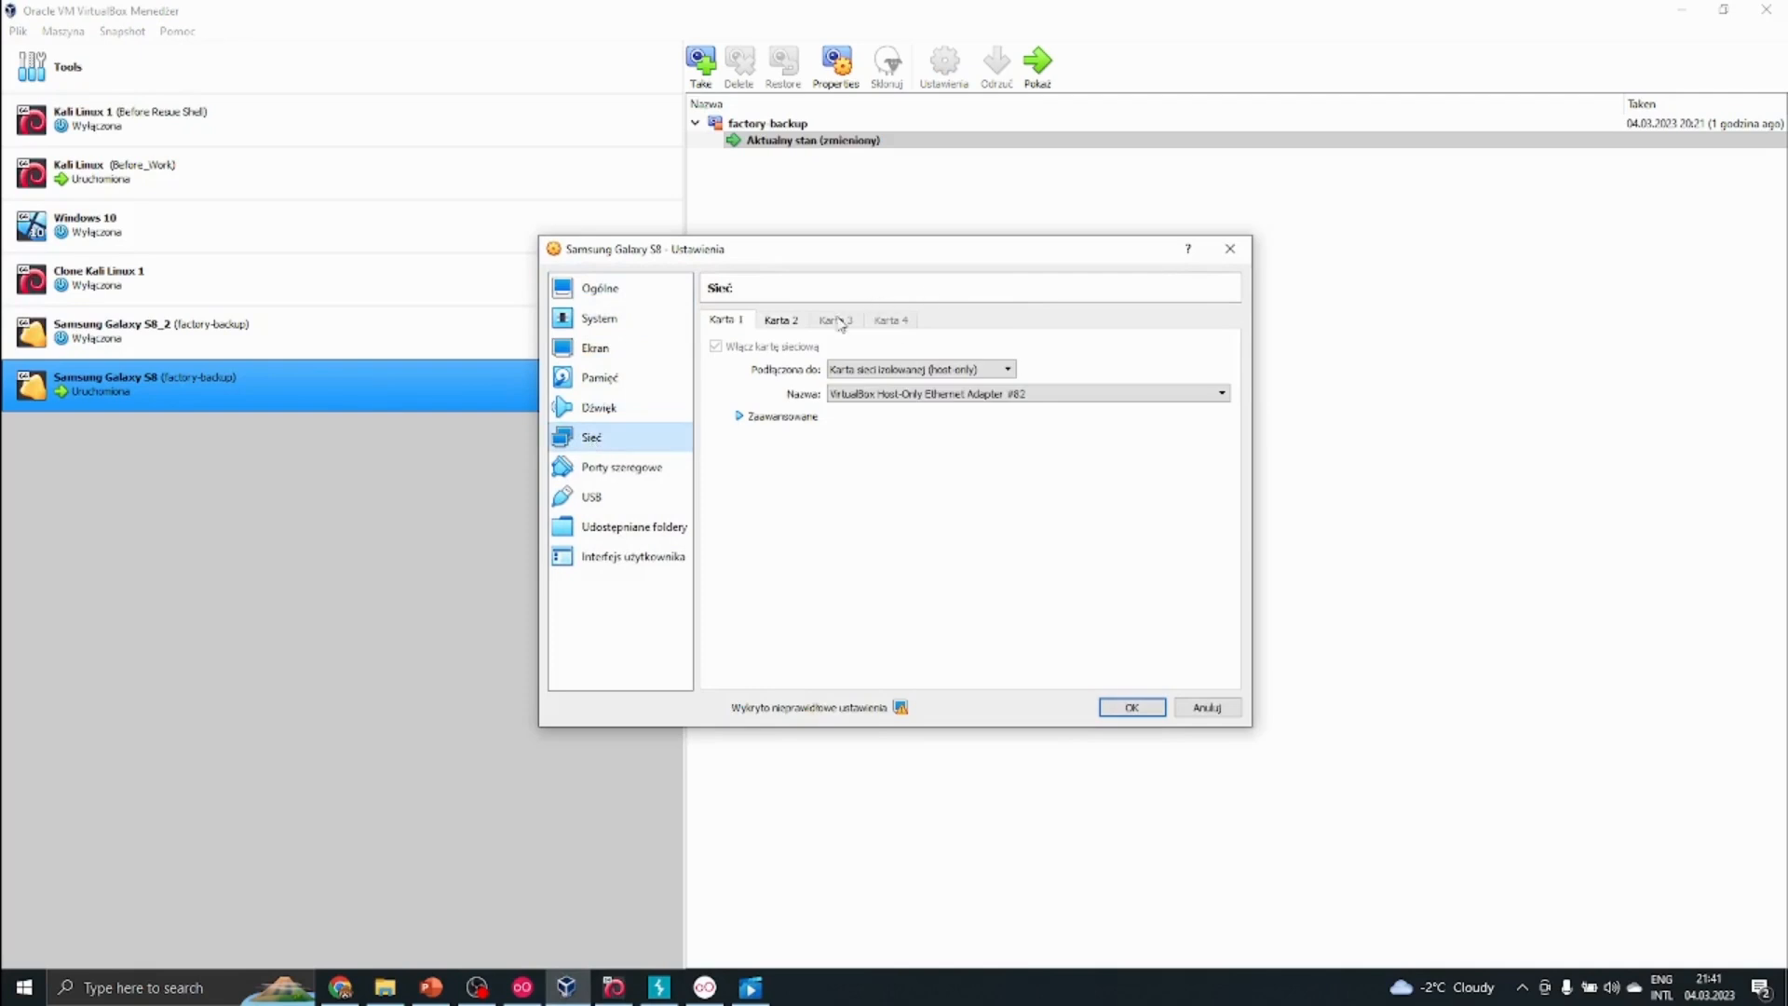
click(1003, 368)
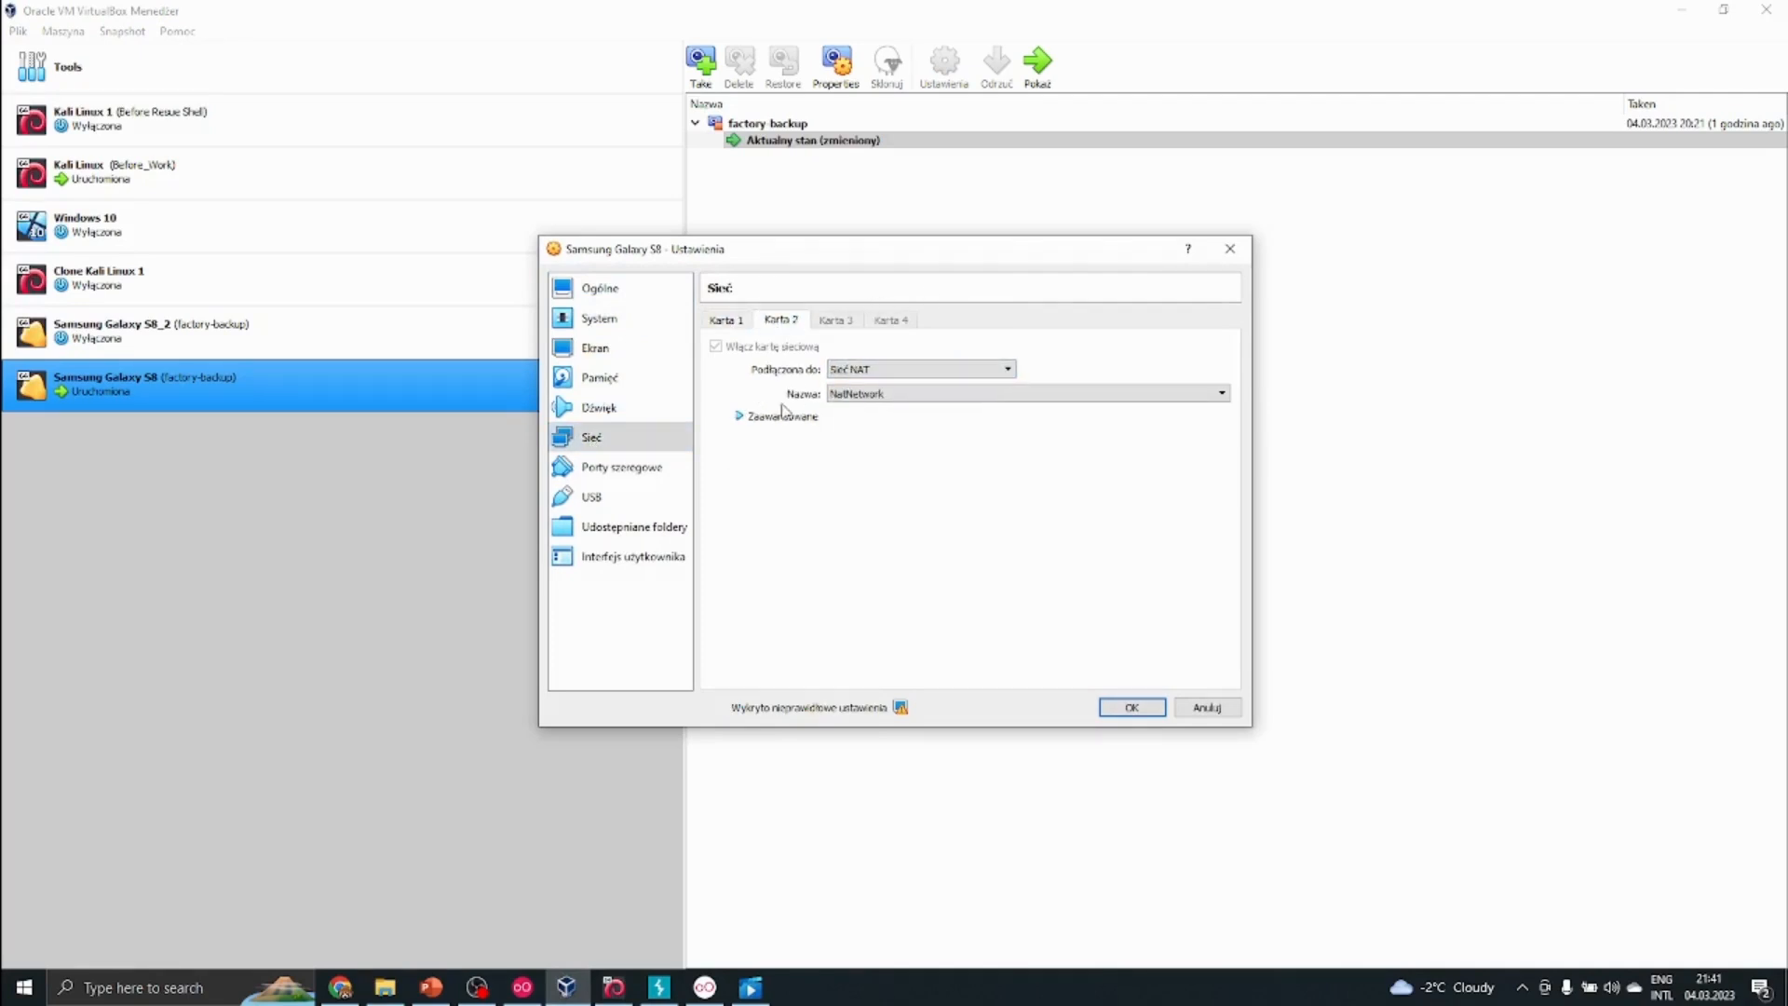
click(1004, 369)
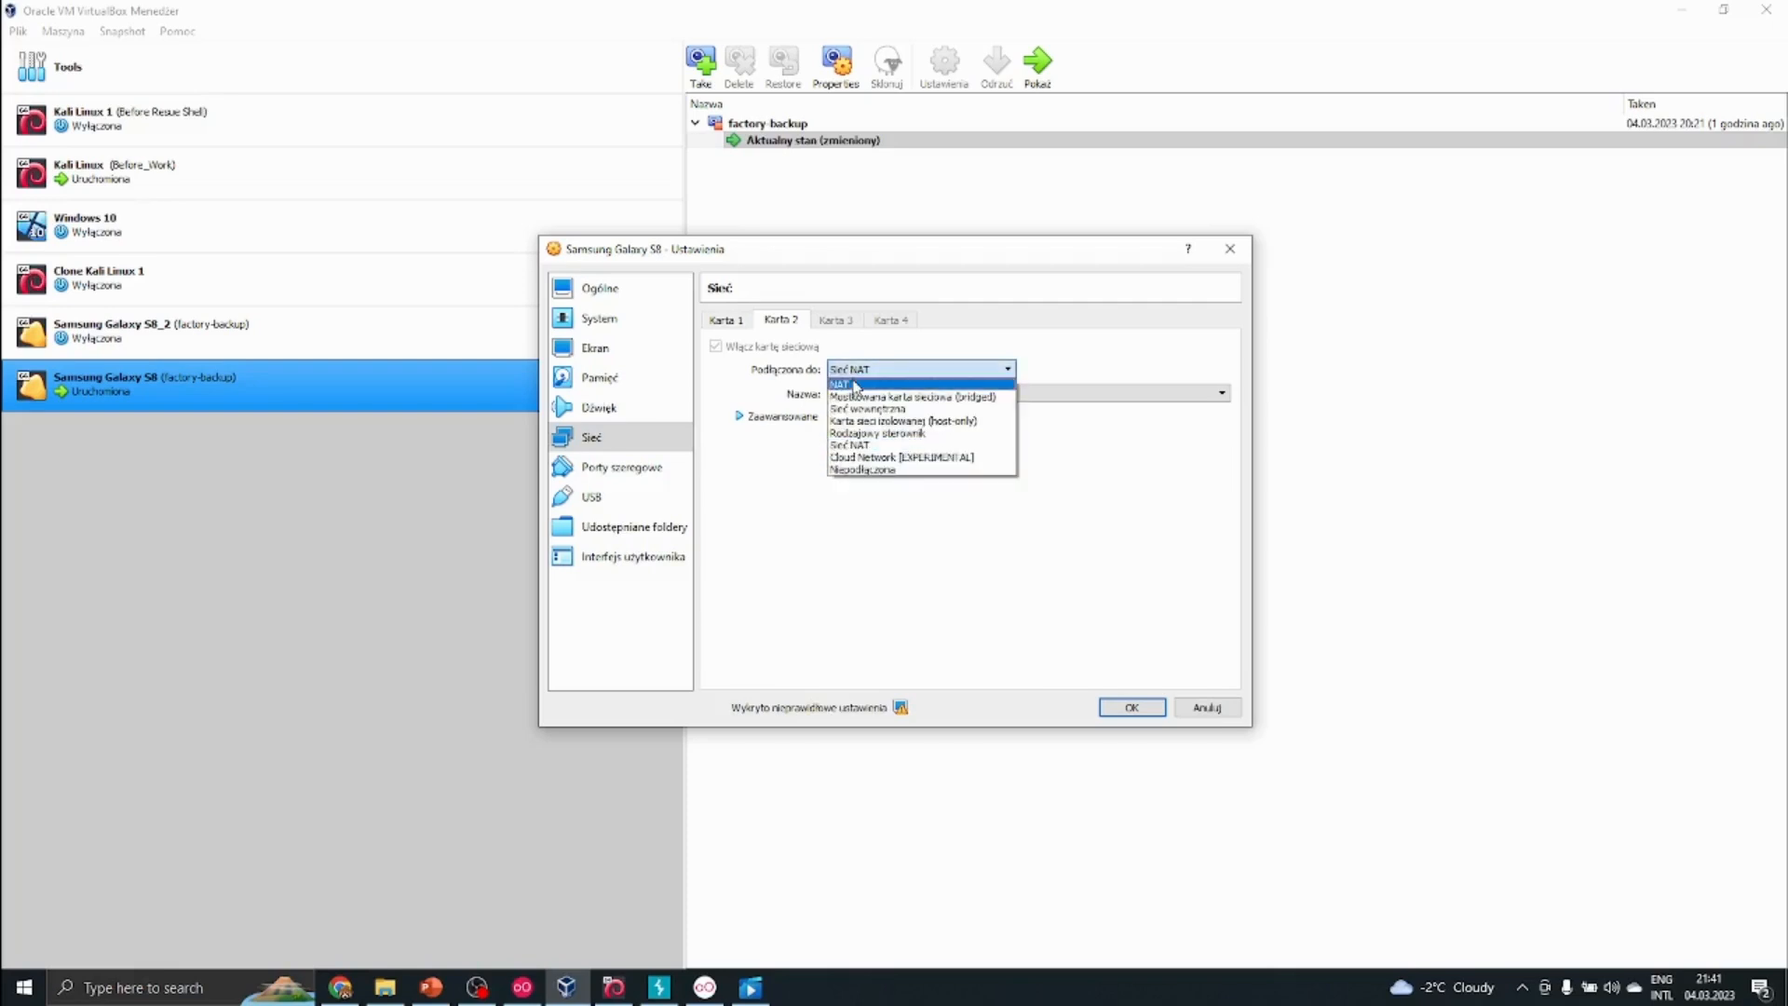
click(850, 382)
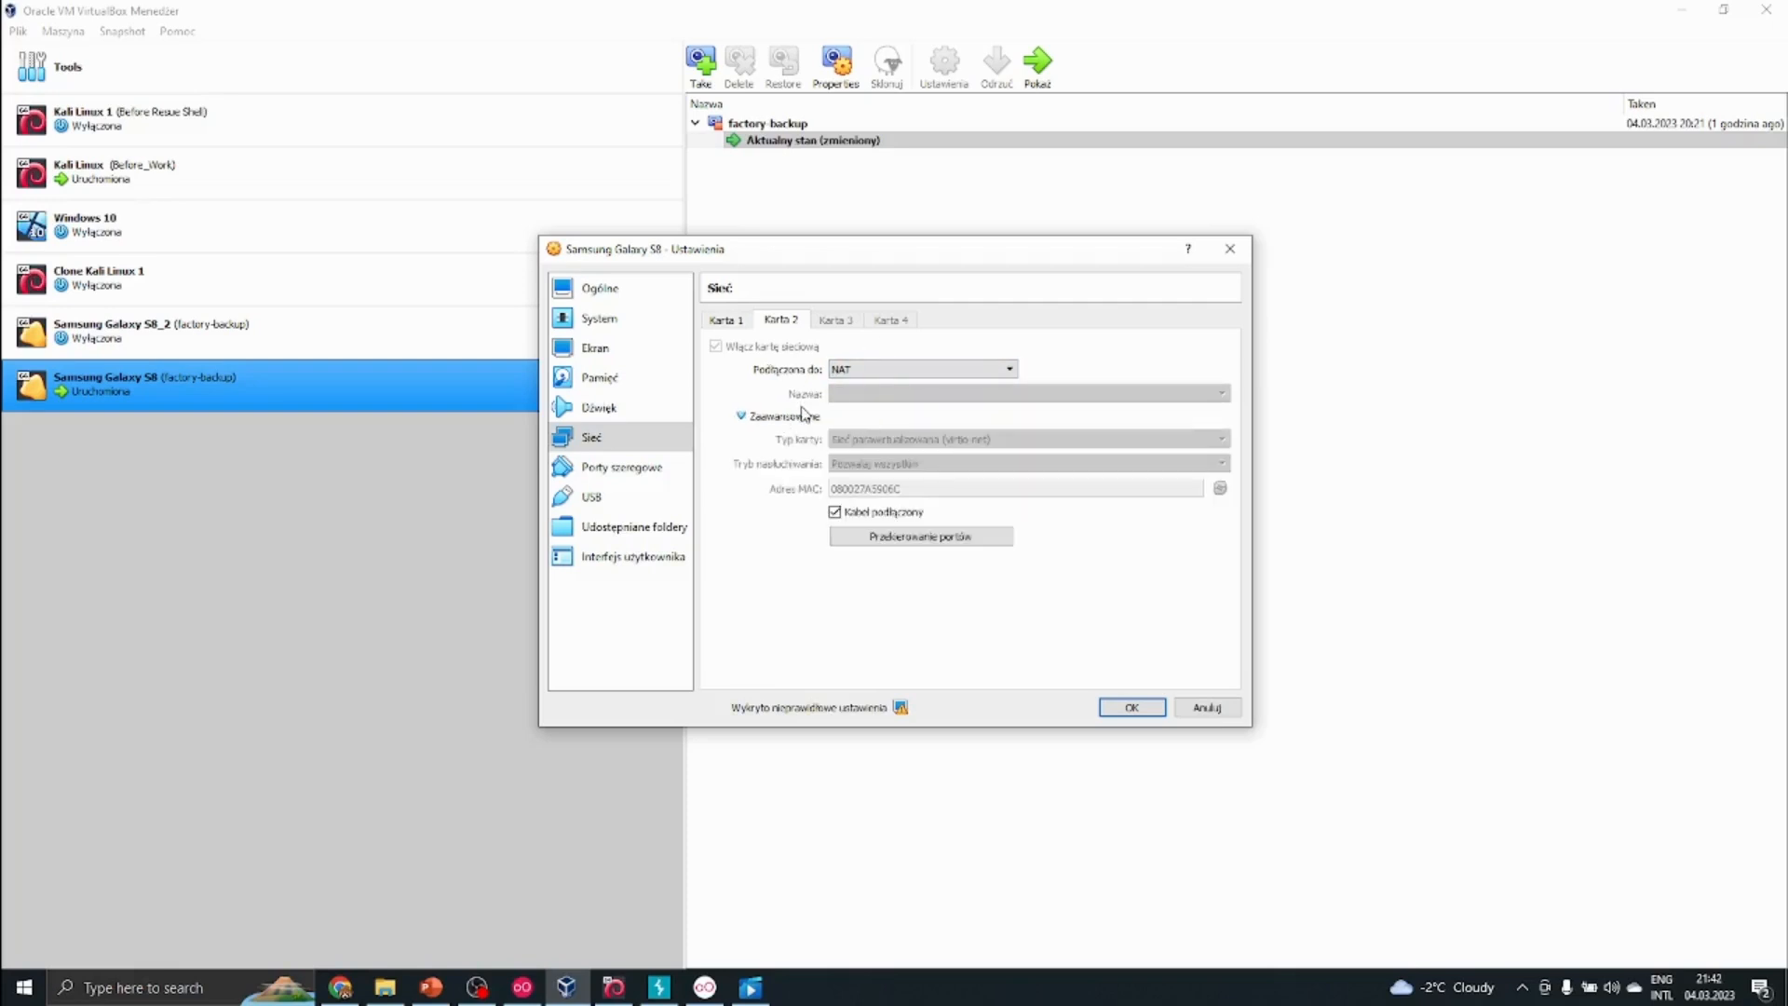
click(739, 416)
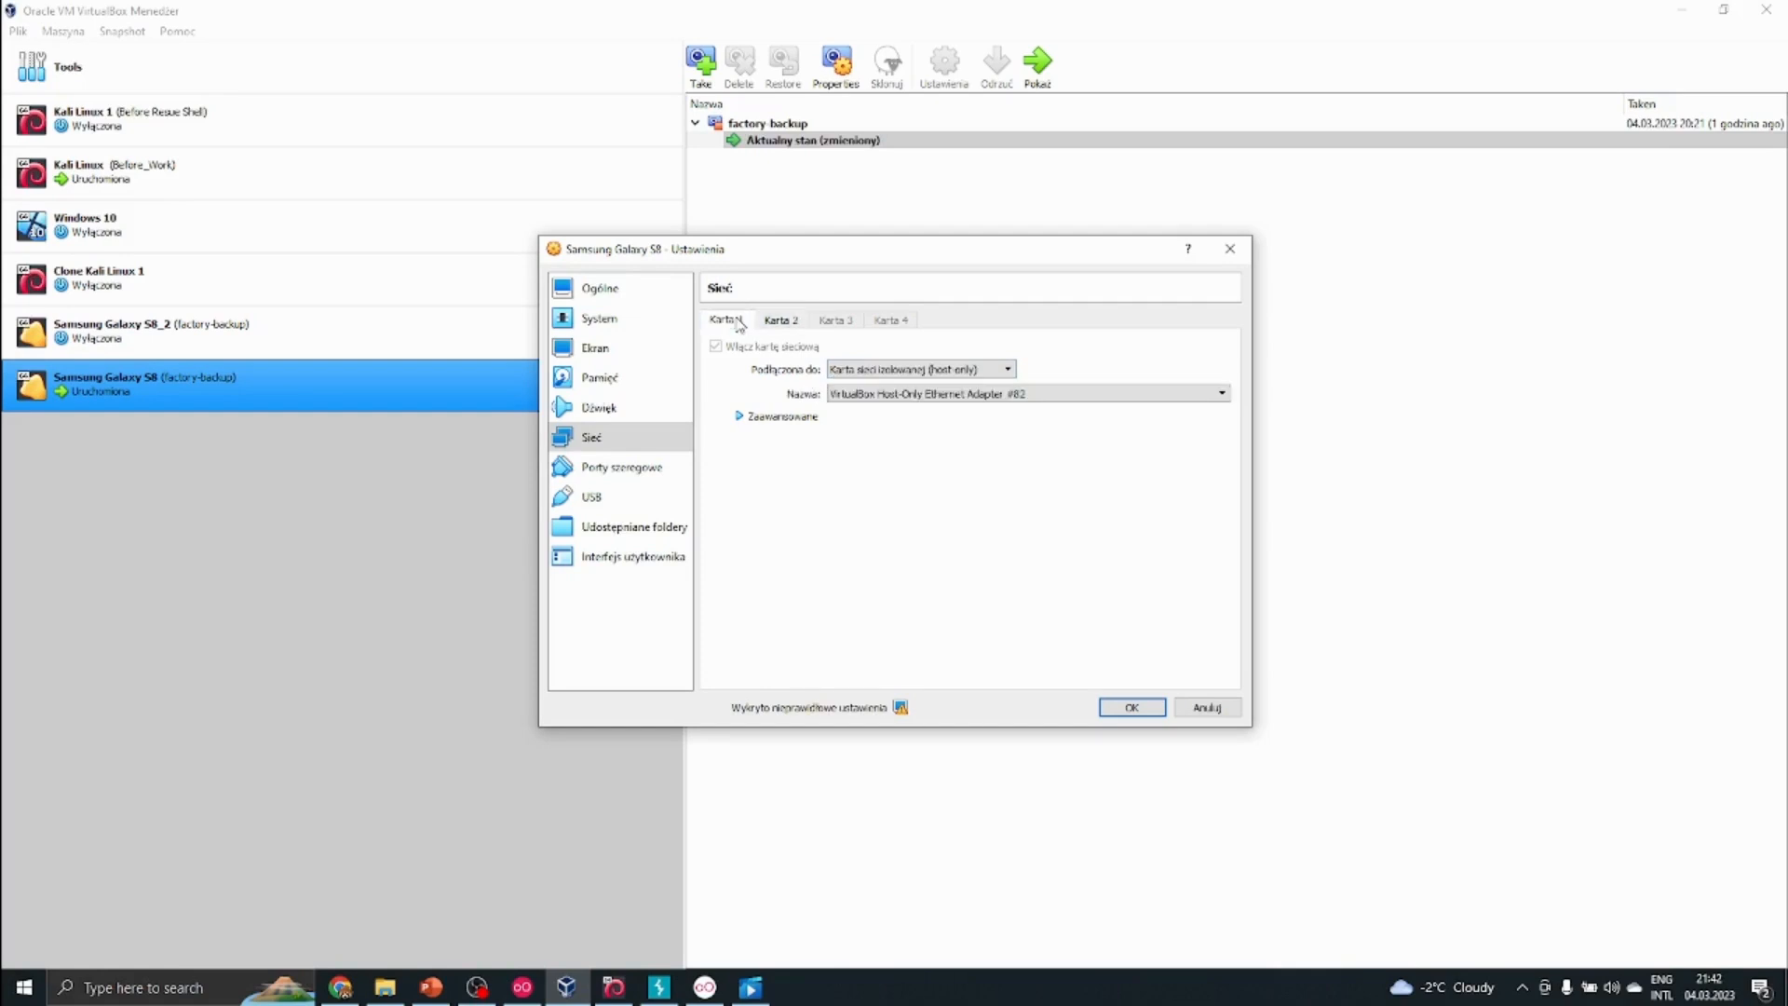
mouse_move(974, 404)
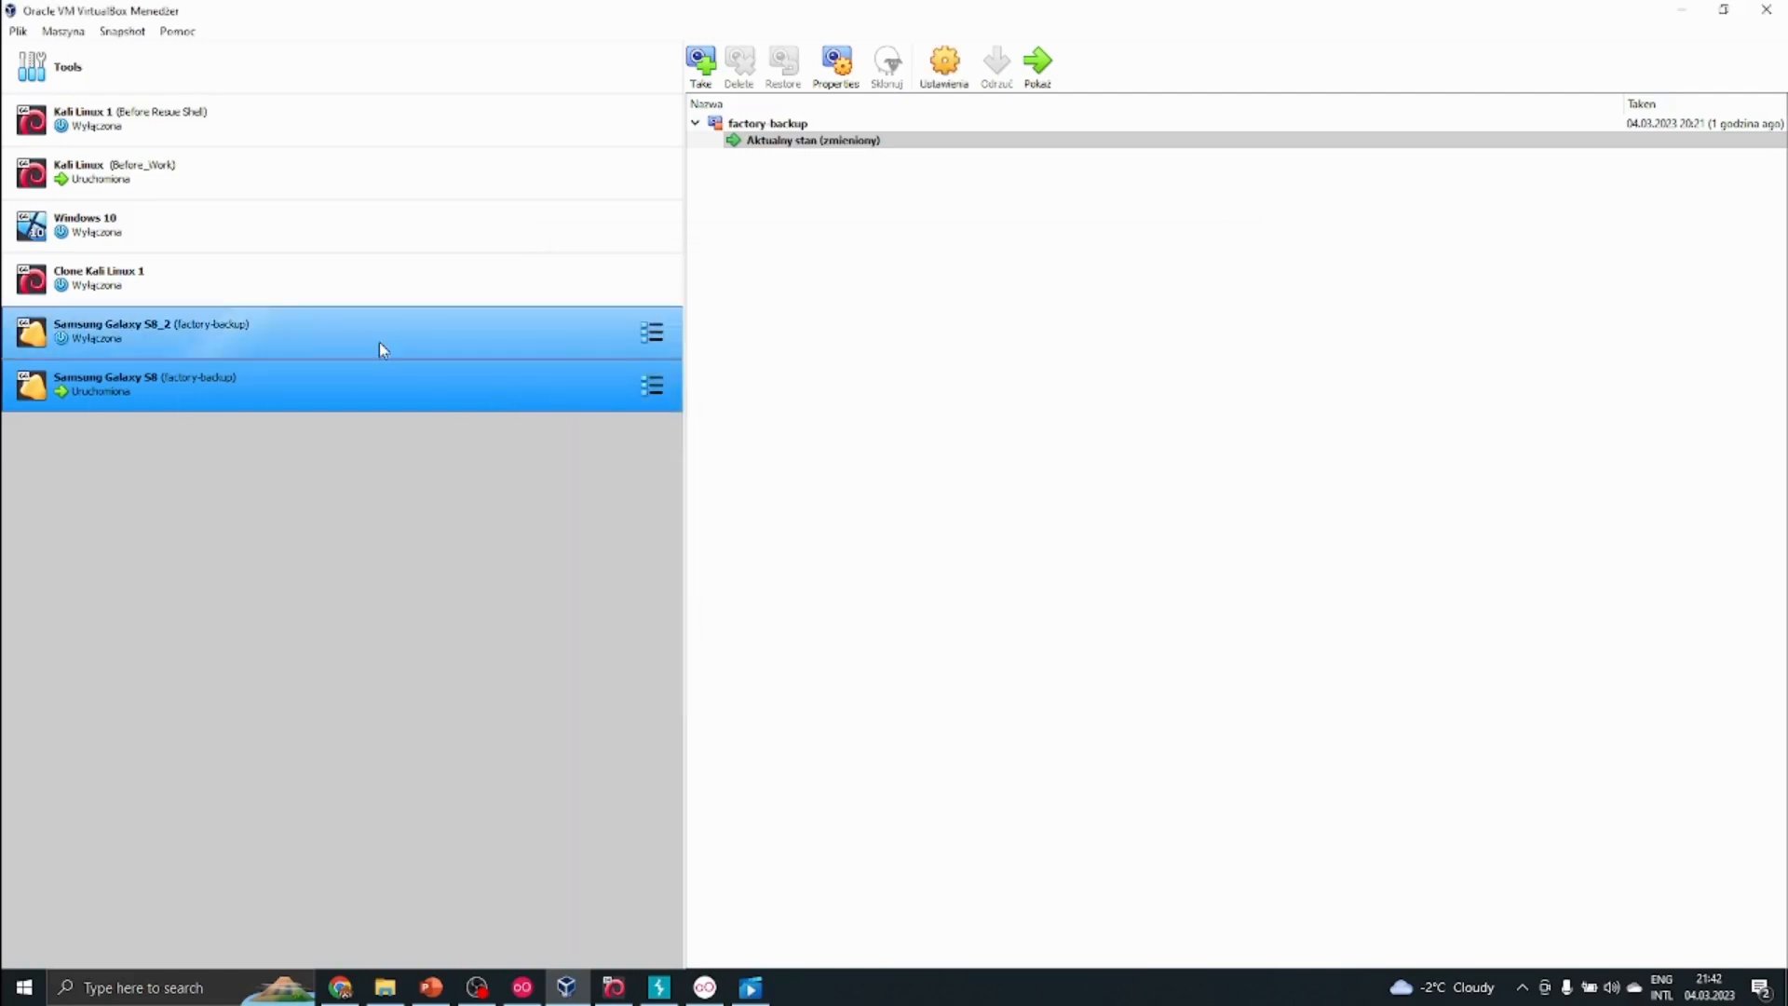
click(343, 331)
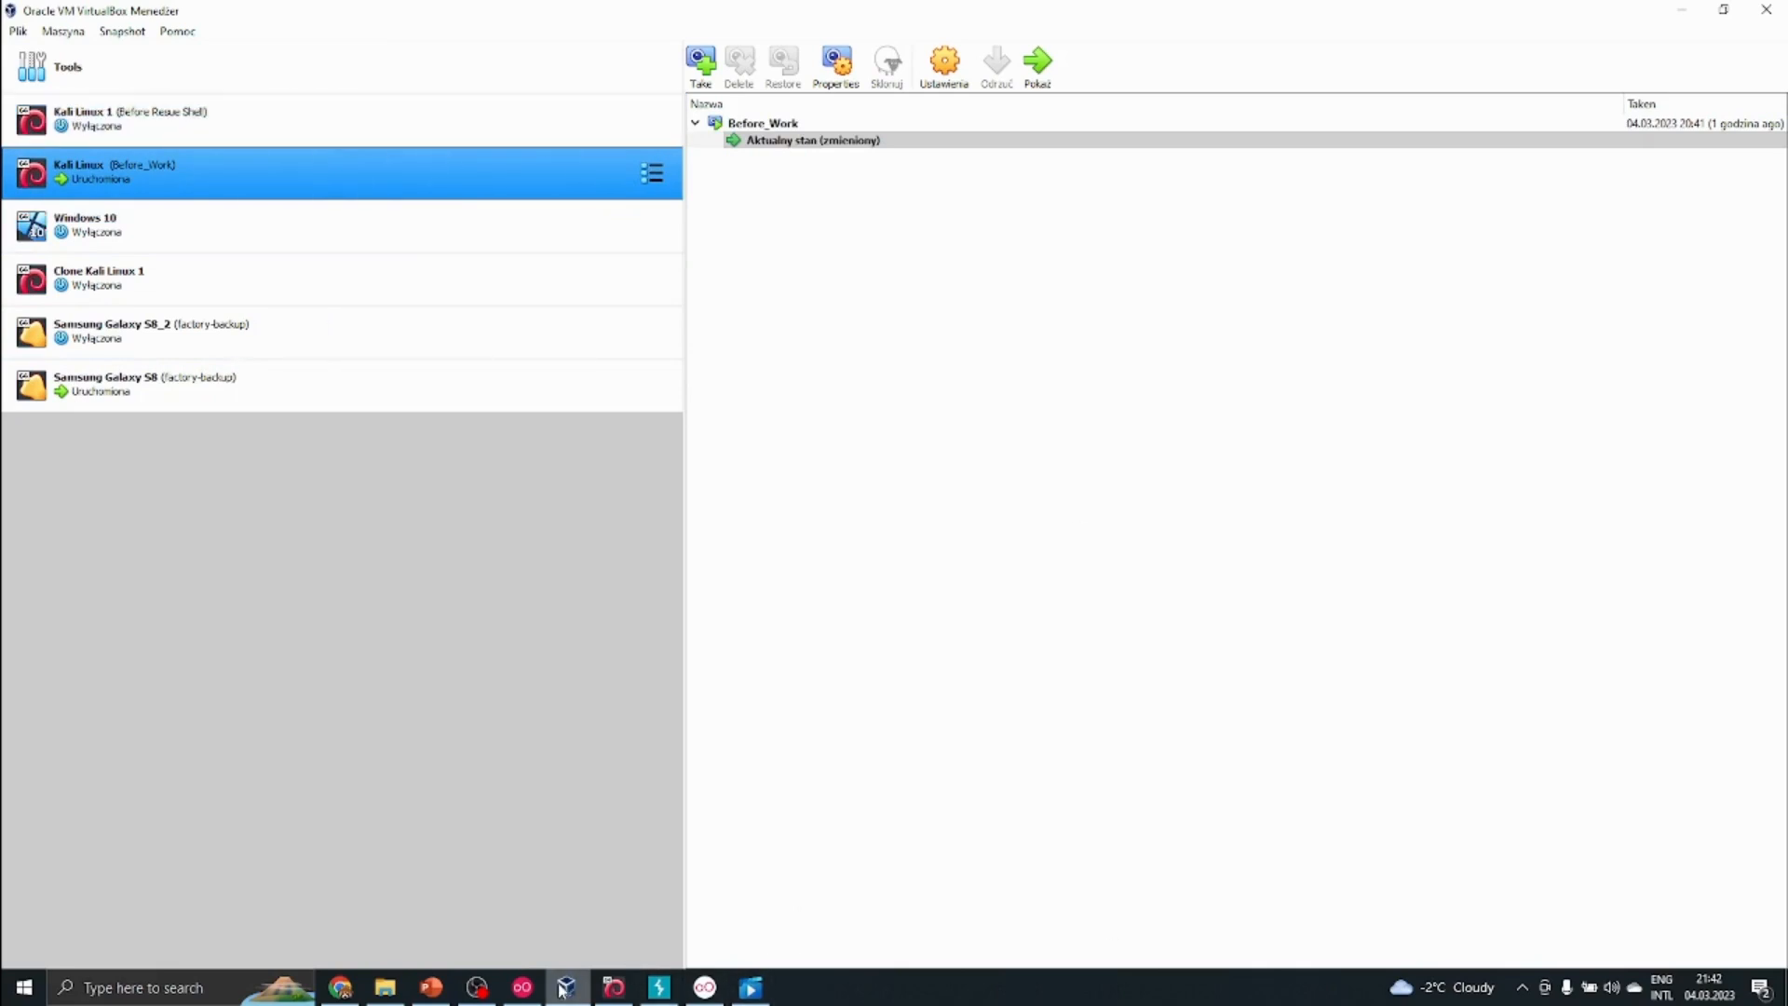
click(943, 66)
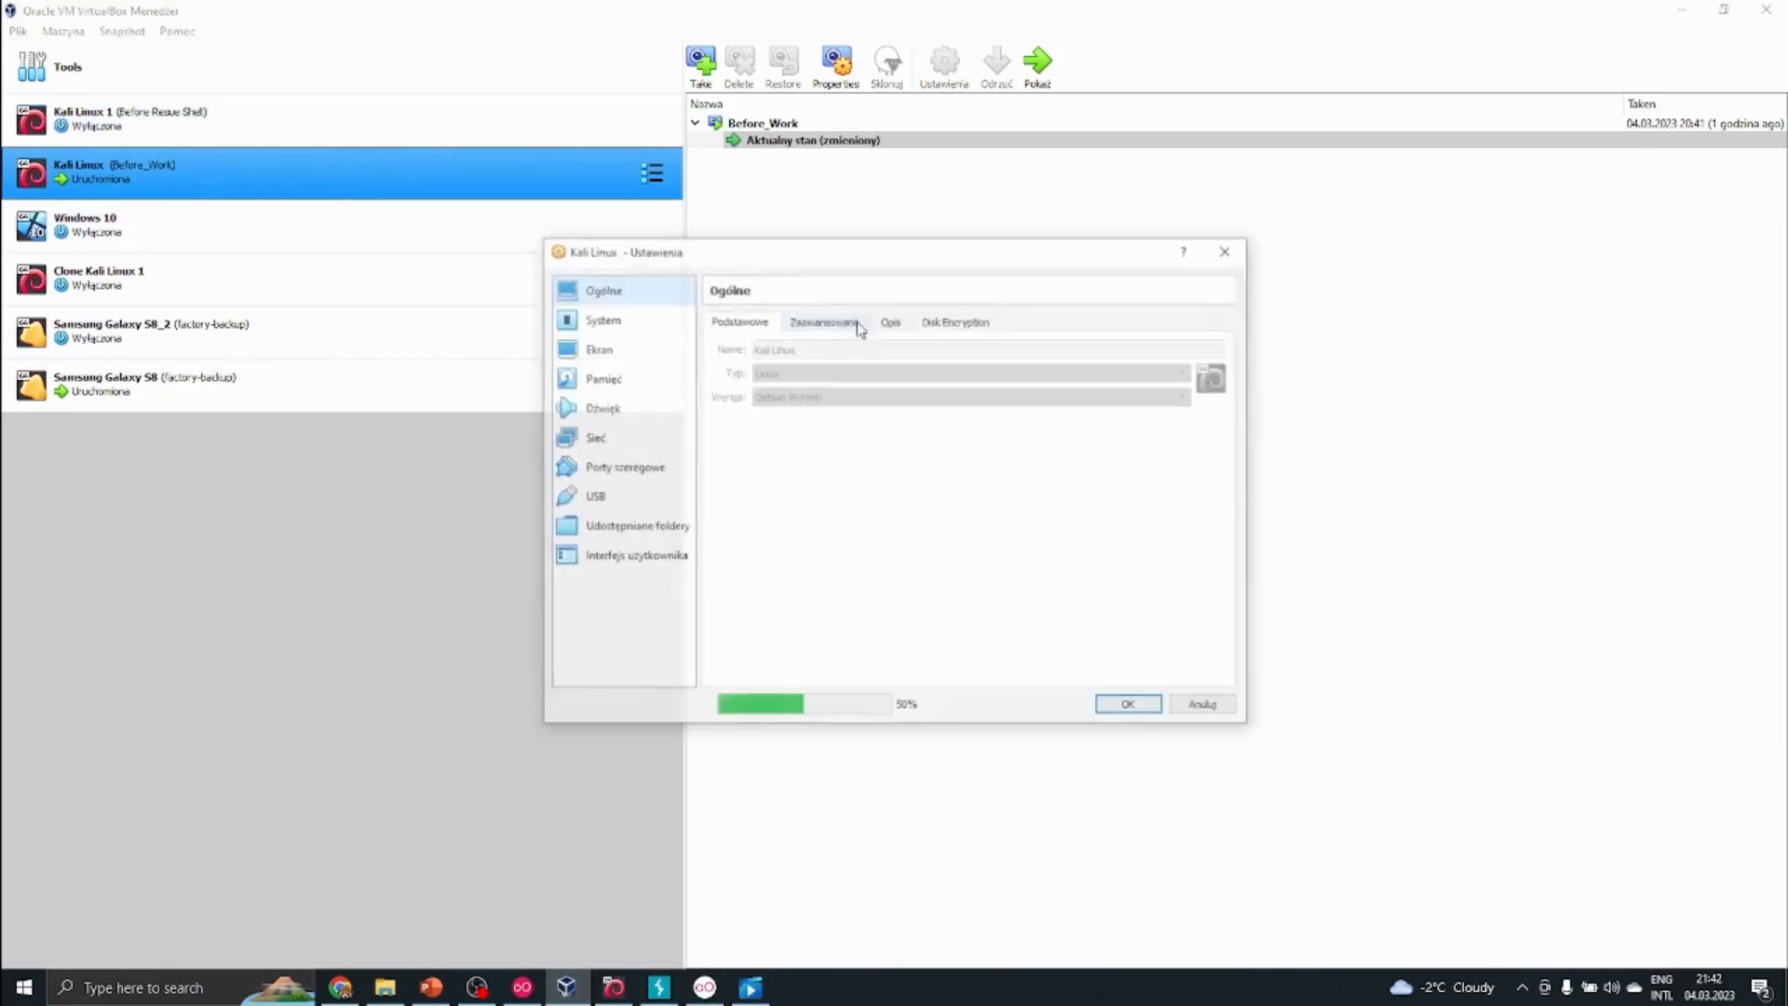
click(596, 436)
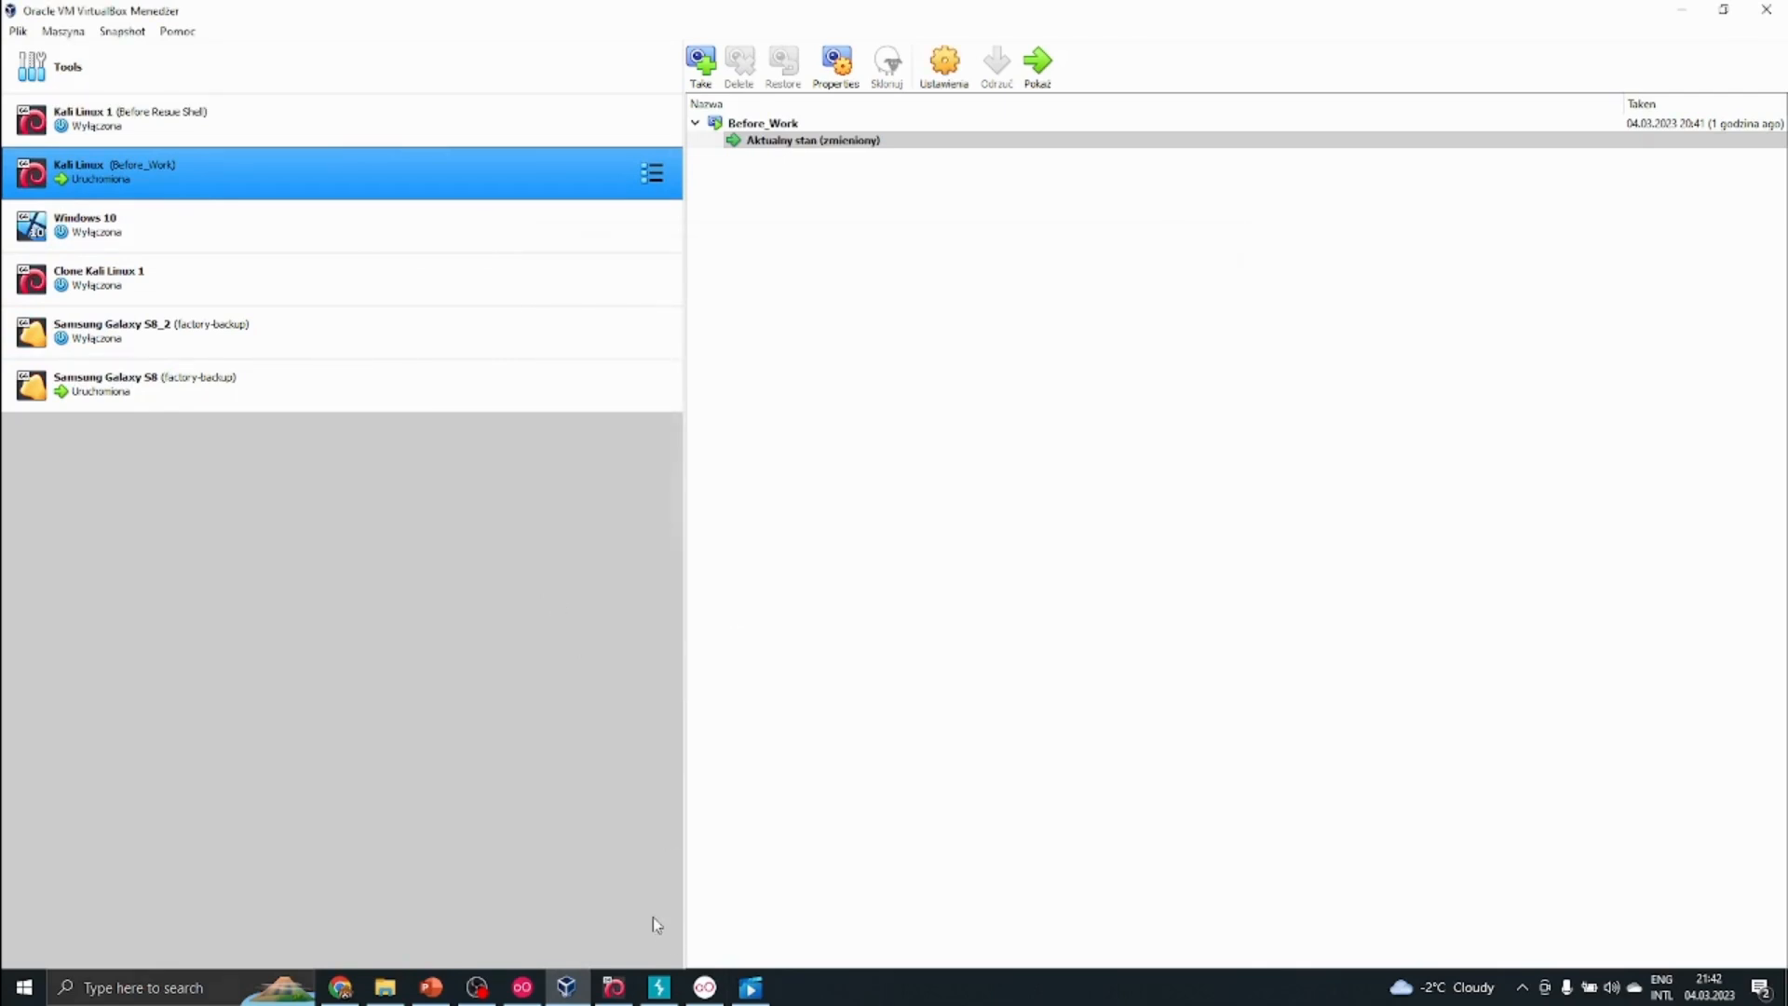
mouse_move(495, 987)
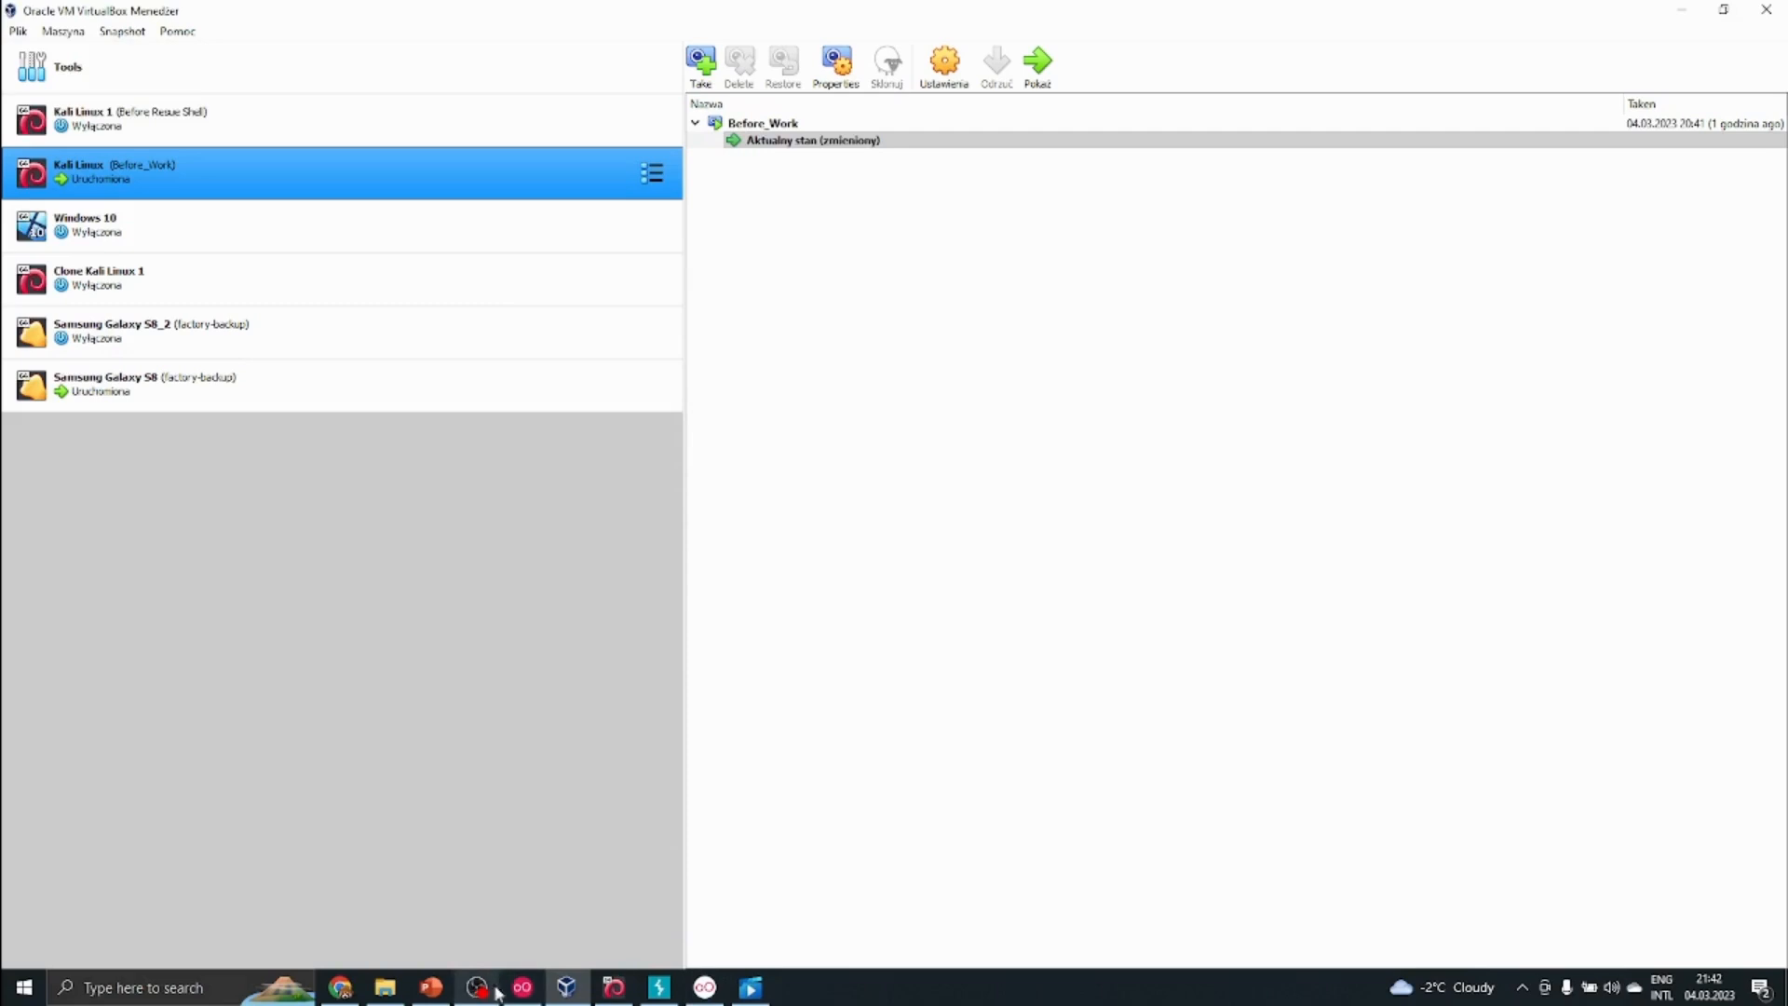
mouse_move(280, 170)
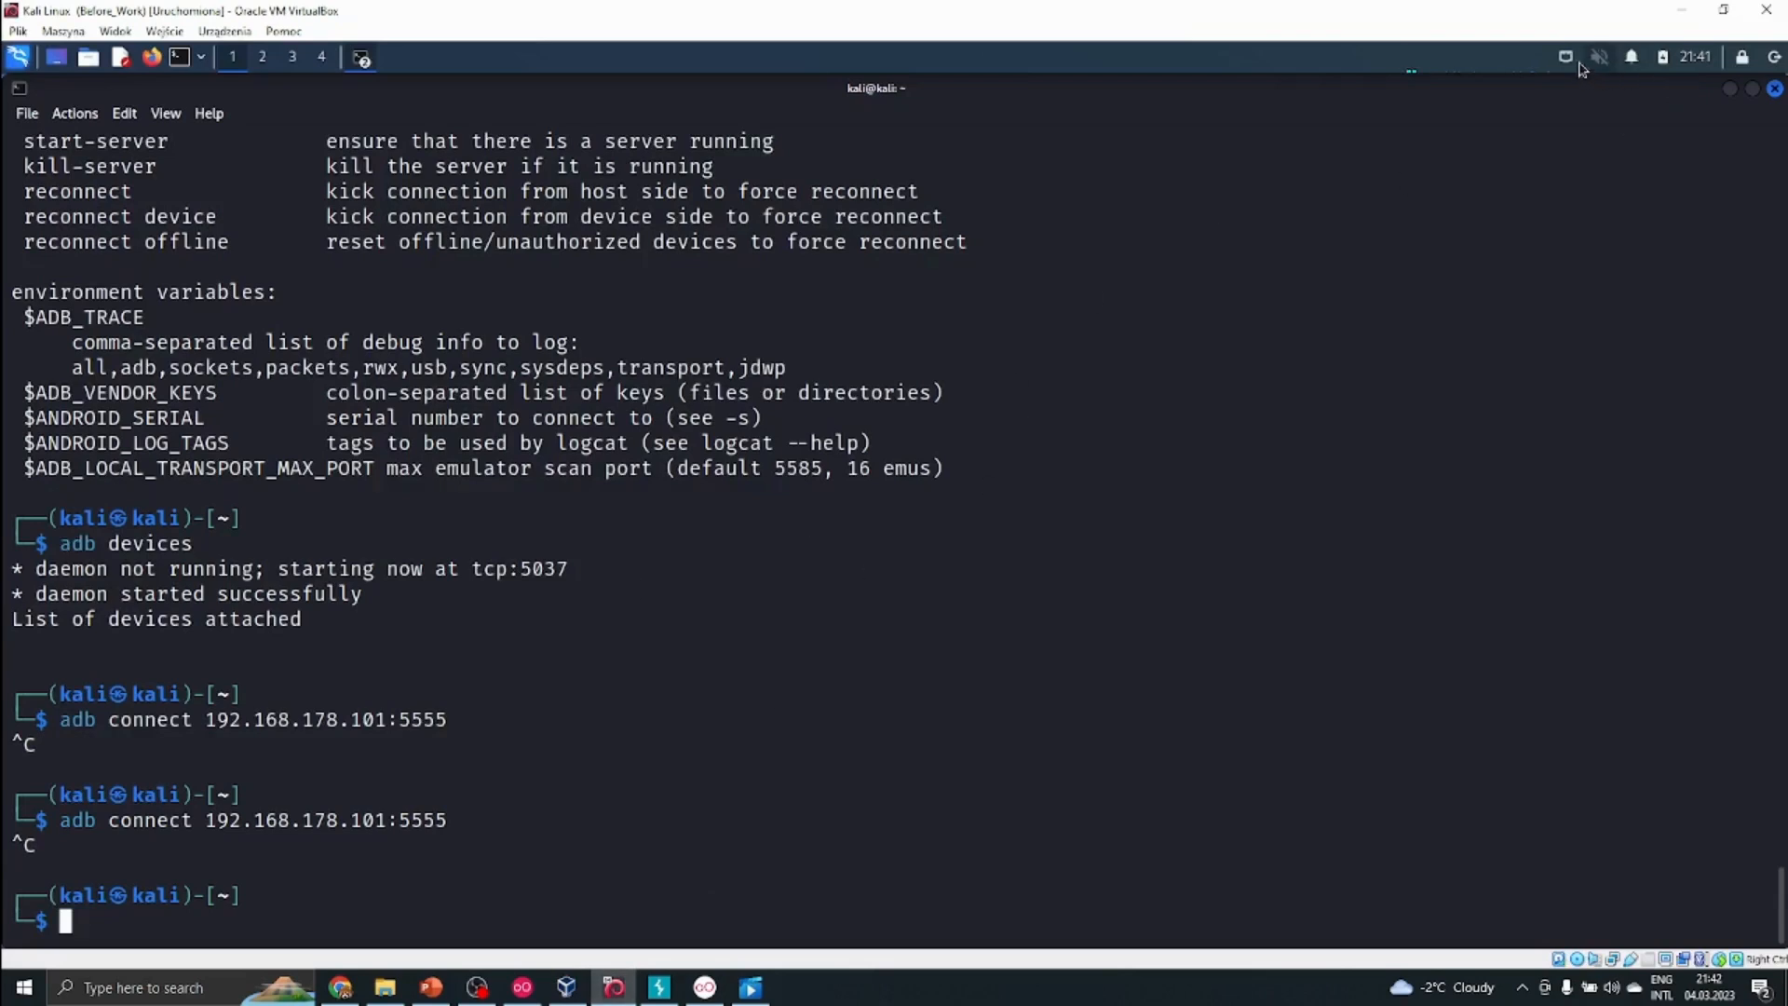
mouse_move(1594, 78)
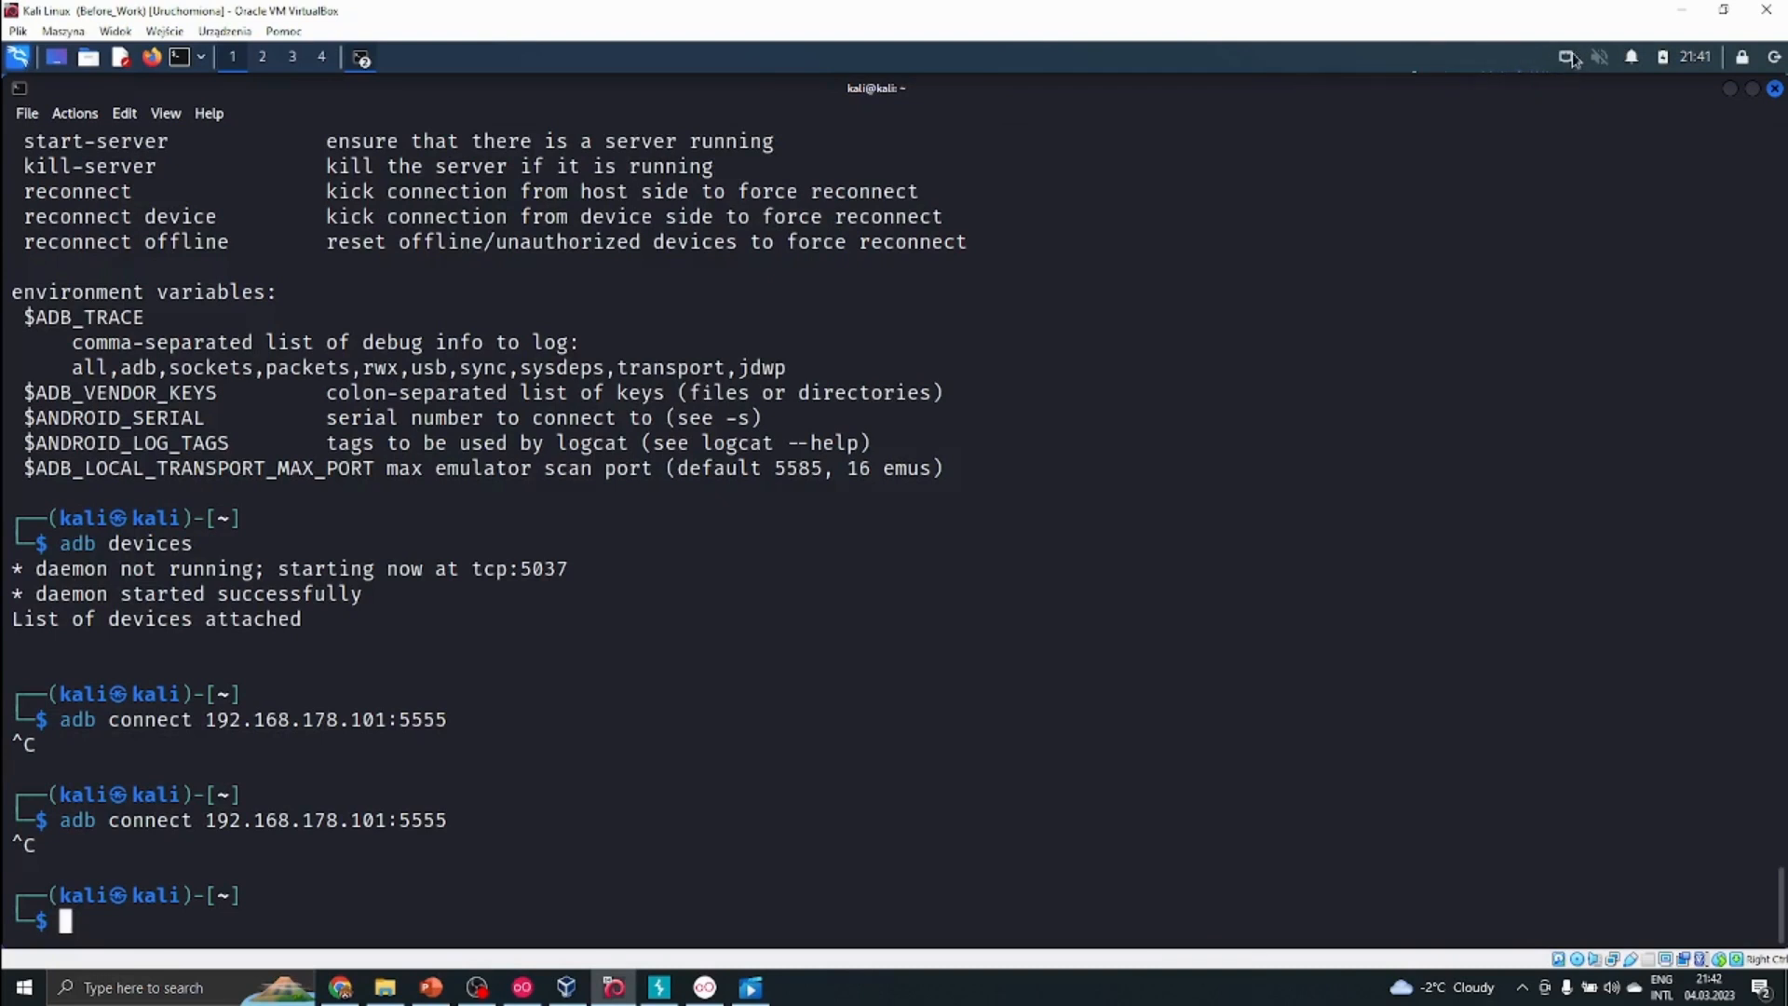
mouse_move(1566, 57)
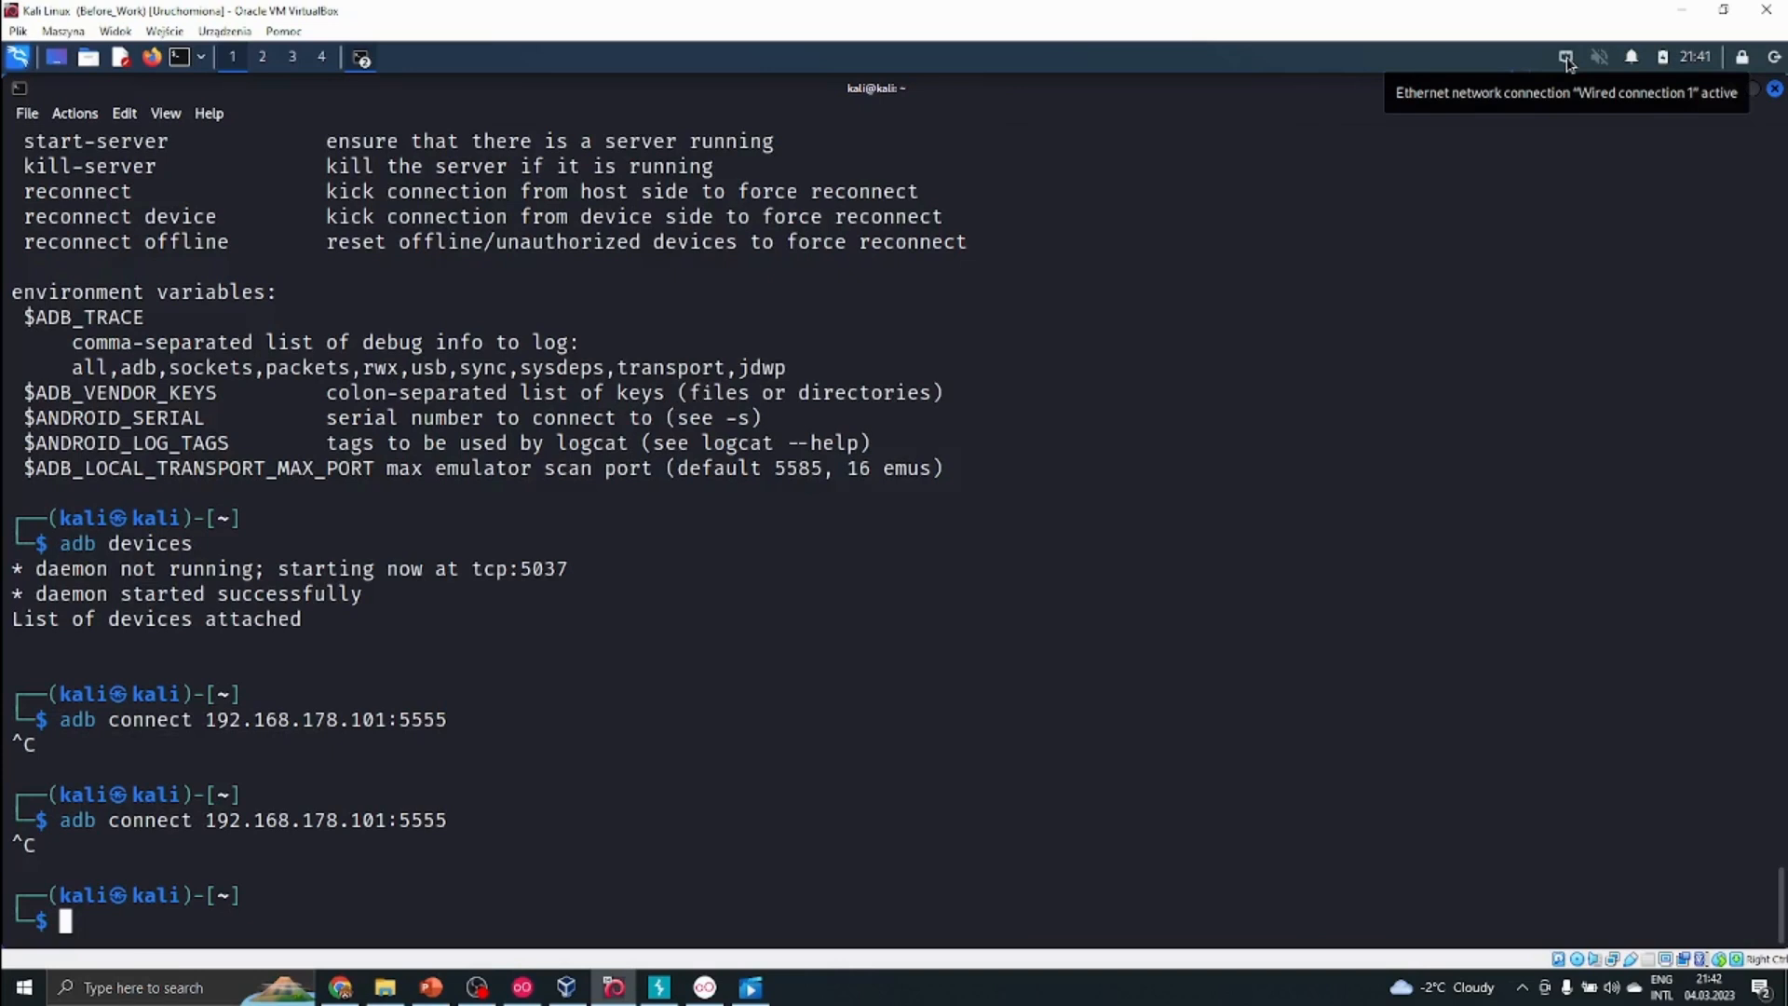
Step: Reconnect Wired connection 1 from the NetworkManager tray and rerun adb connect 192.168.178.101:5555 successfully
click(1566, 58)
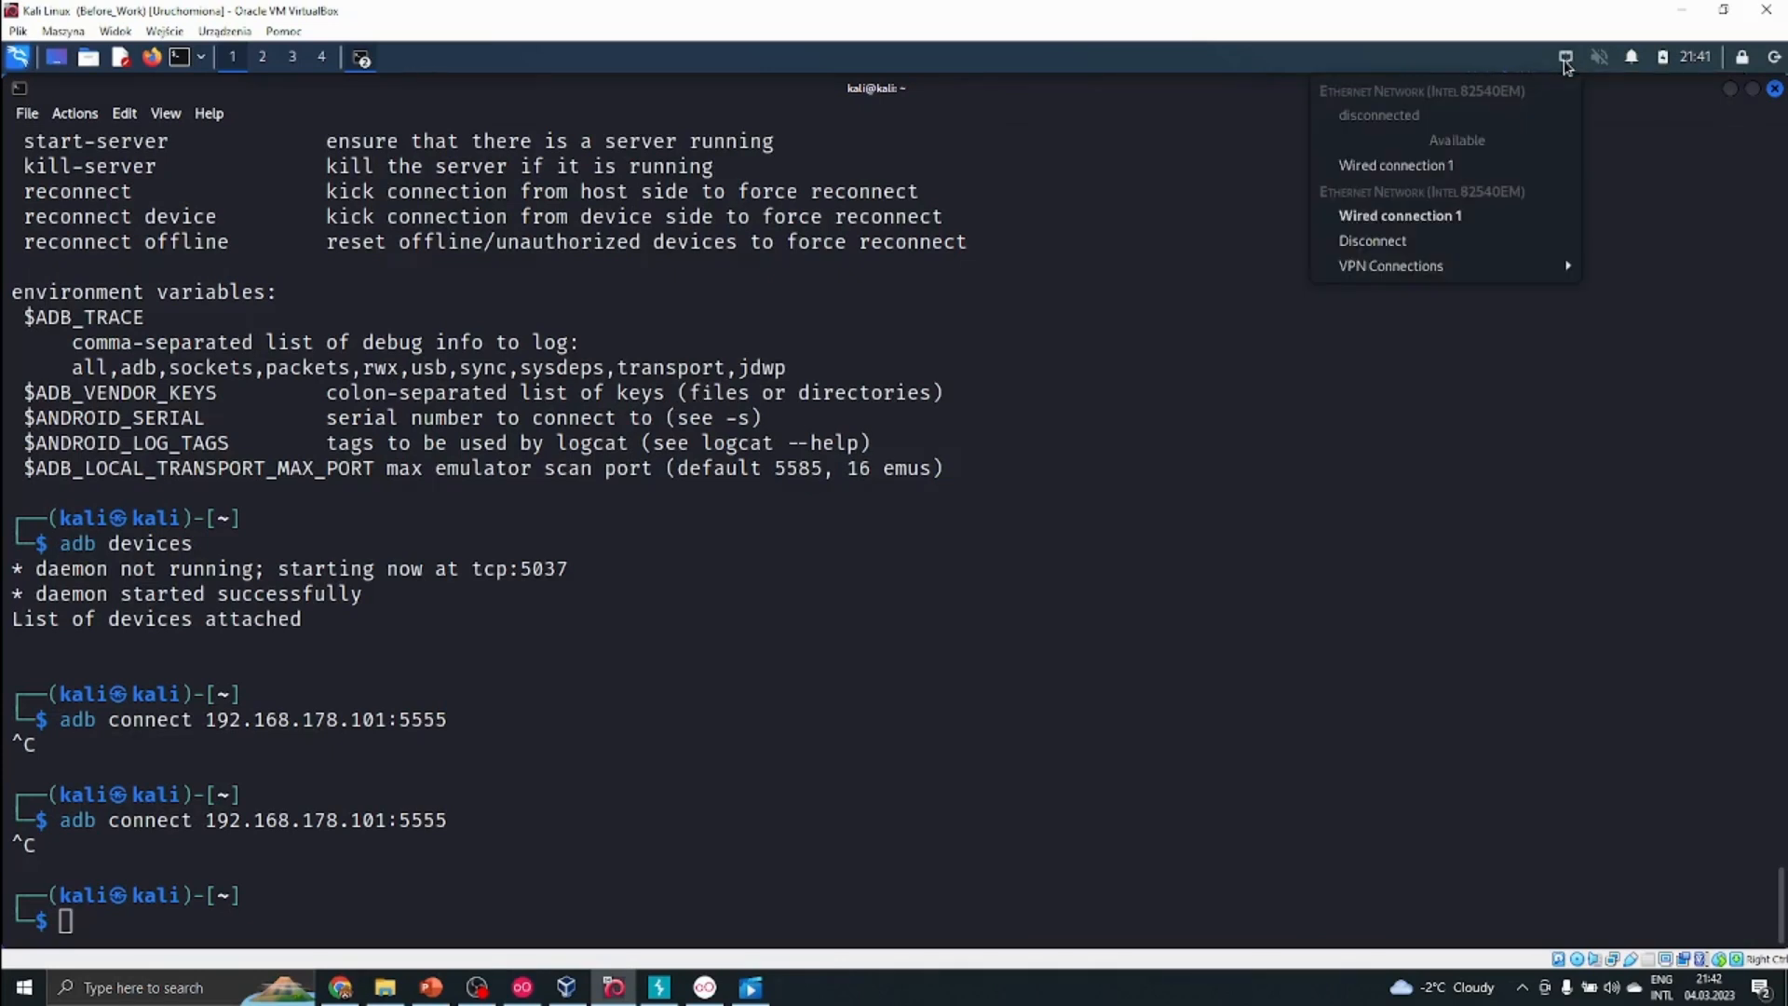
mouse_move(1419, 201)
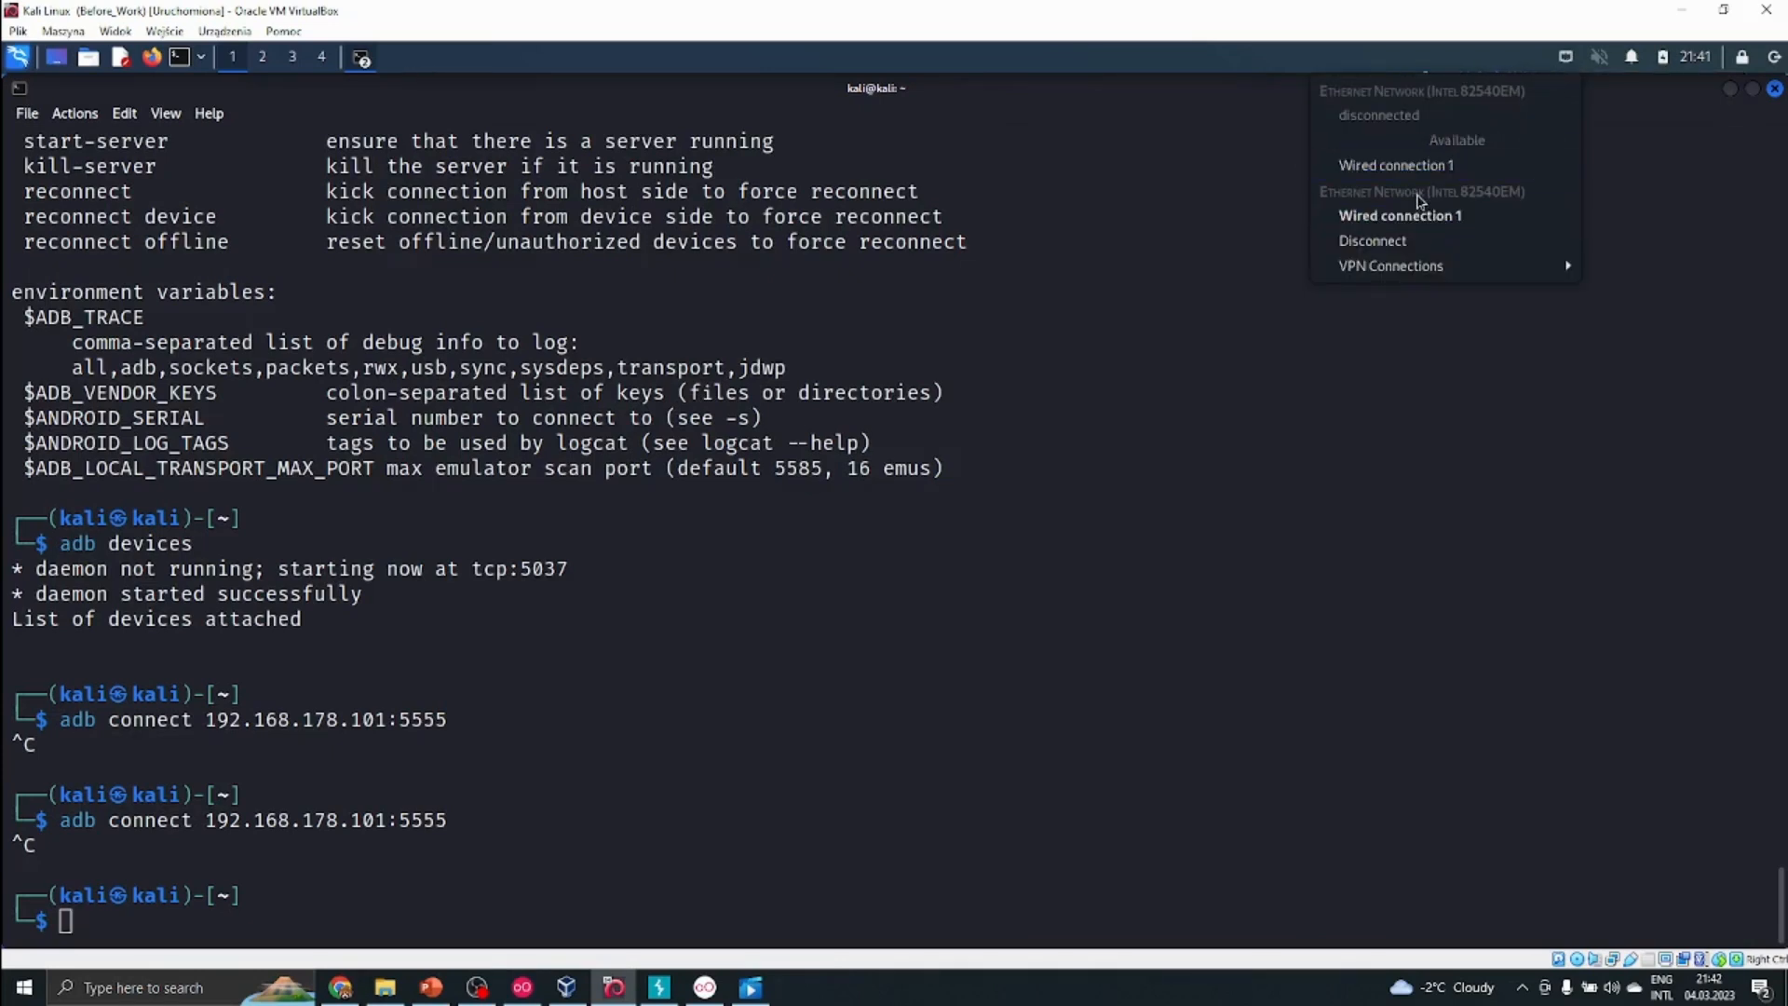
mouse_move(1395, 166)
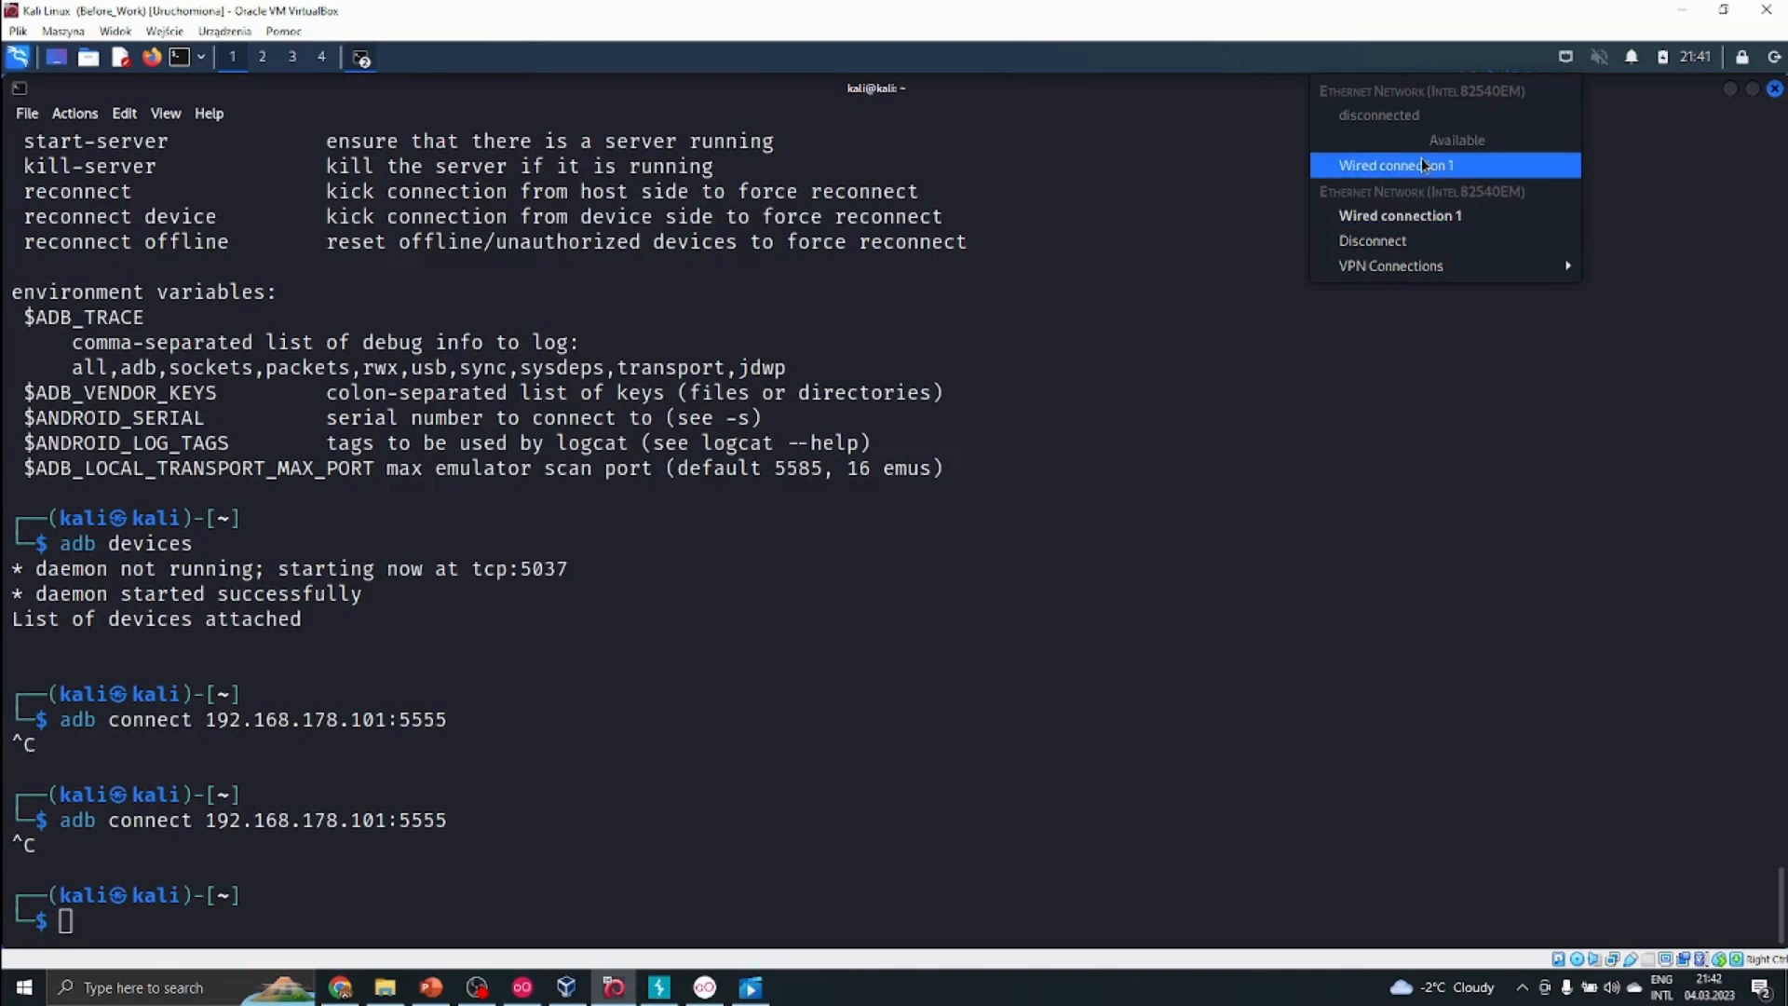
mouse_move(1408, 205)
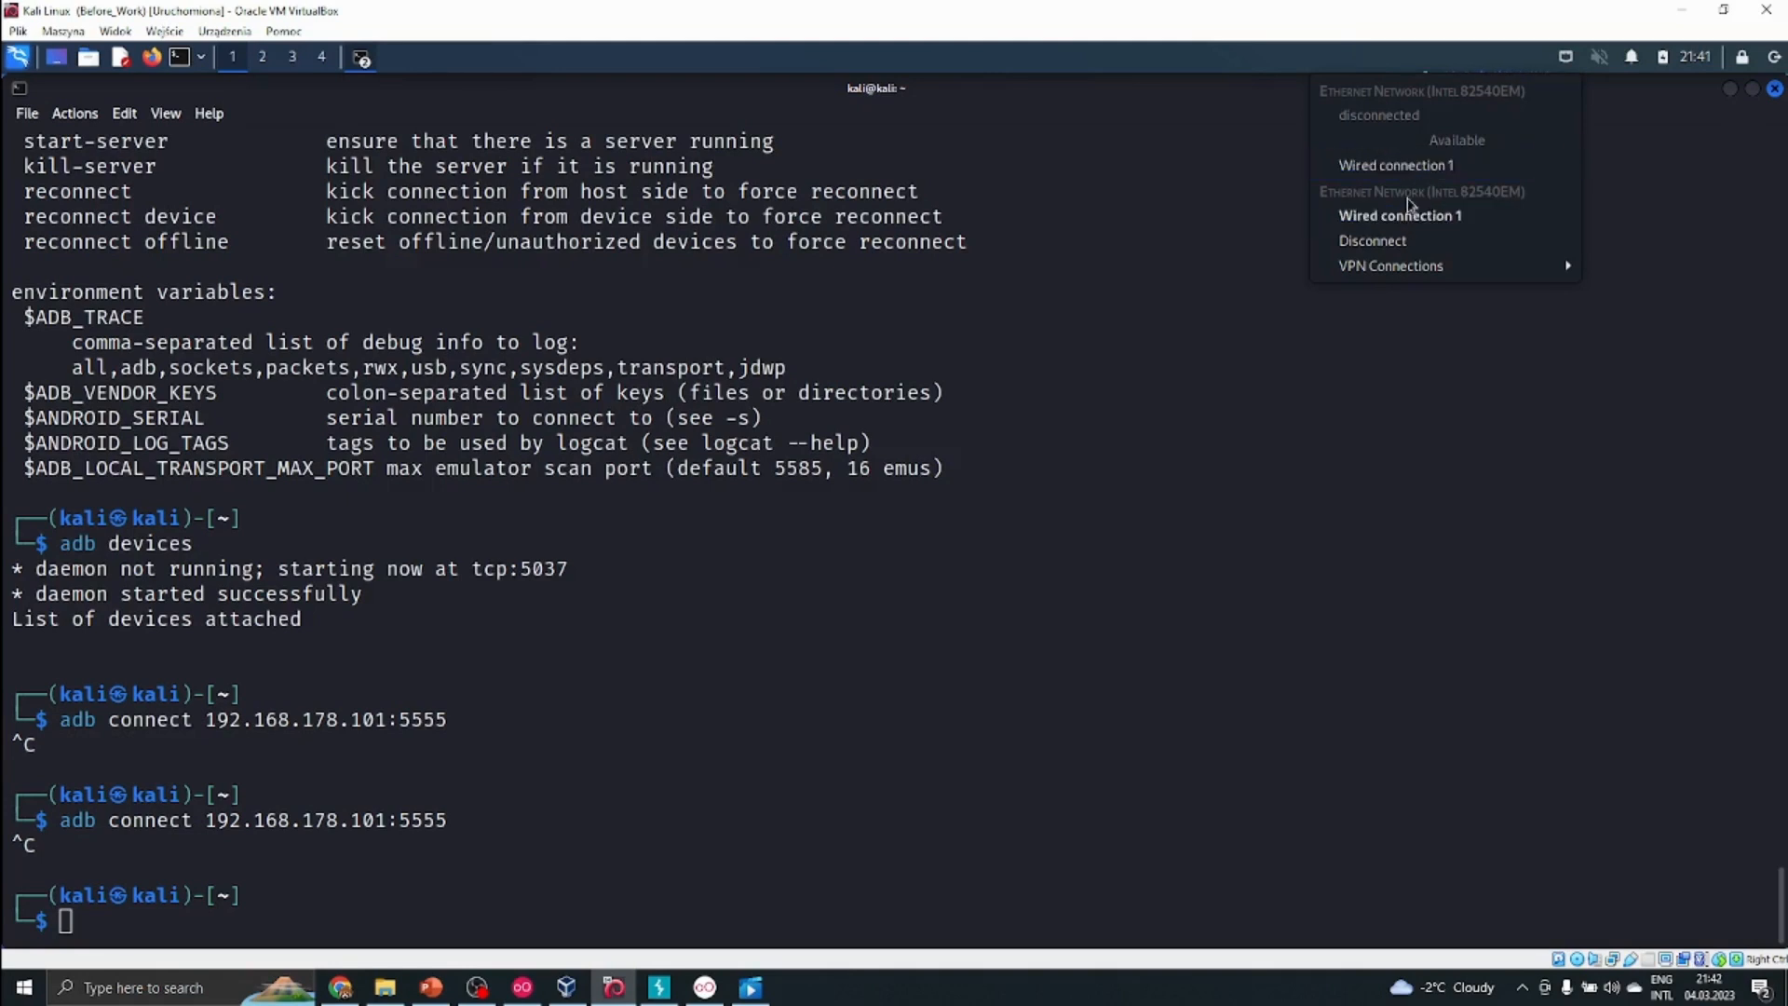
click(713, 499)
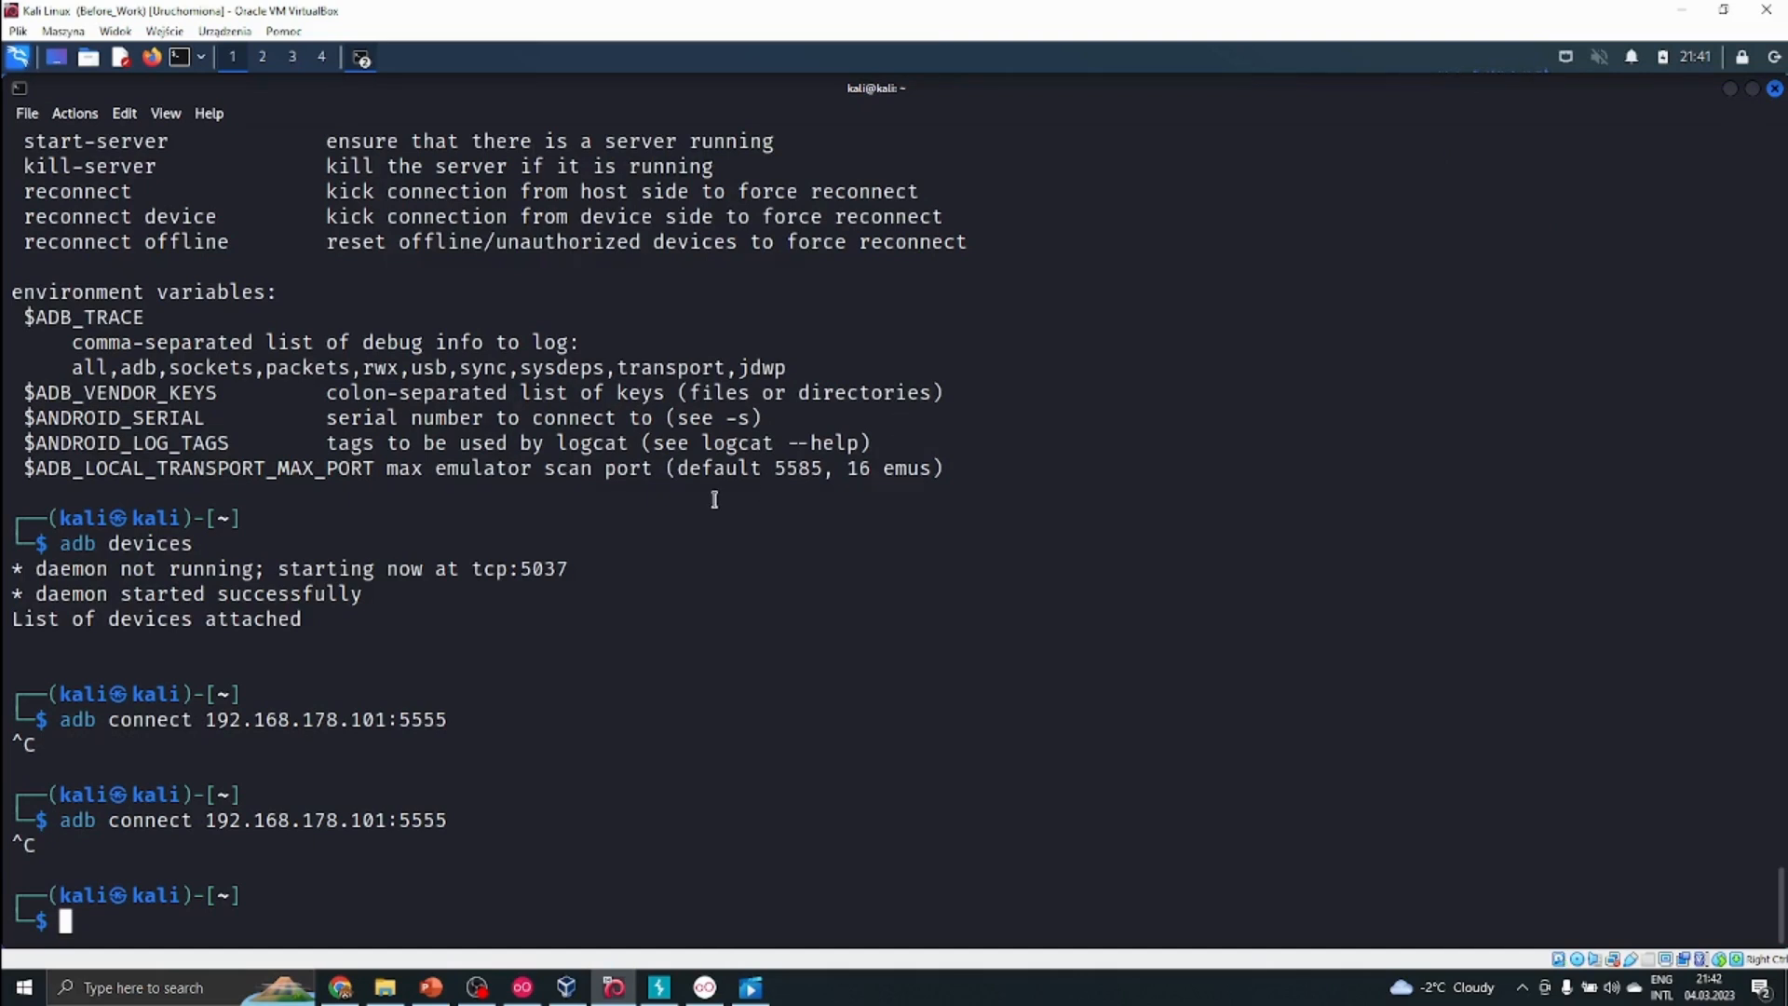
key(Return)
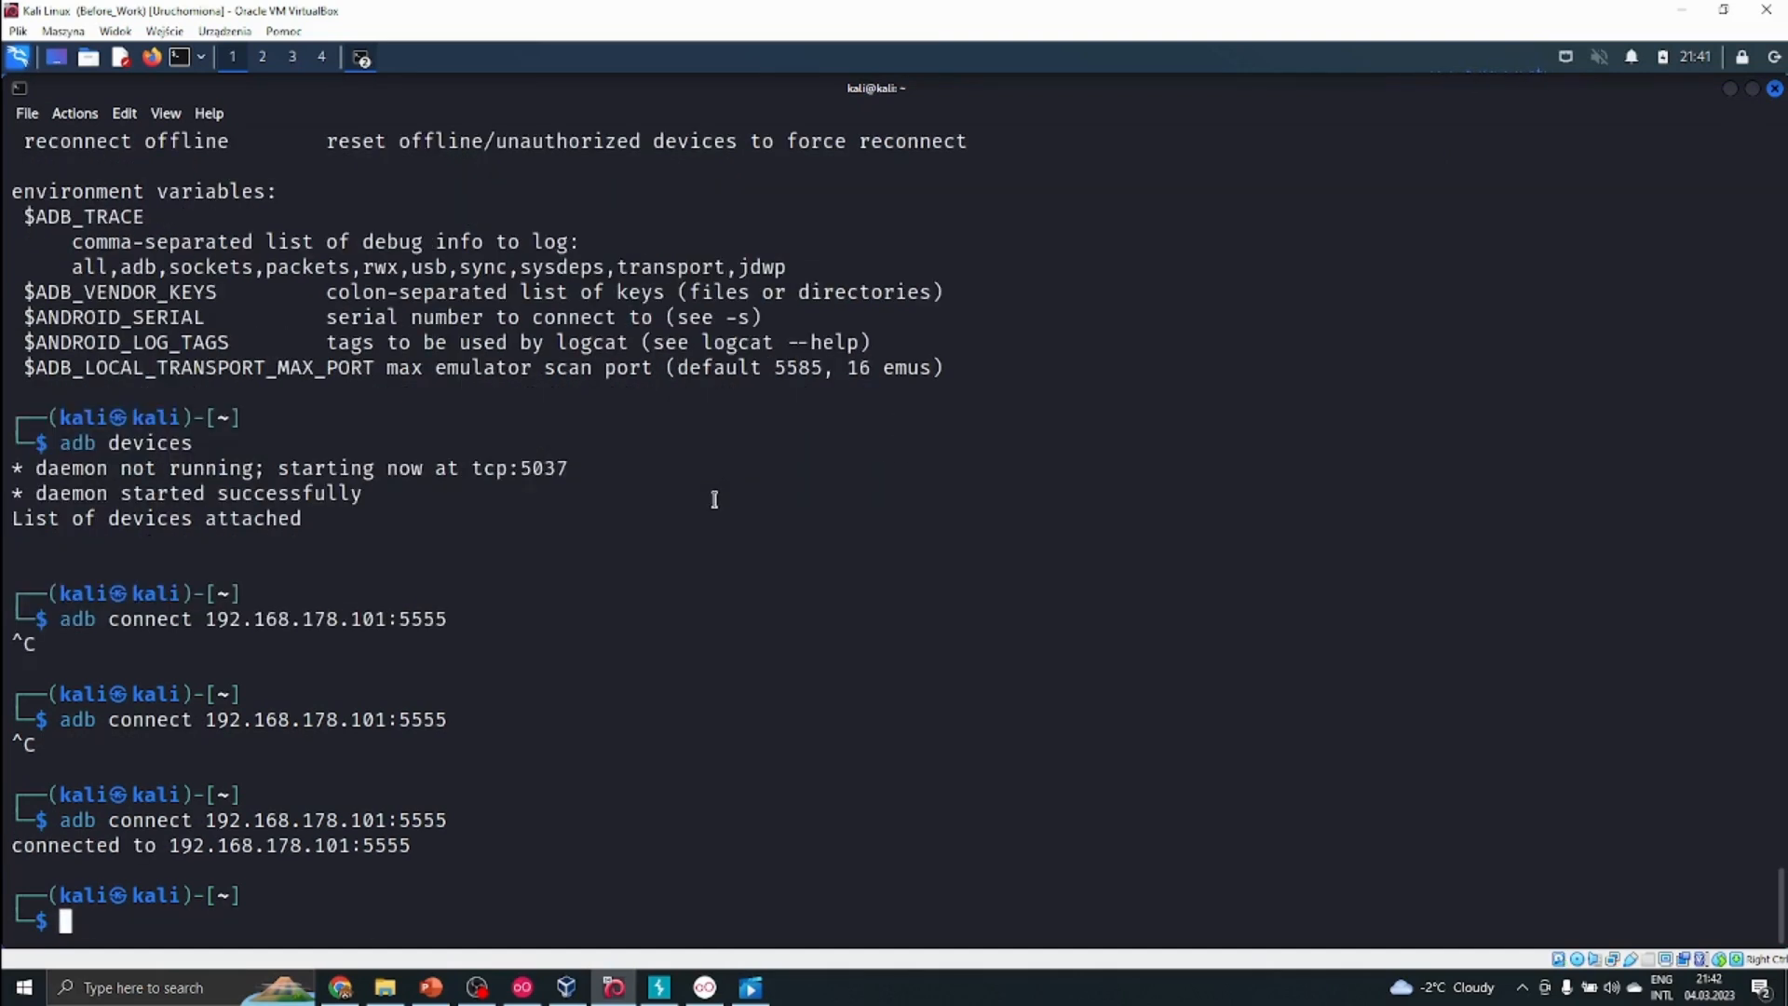
mouse_move(588, 650)
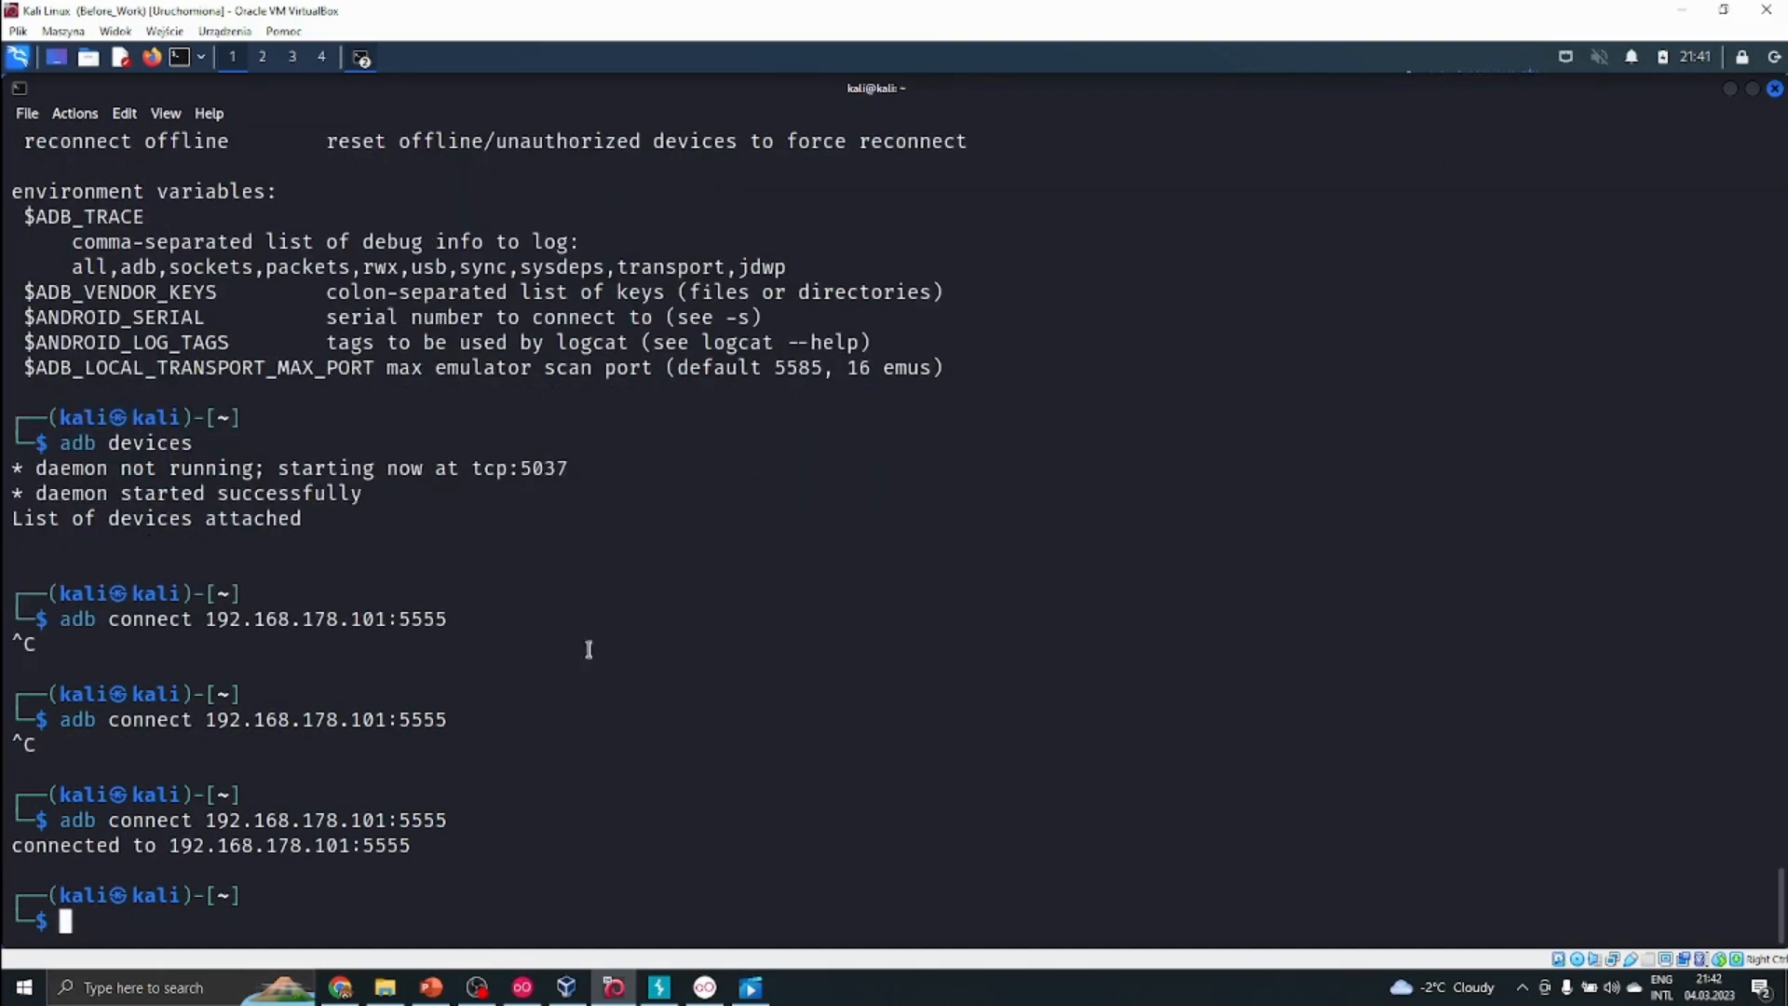
mouse_move(431, 801)
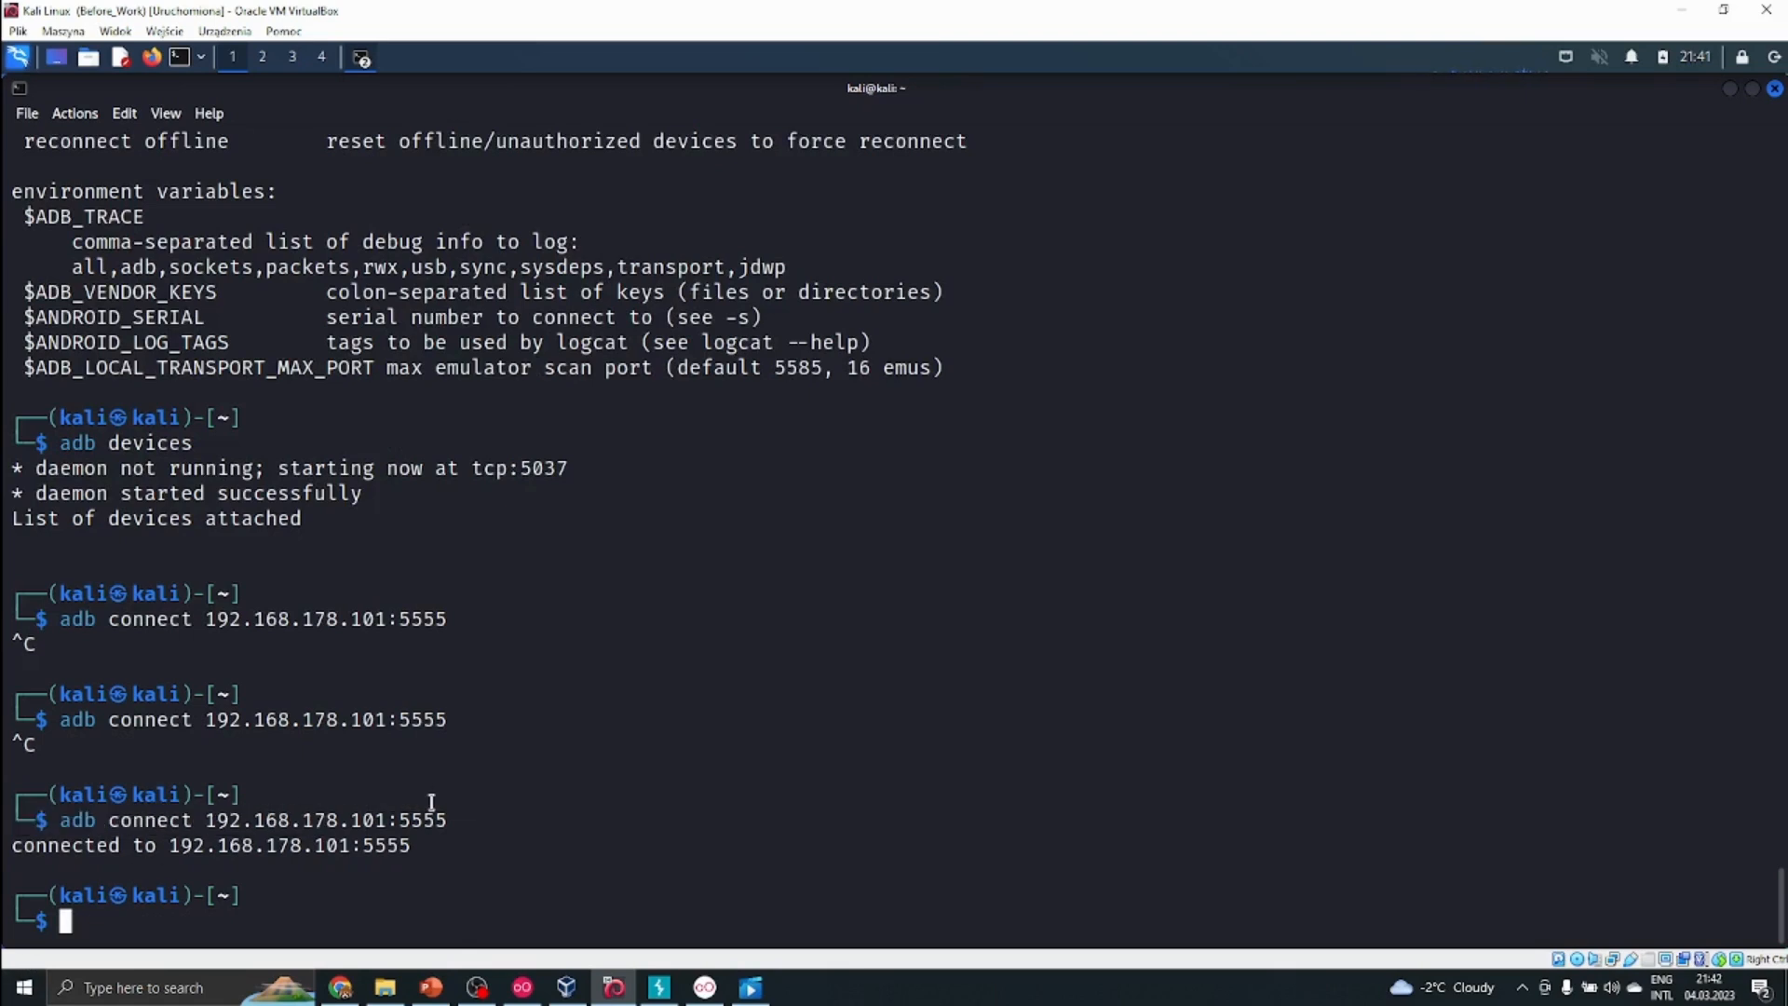
mouse_move(501, 802)
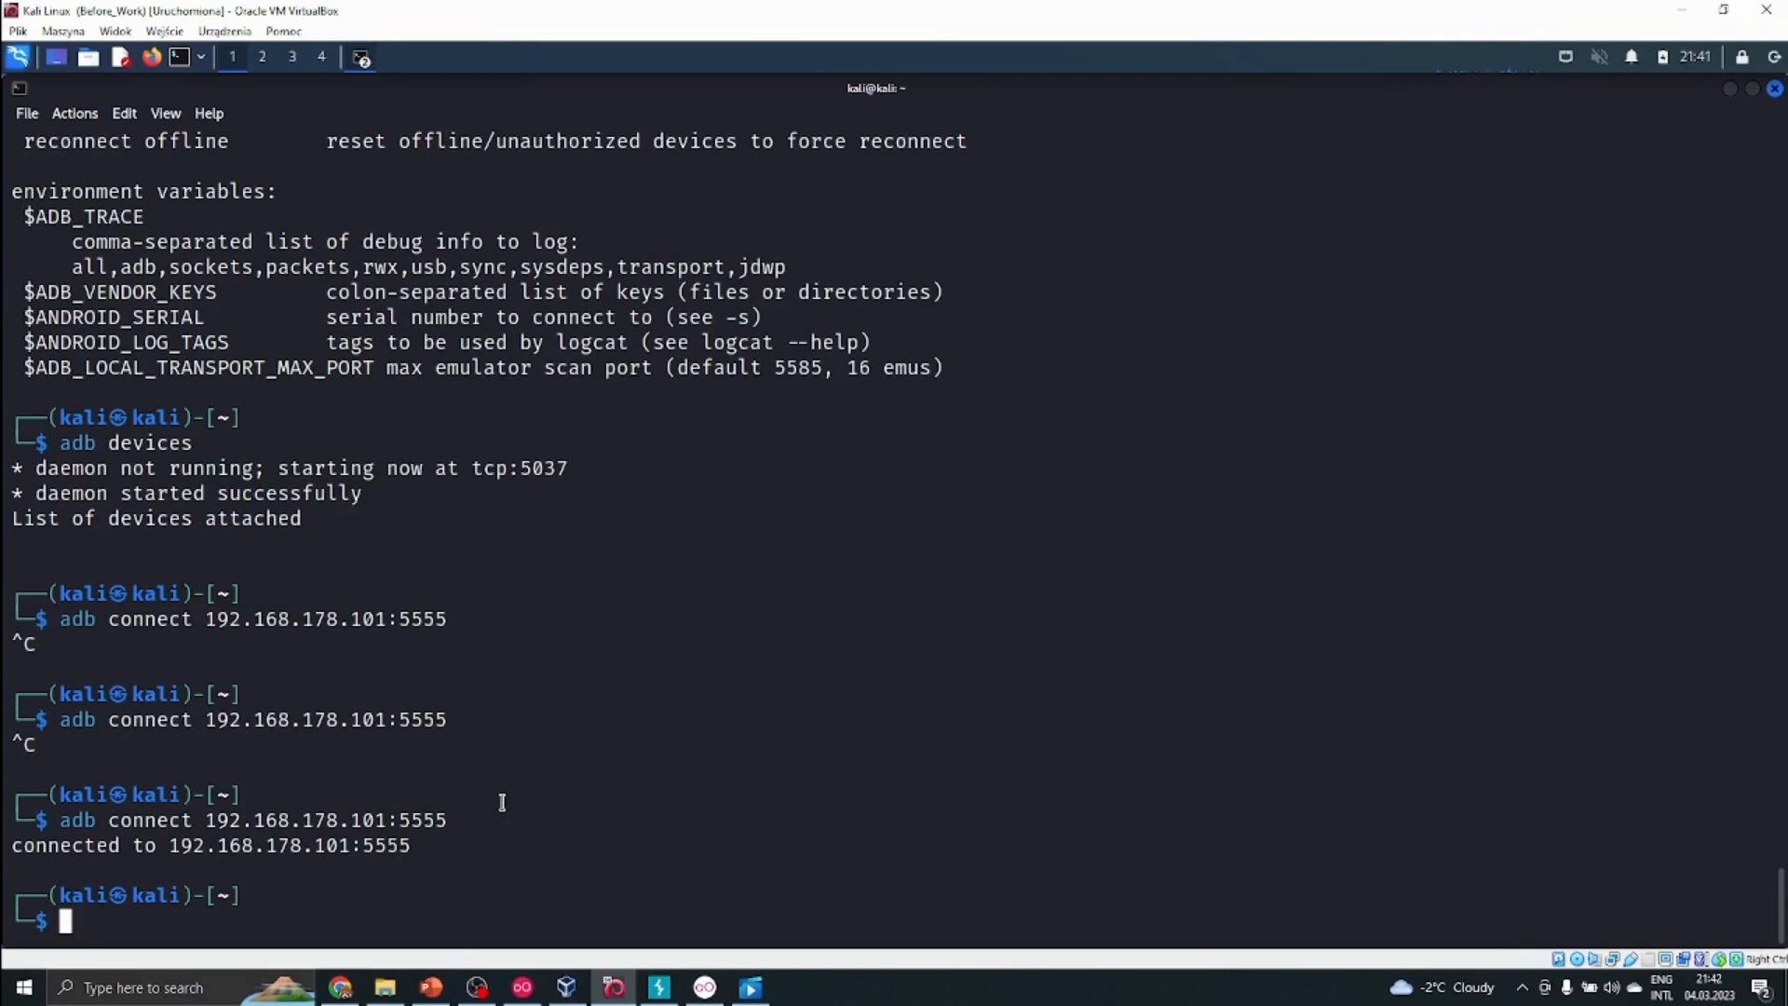
mouse_move(861, 324)
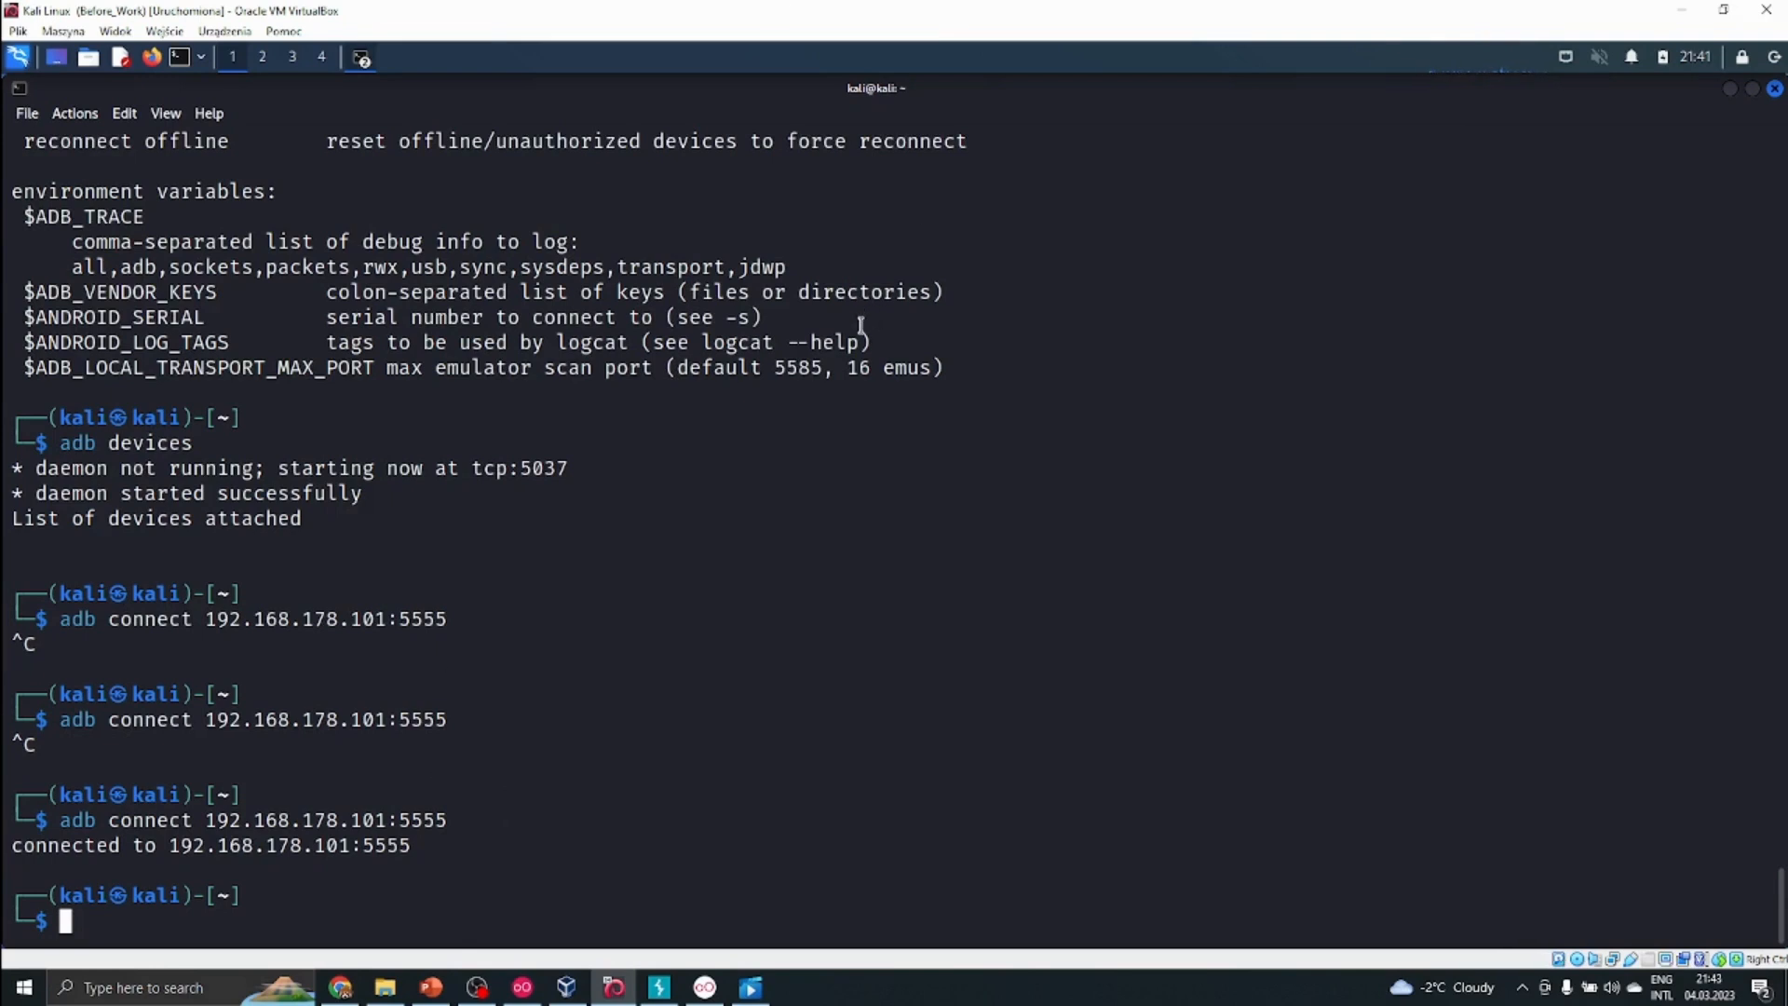
mouse_move(1369, 294)
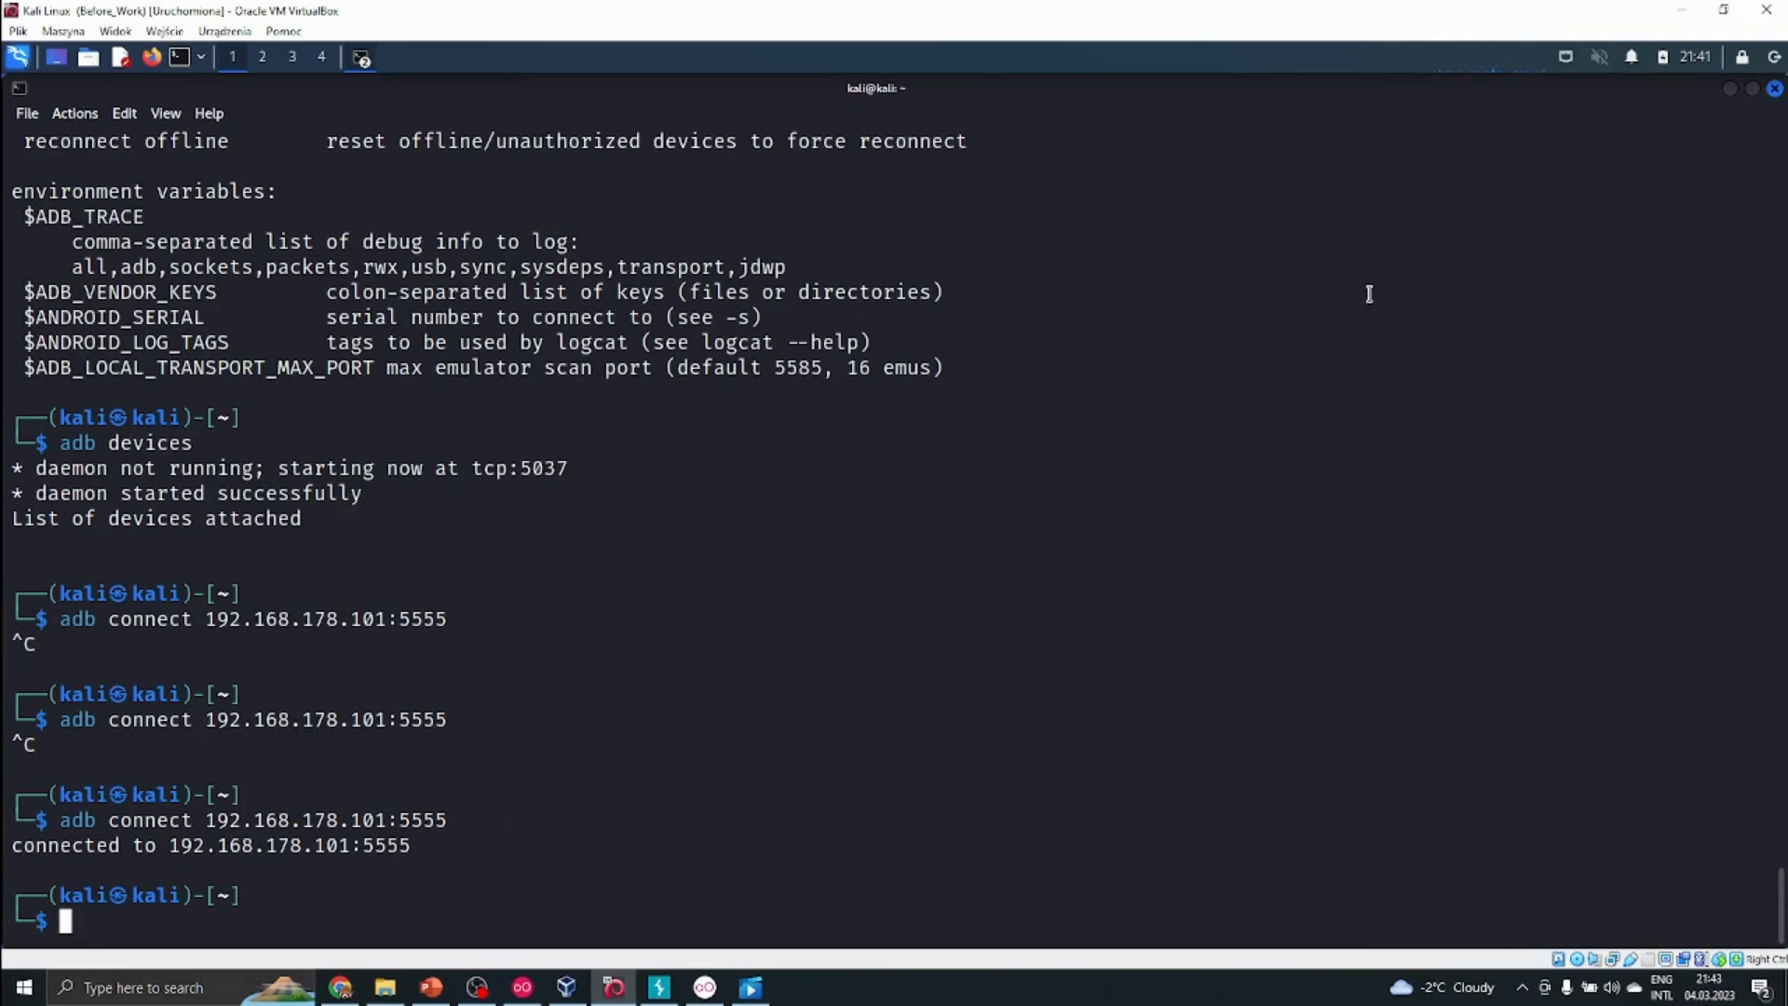
mouse_move(912, 225)
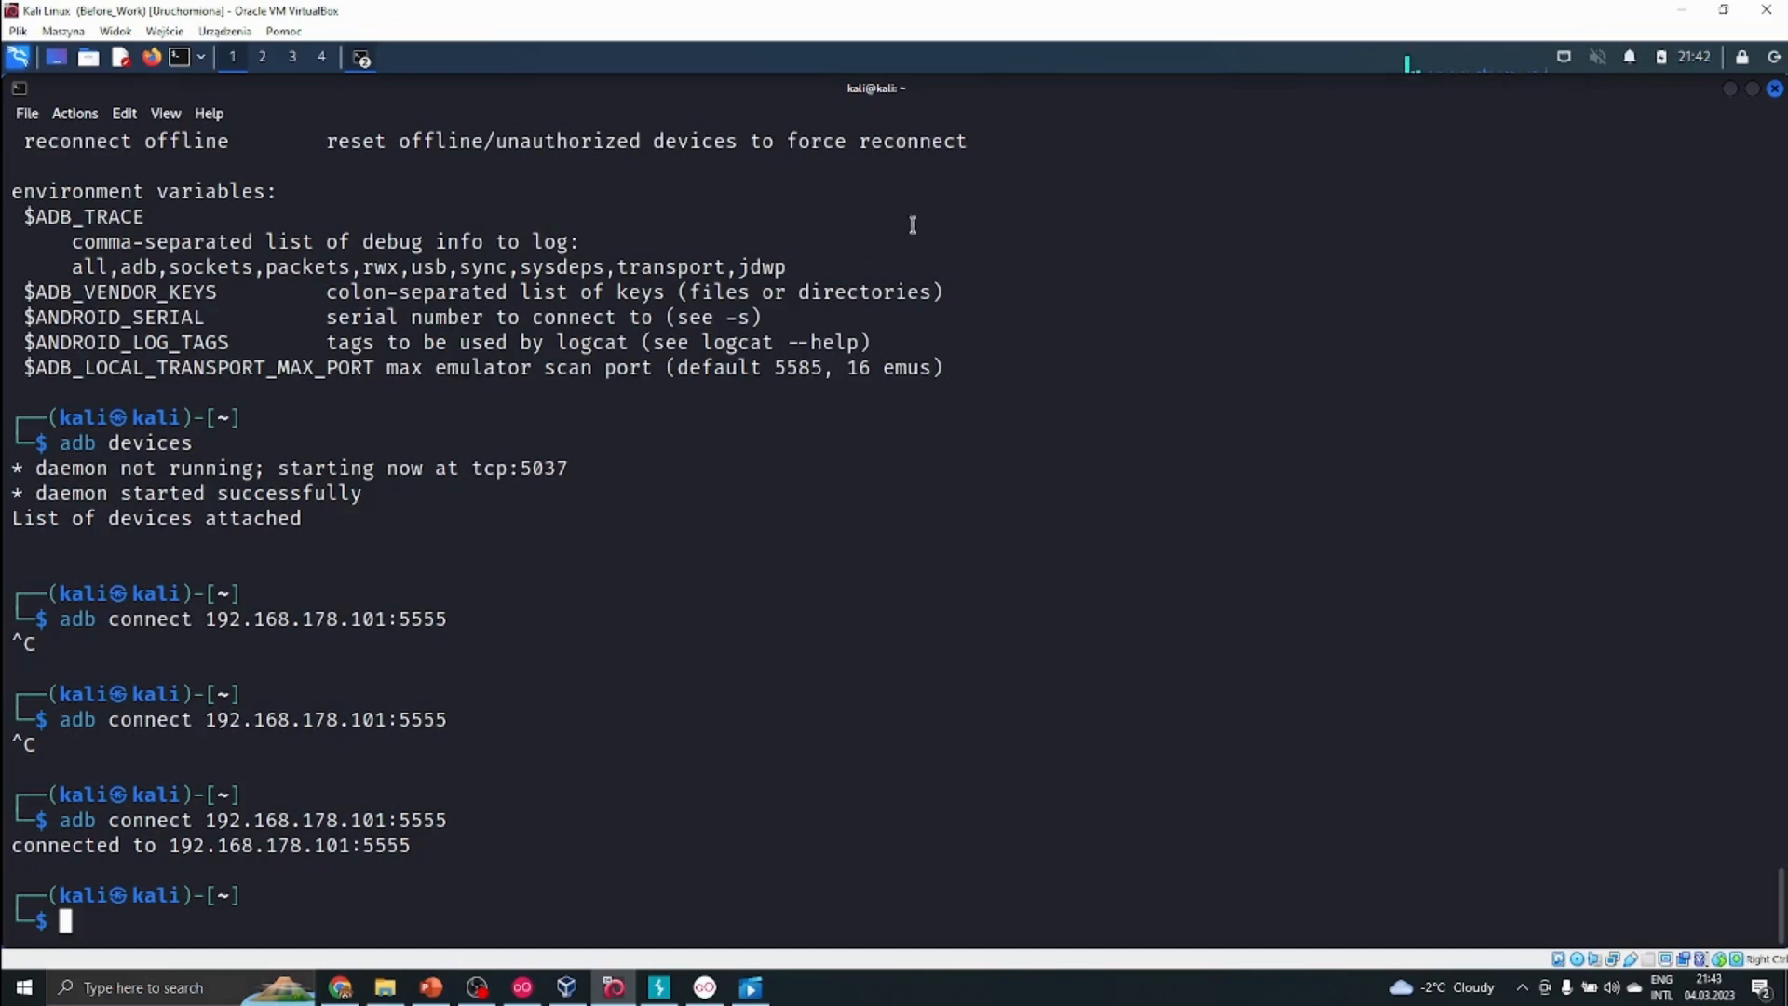
mouse_move(781, 708)
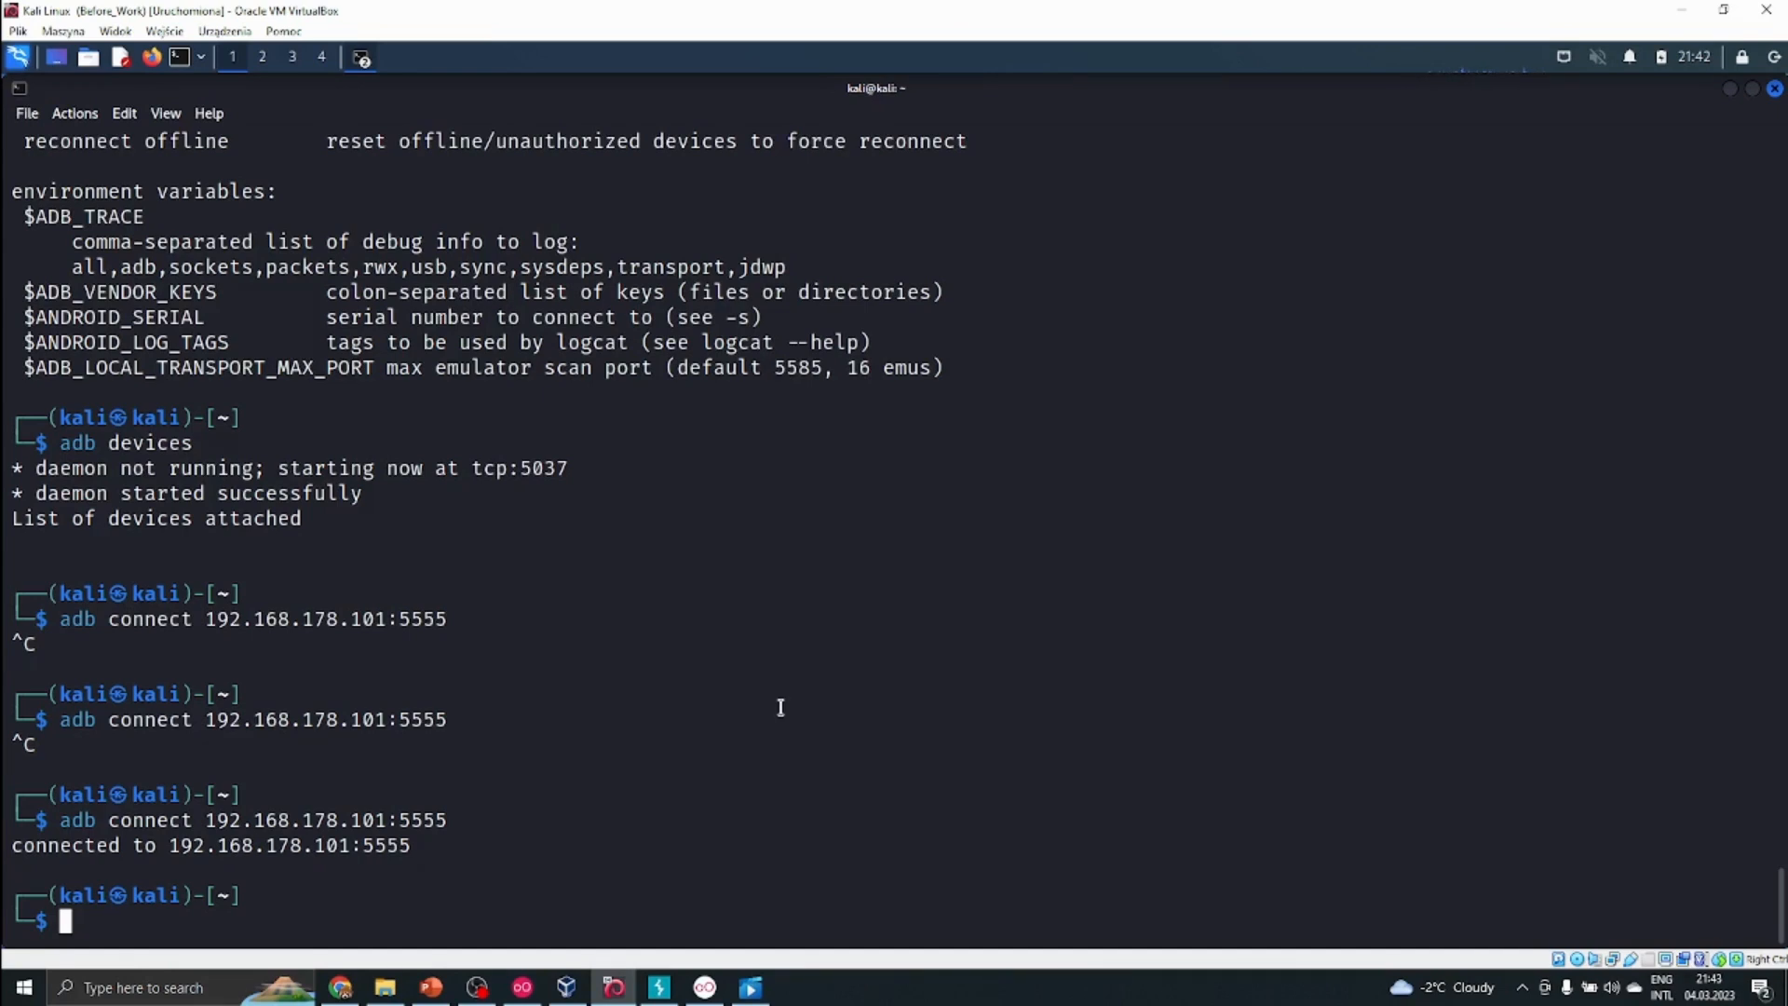
mouse_move(1588, 67)
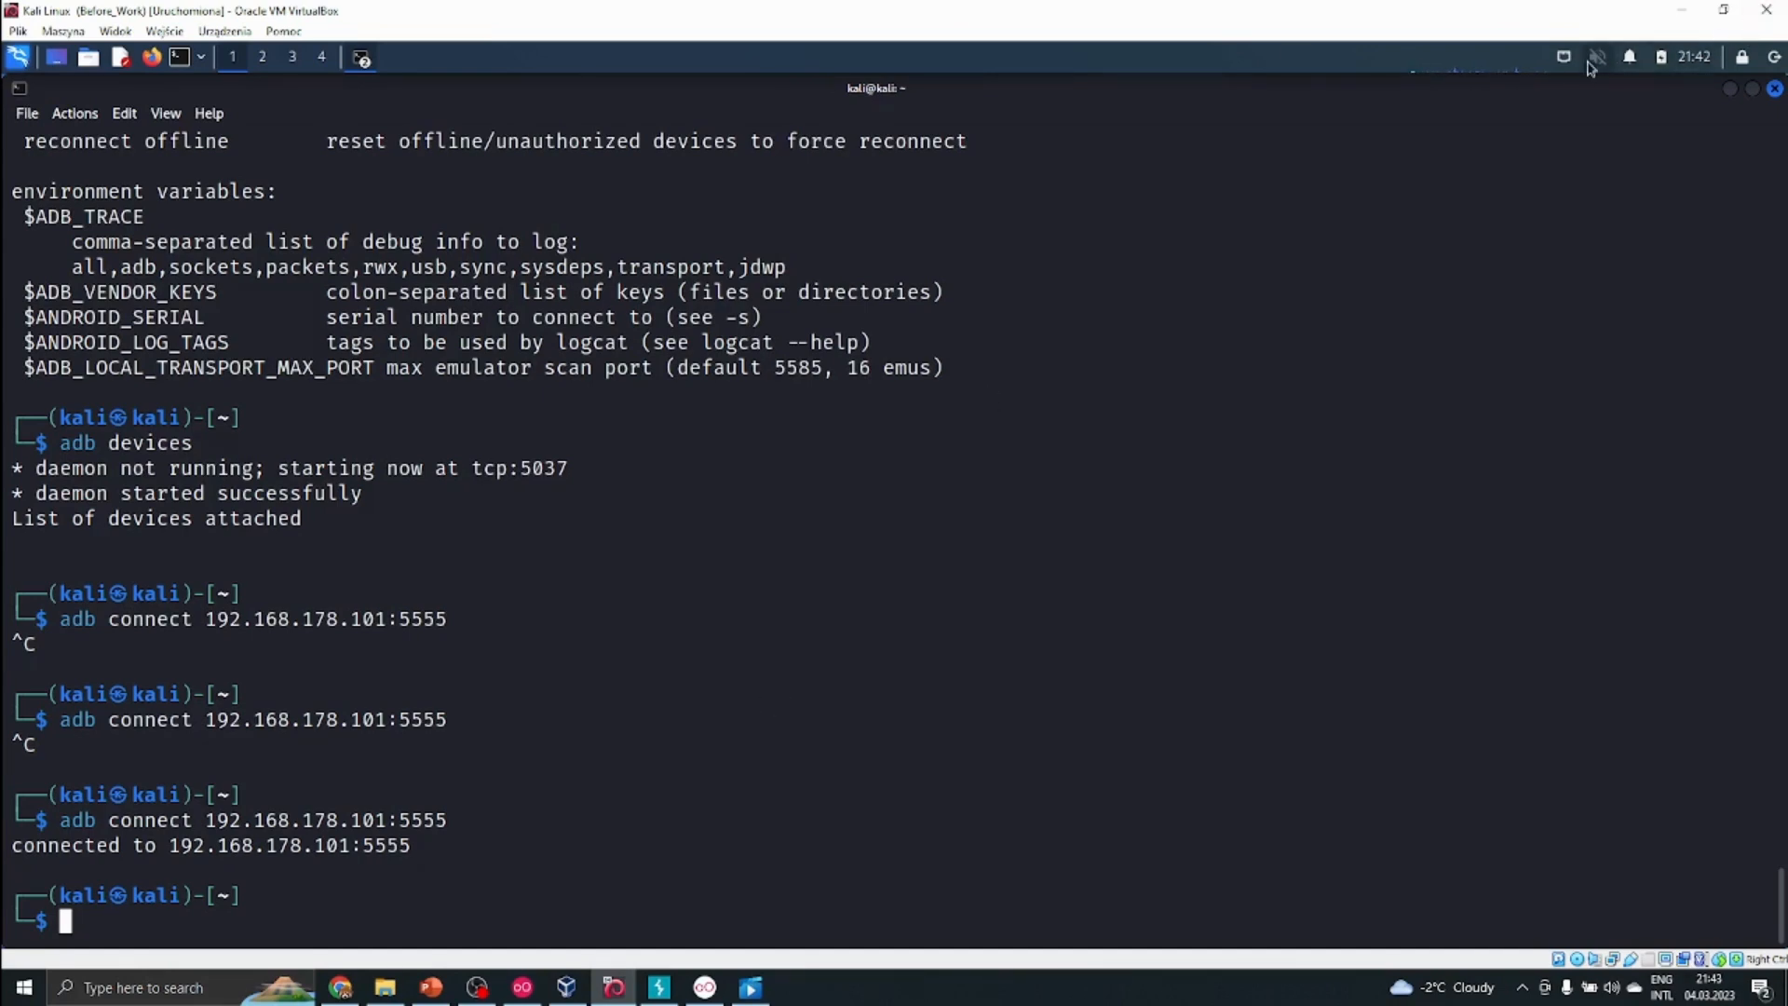
click(1598, 58)
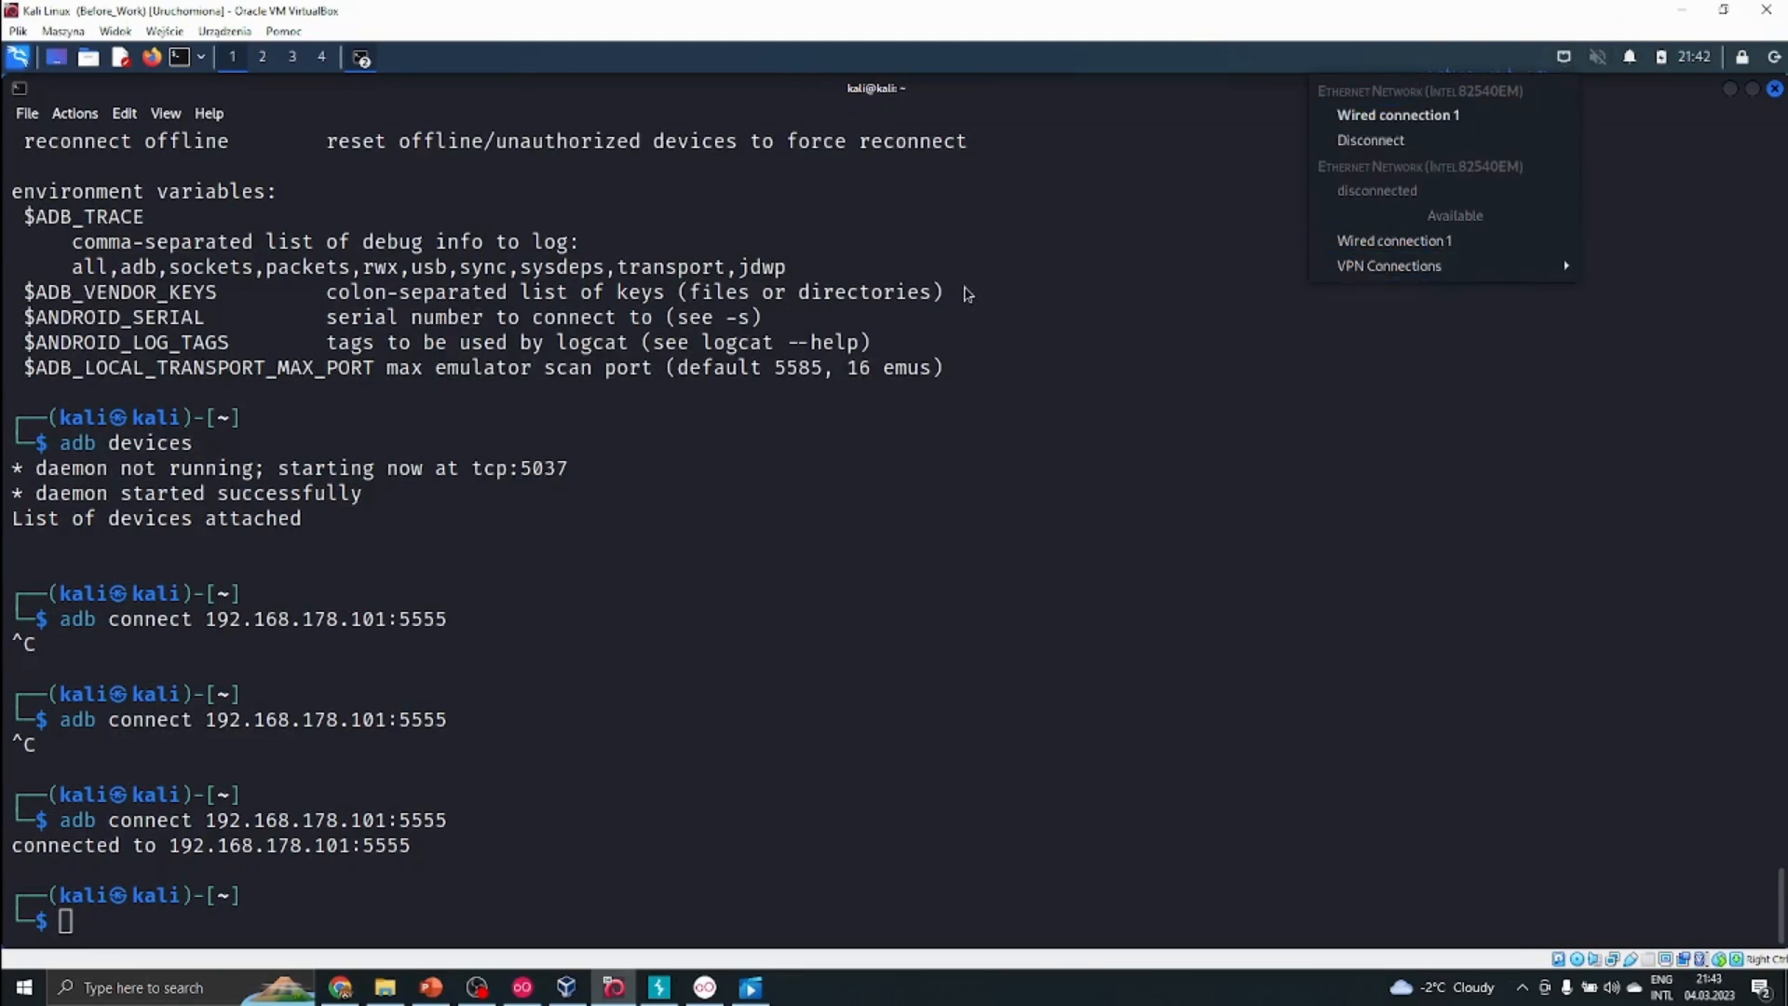
click(883, 369)
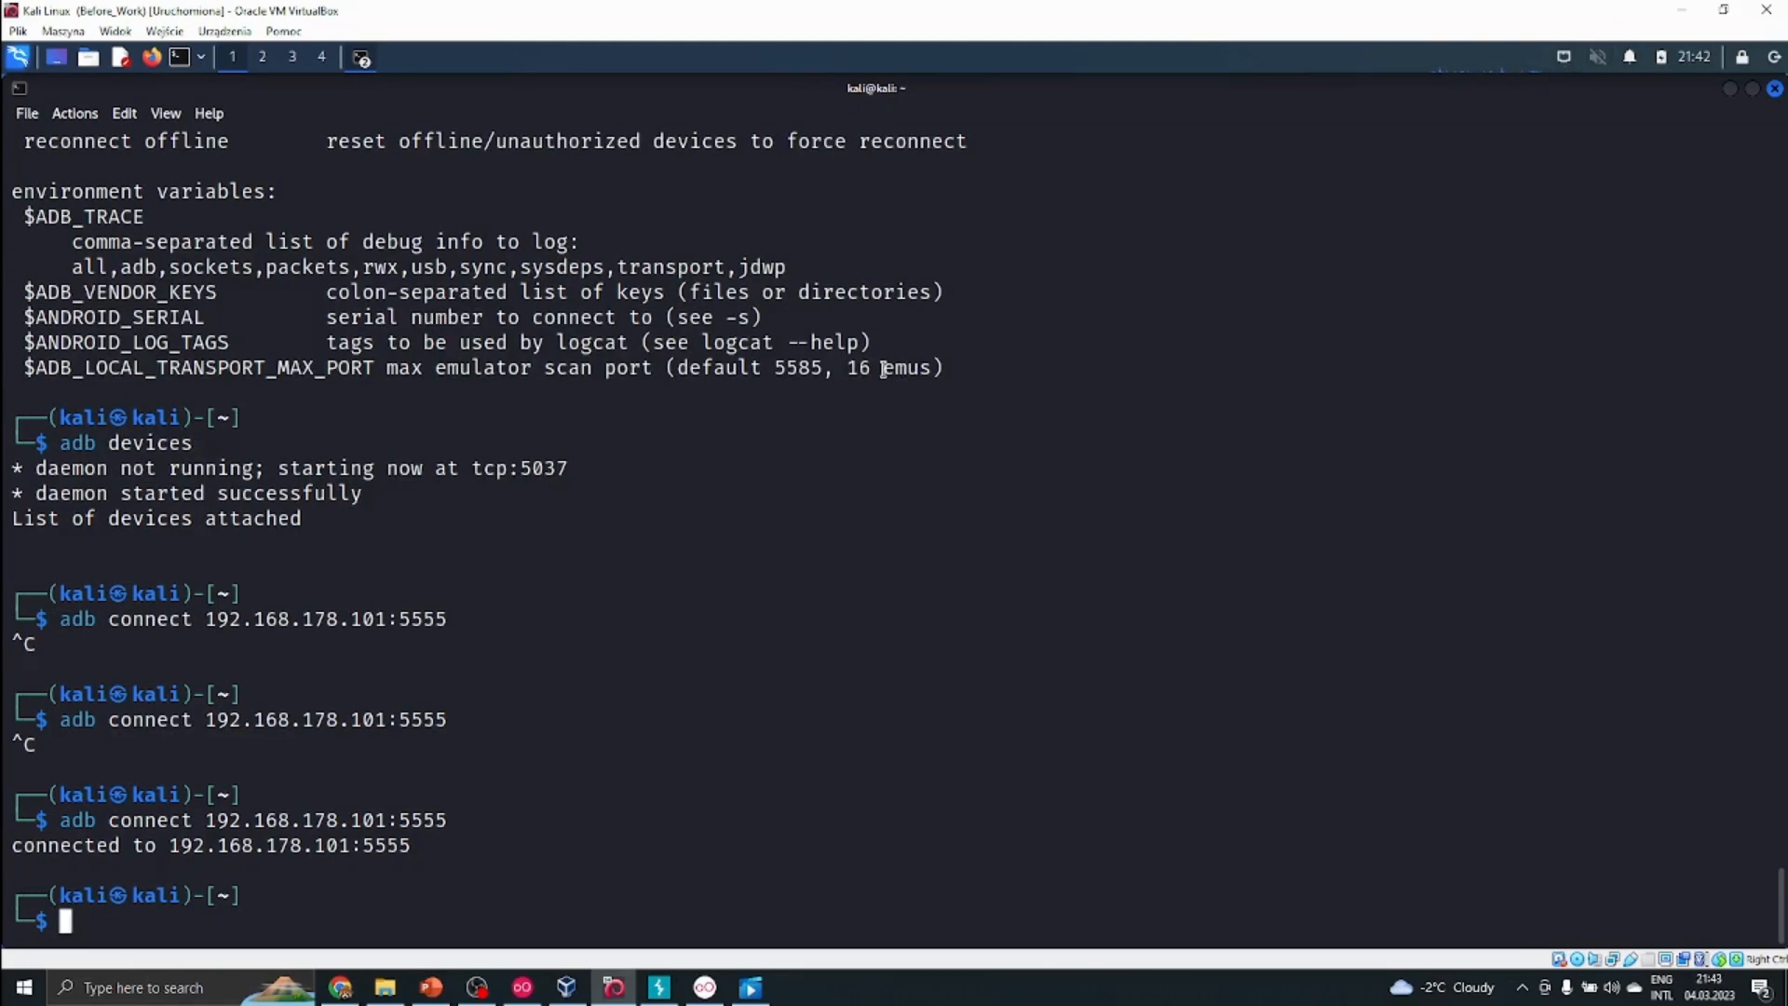
mouse_move(1054, 308)
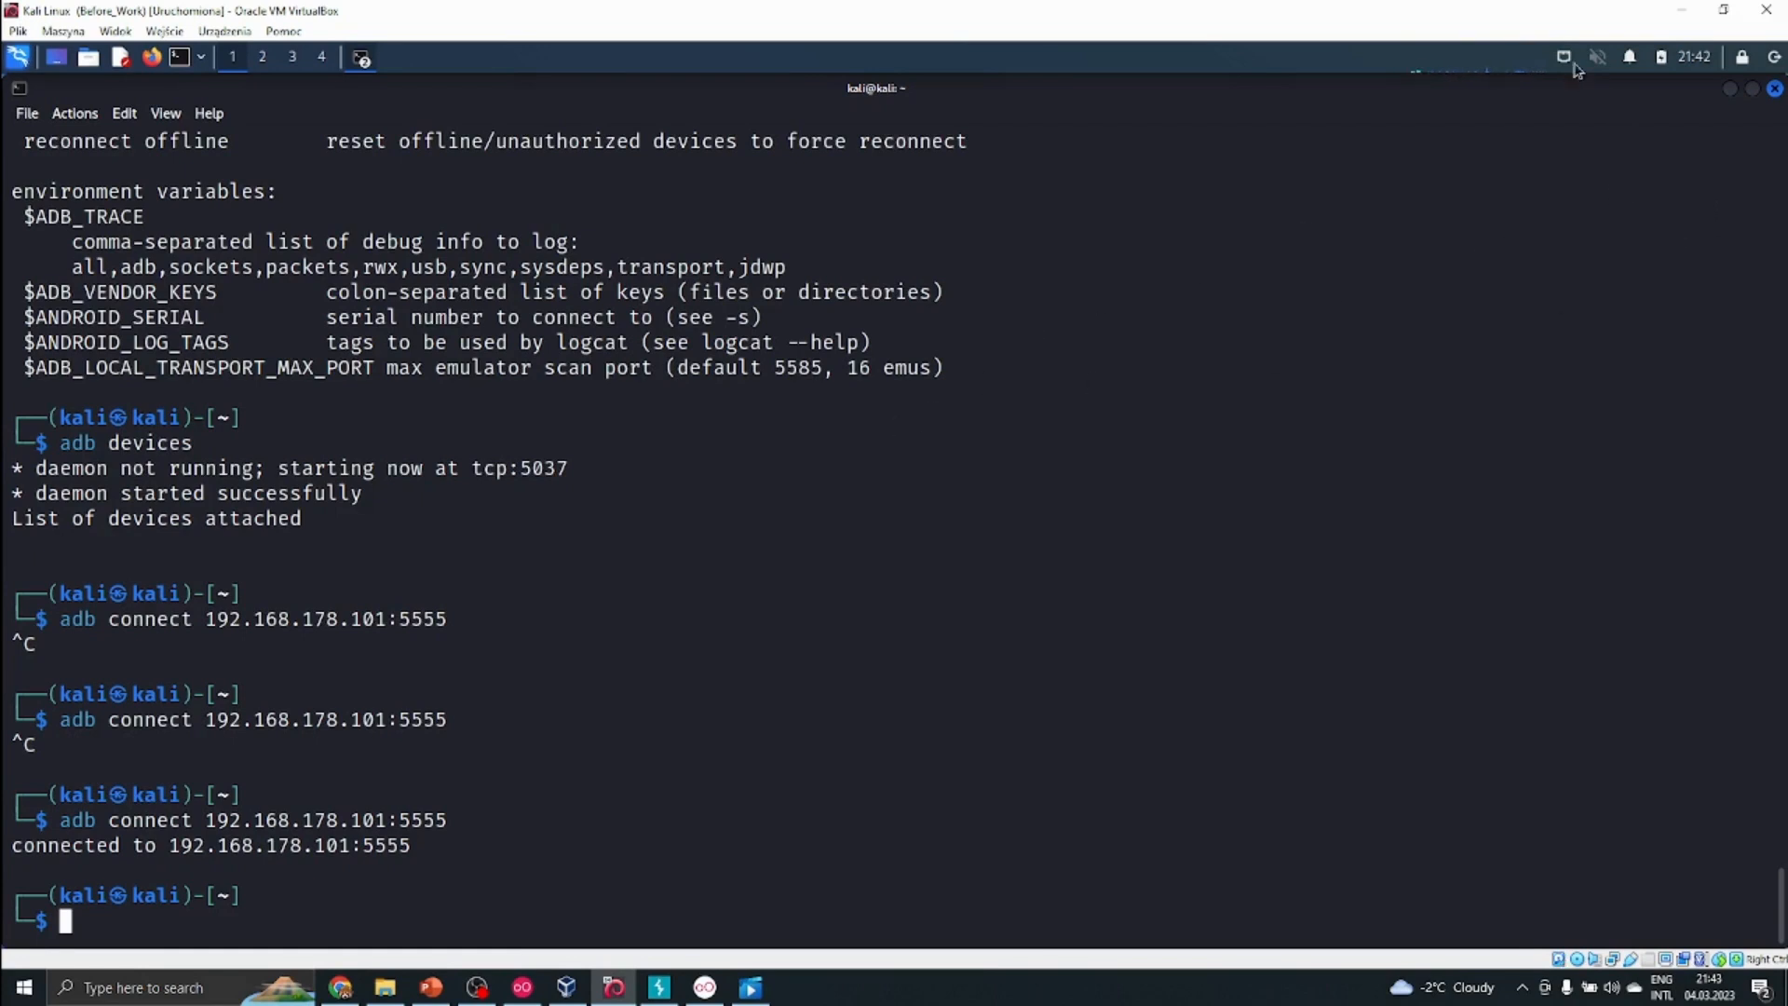
mouse_move(883, 656)
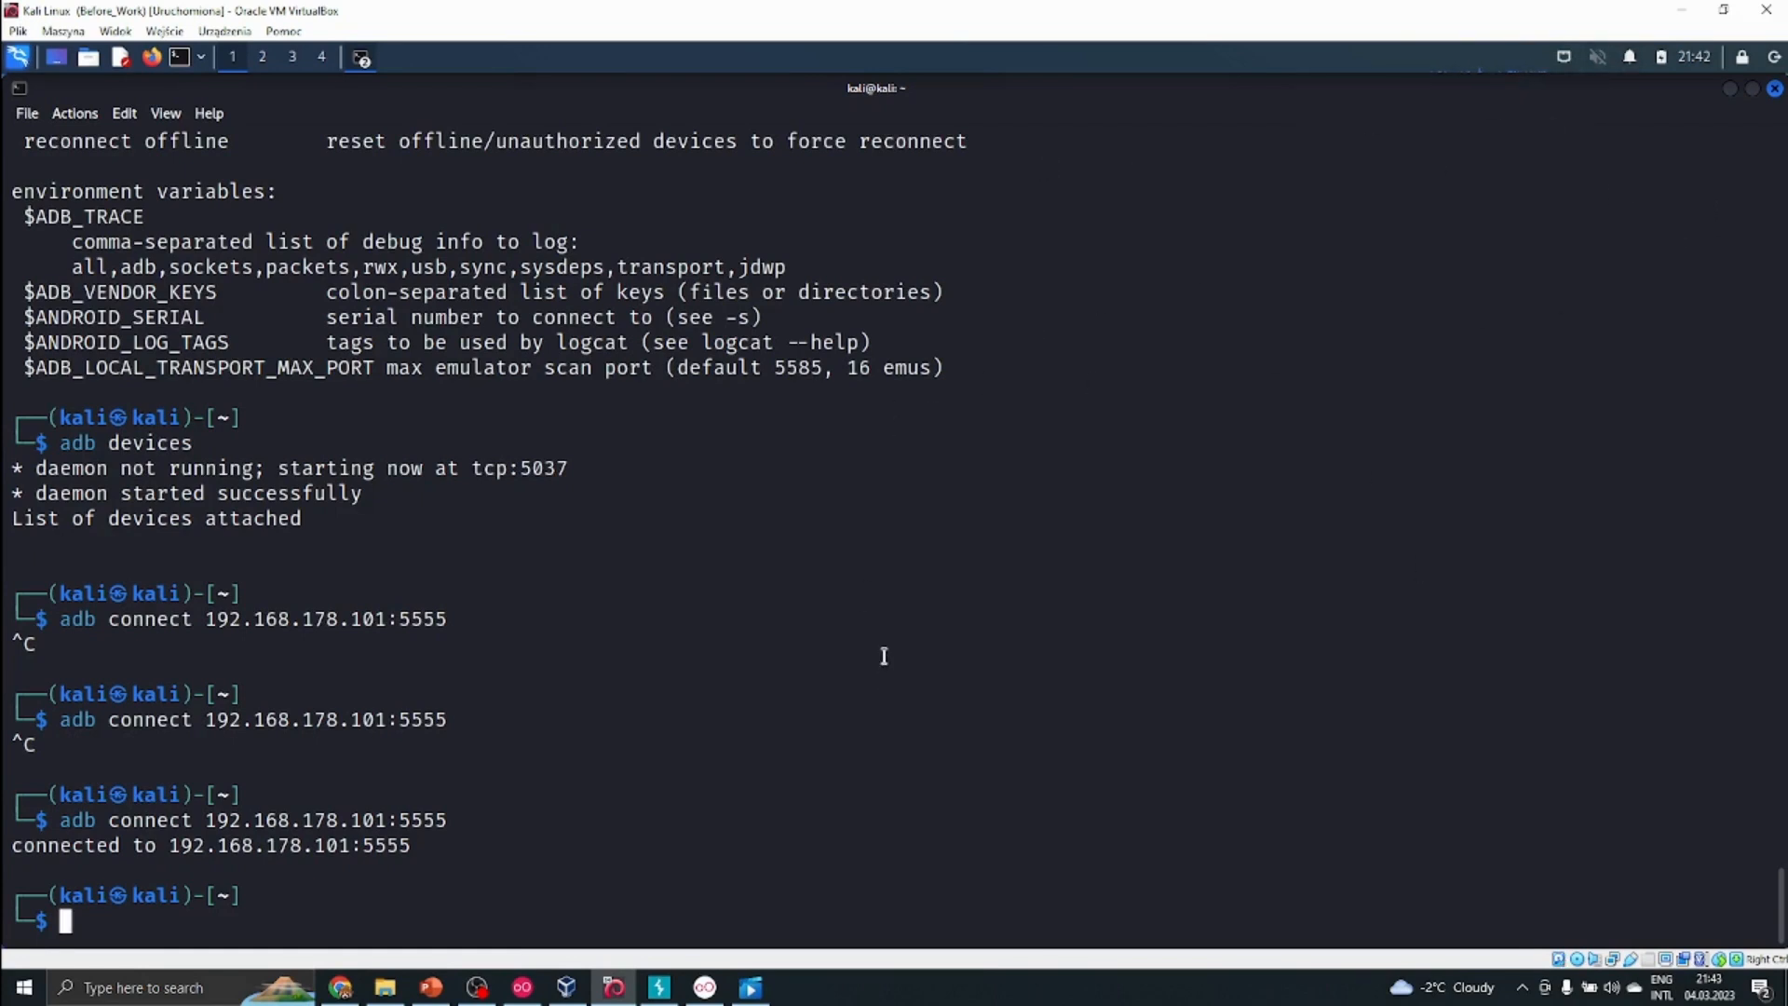
mouse_move(166, 821)
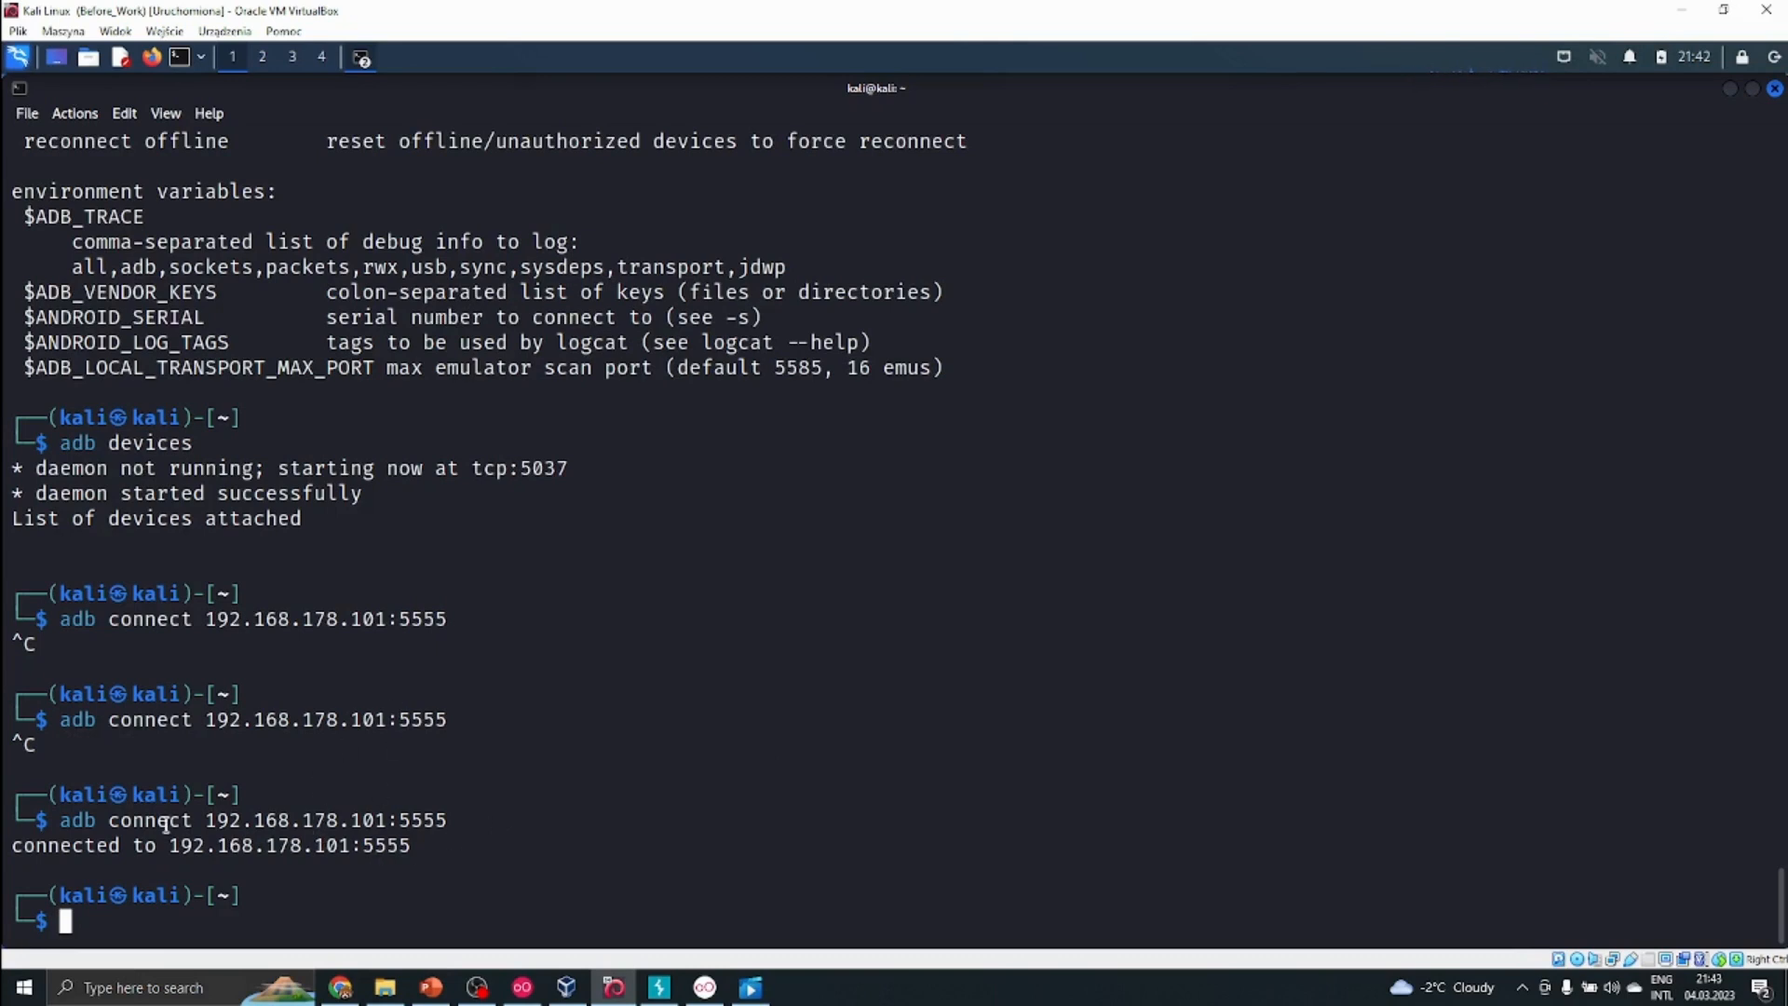
mouse_move(479, 799)
text(adb)
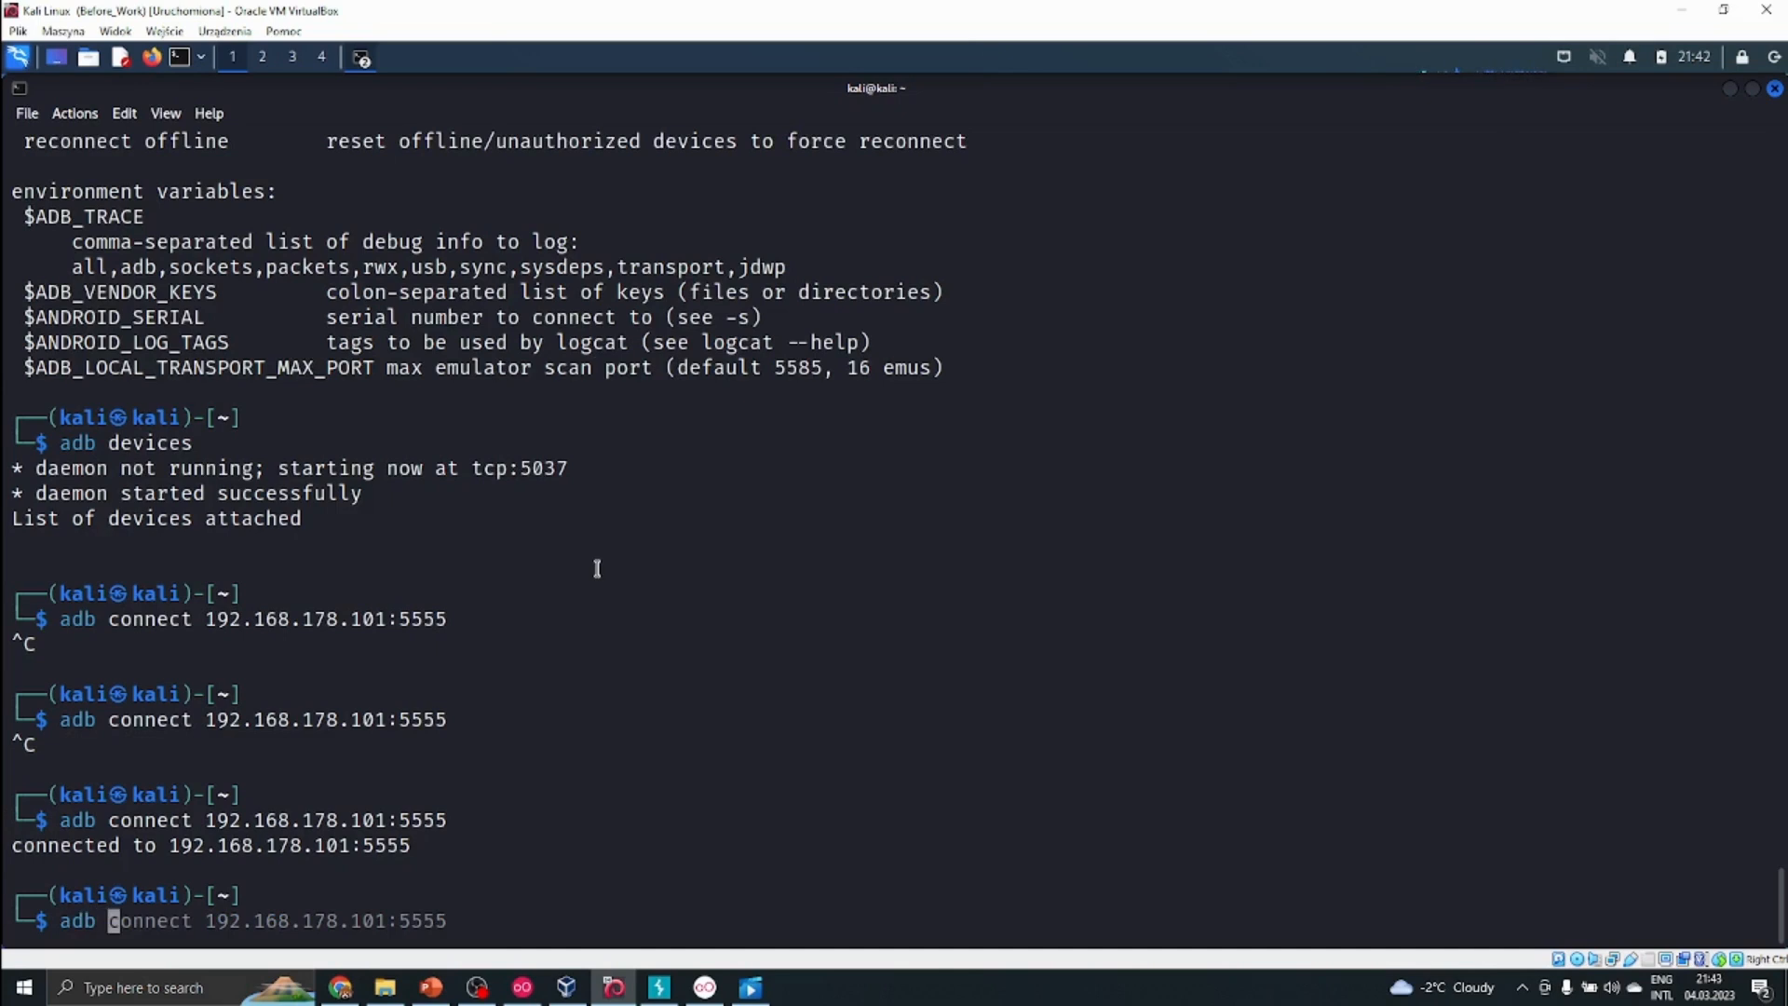
text( devices)
key(Return)
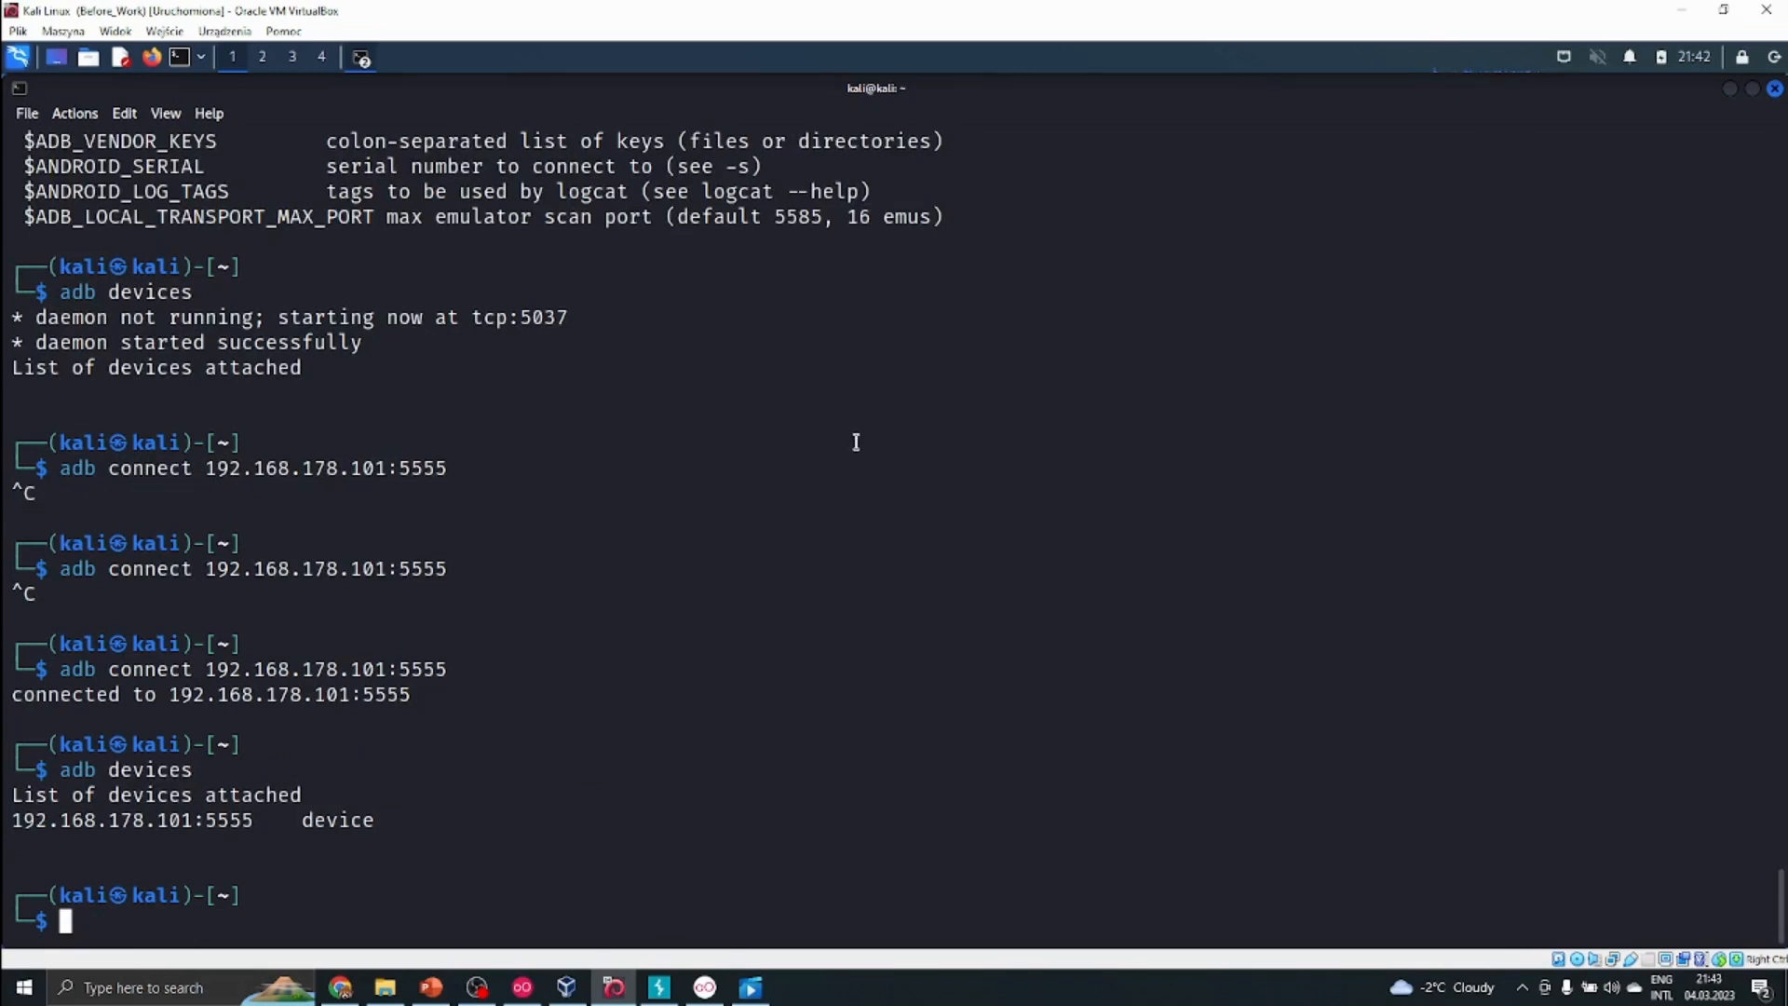
mouse_move(939, 406)
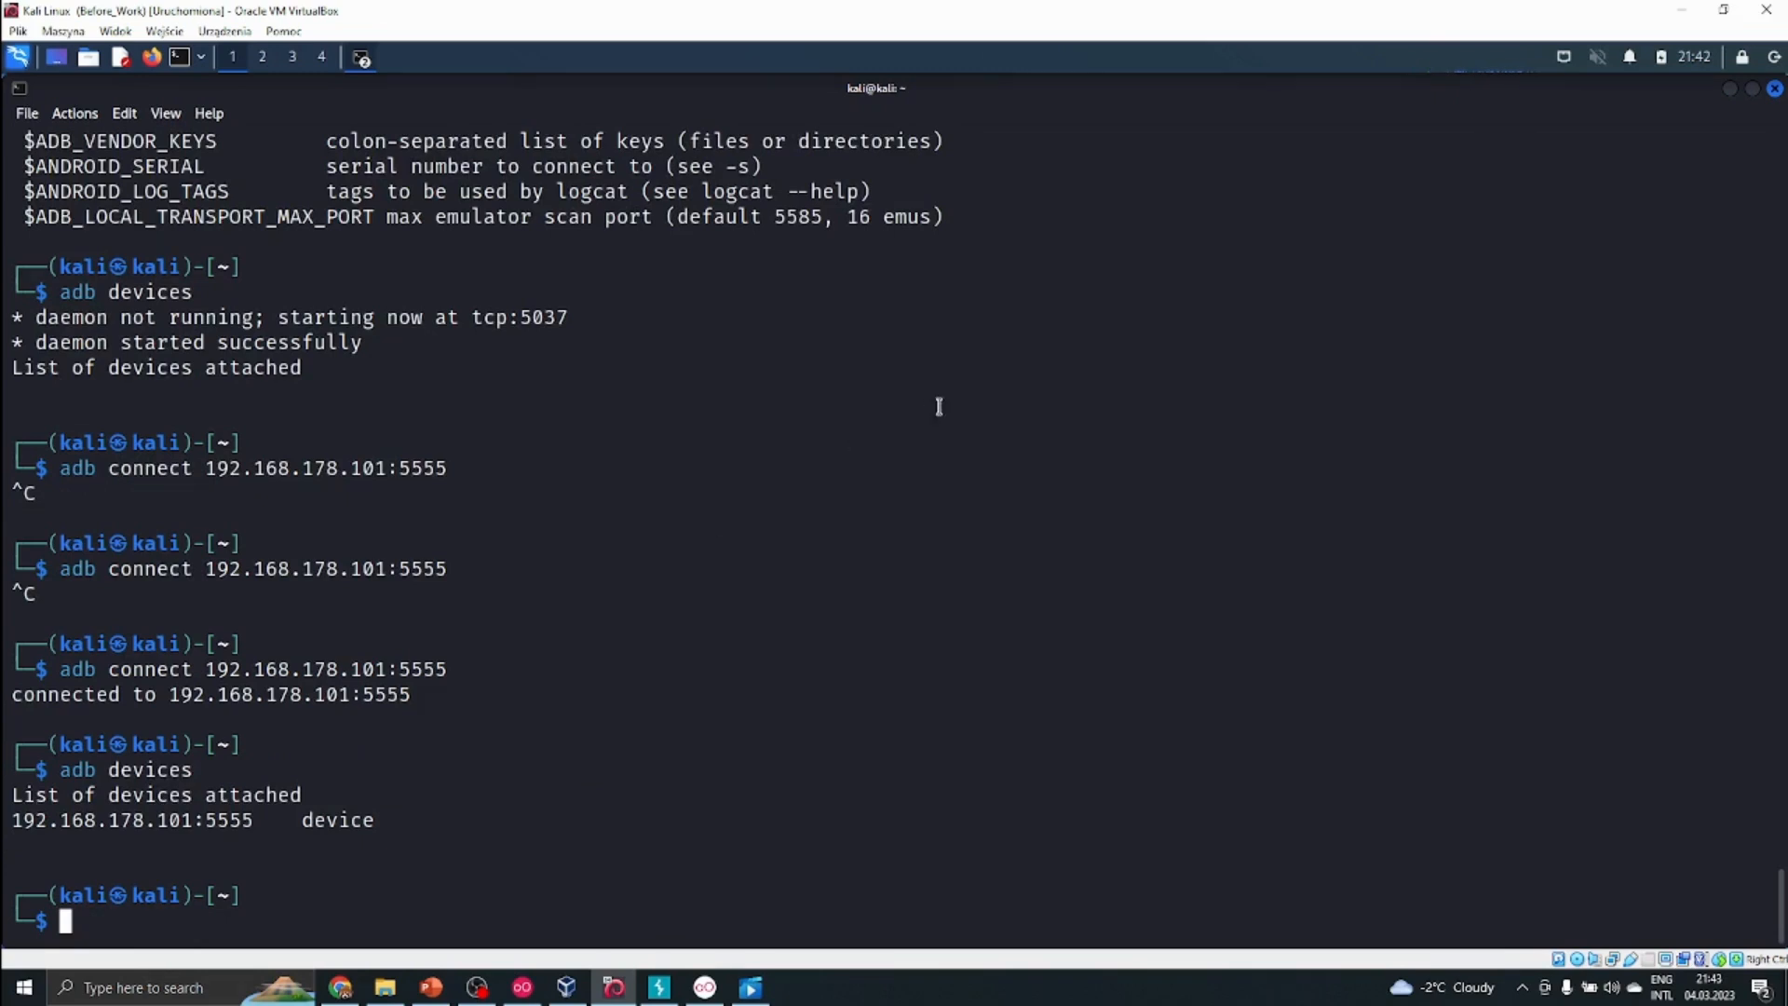
mouse_move(968, 395)
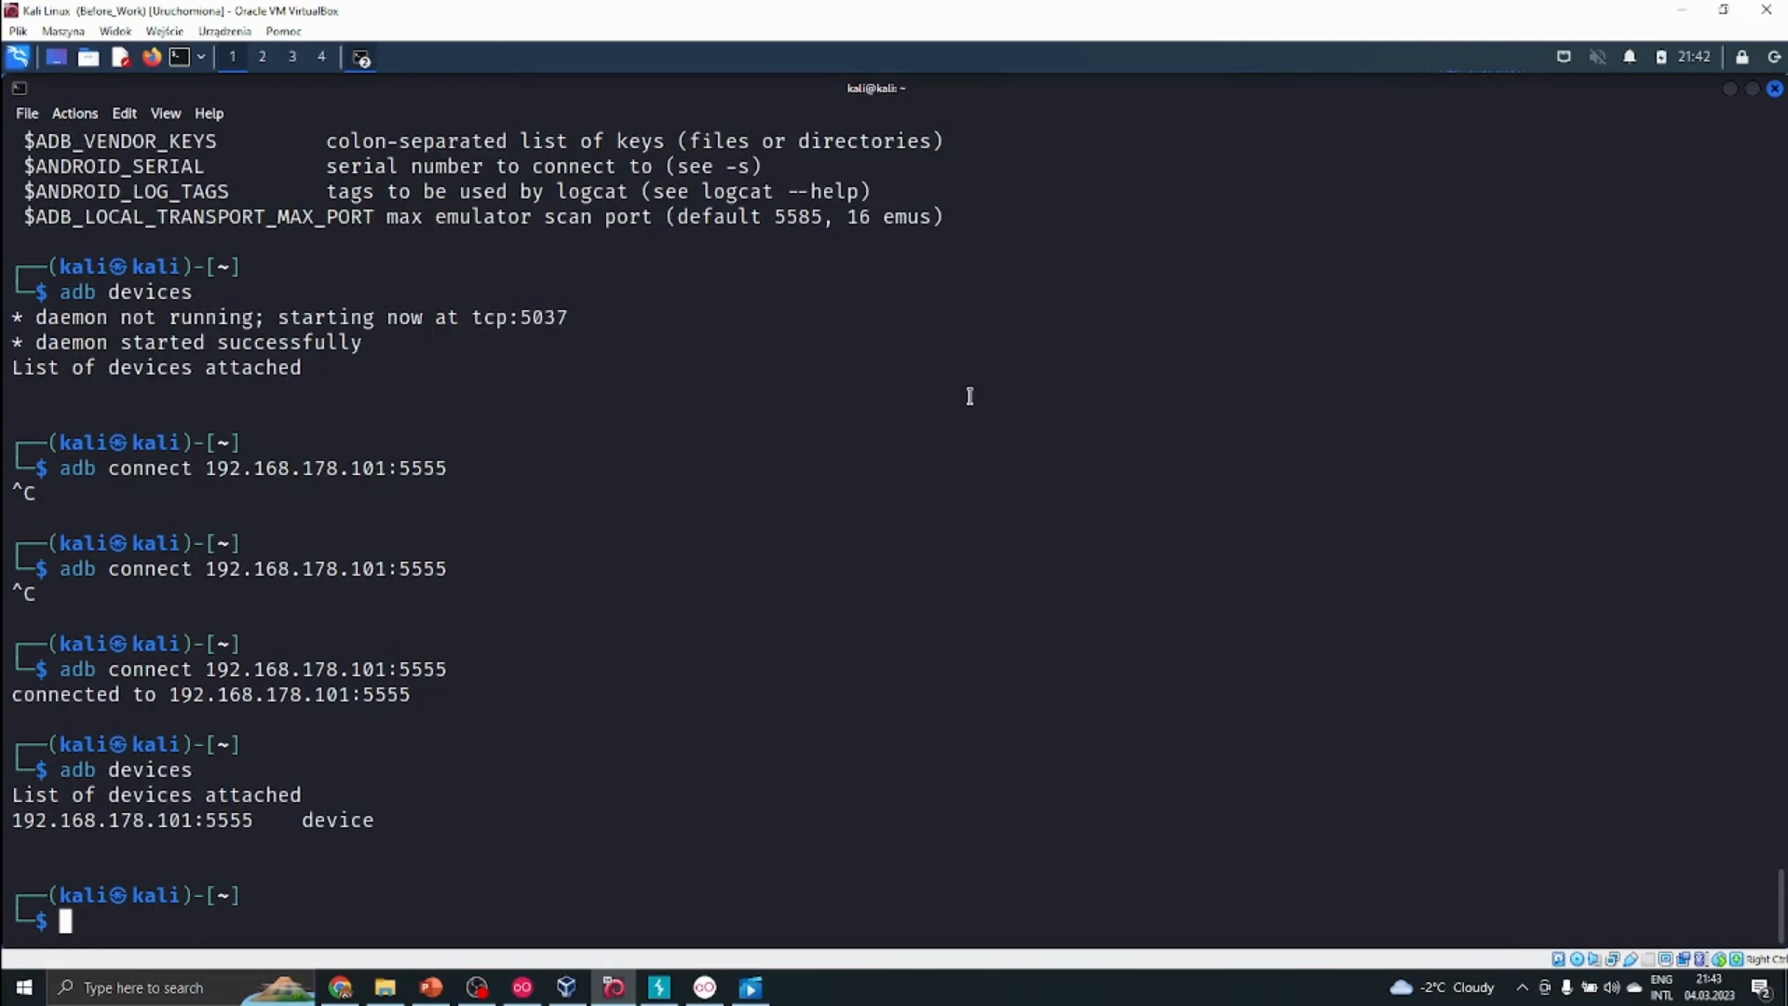
Step: Start an adb shell session on the emulator from the Kali prompt
text(adb devices)
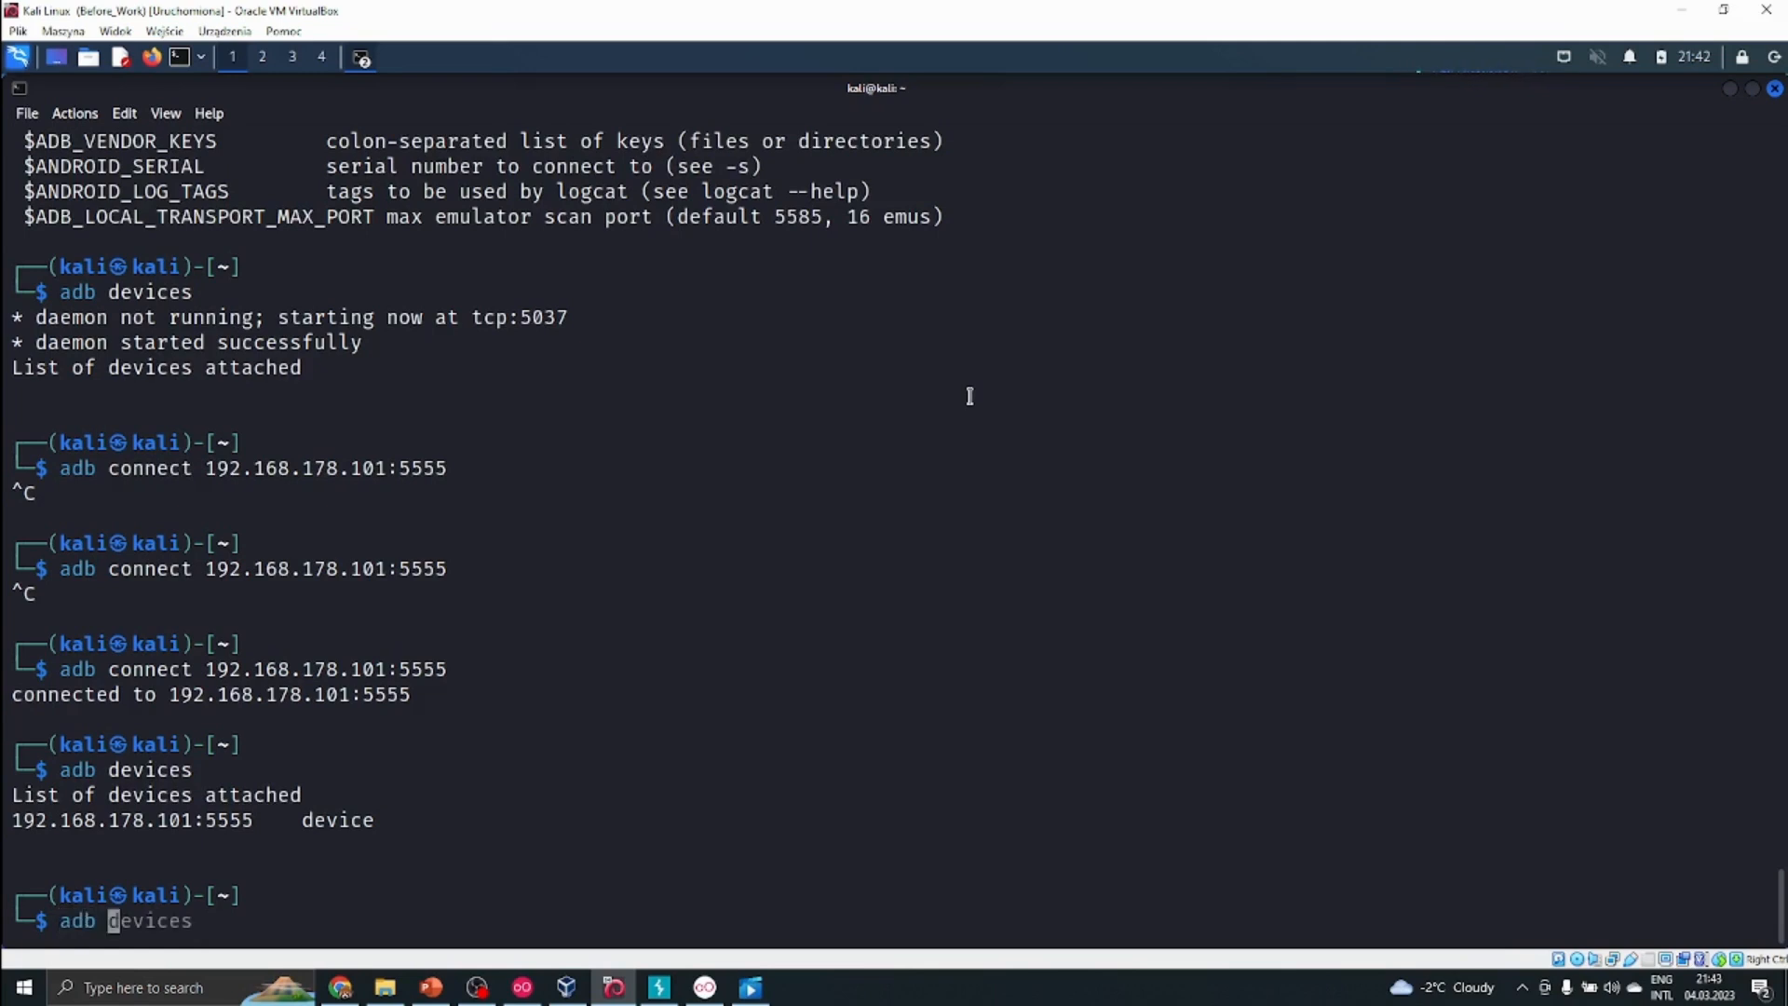
text(sh)
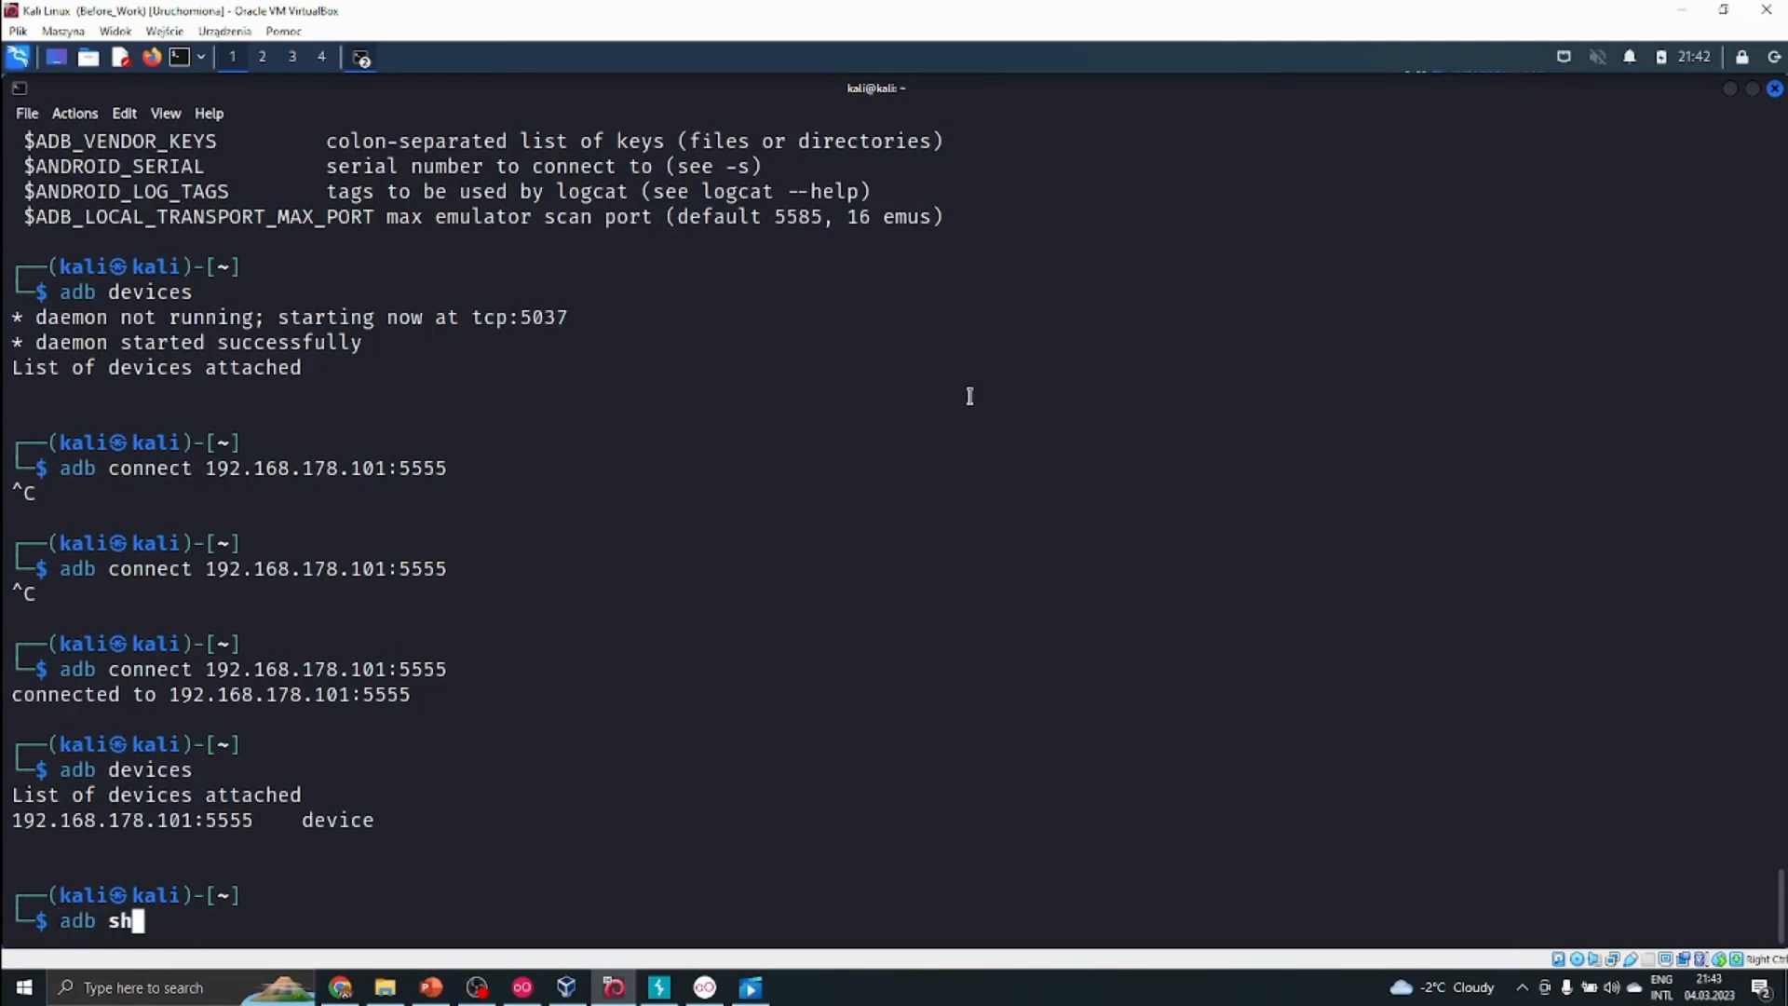
key(Return)
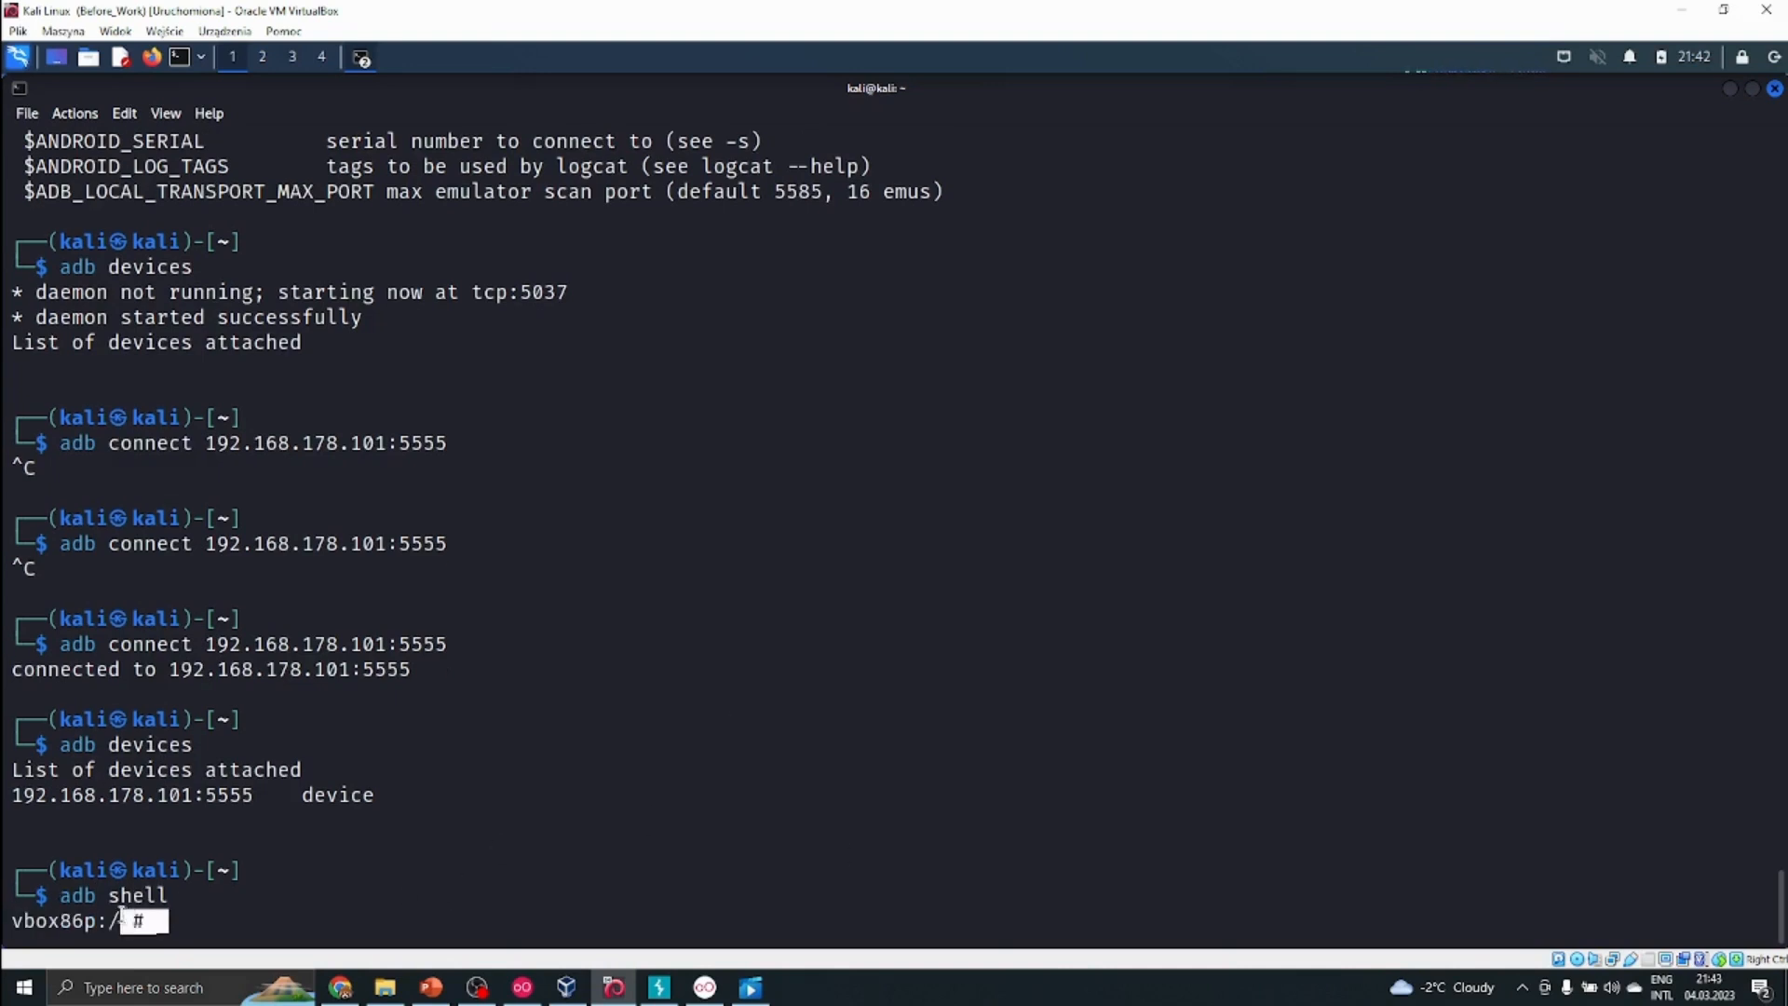
double_click(75, 895)
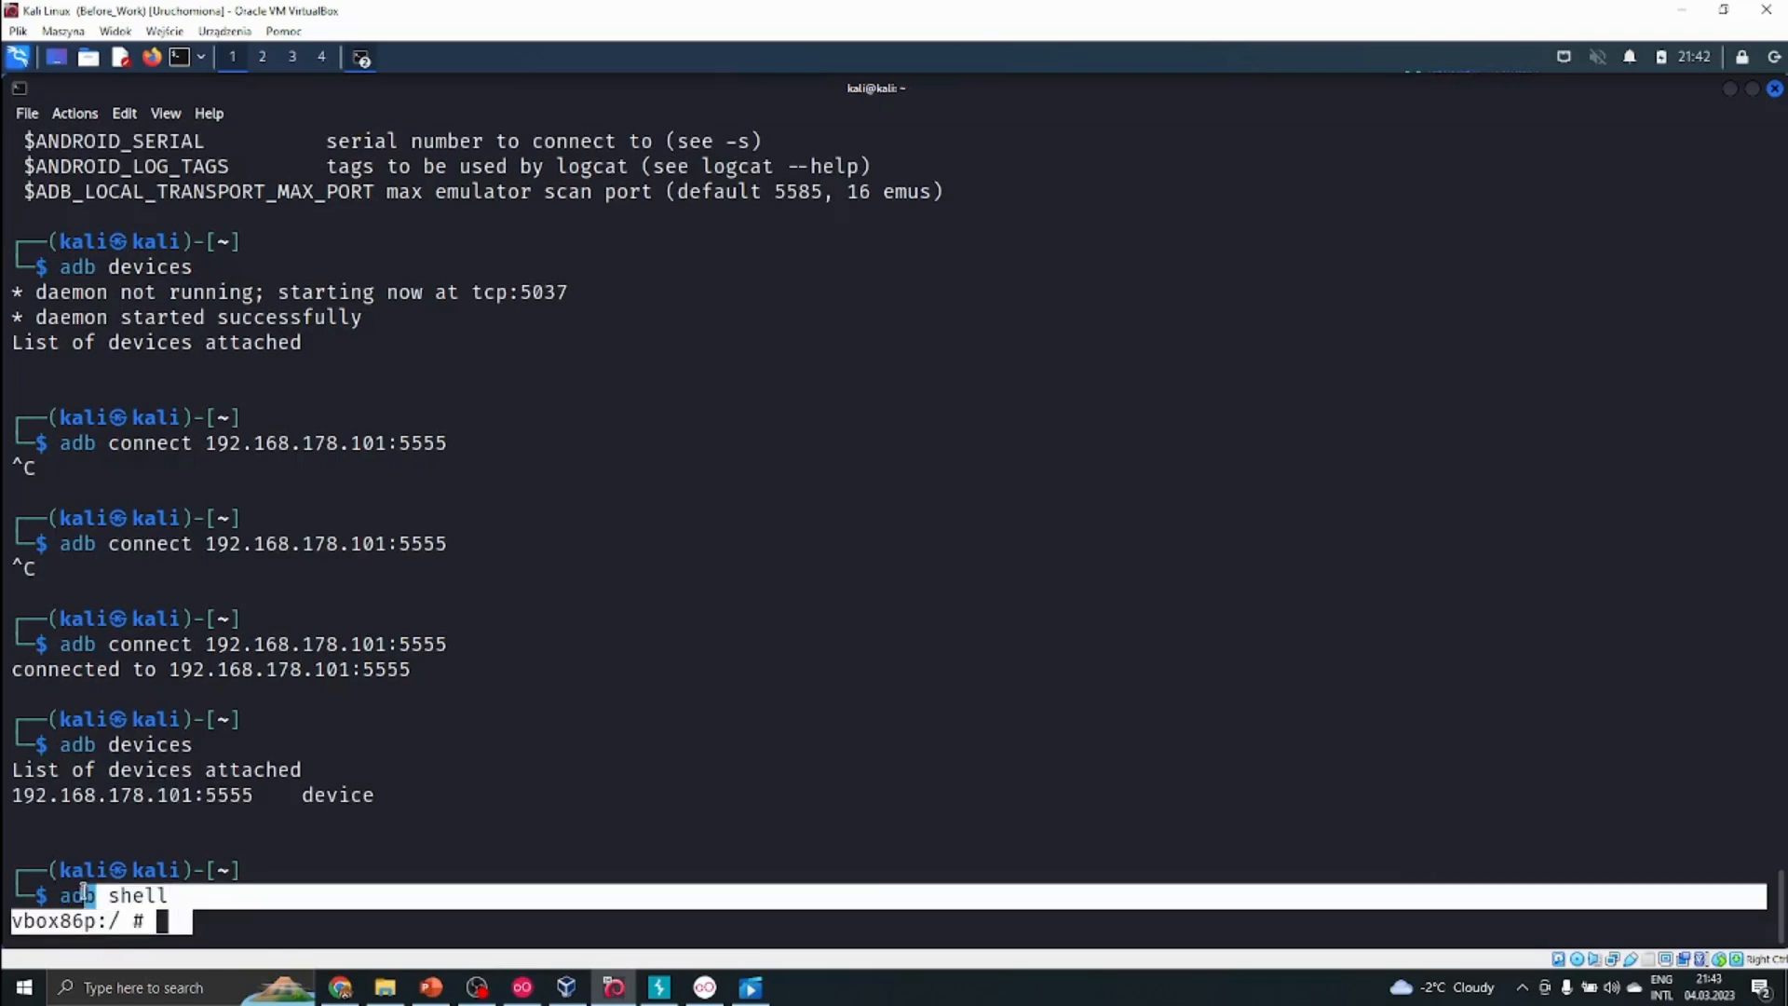
mouse_move(352, 740)
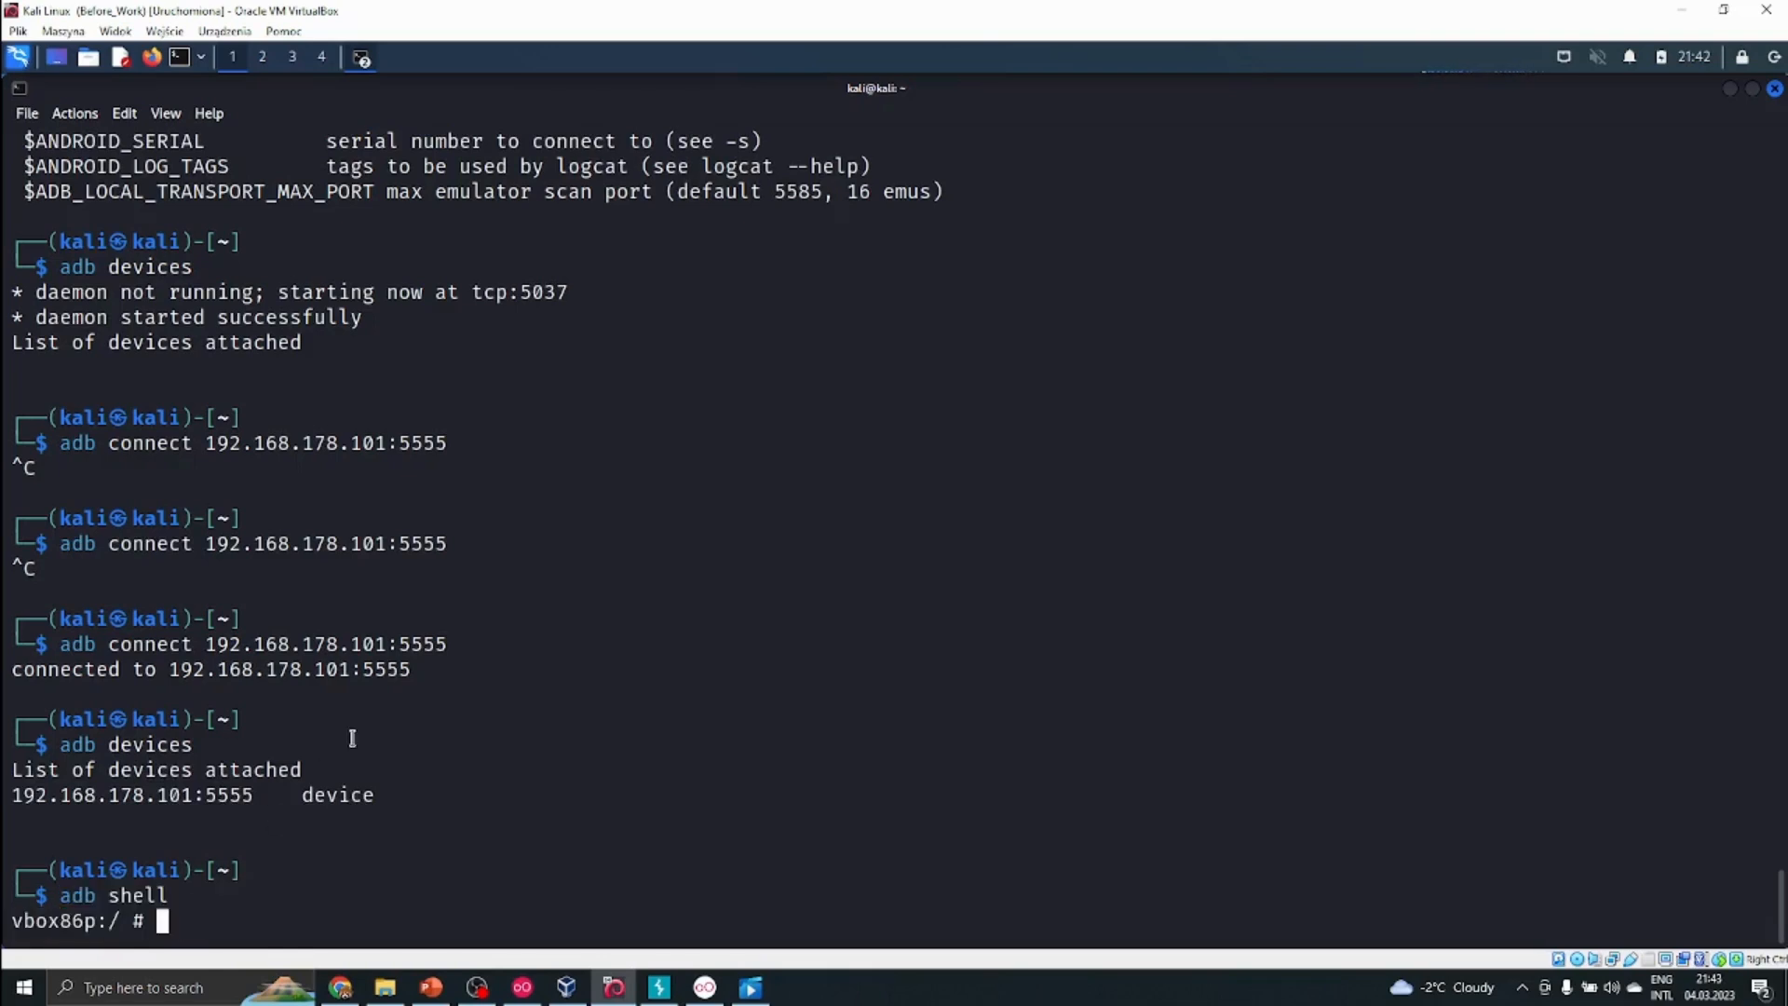
Step: Confirm whoami reports root, then exit the shell back to Kali
text(whoami)
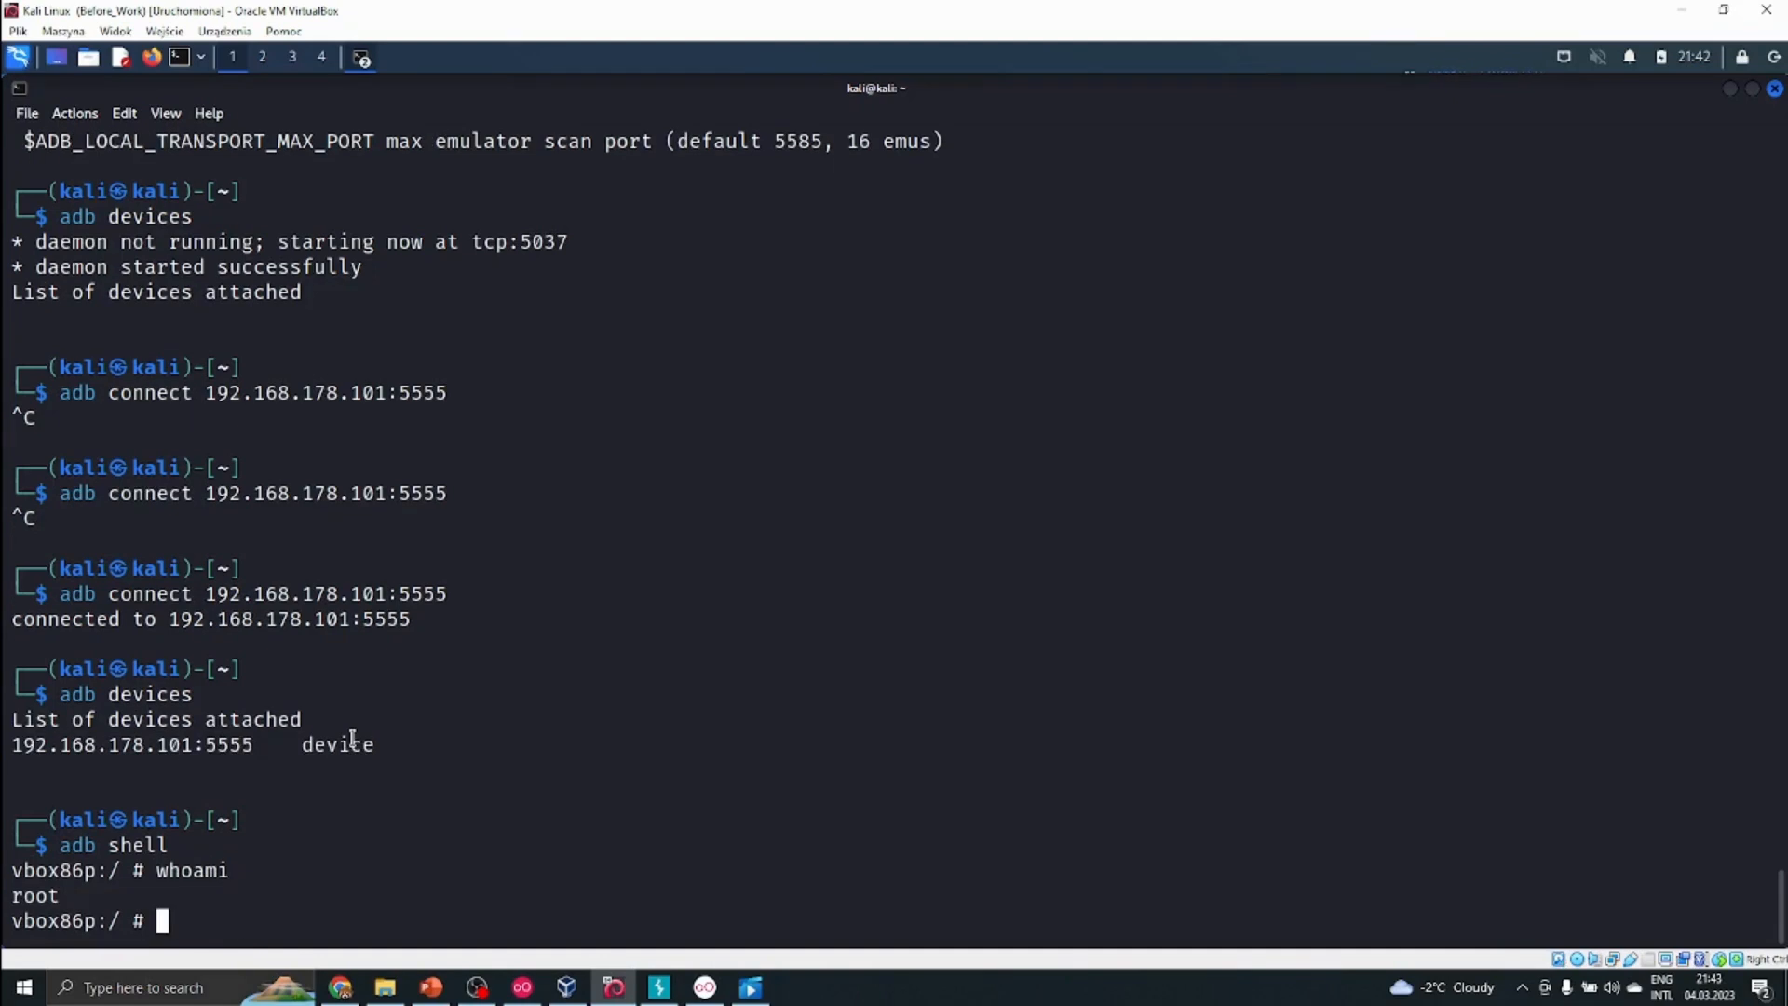
double_click(34, 896)
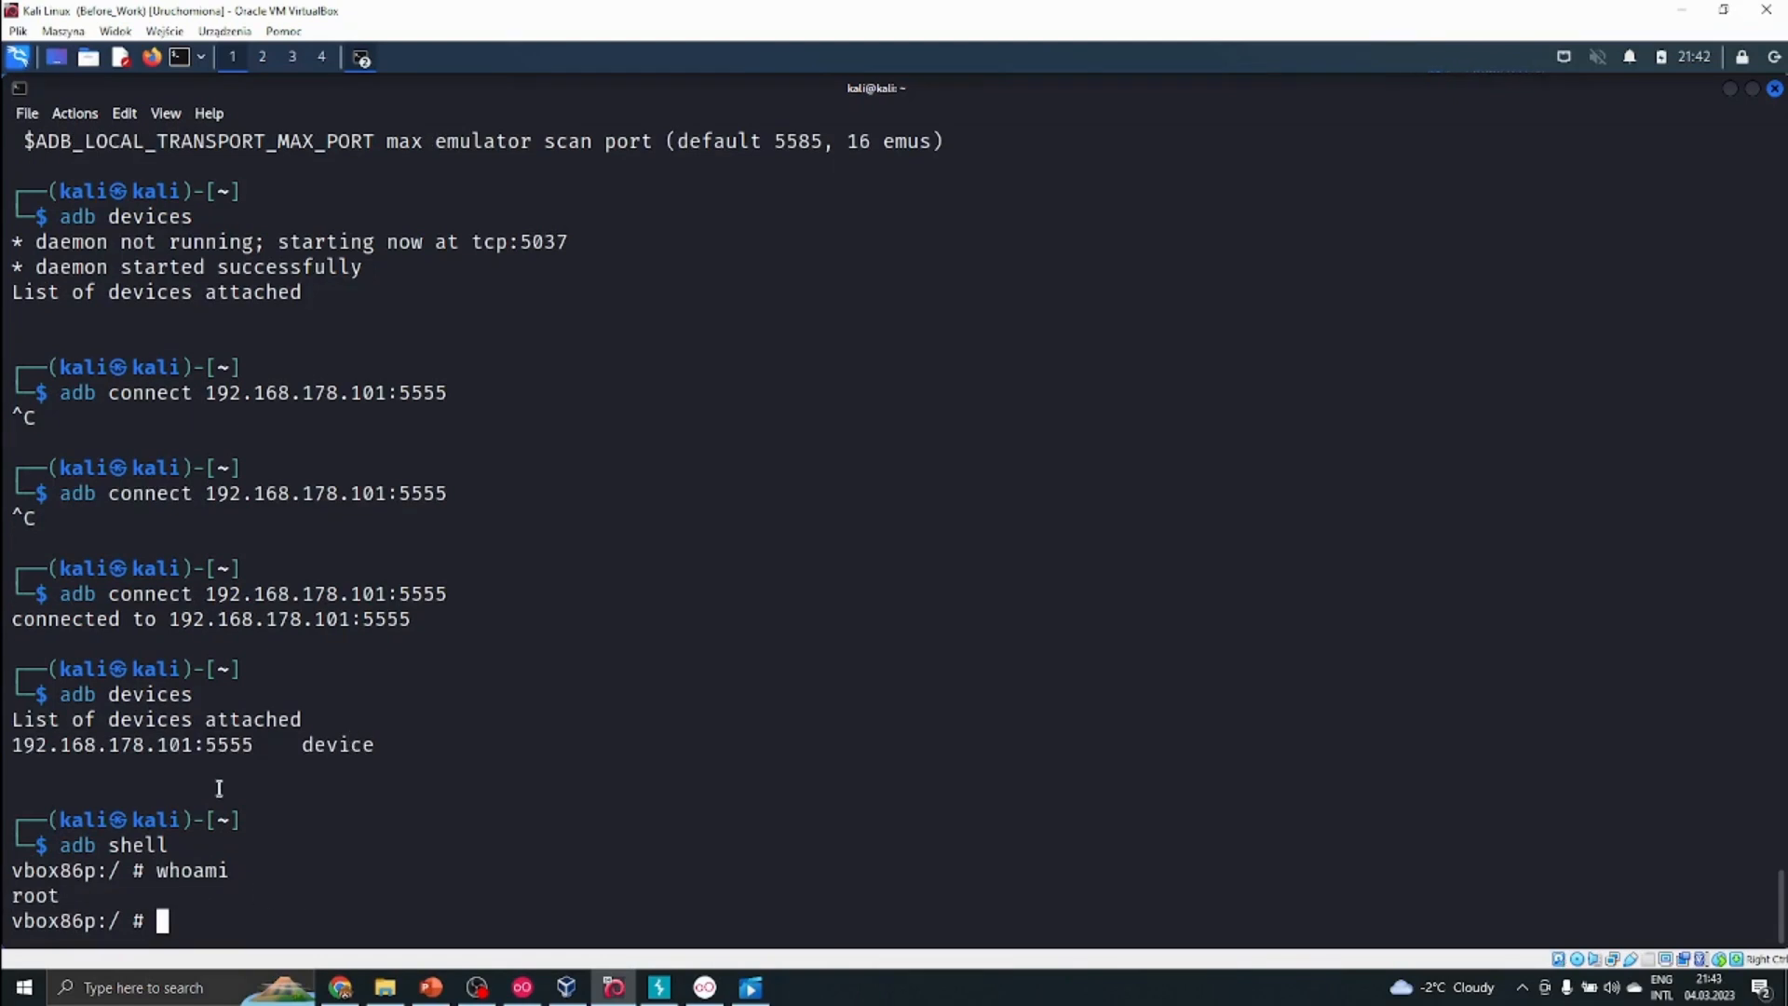
mouse_move(240, 855)
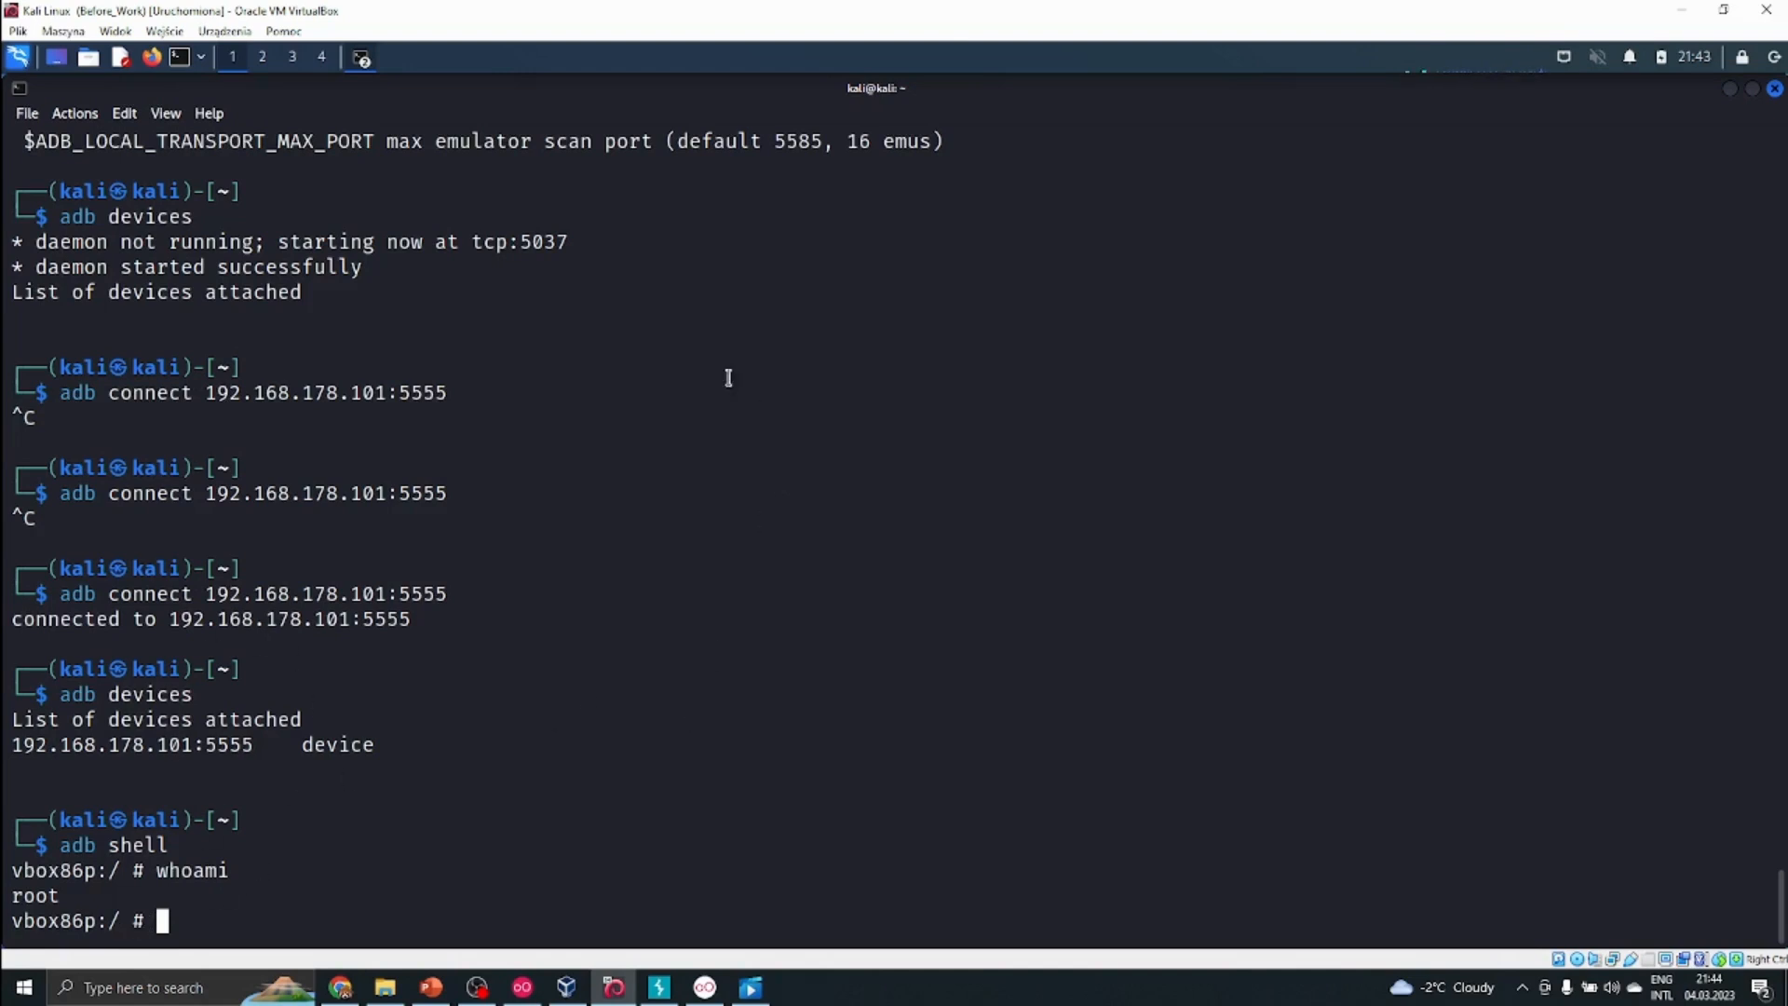
mouse_move(622, 516)
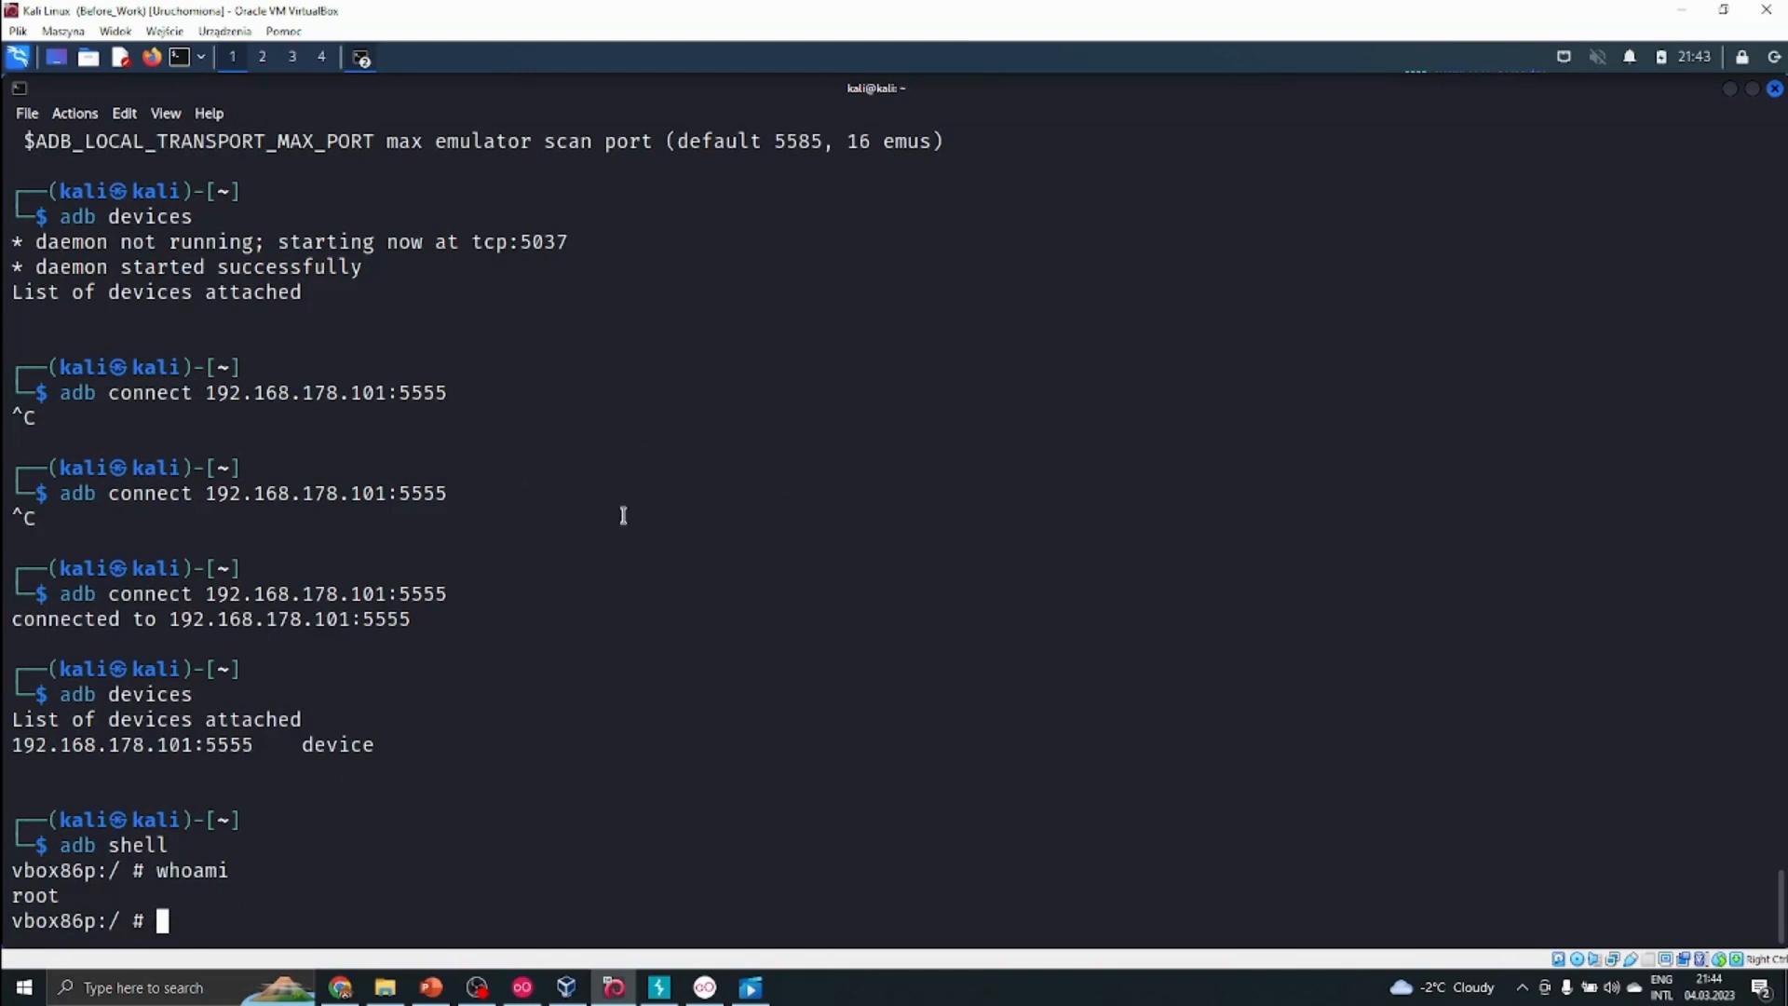
text(exit)
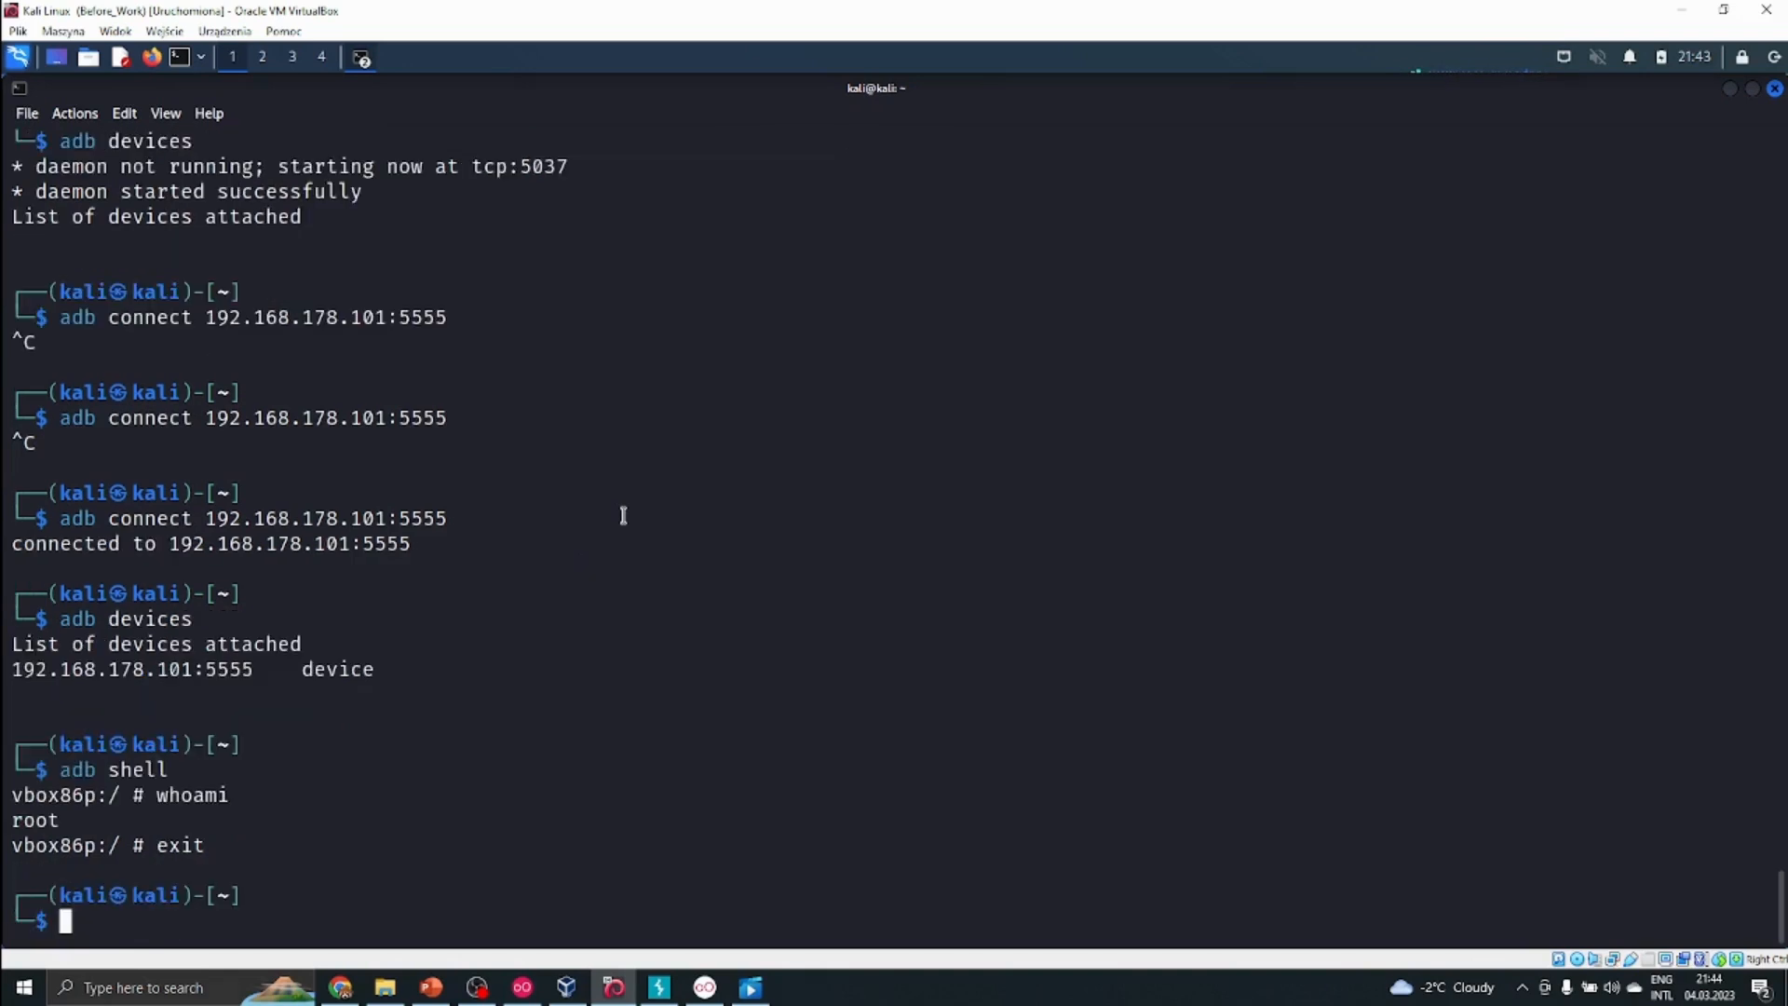
mouse_move(1013, 458)
text(ad)
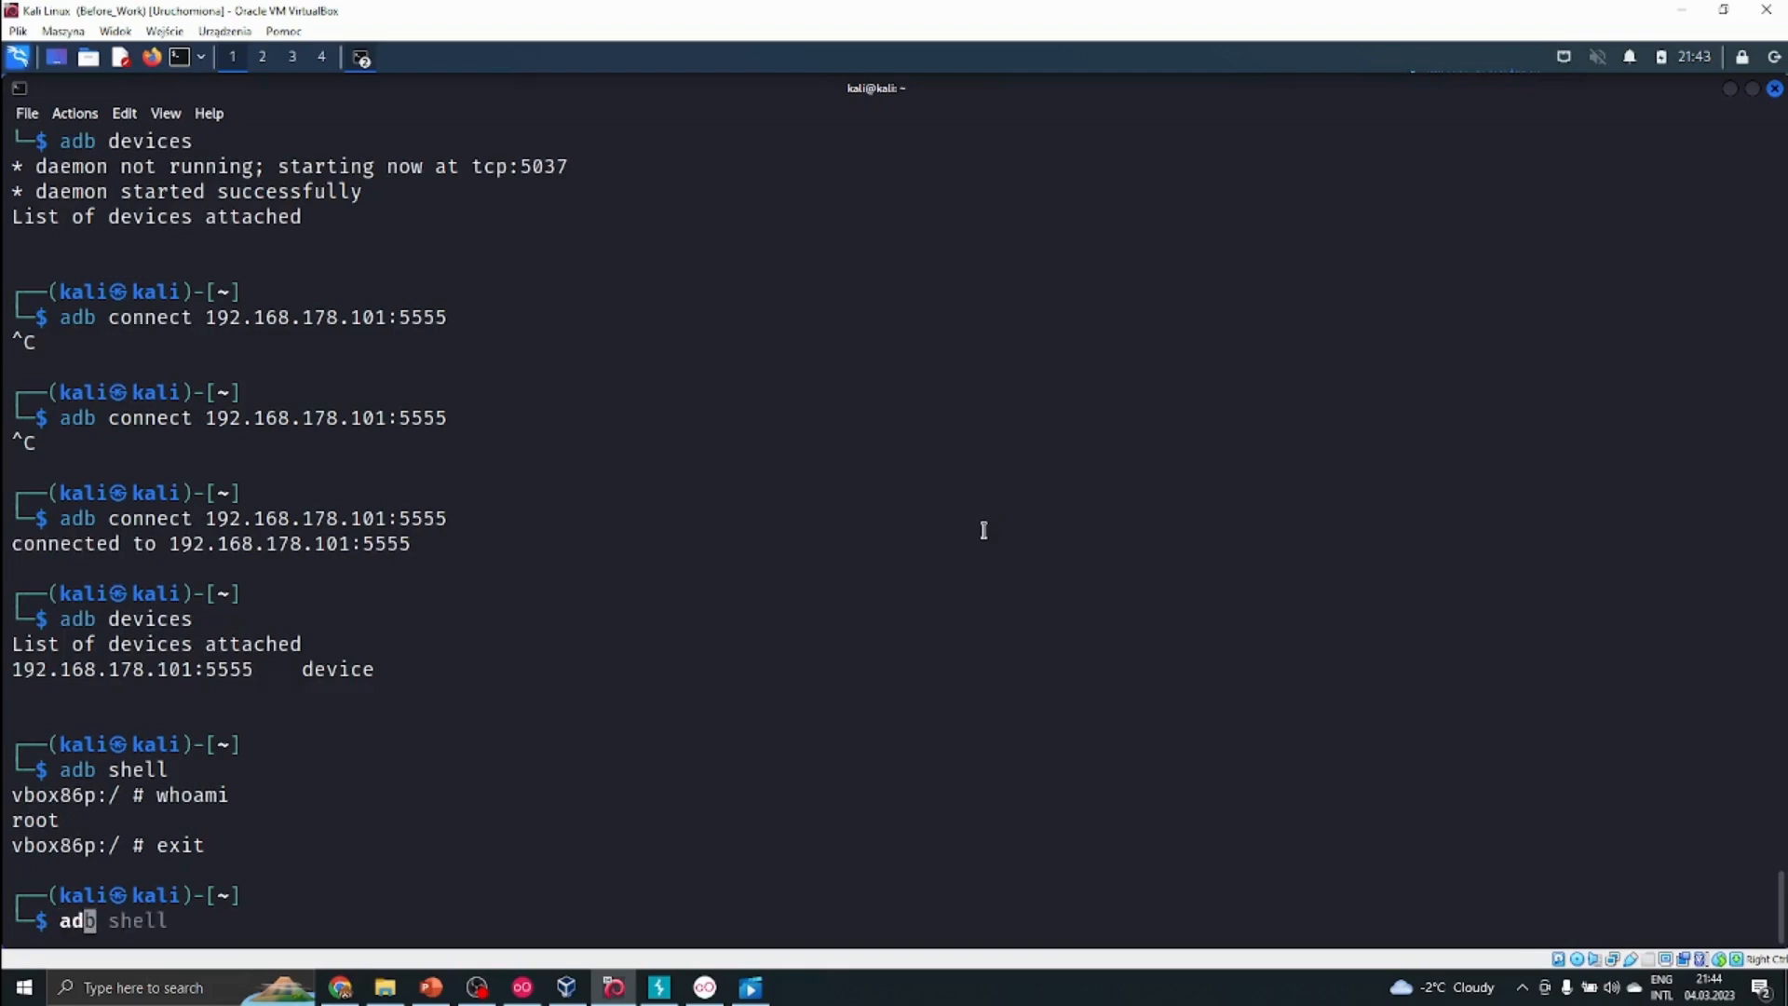
key(Return)
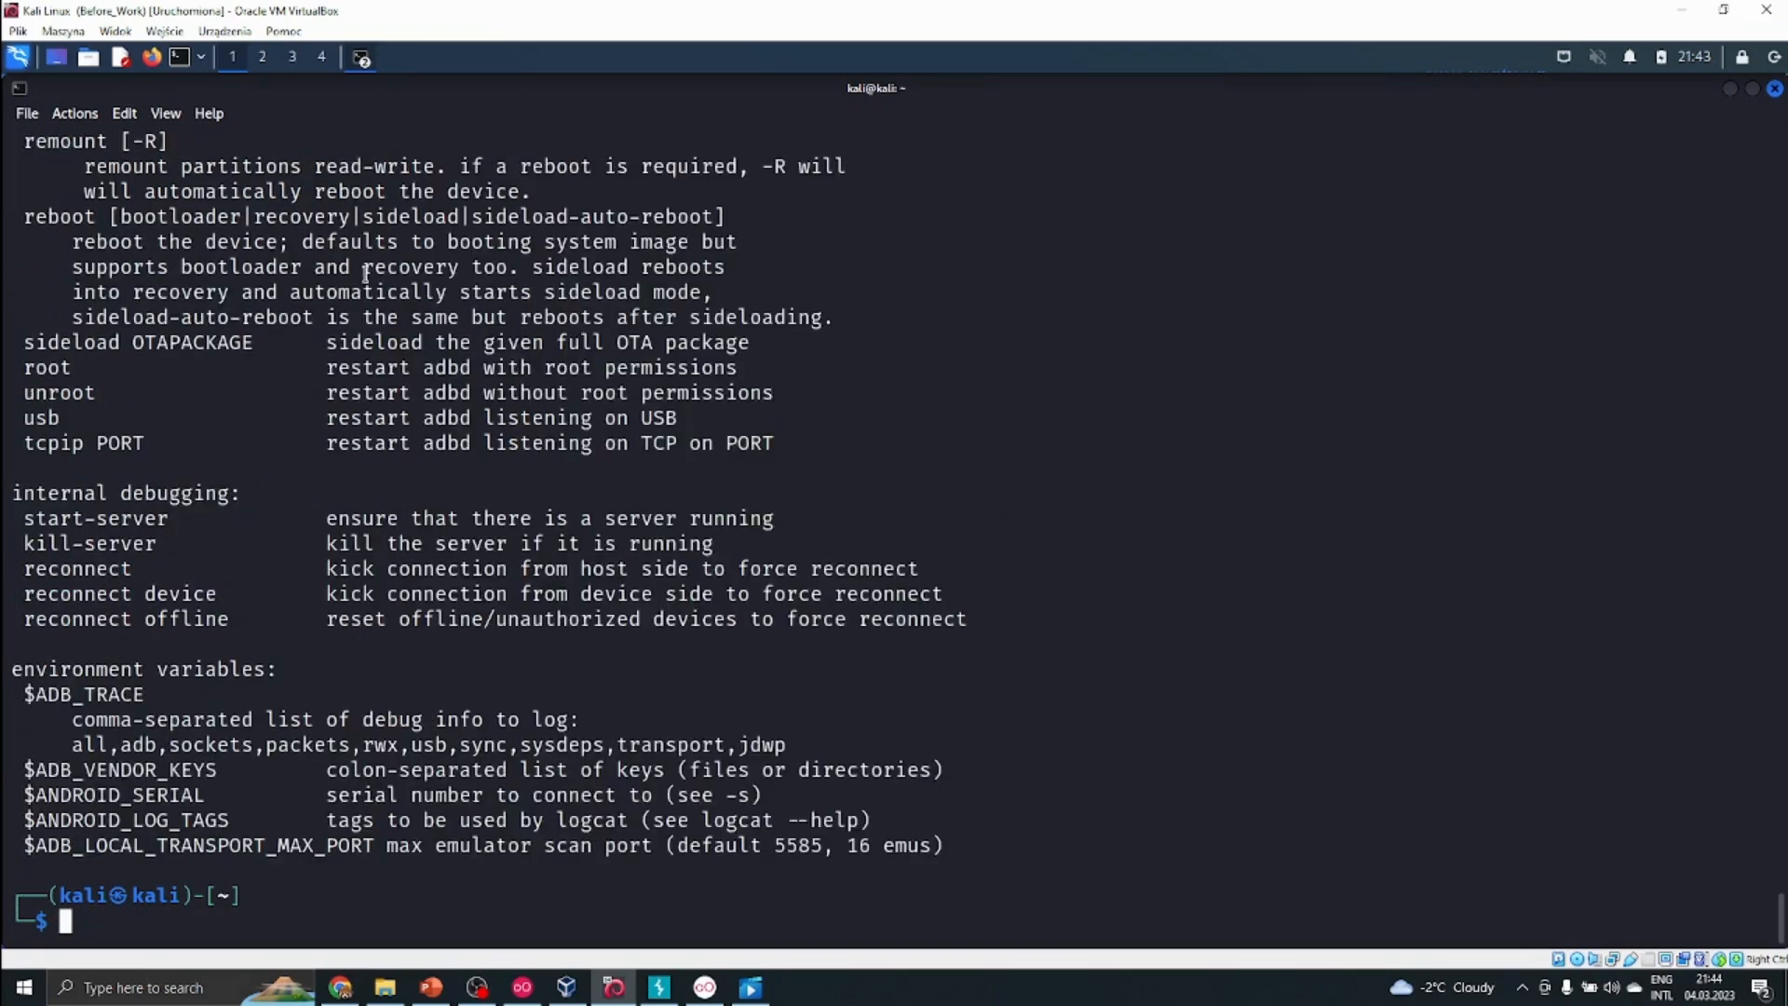
scroll(up, 3)
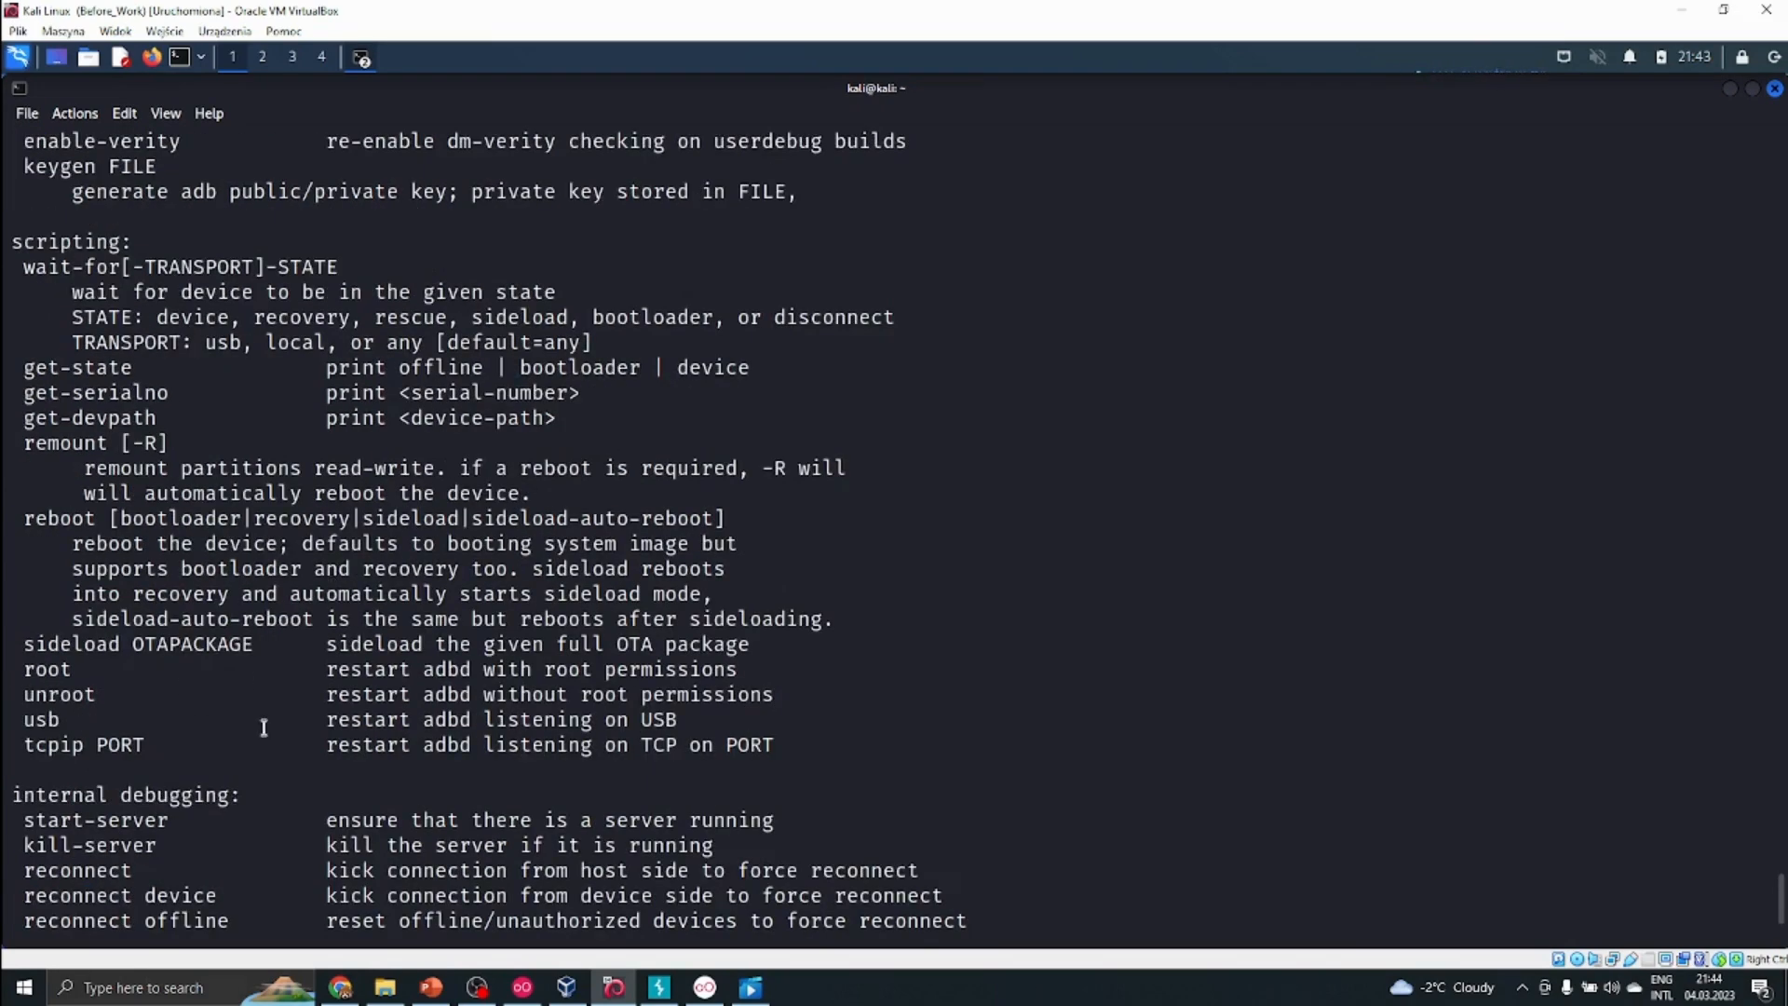
scroll(up, 3)
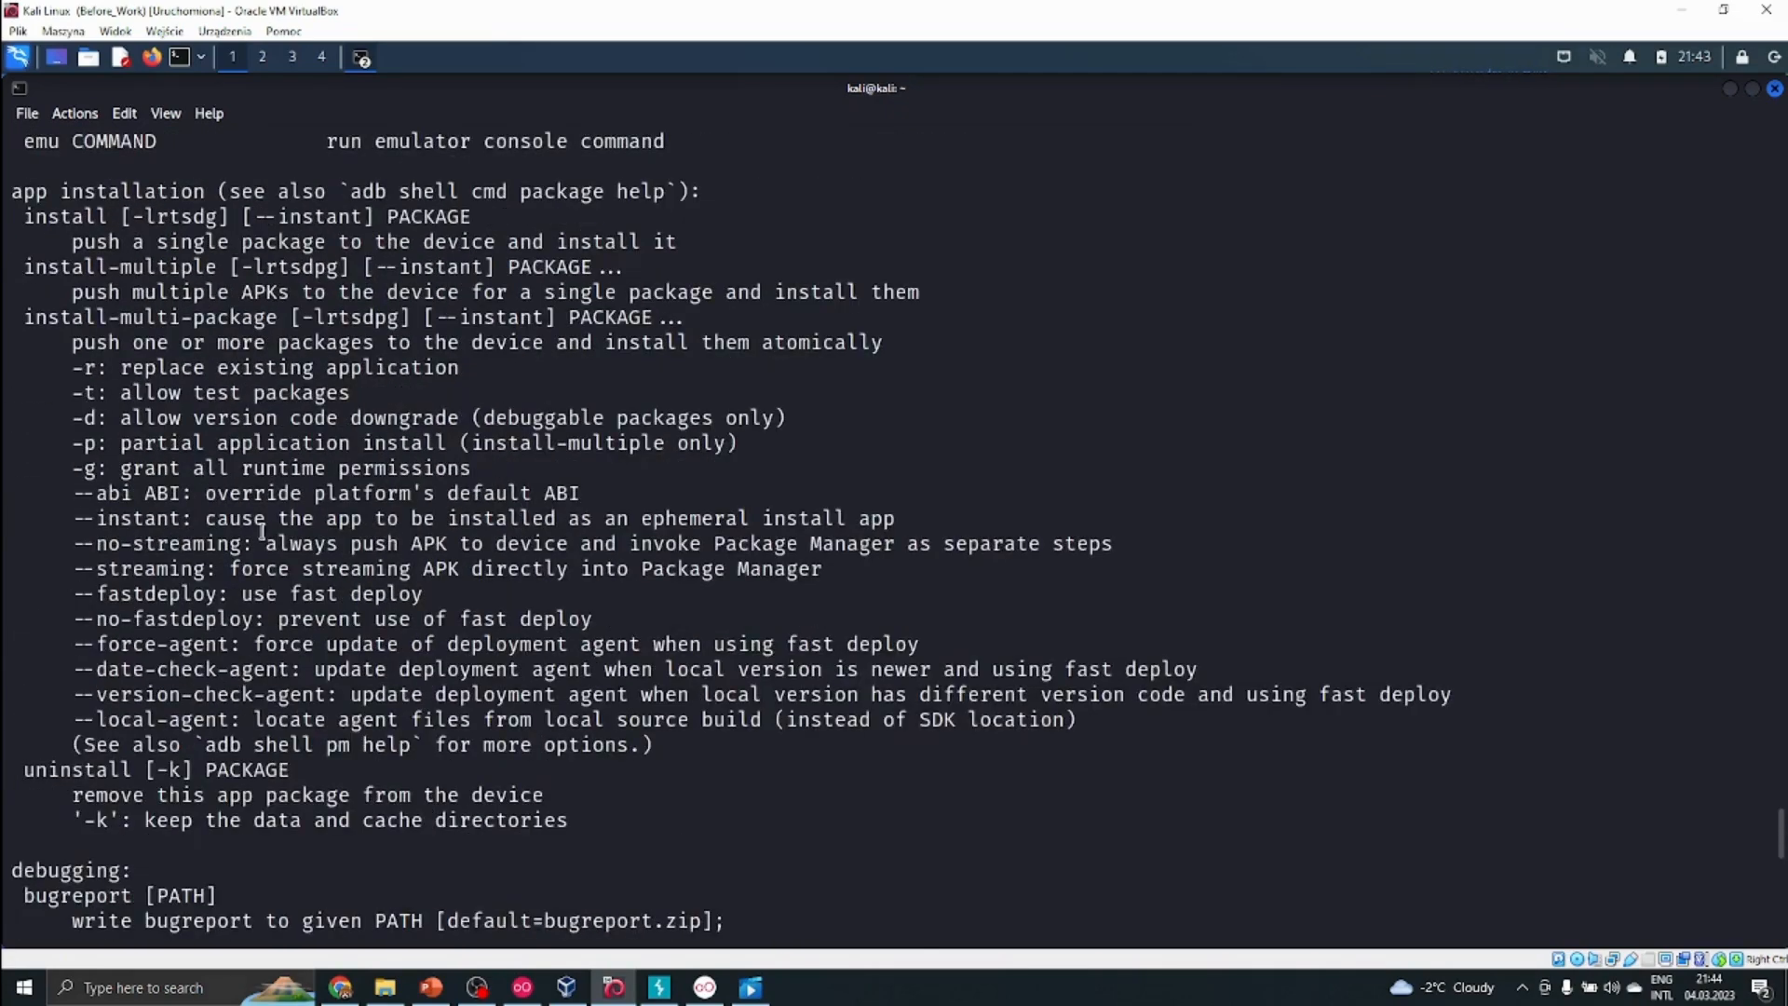
scroll(up, 3)
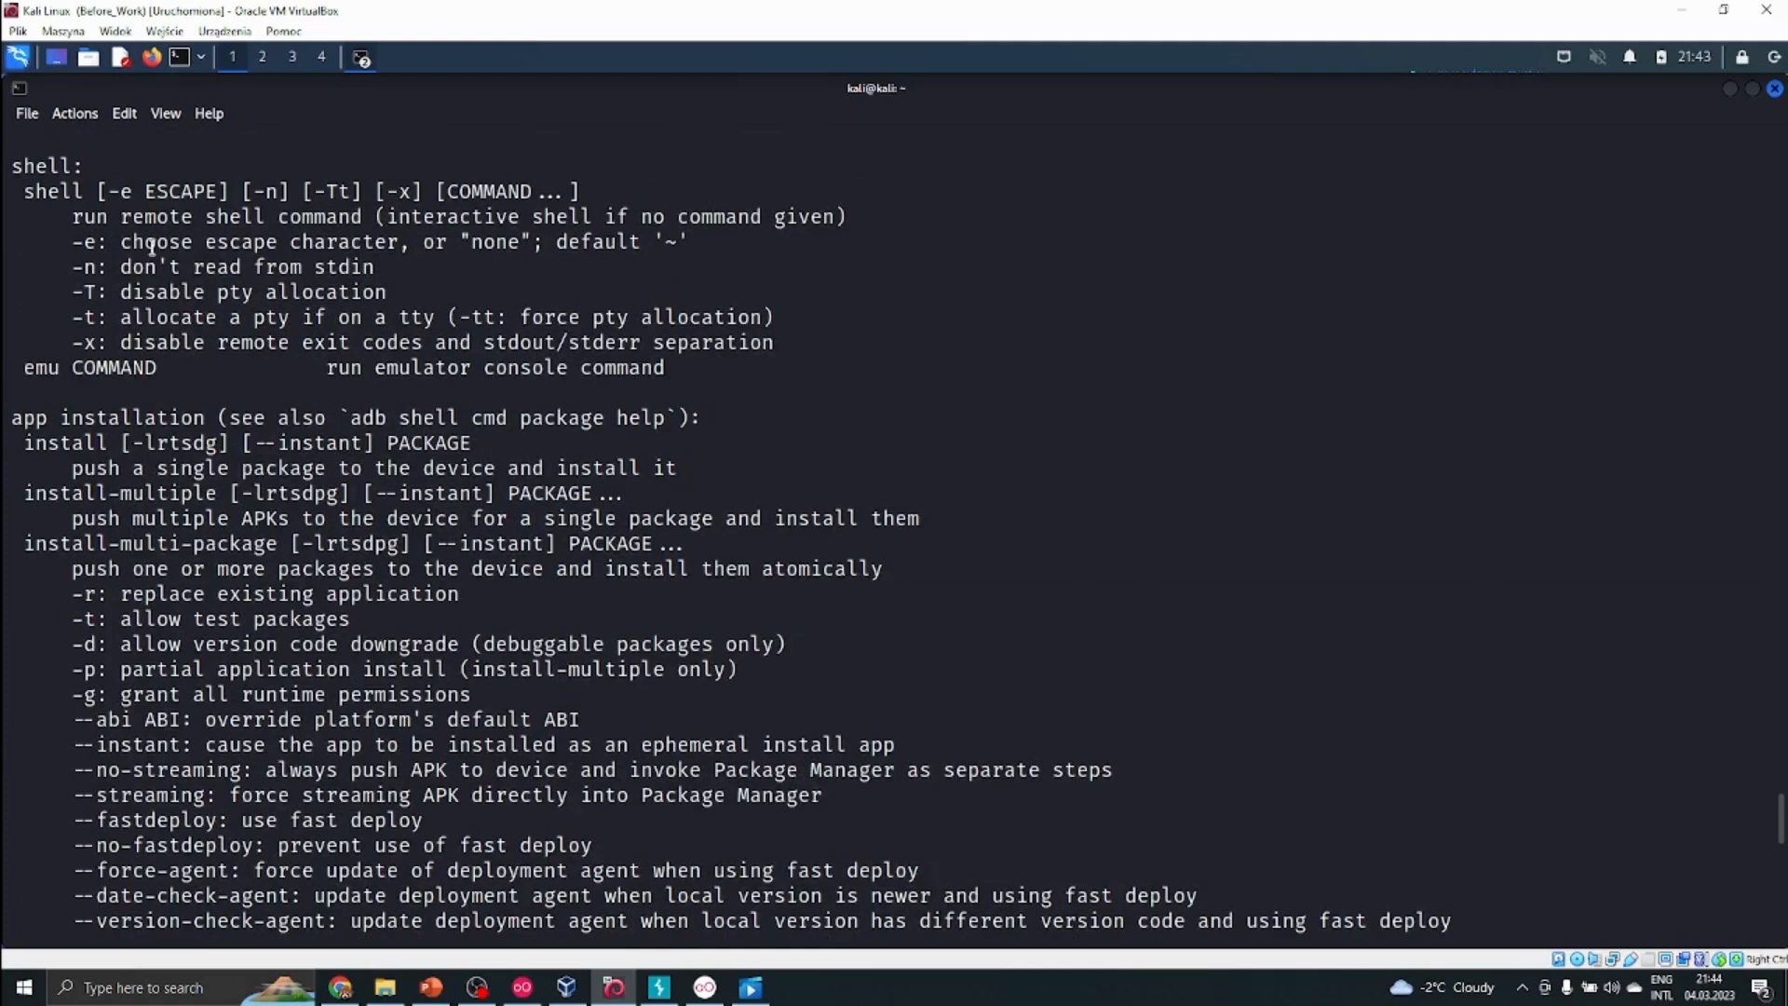
mouse_move(60, 516)
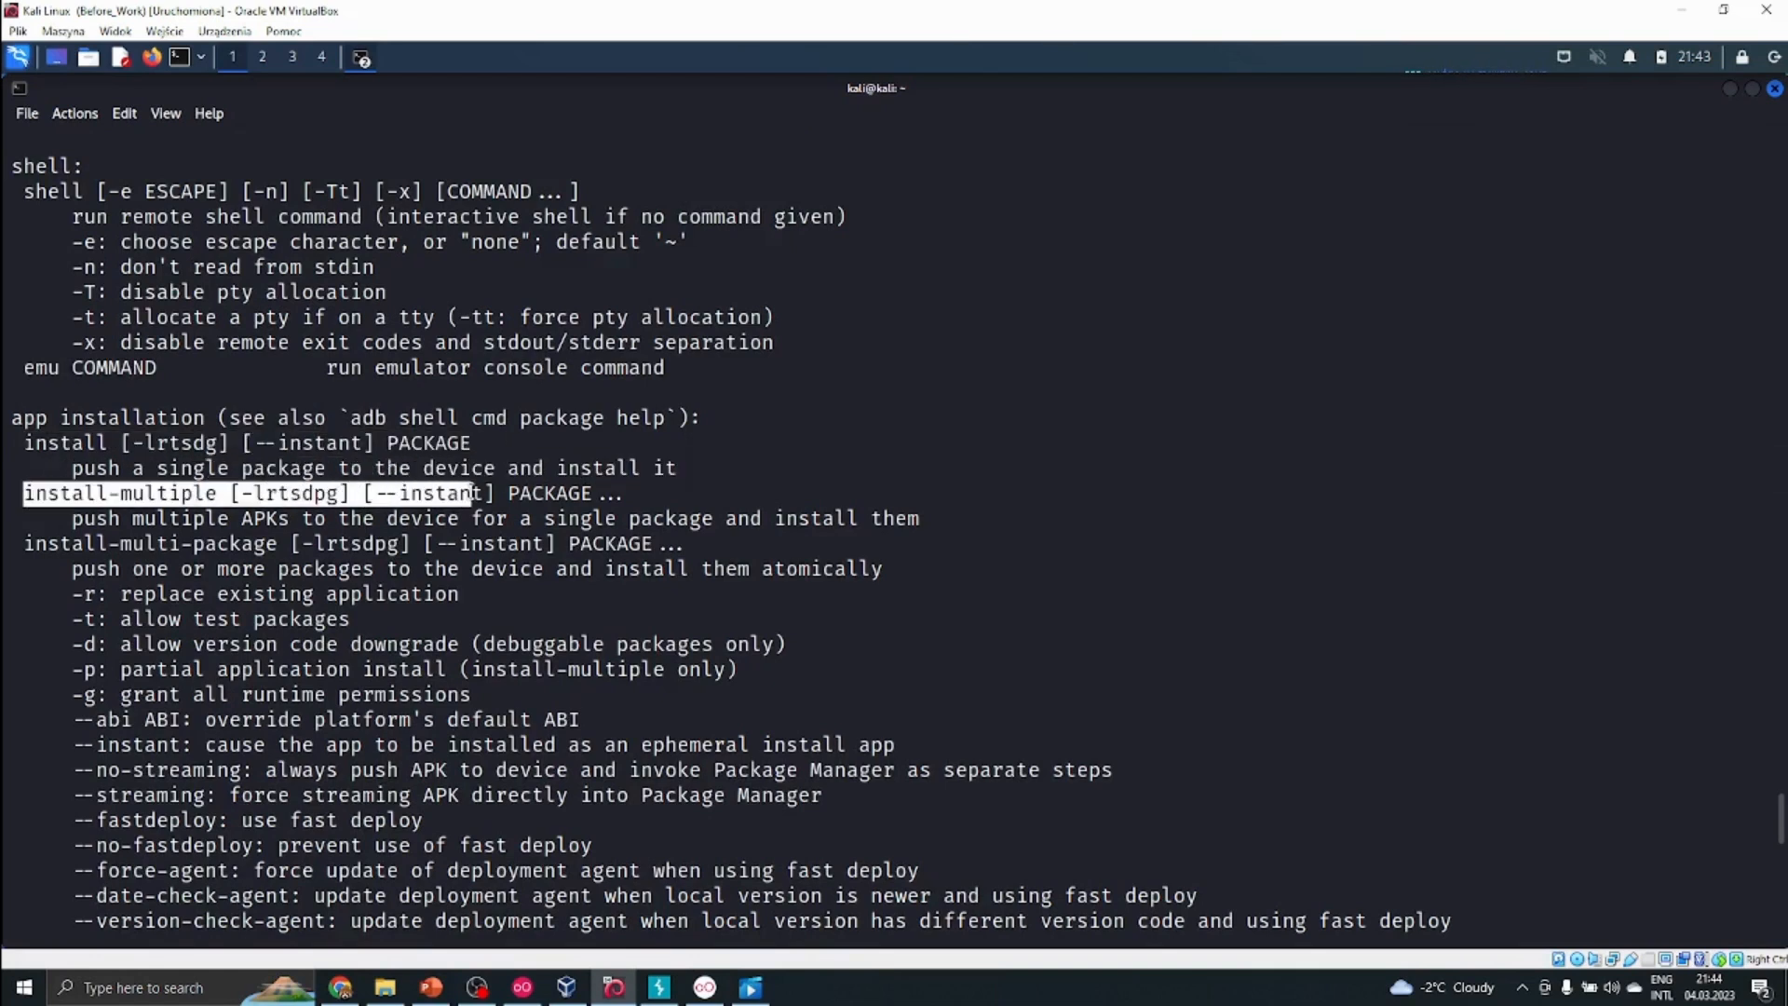
scroll(down, 3)
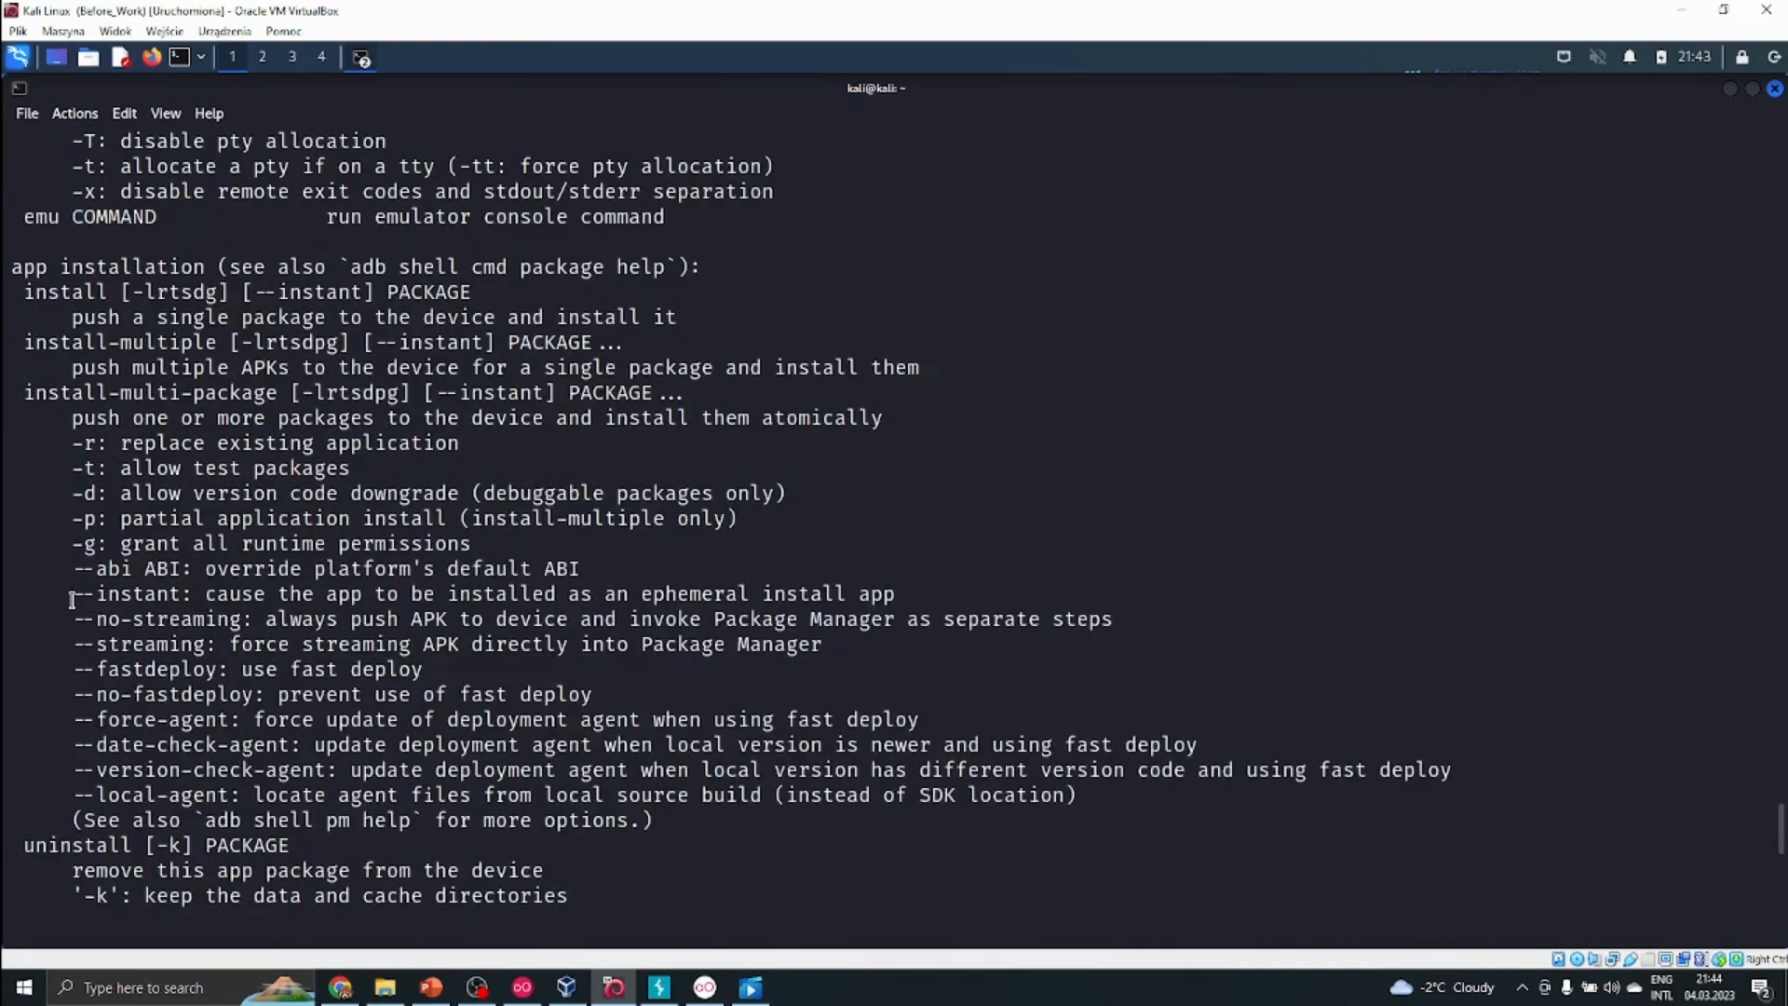
scroll(down, 3)
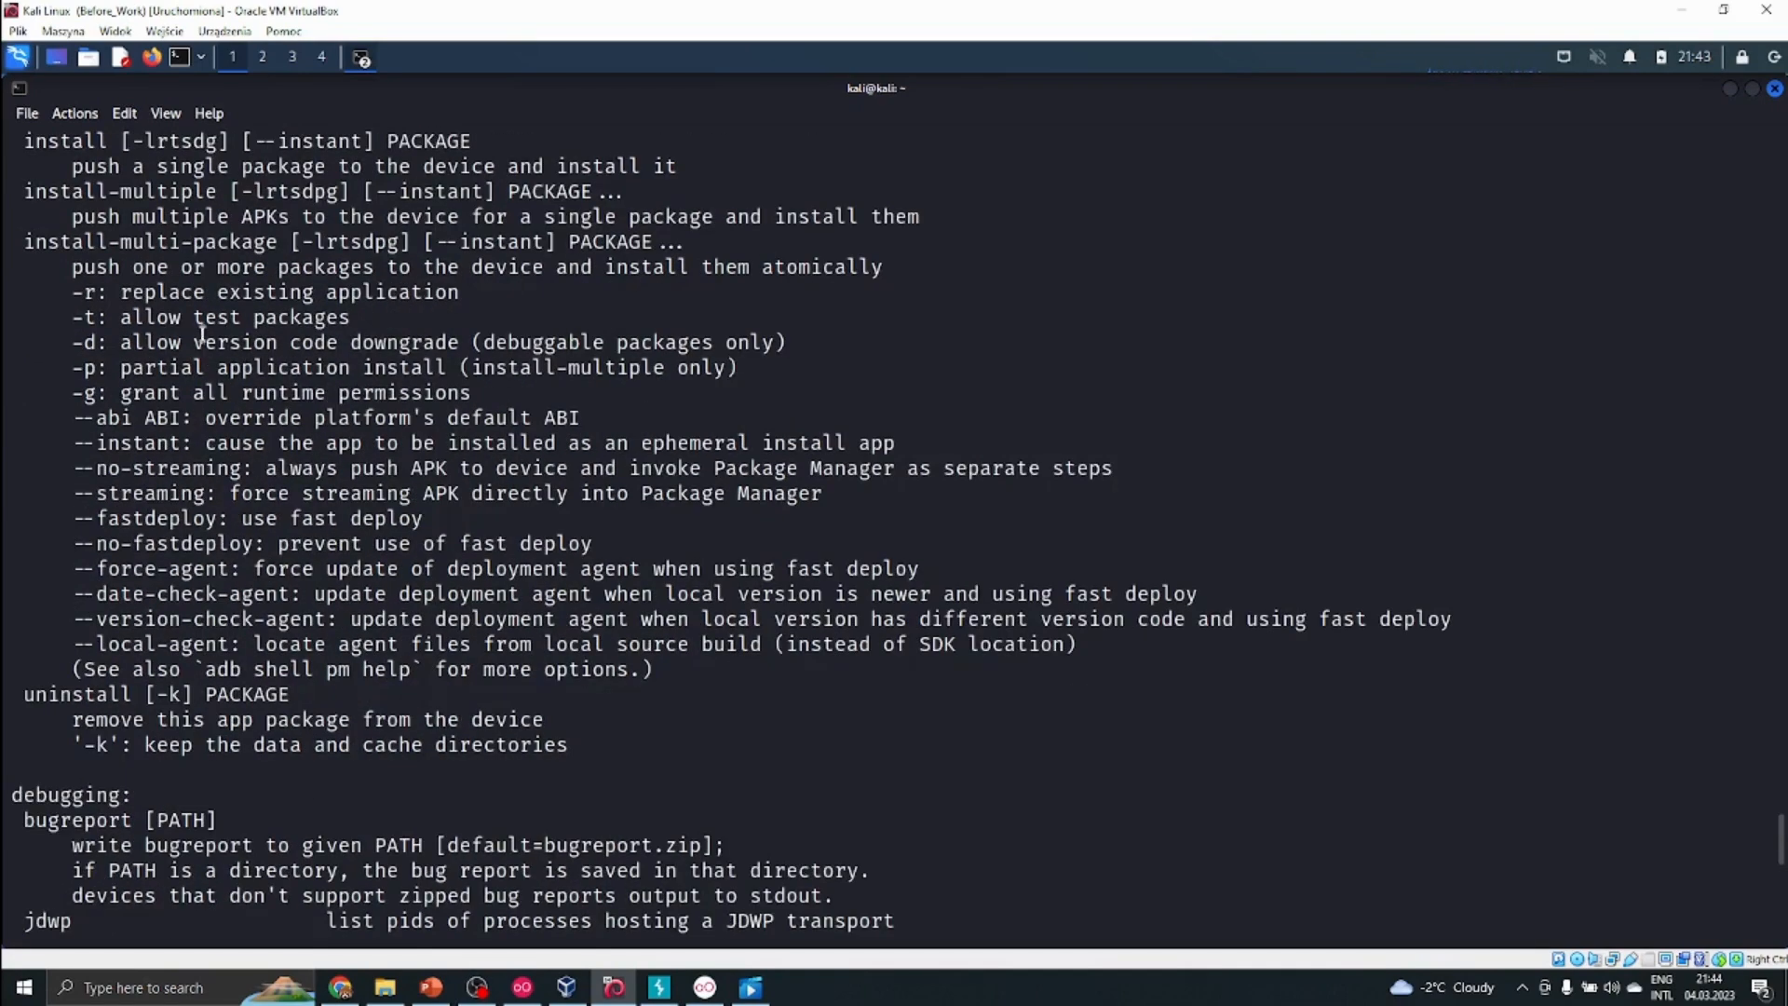
scroll(down, 3)
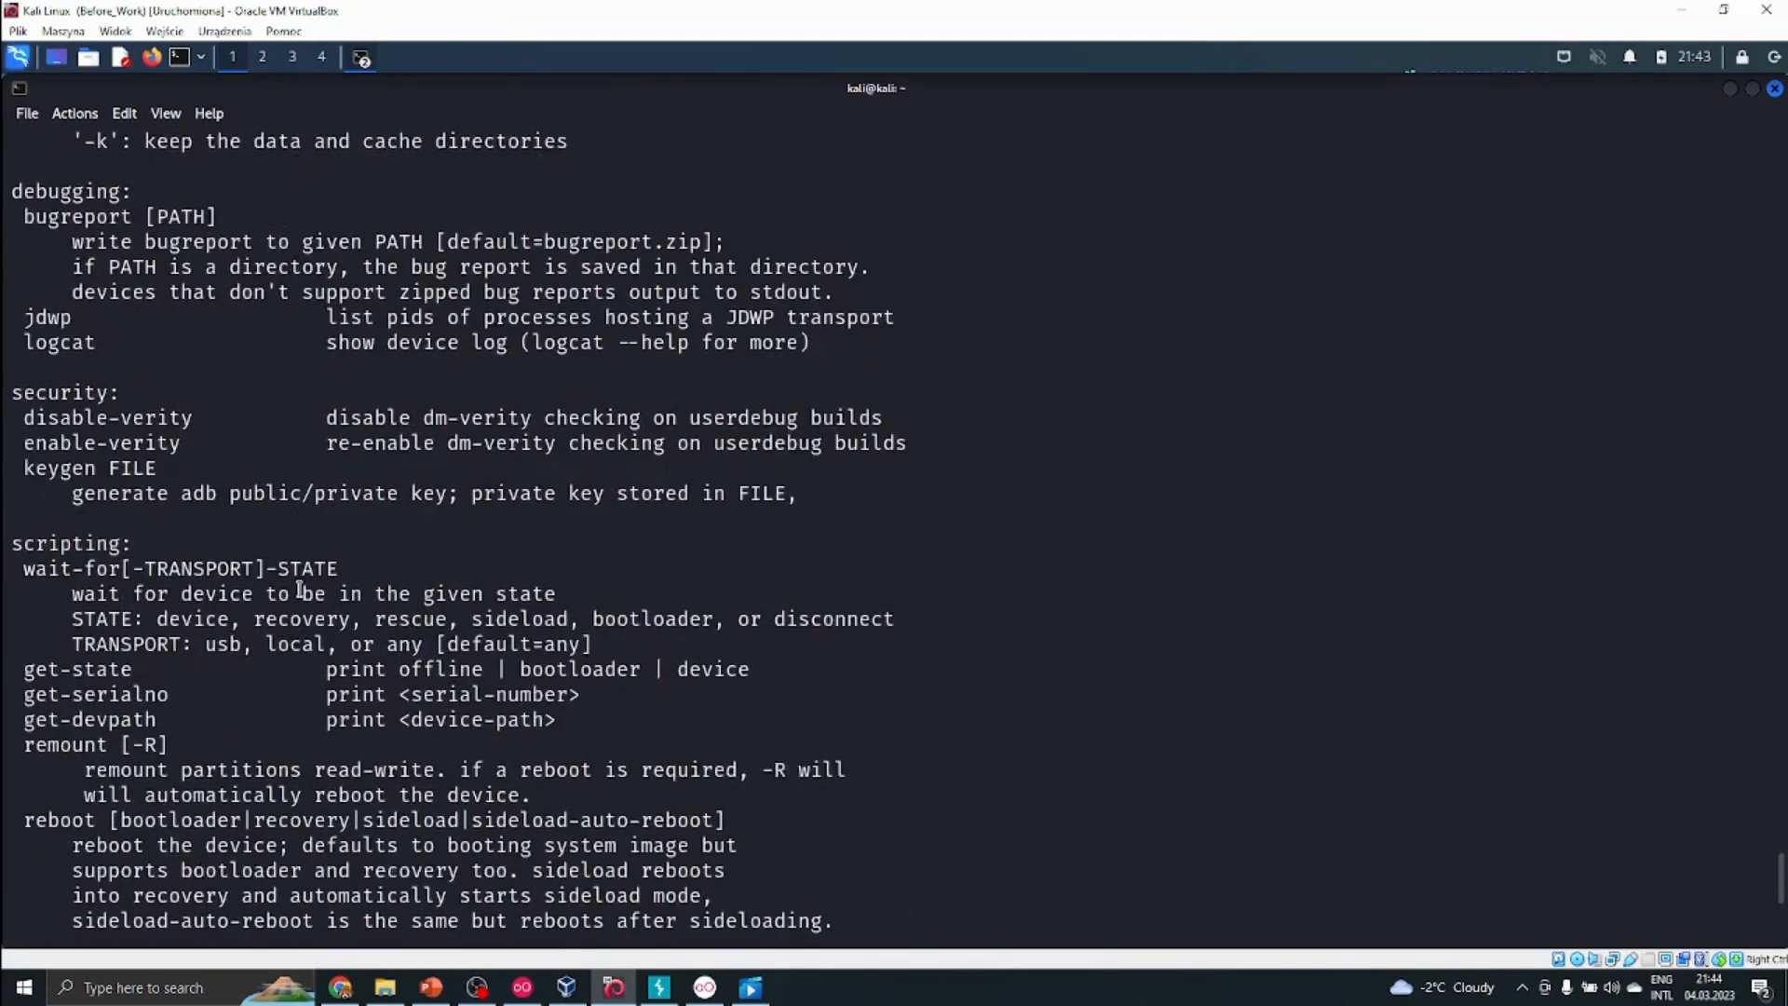
scroll(down, 3)
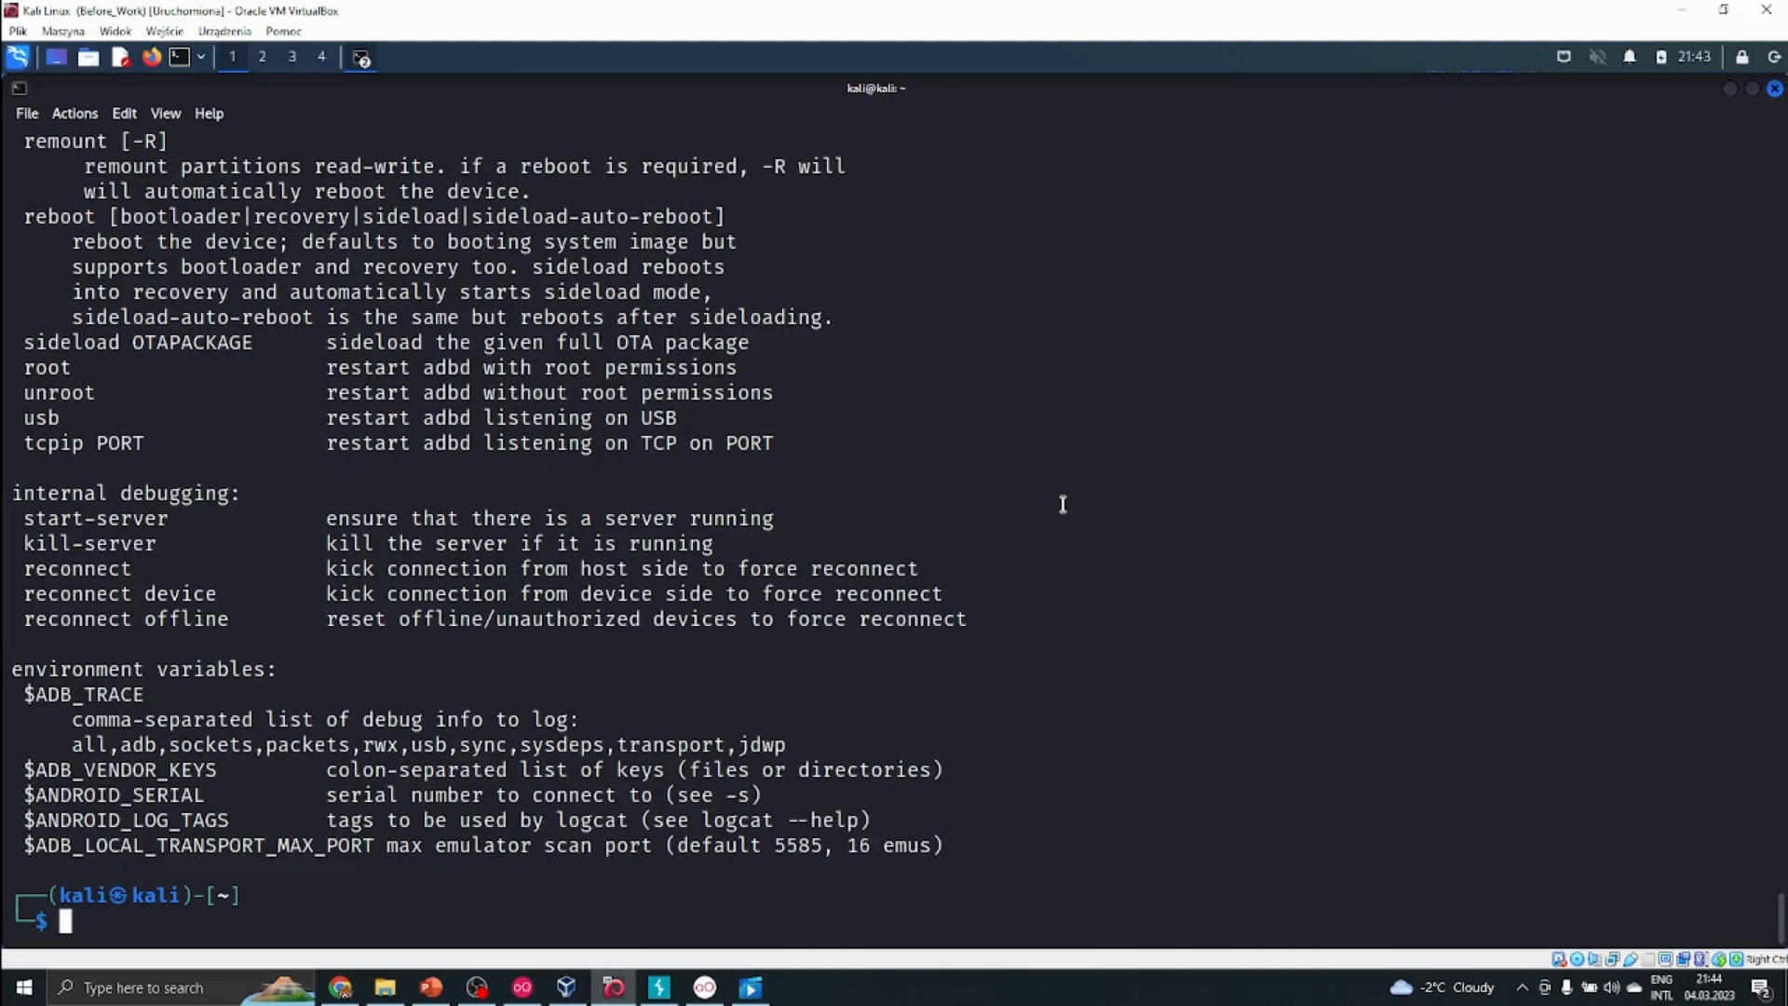
mouse_move(704, 553)
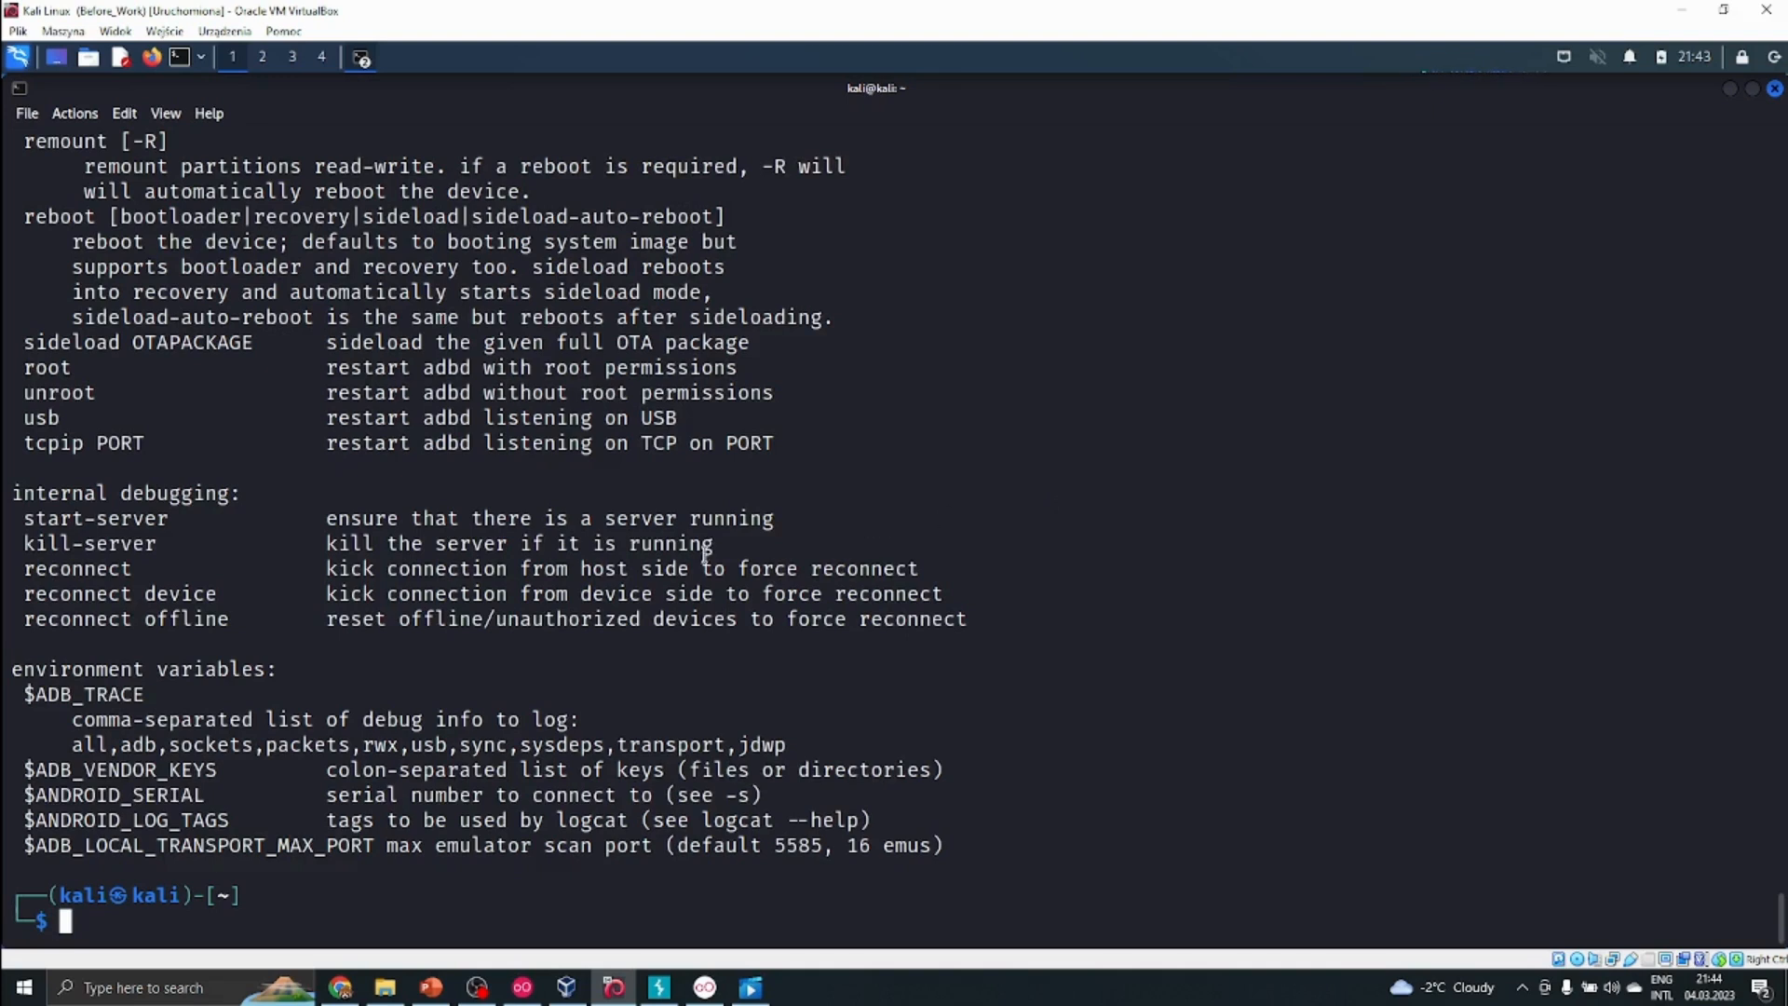
mouse_move(860, 581)
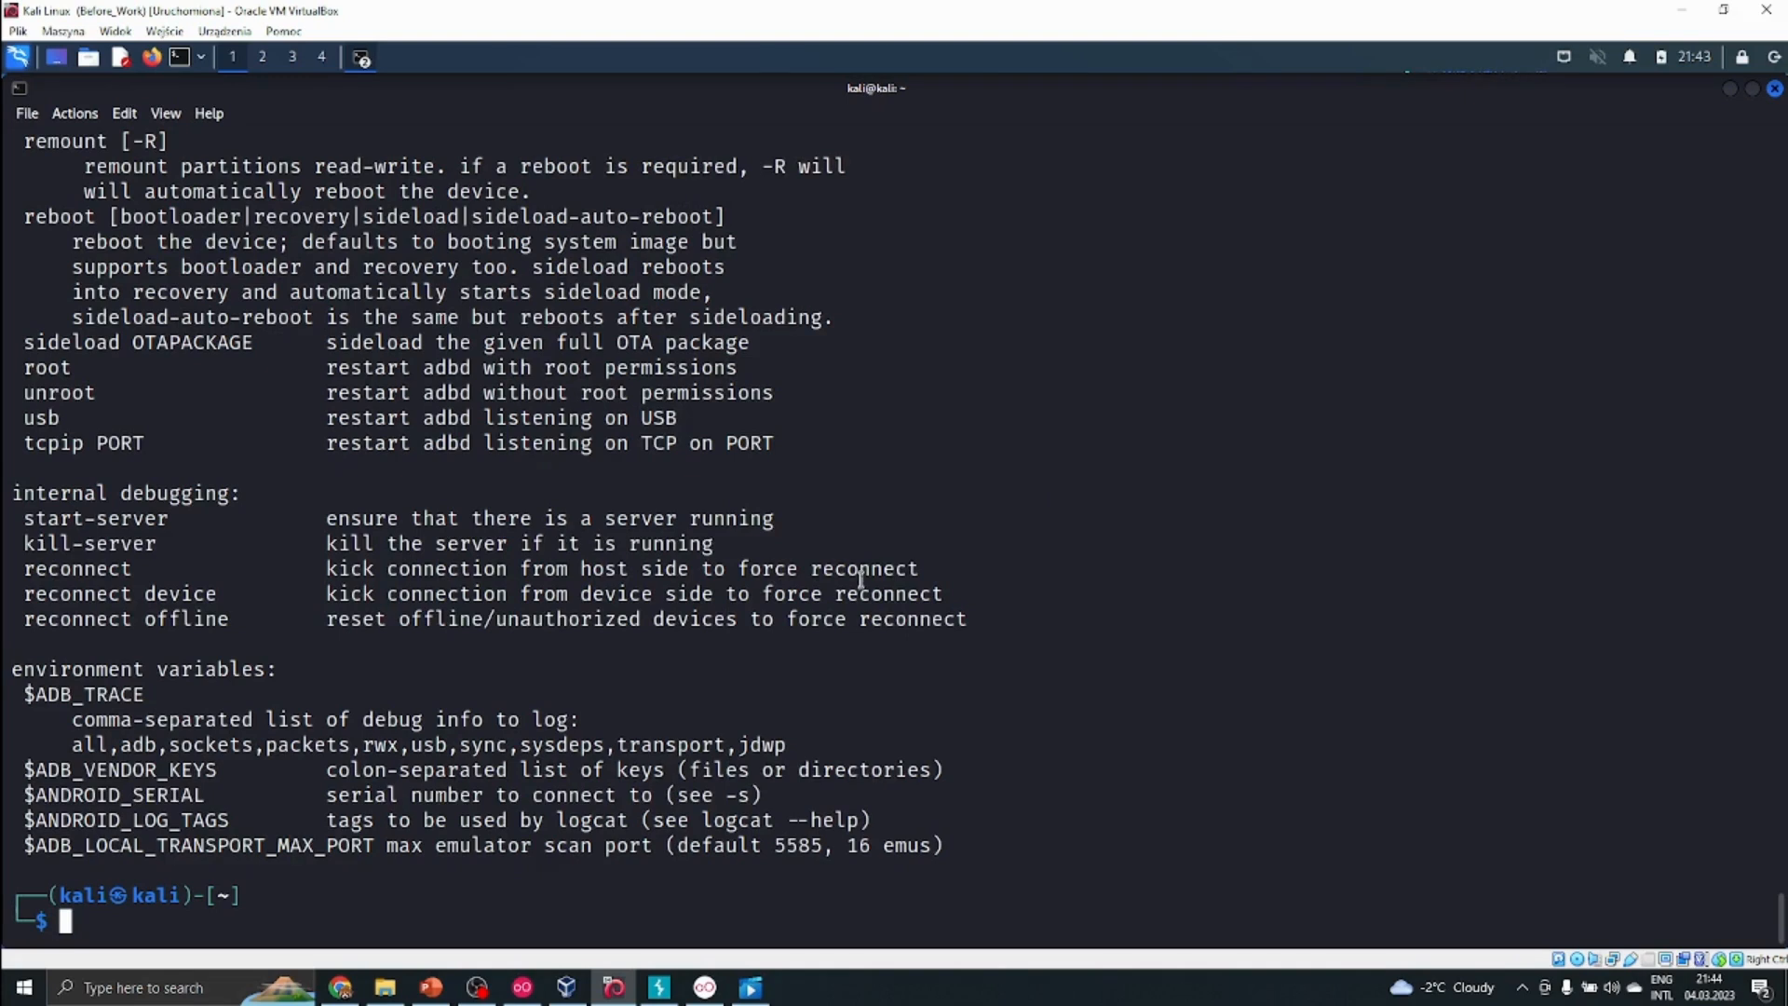
mouse_move(481, 469)
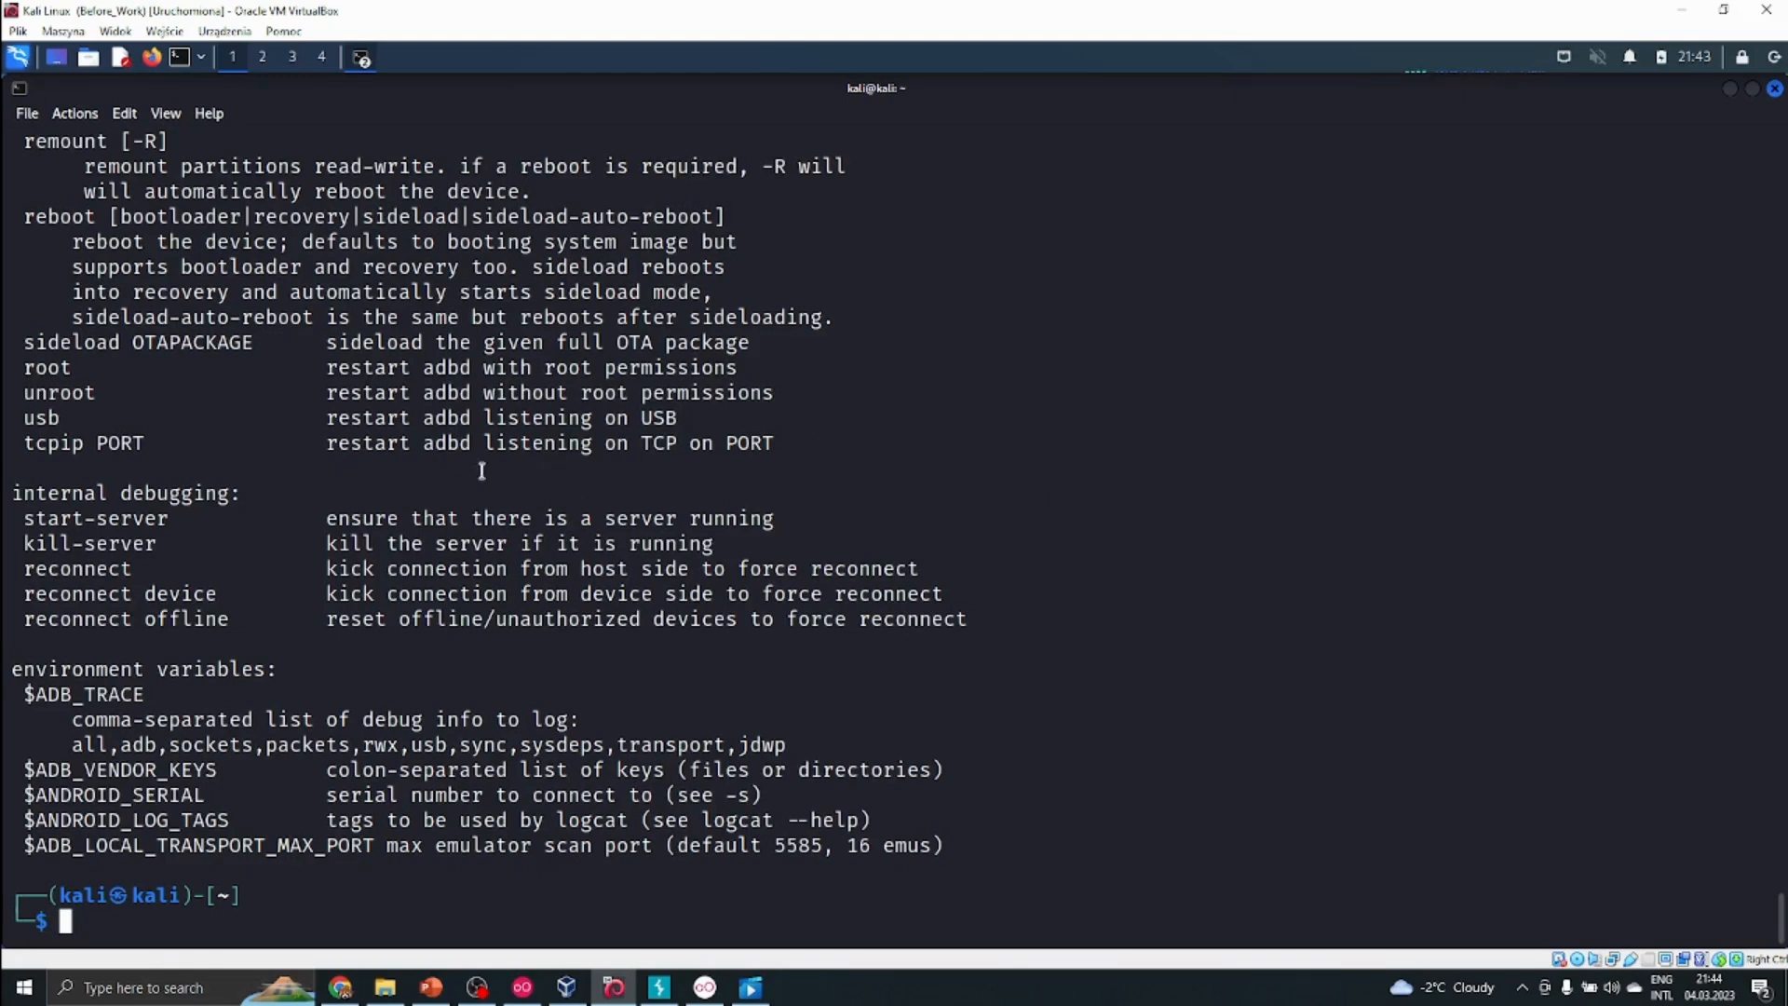
mouse_move(1035, 563)
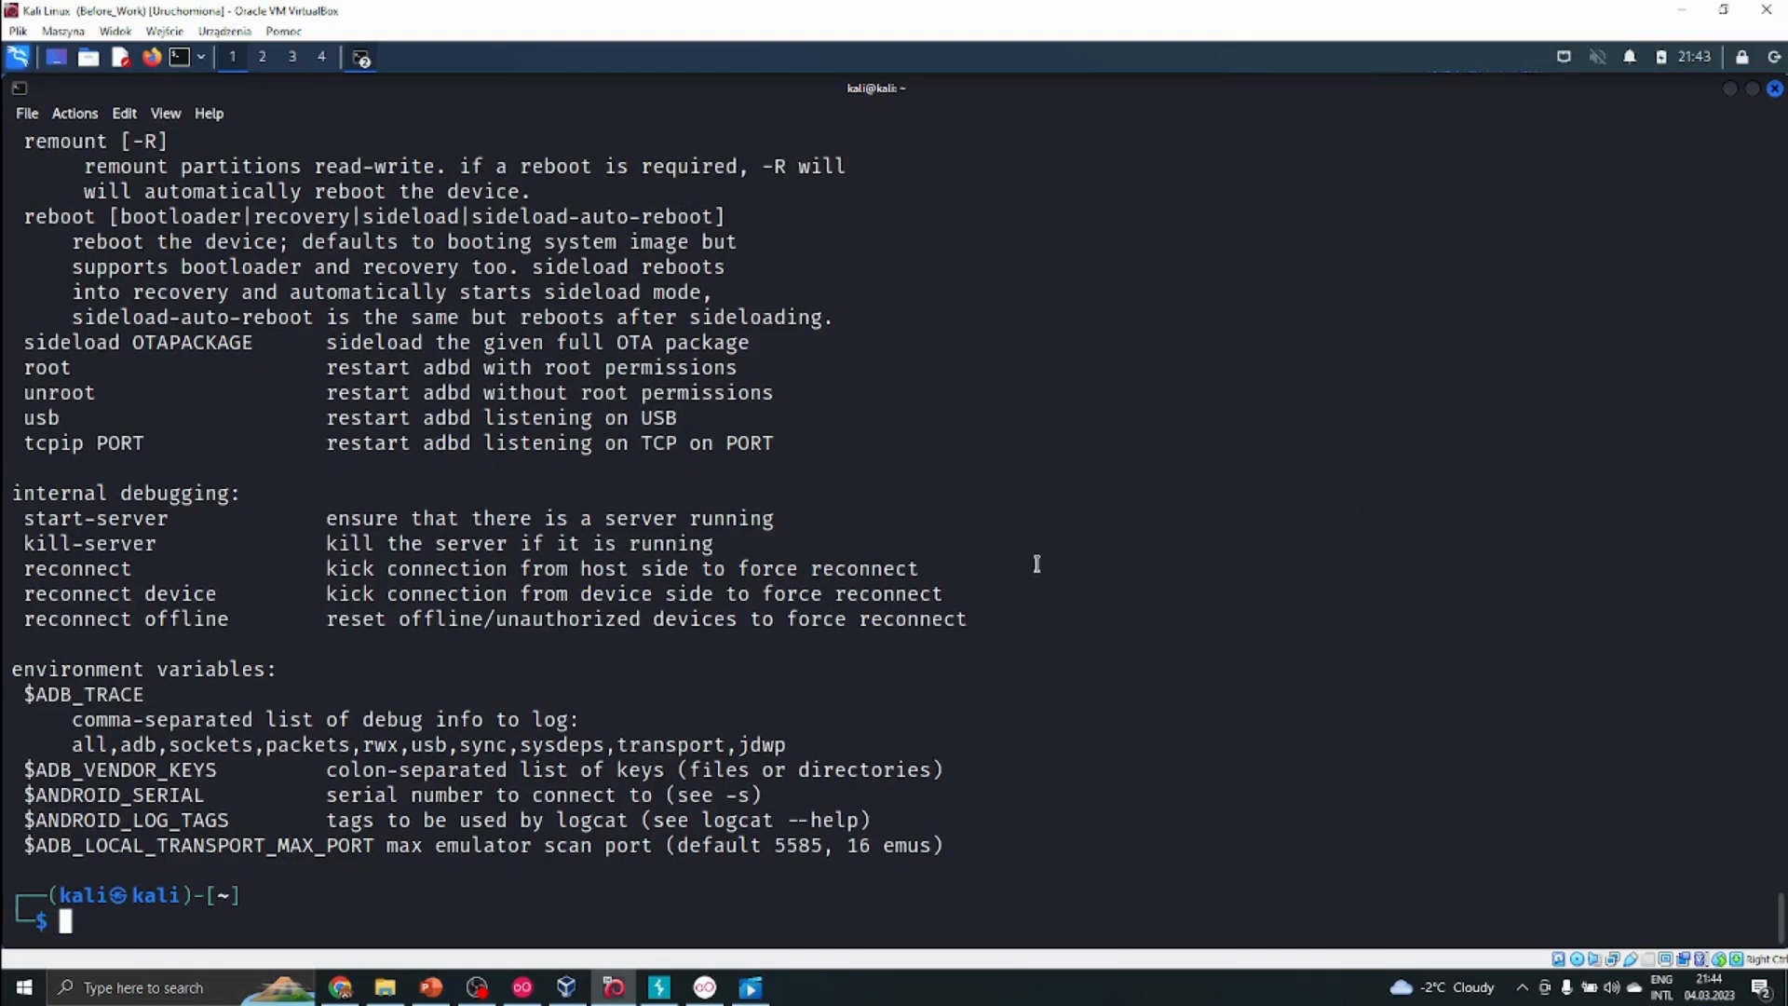
mouse_move(564, 456)
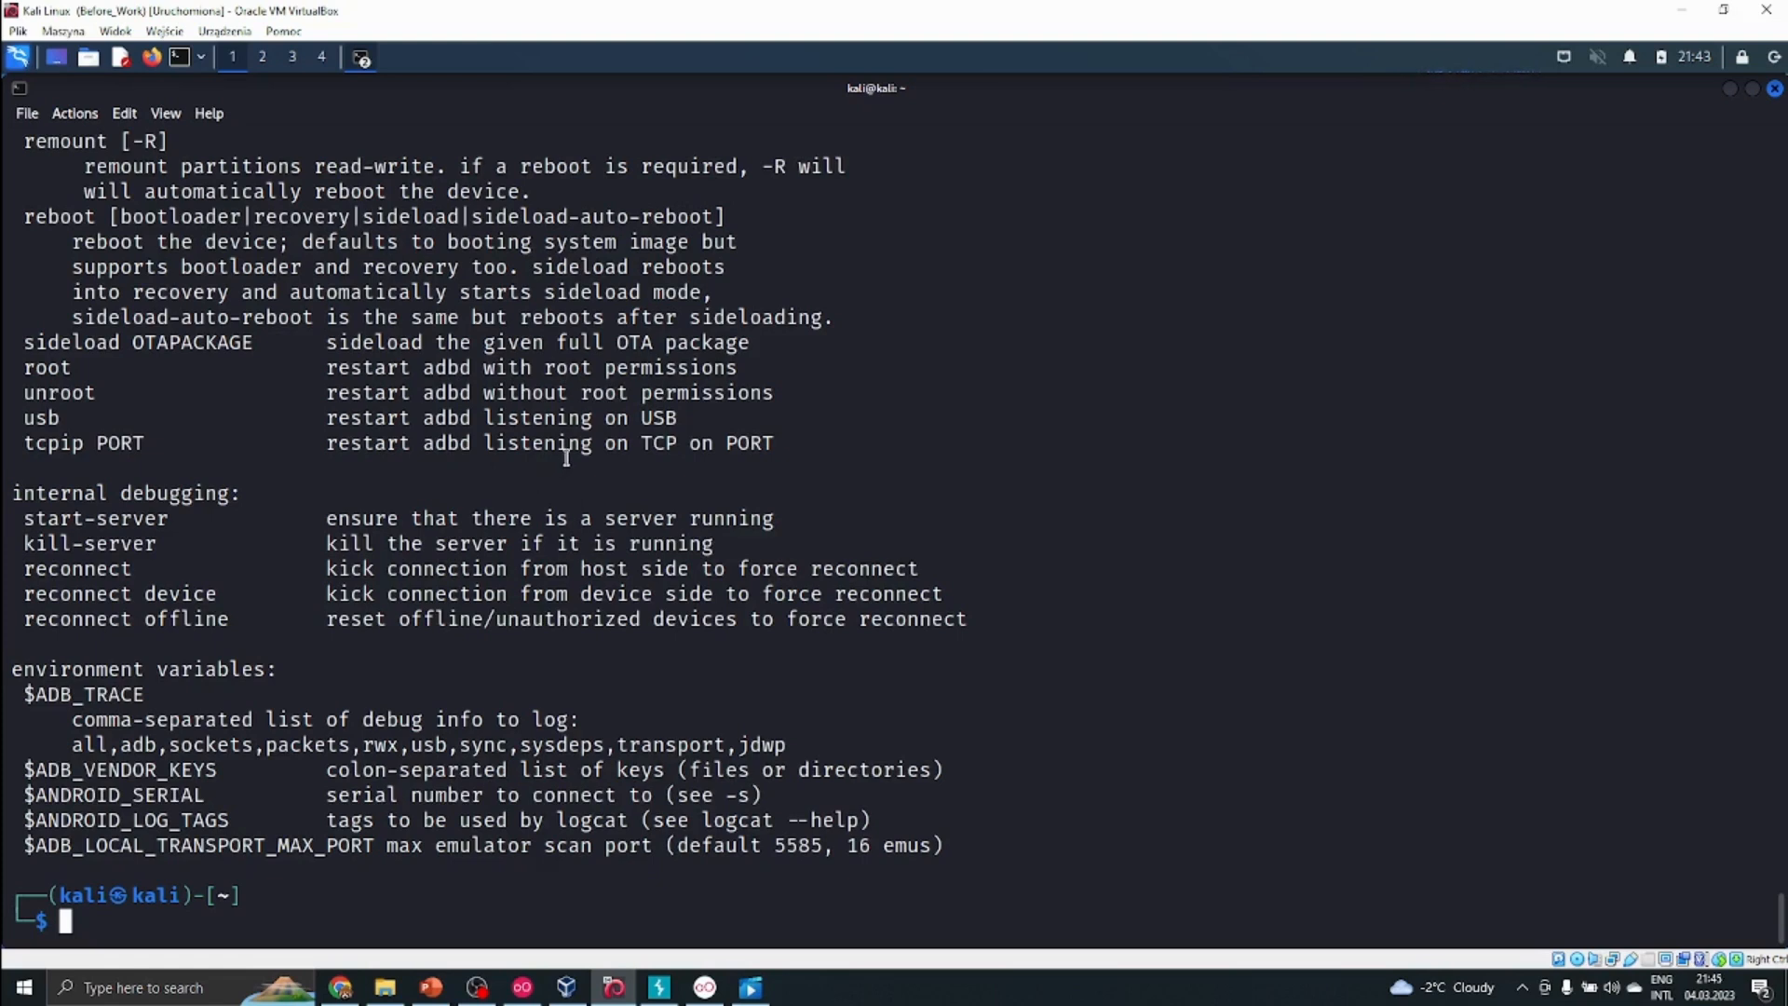
mouse_move(754, 469)
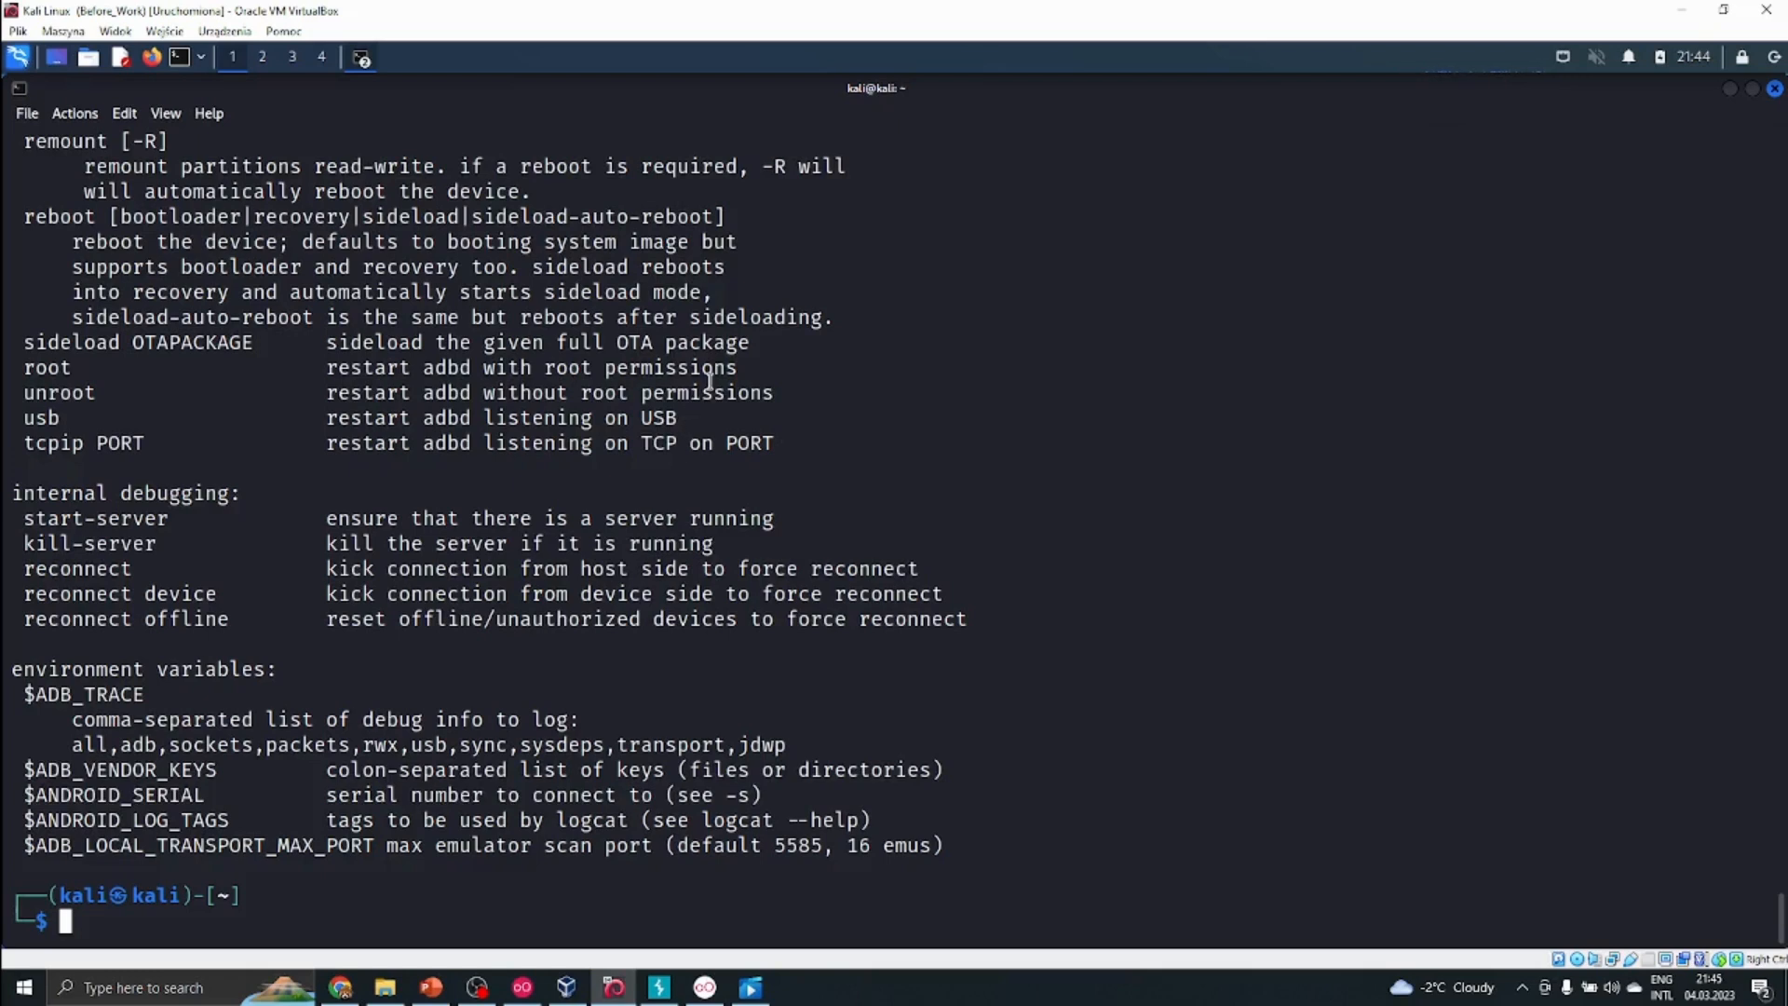
mouse_move(1531, 52)
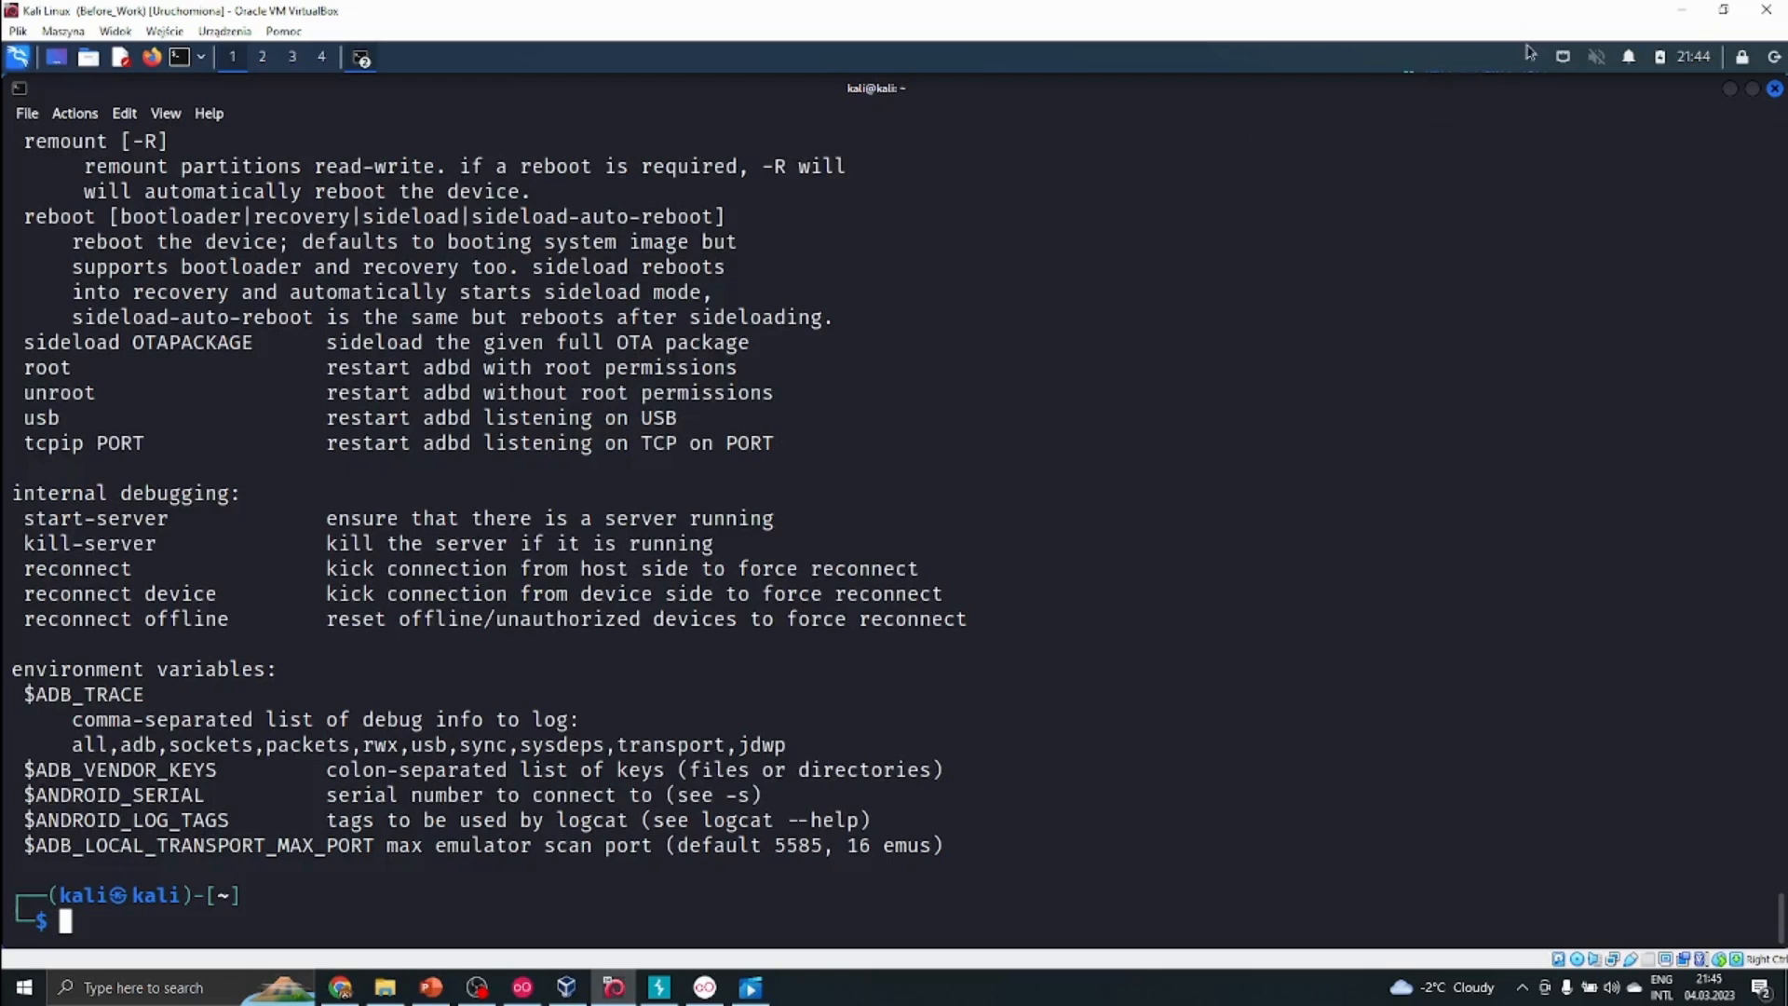
mouse_move(1563, 58)
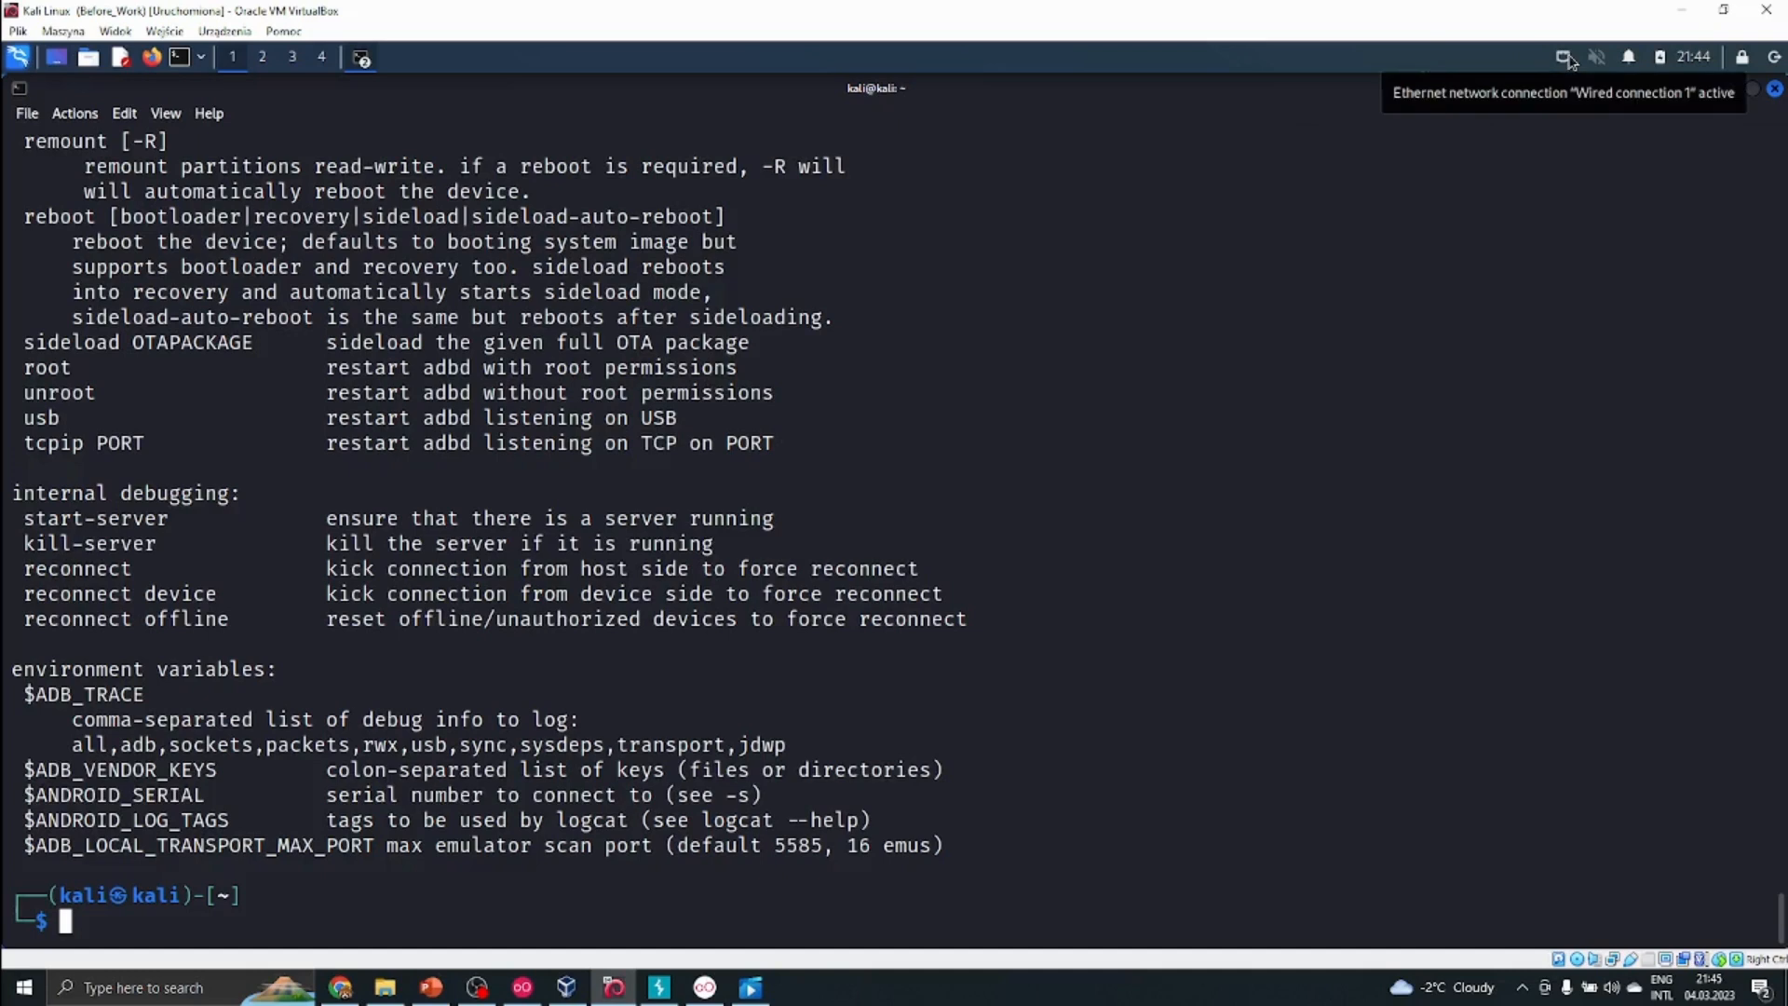
mouse_move(1357, 130)
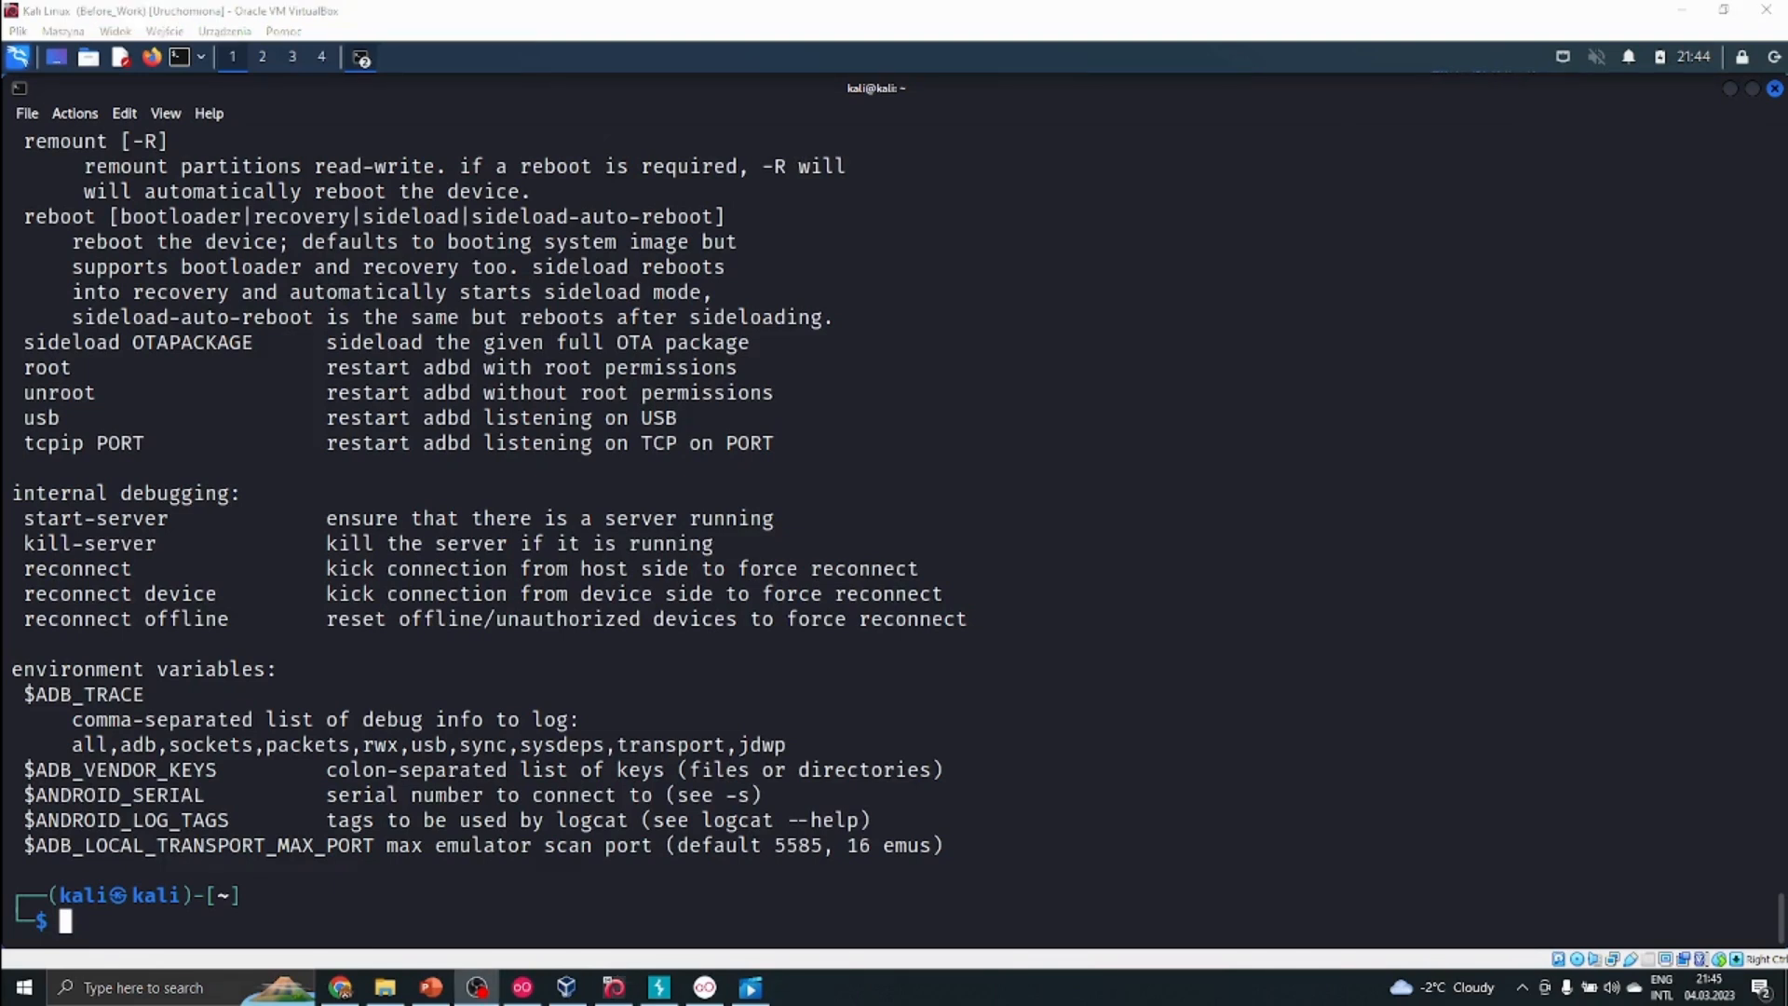
mouse_move(587, 858)
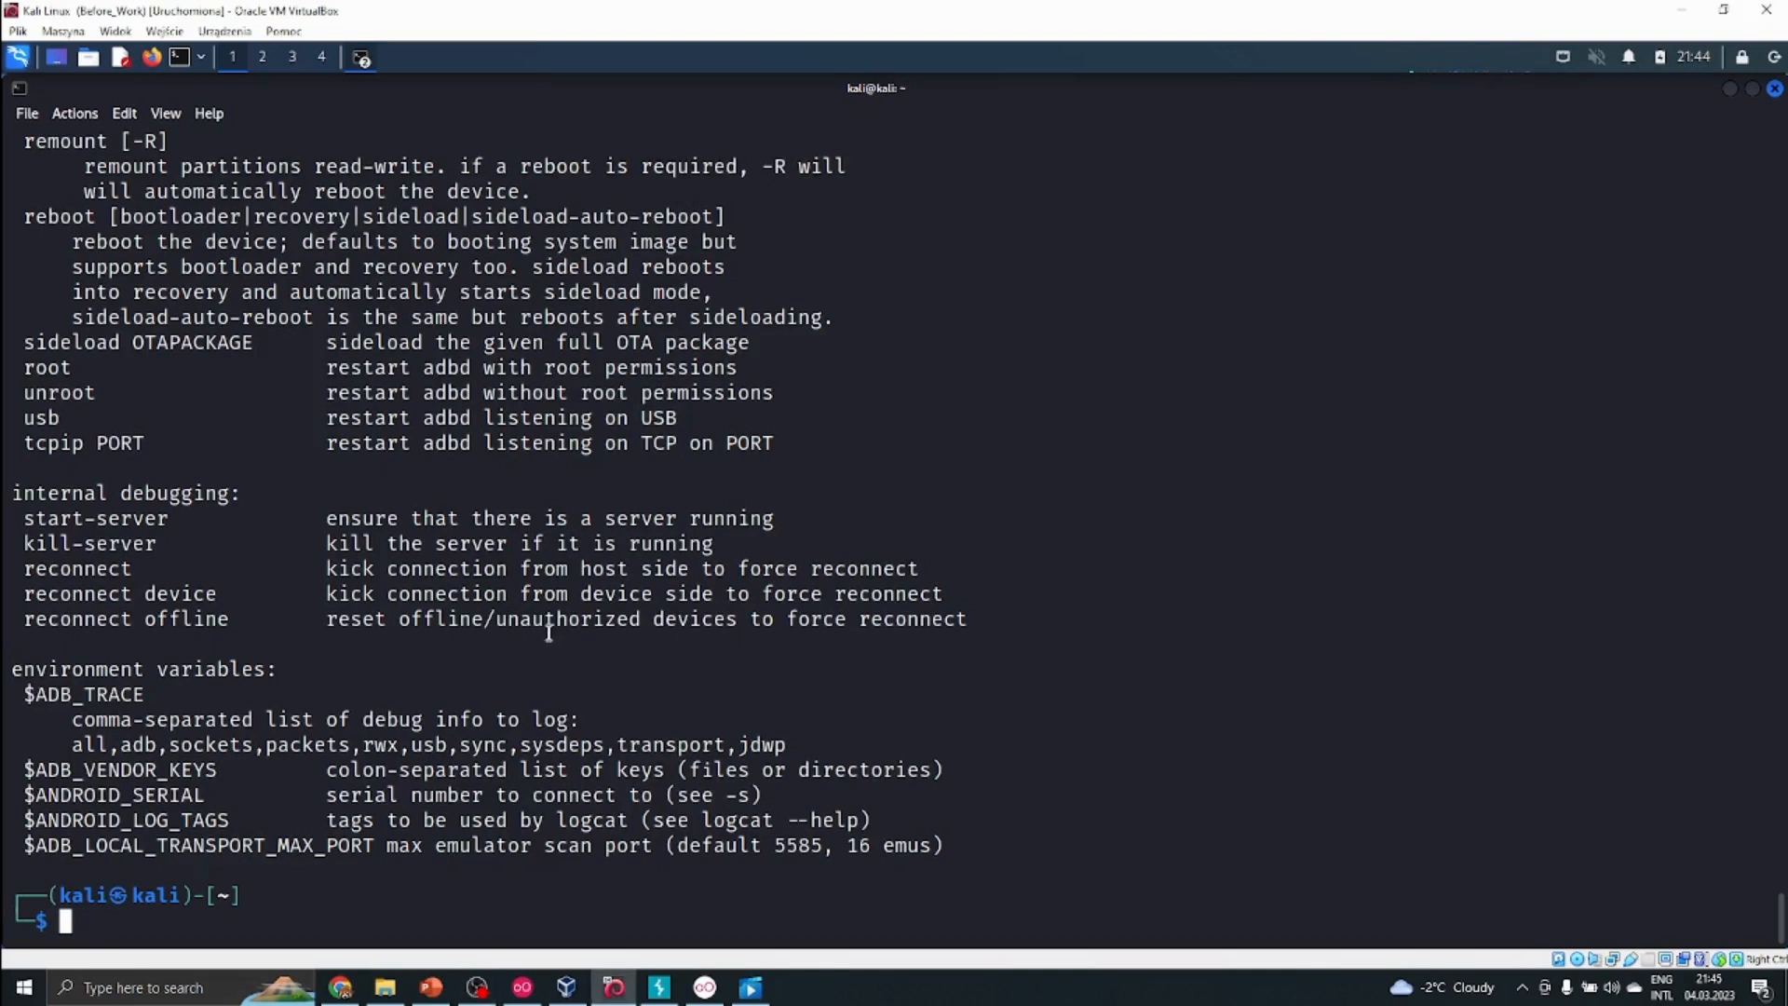
mouse_move(771, 443)
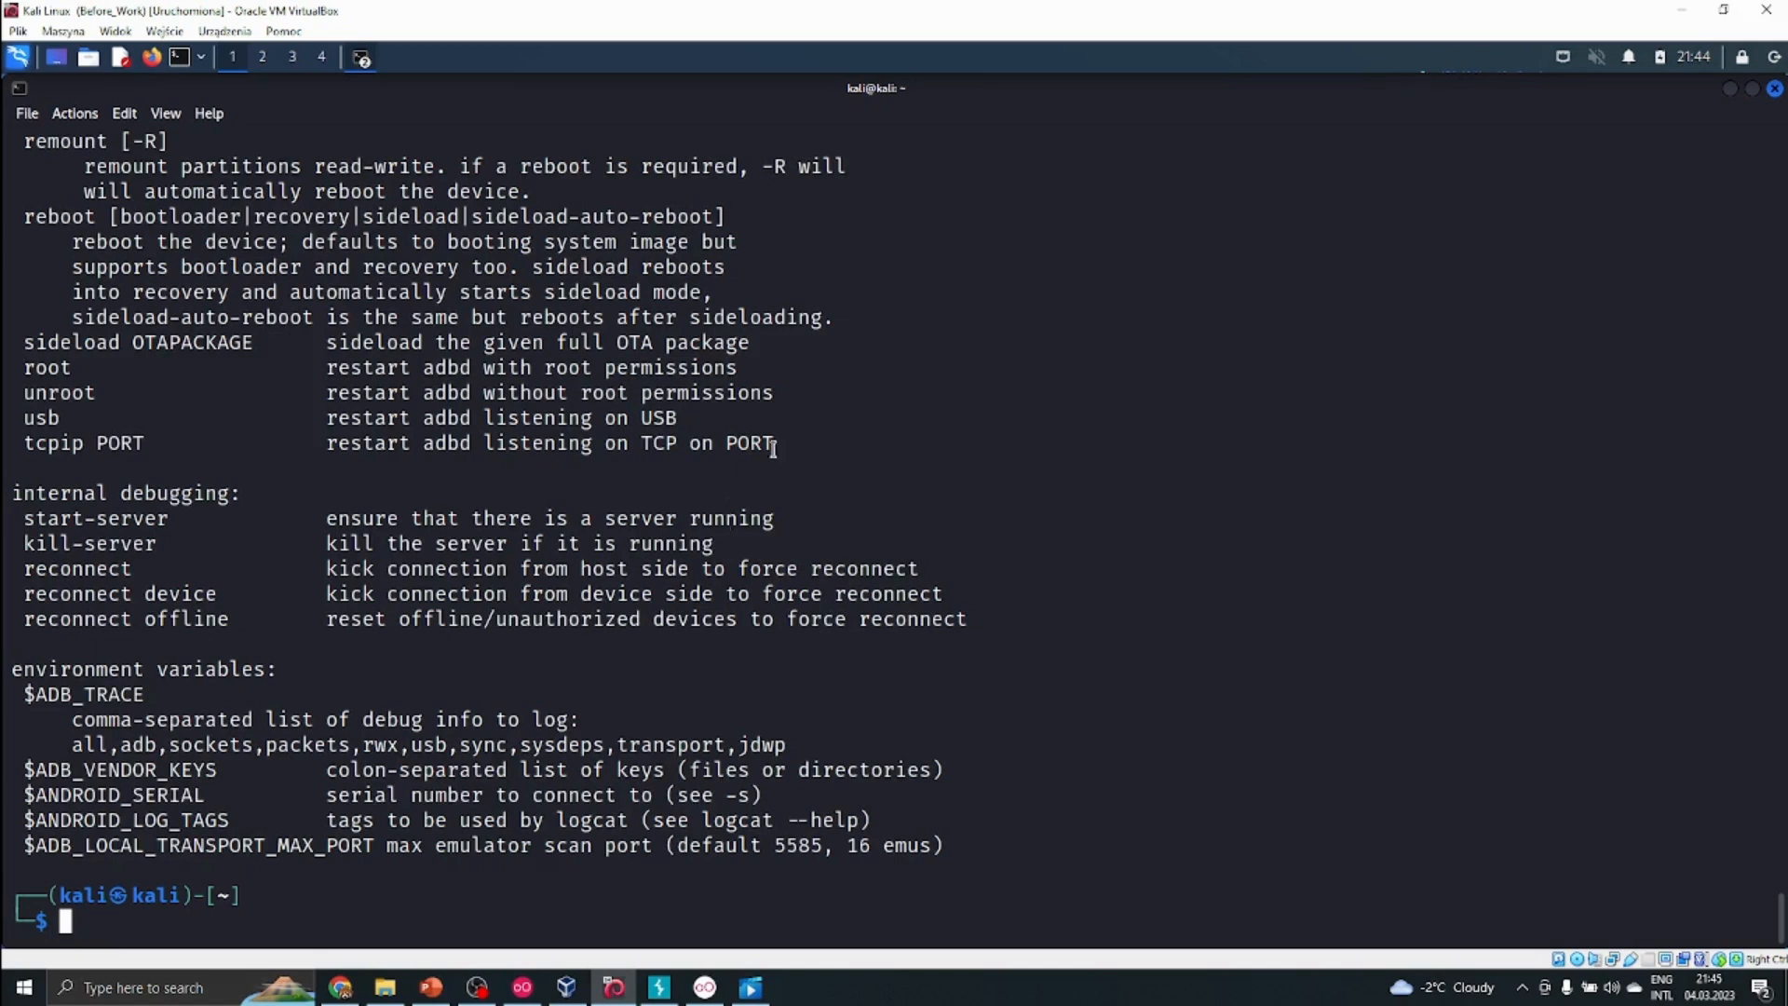
mouse_move(771, 449)
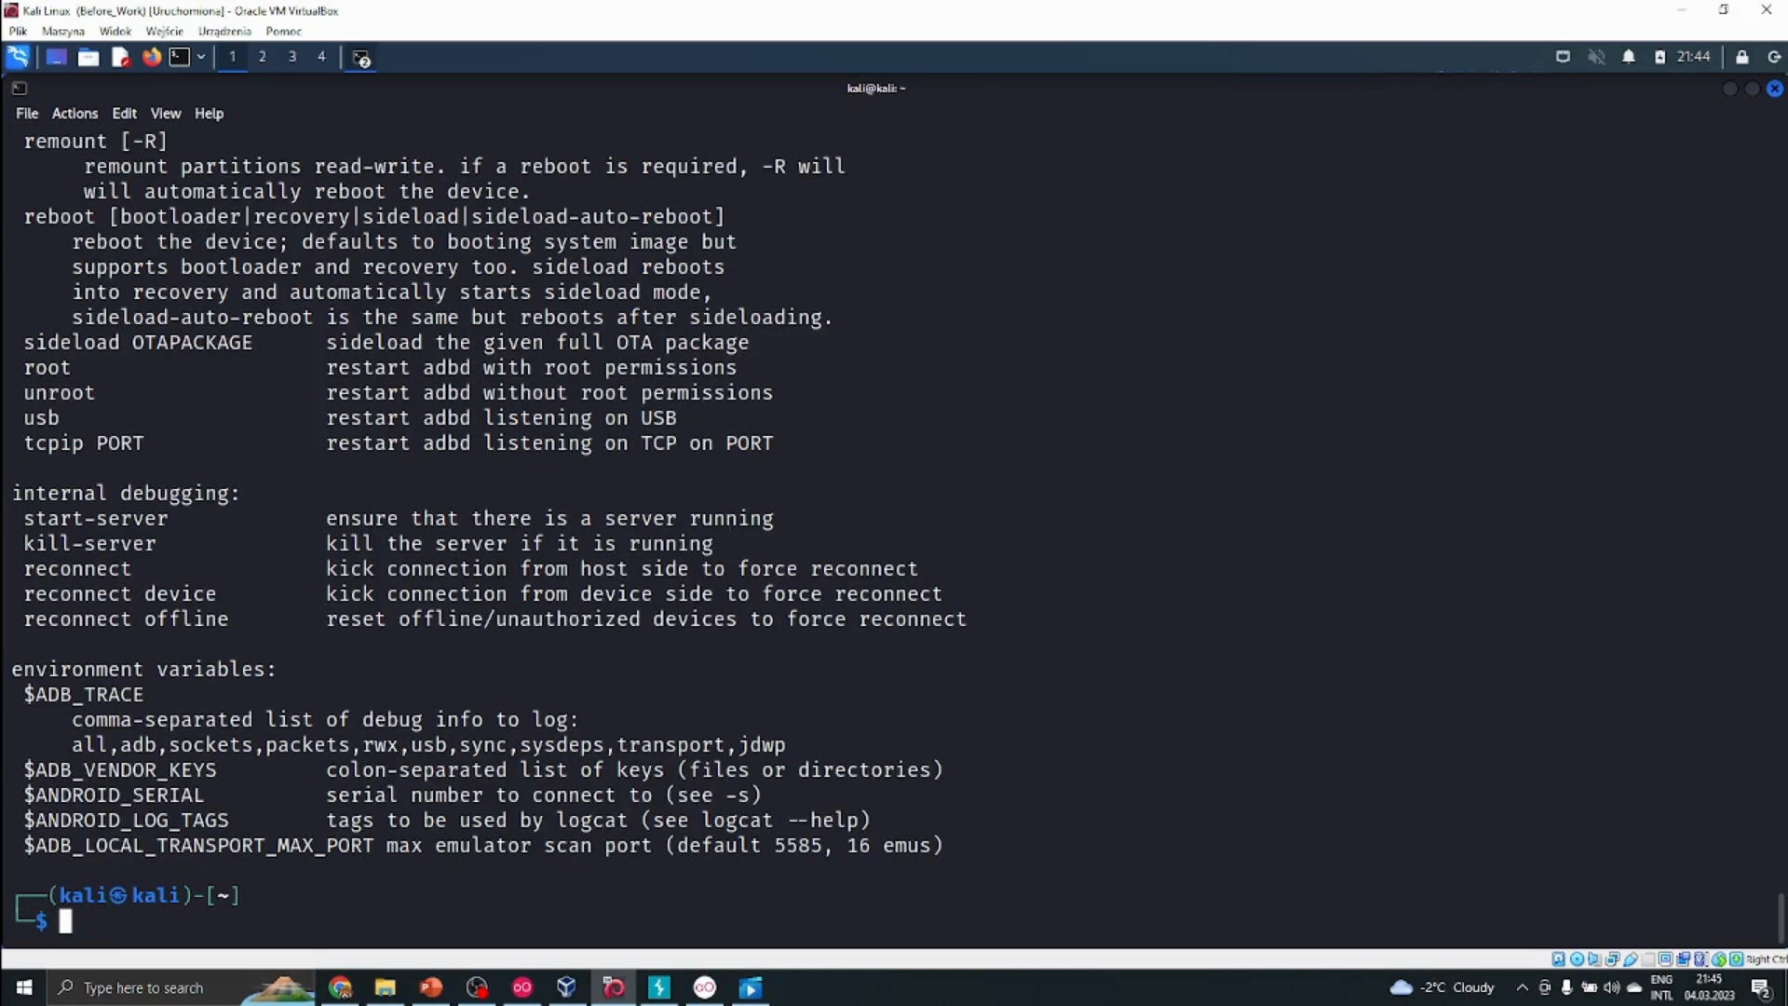
mouse_move(840, 442)
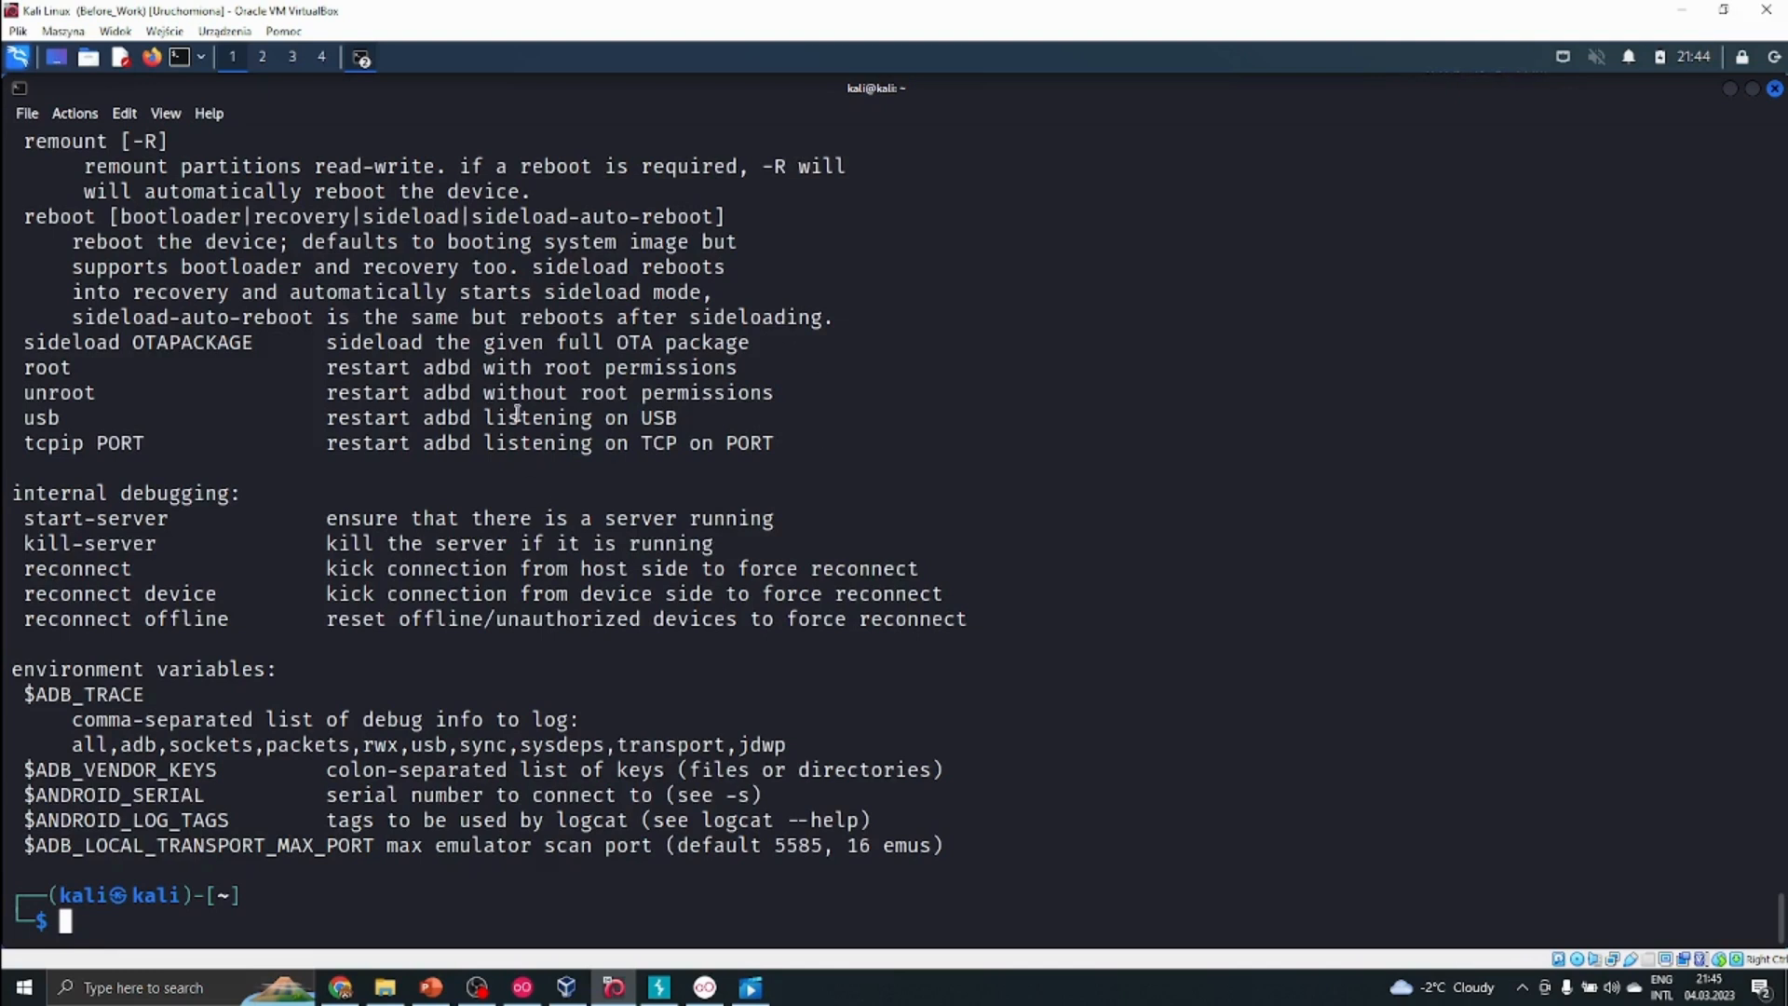
mouse_move(617, 664)
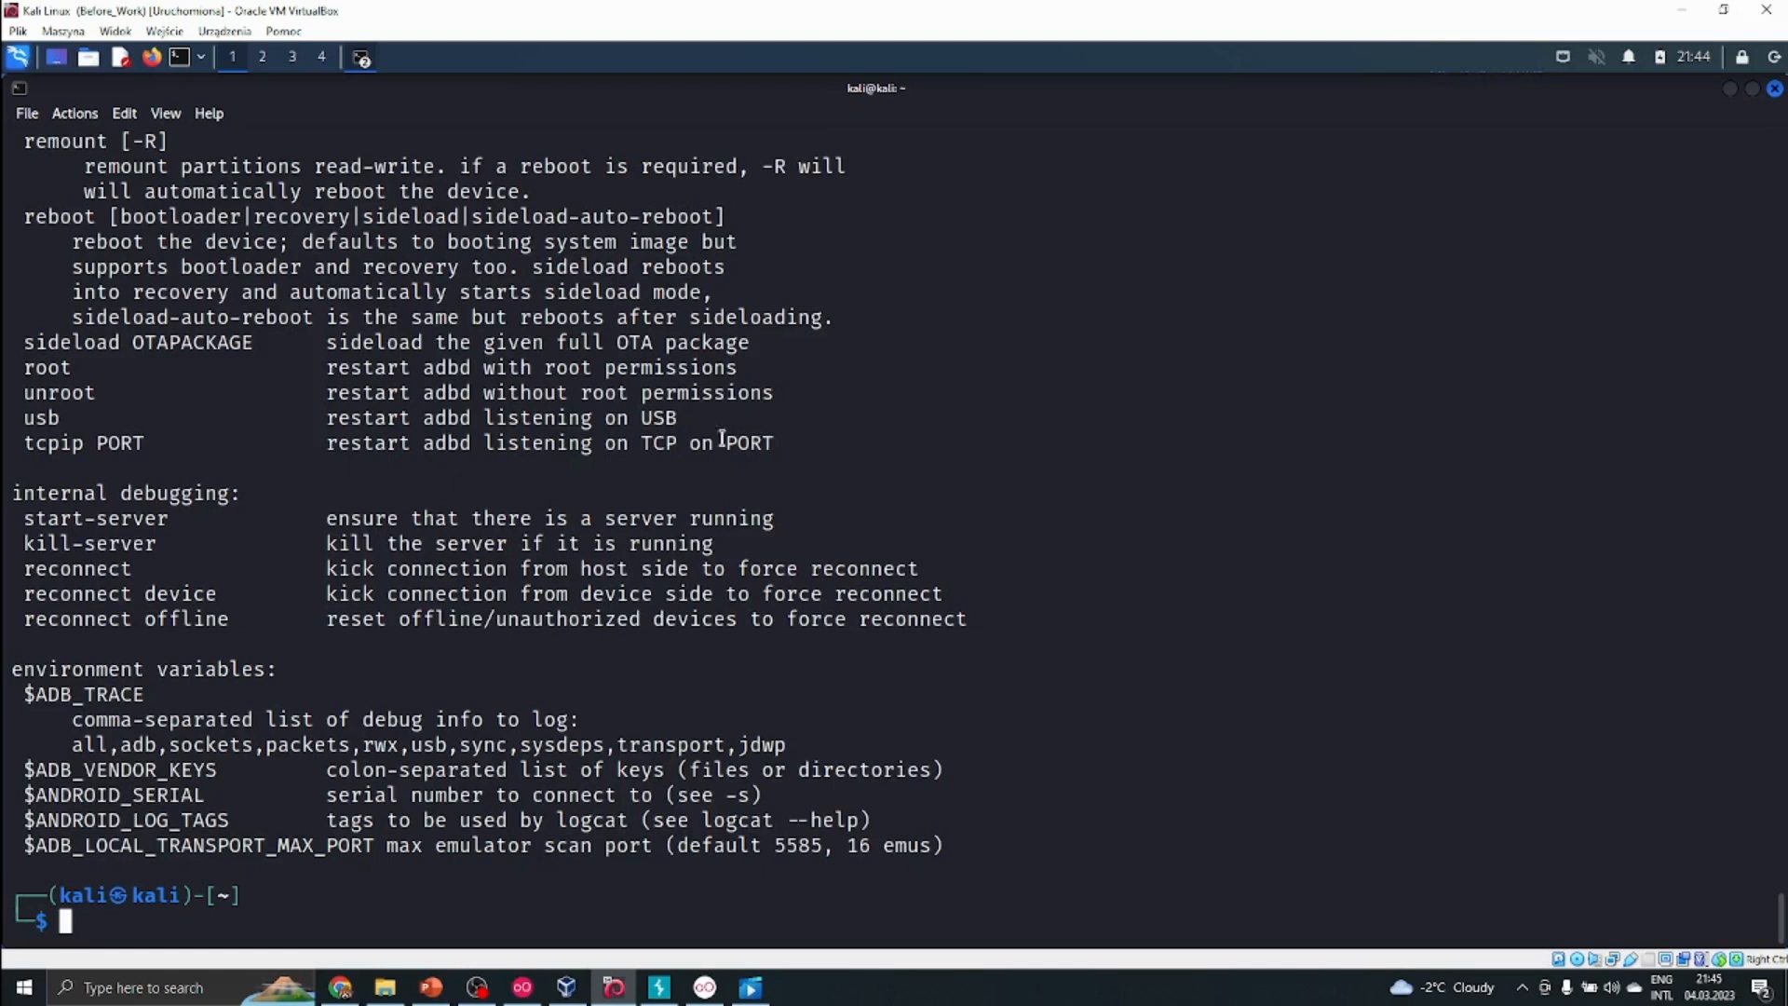
mouse_move(575, 319)
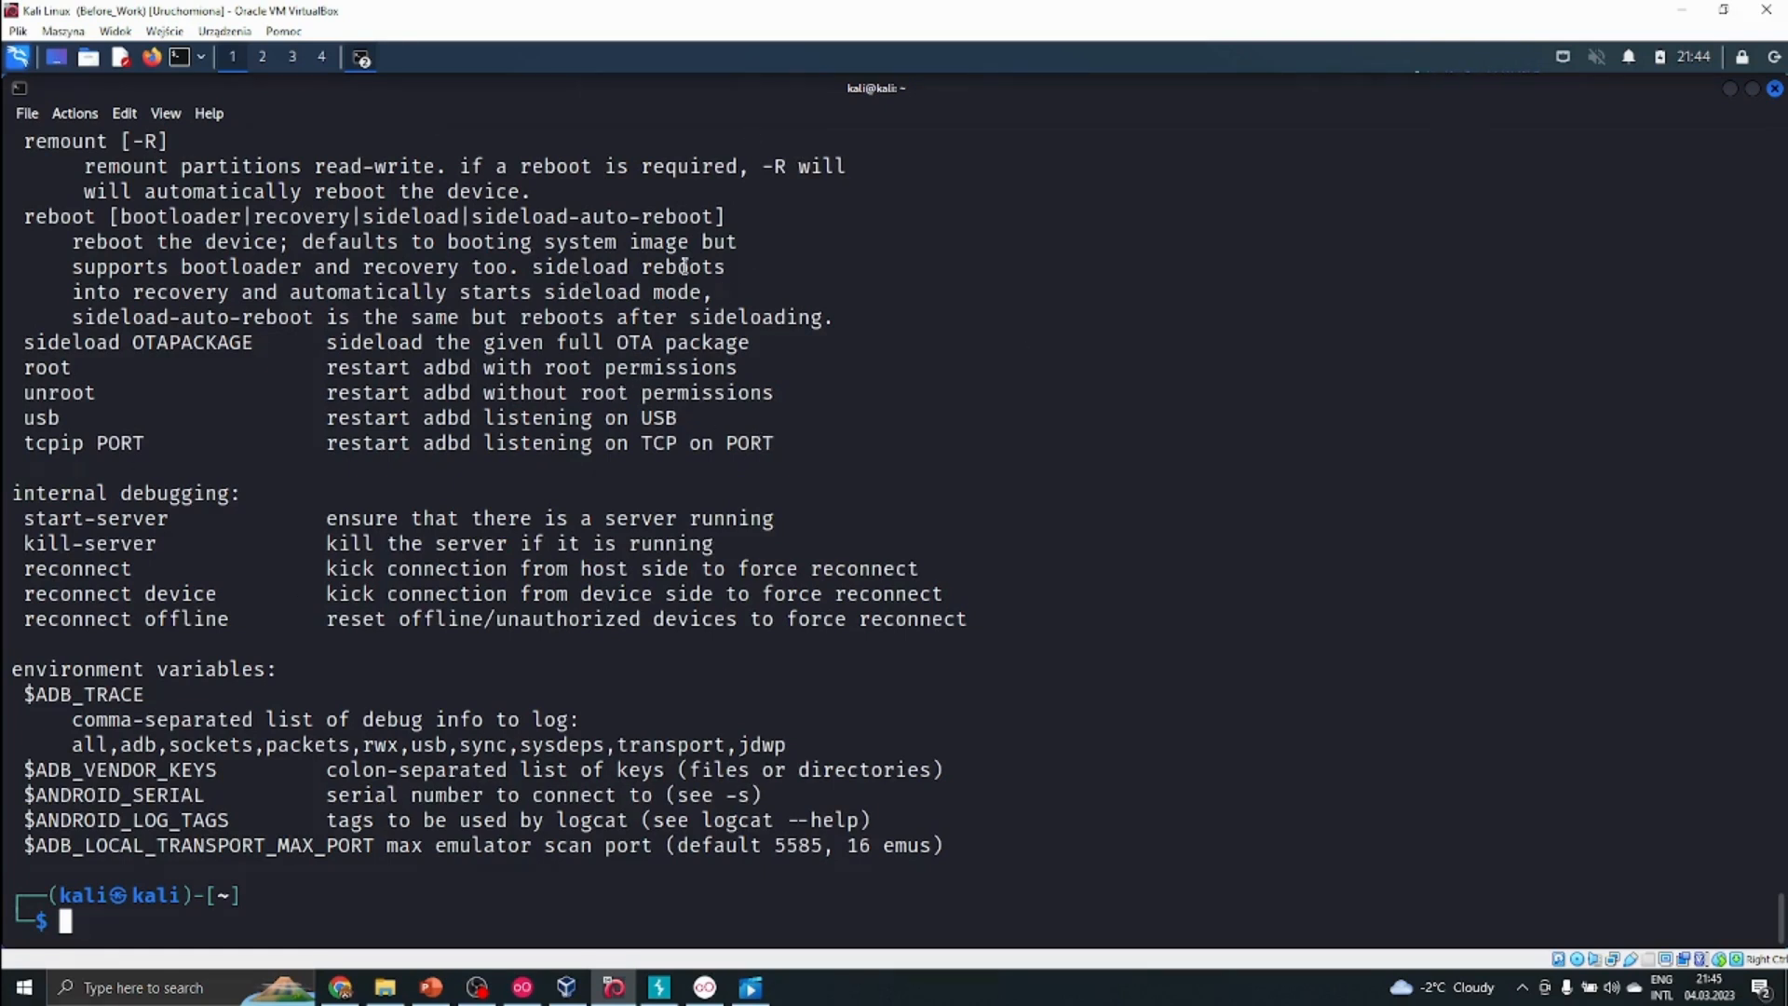
mouse_move(844, 419)
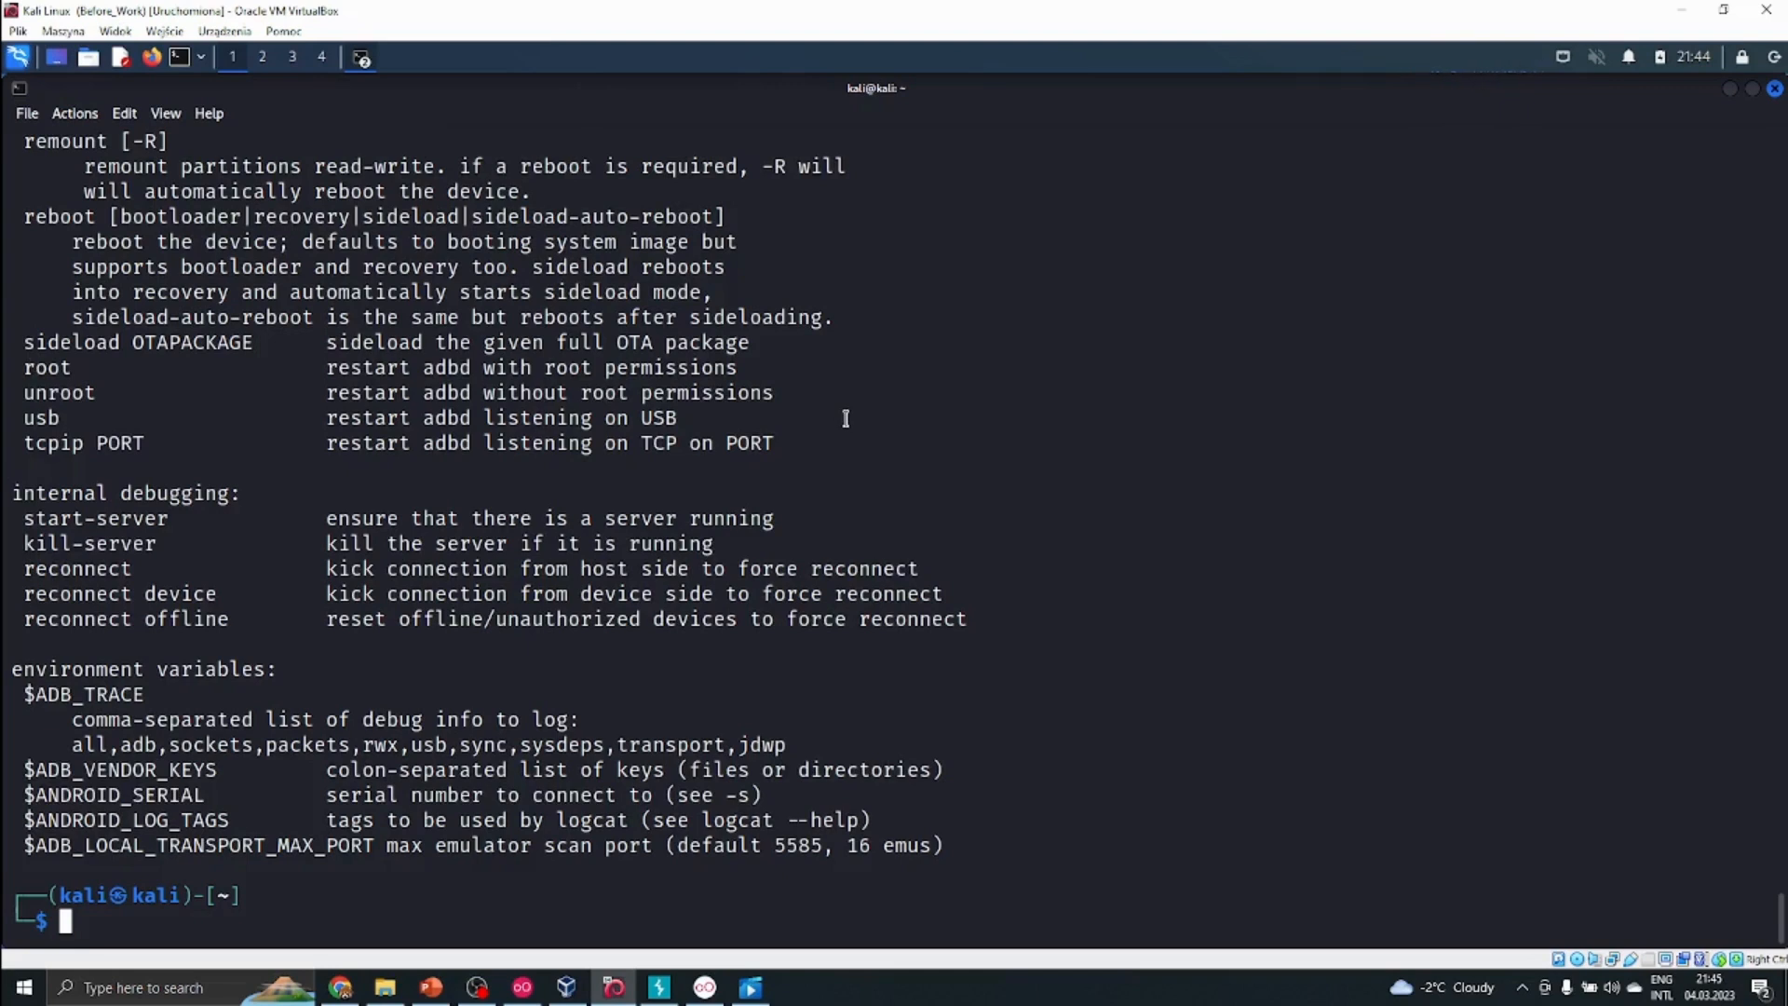
text(sudo python3 -m http.server 80)
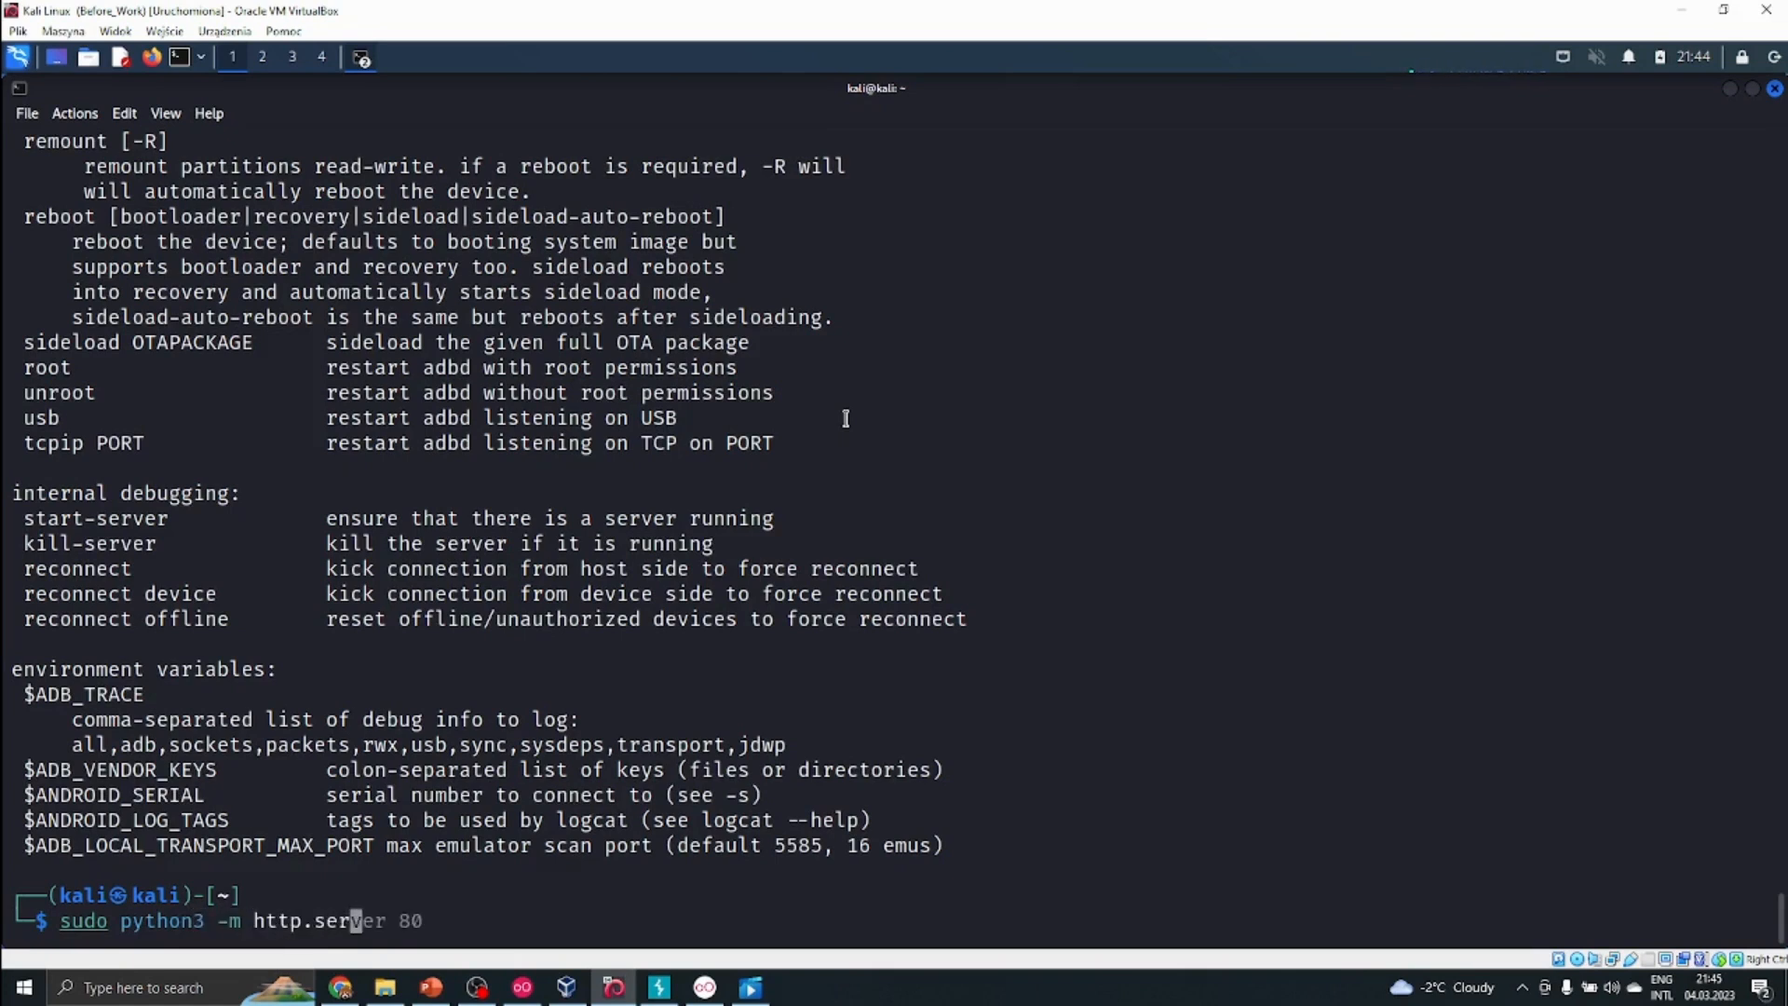
Step: Run 'sudo python3 -m http.server 80' so it serves on 0.0.0.0 port 80
key(Return)
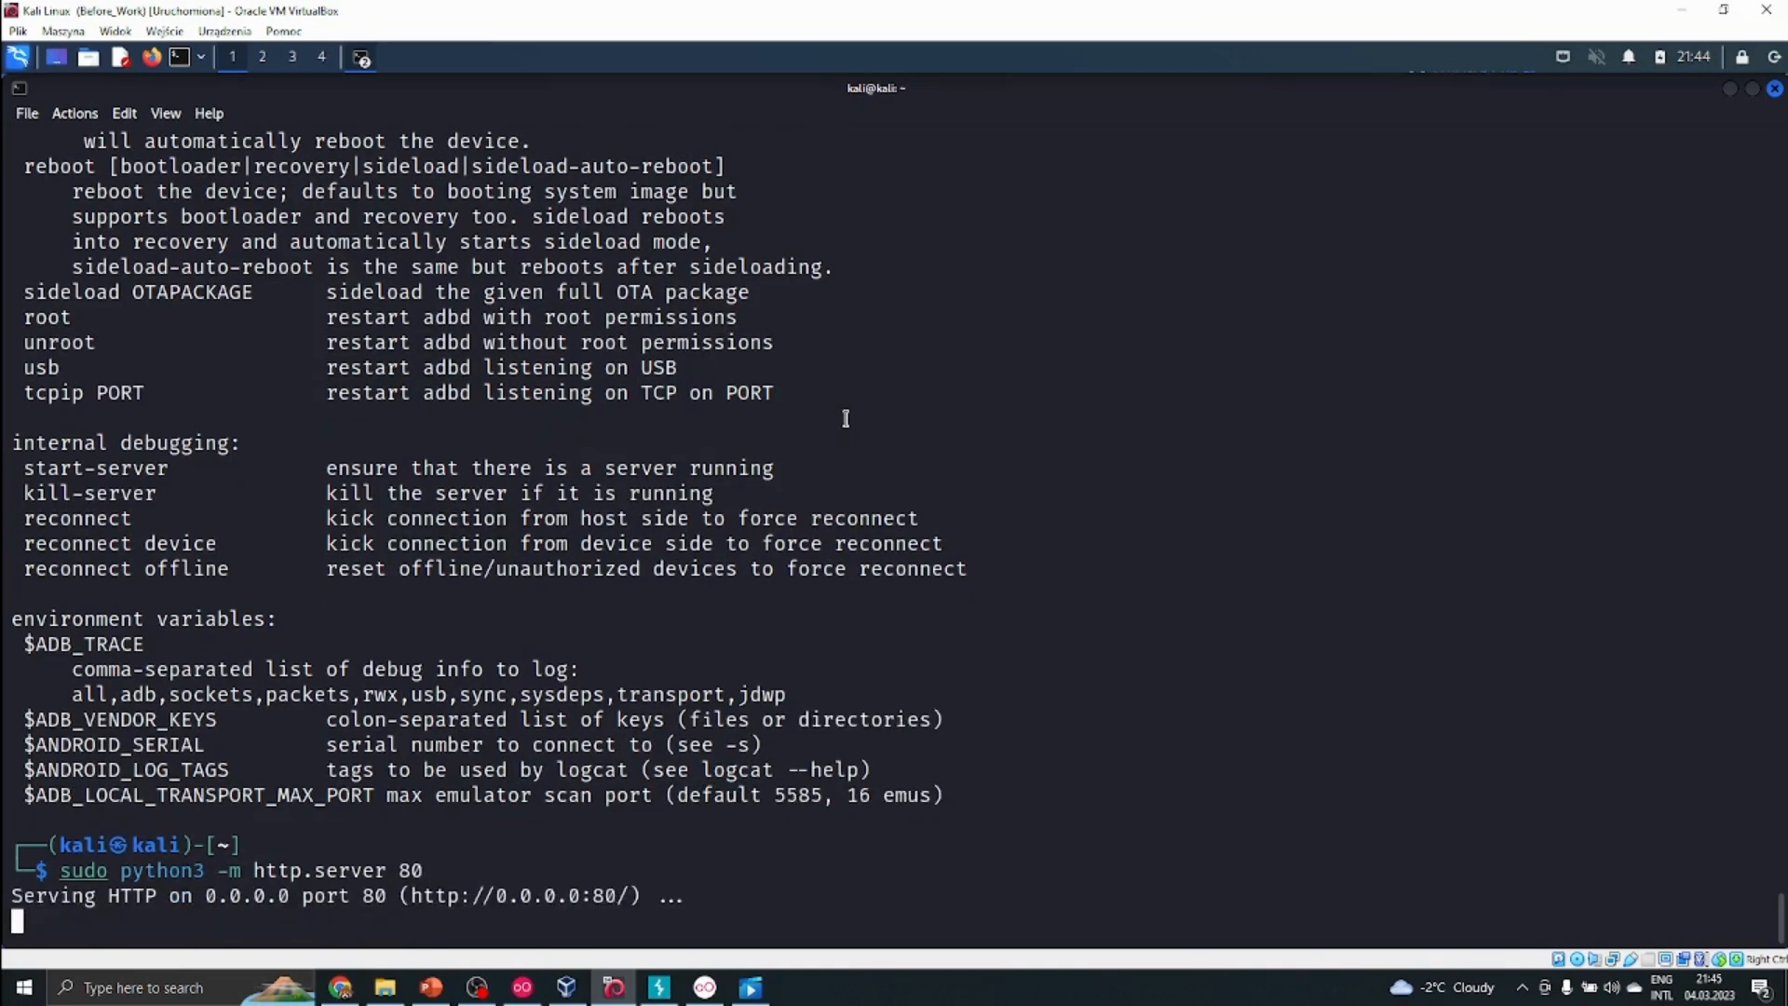
mouse_move(409, 795)
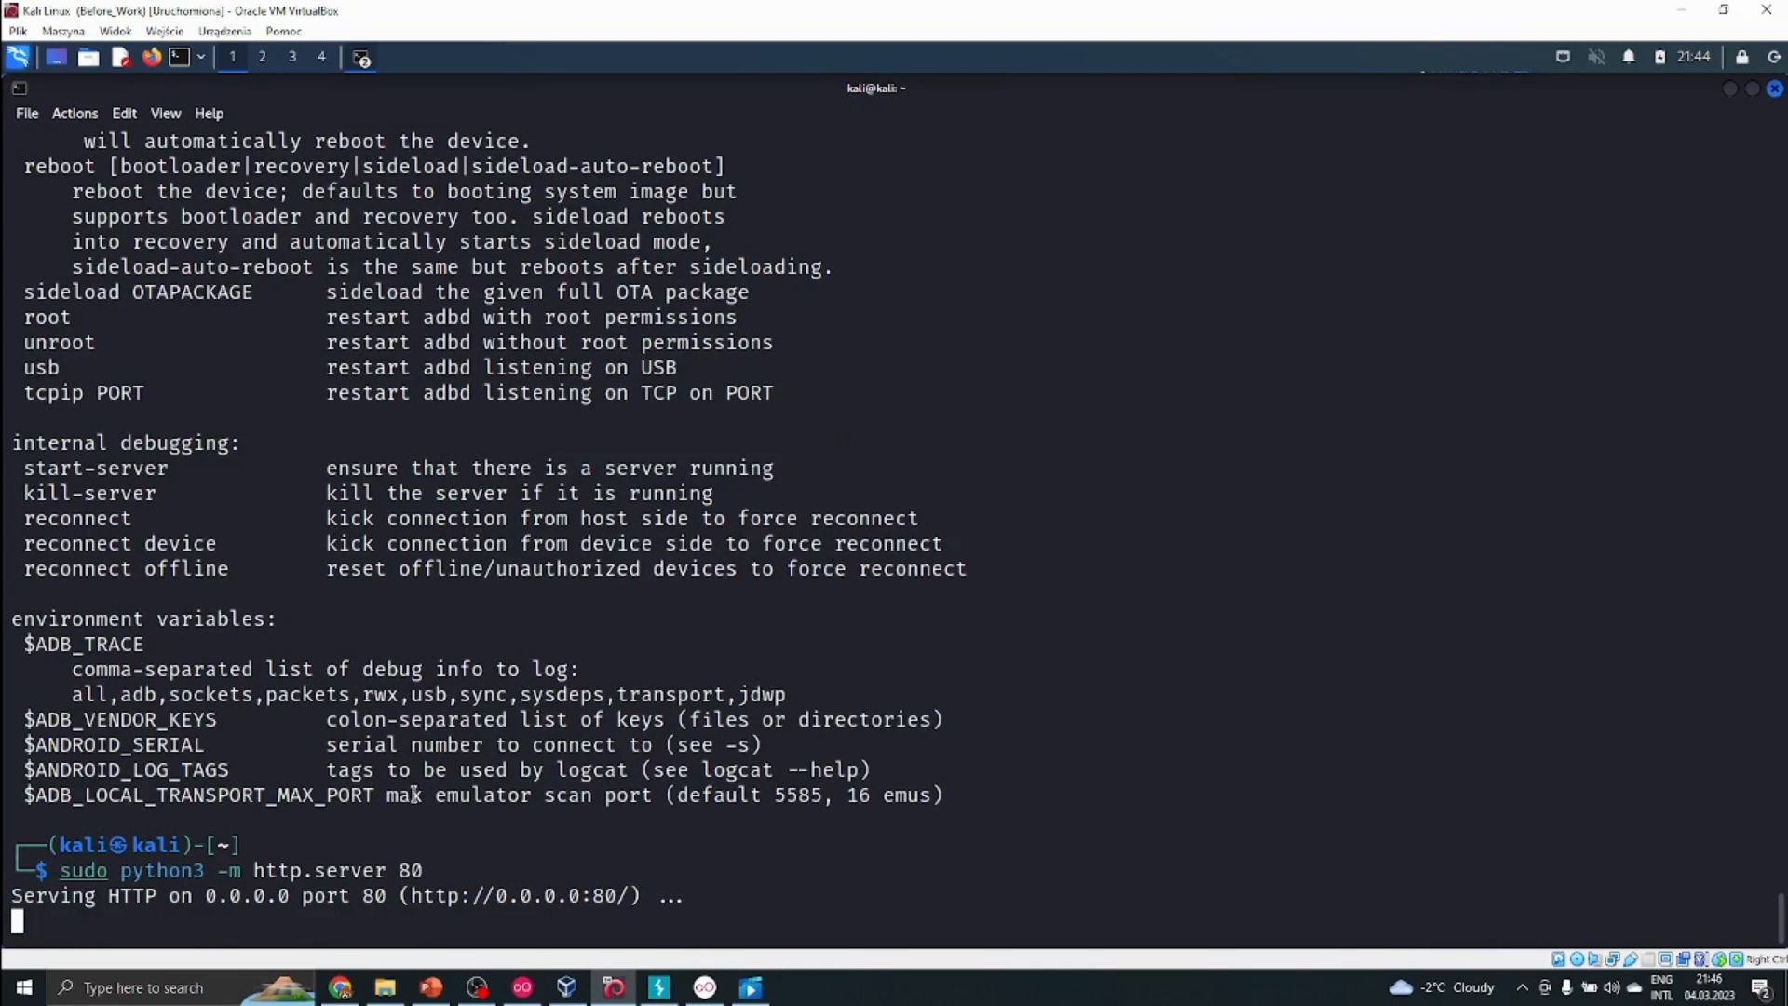
mouse_move(499, 719)
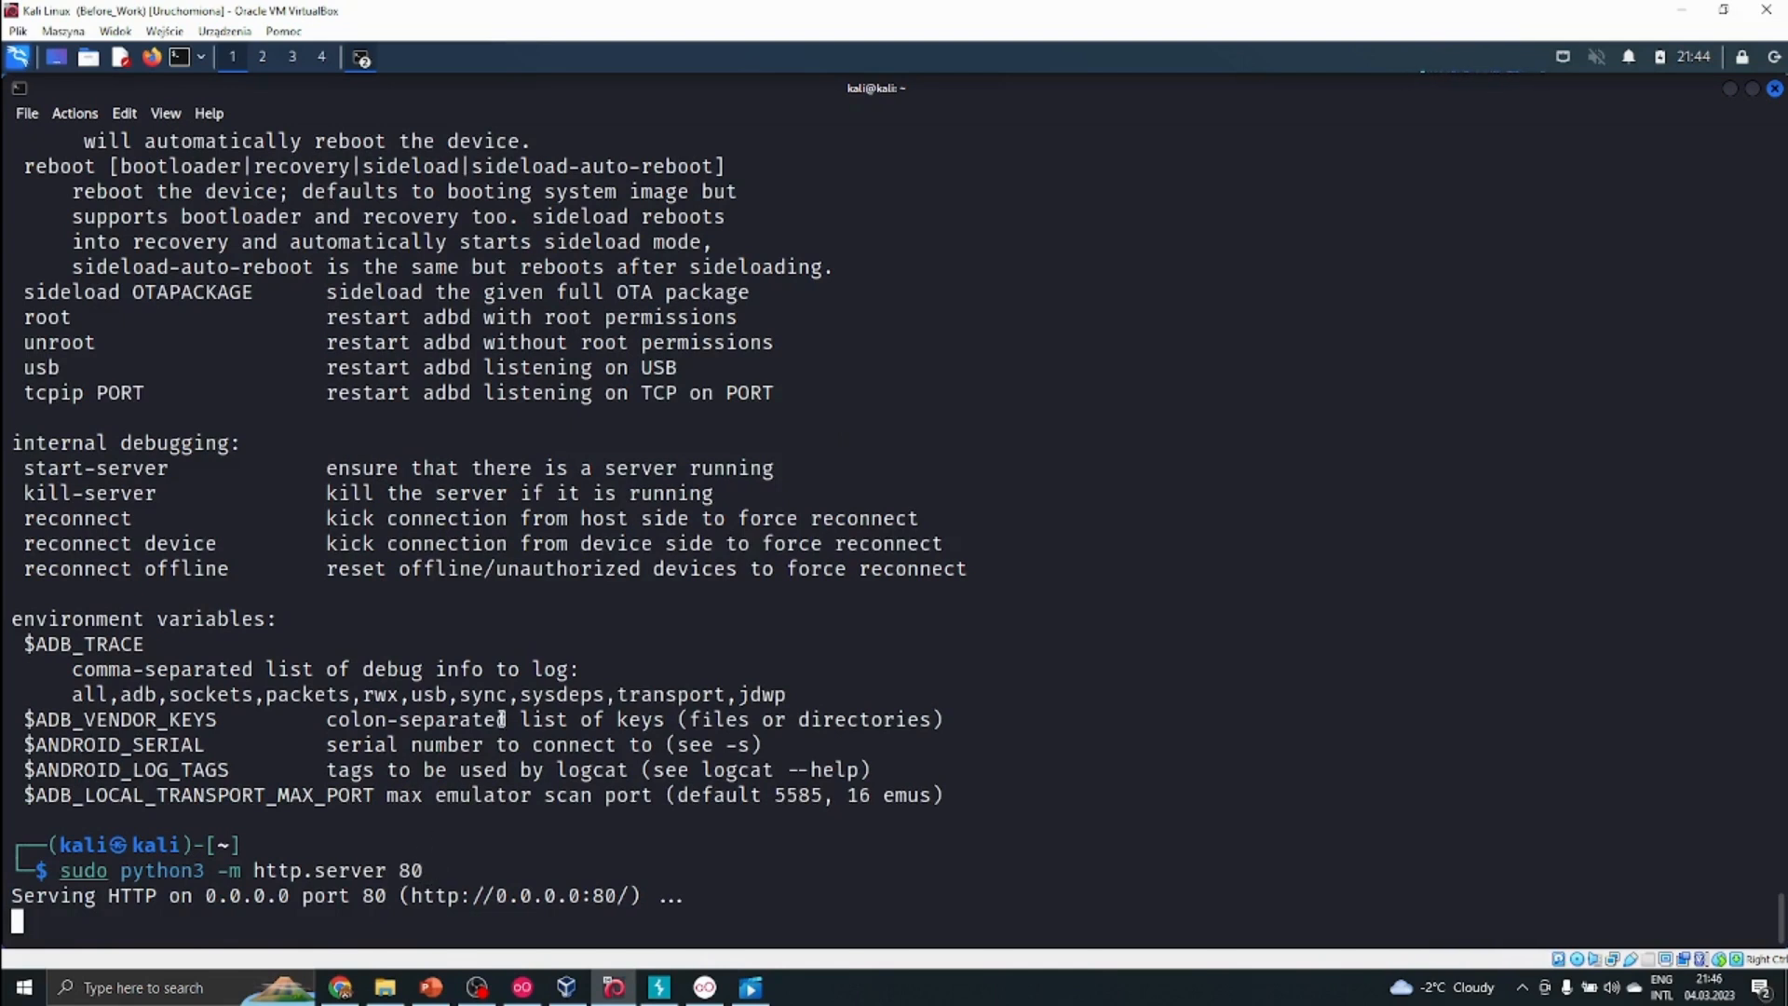
mouse_move(842, 484)
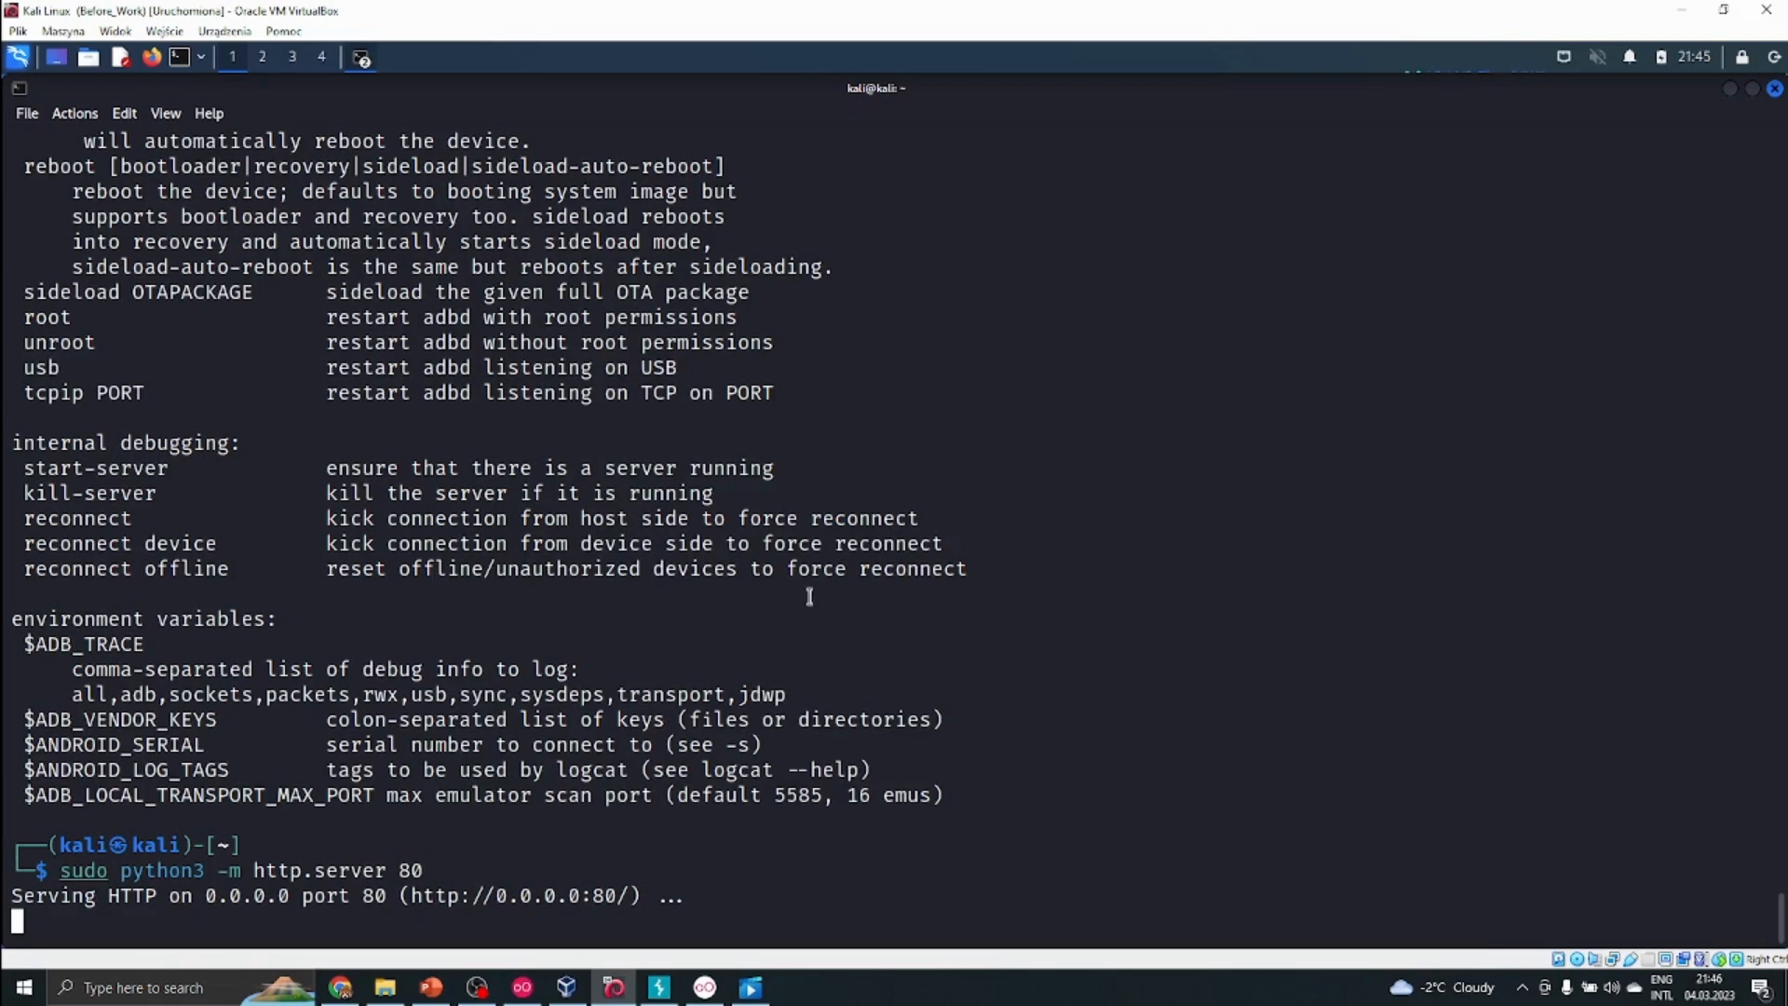
mouse_move(643, 517)
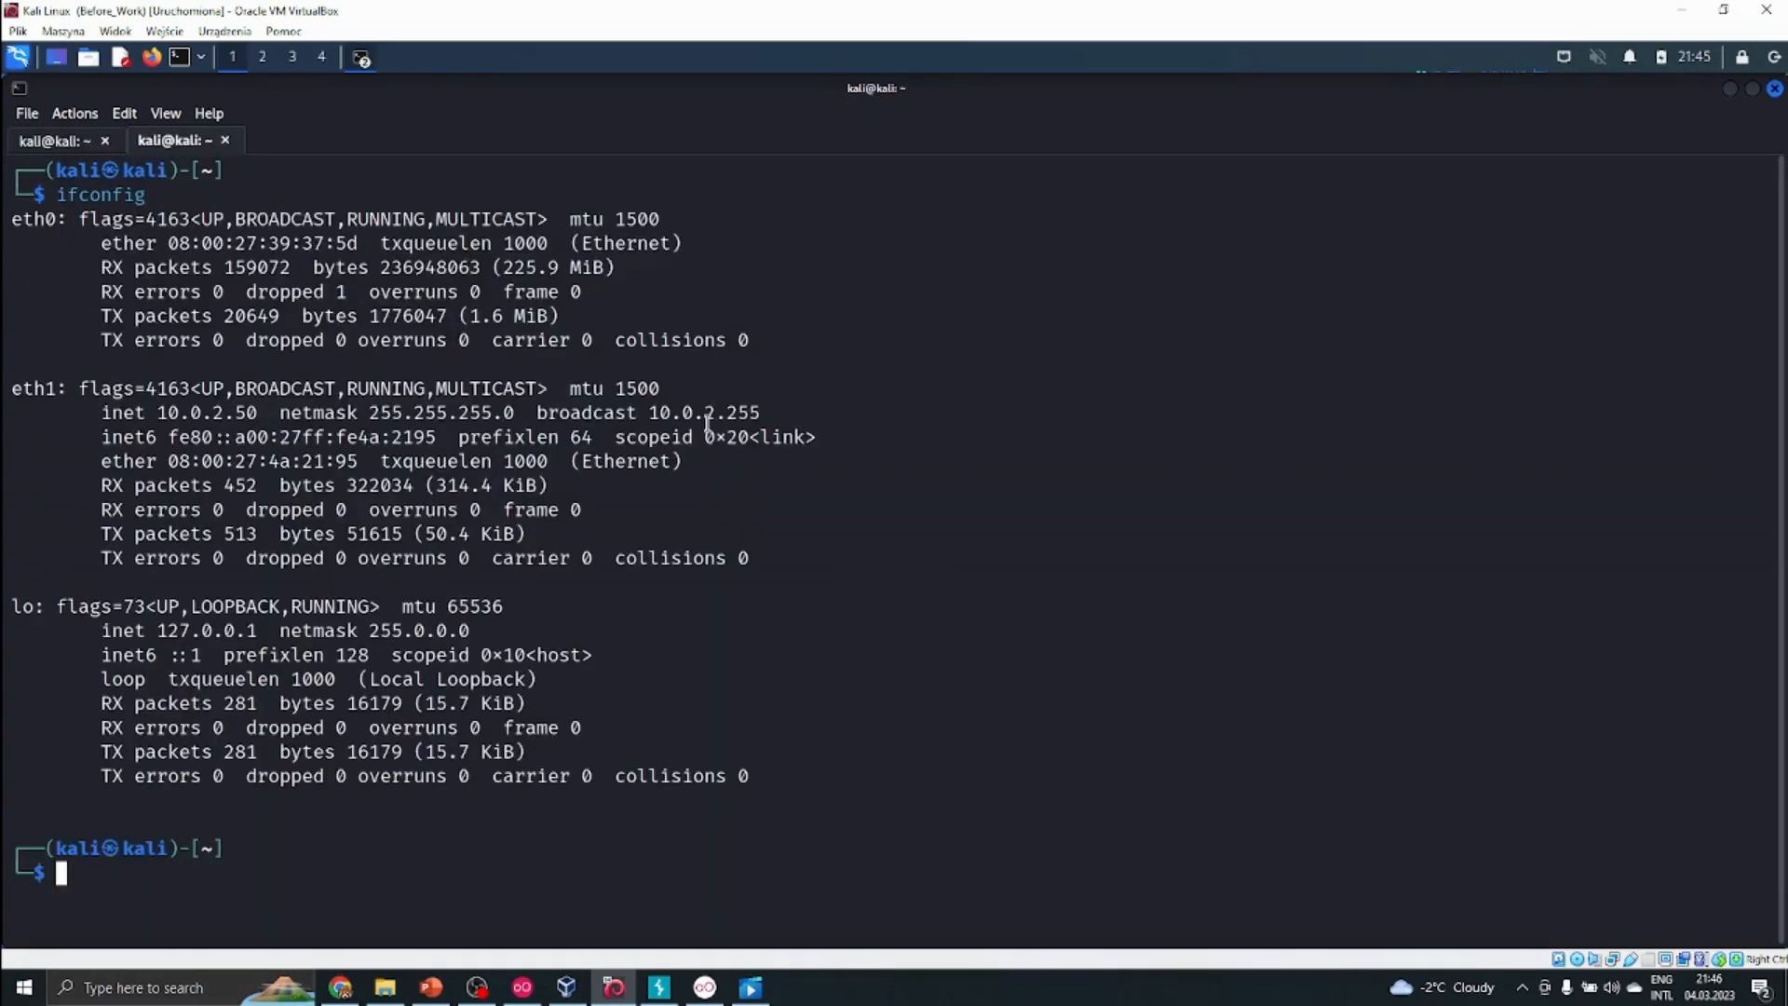
Step: Pick out eth1's inet address 10.0.2.50 from the ifconfig output
double_click(207, 414)
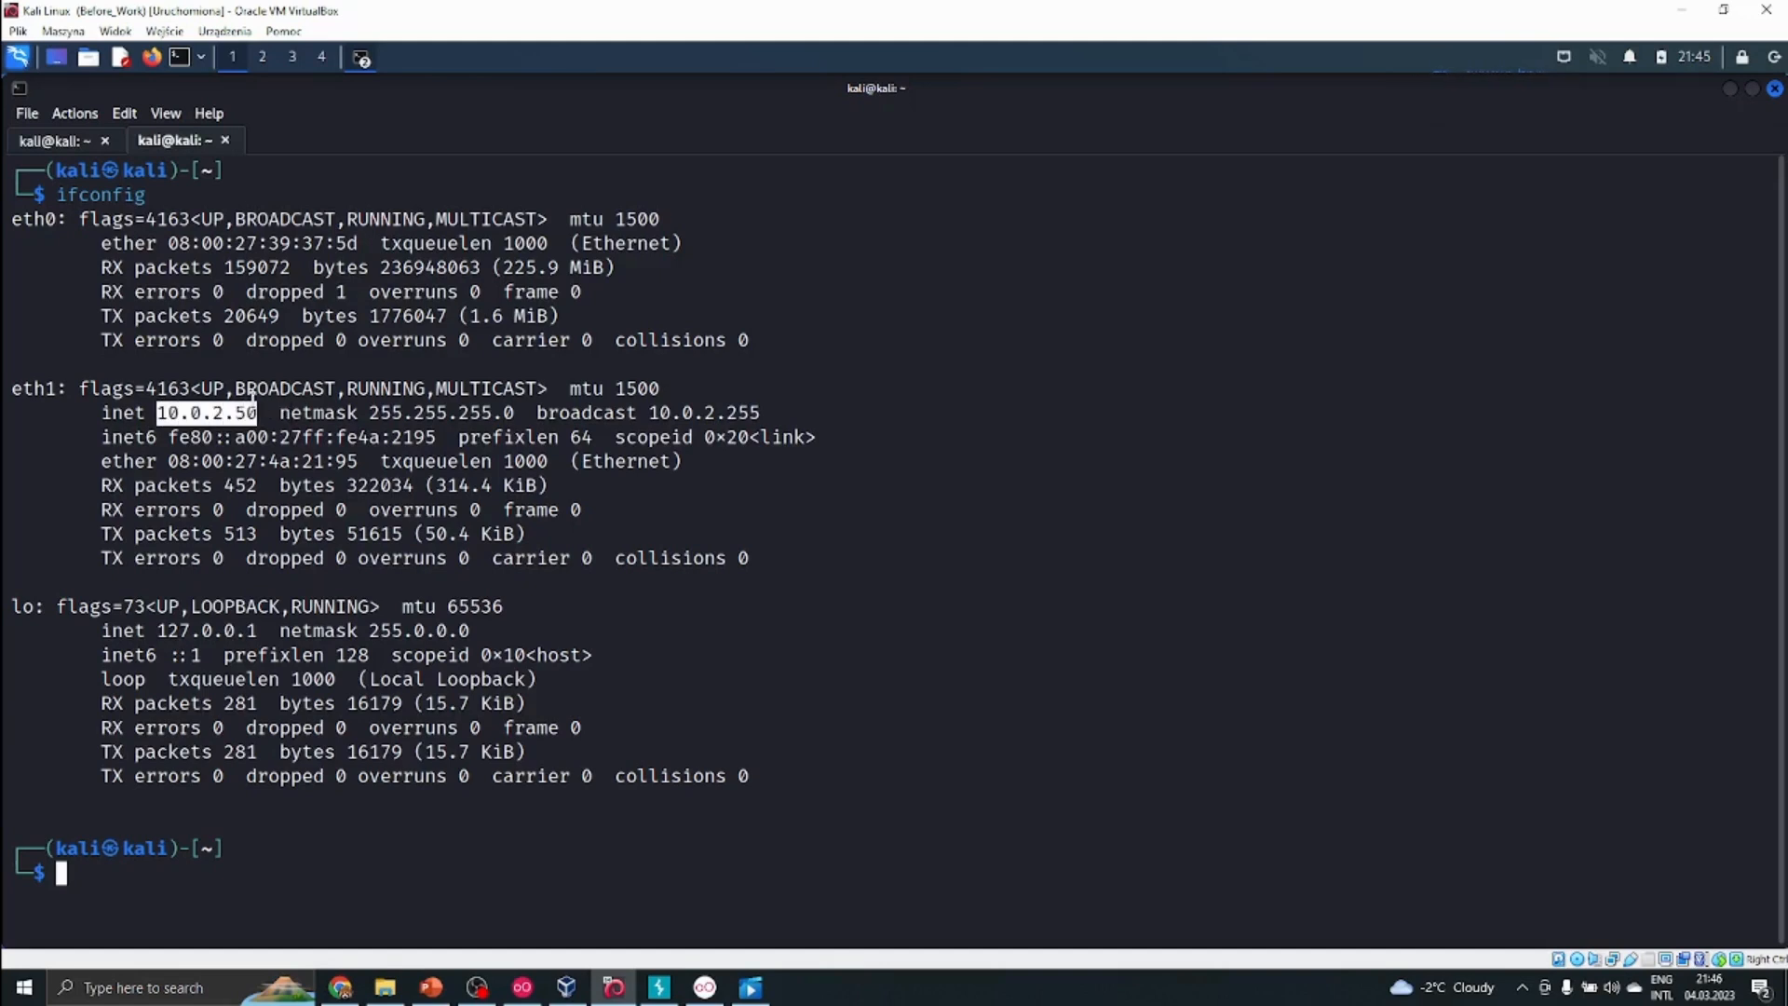
mouse_move(514, 352)
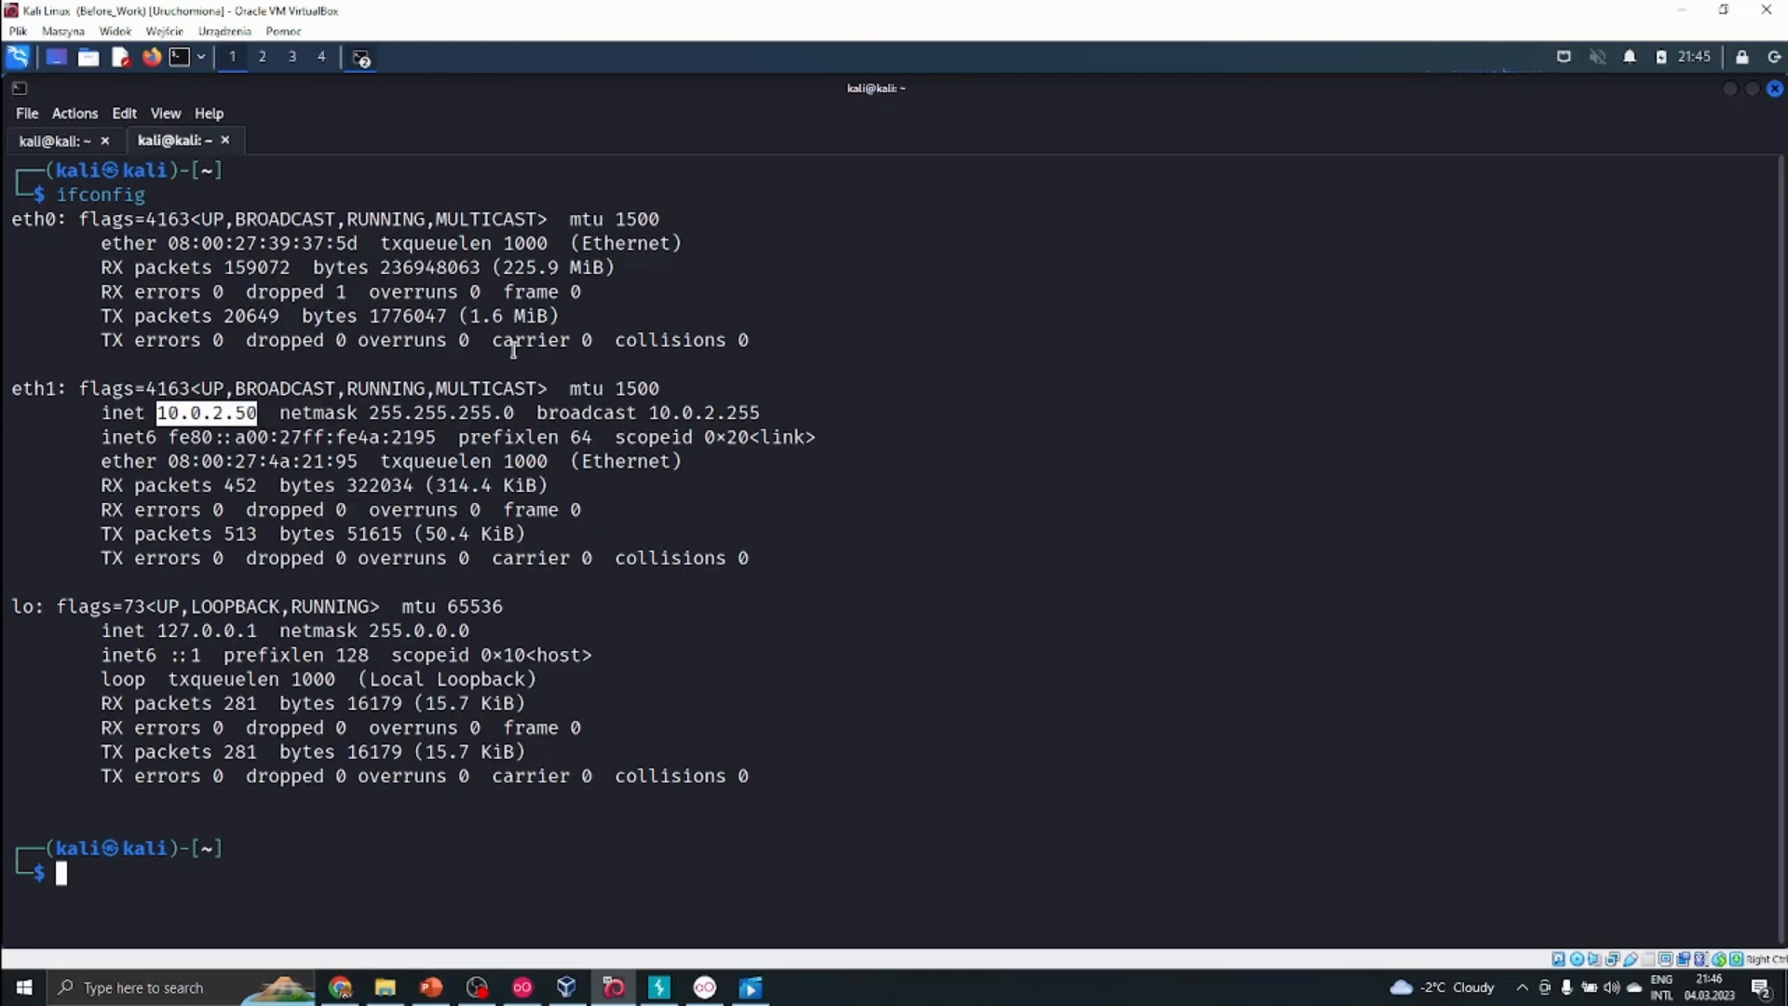
mouse_move(843, 704)
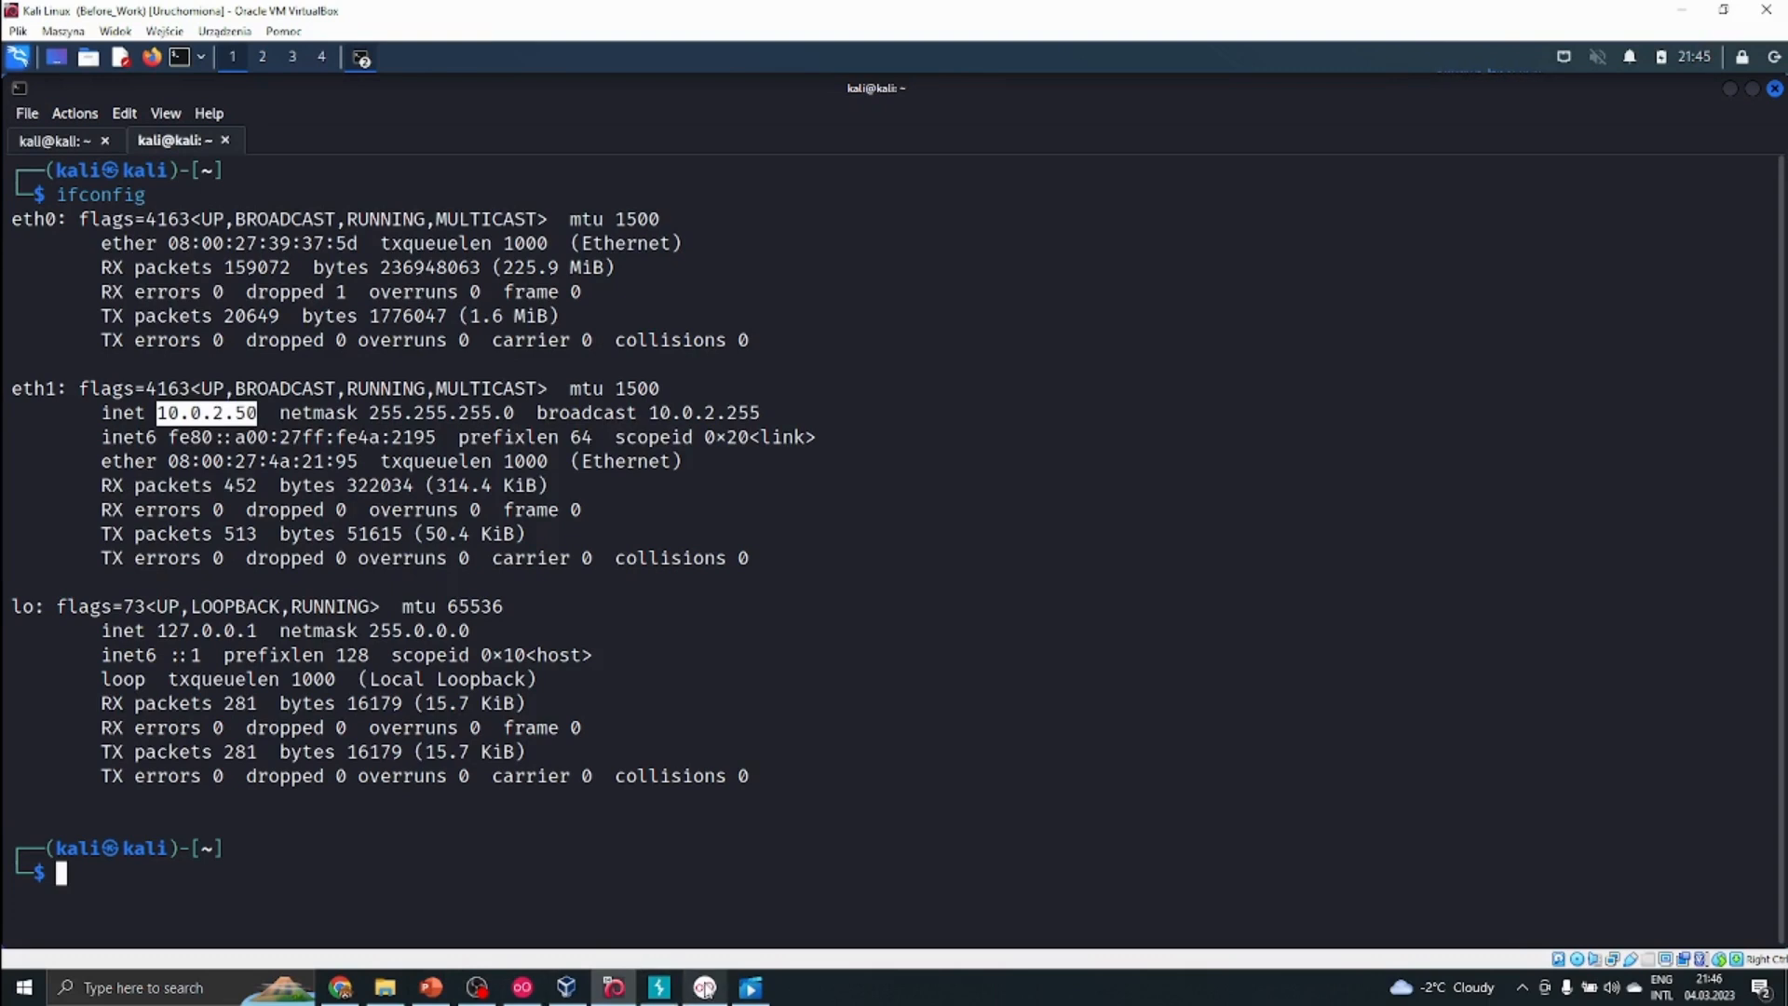
mouse_move(704, 987)
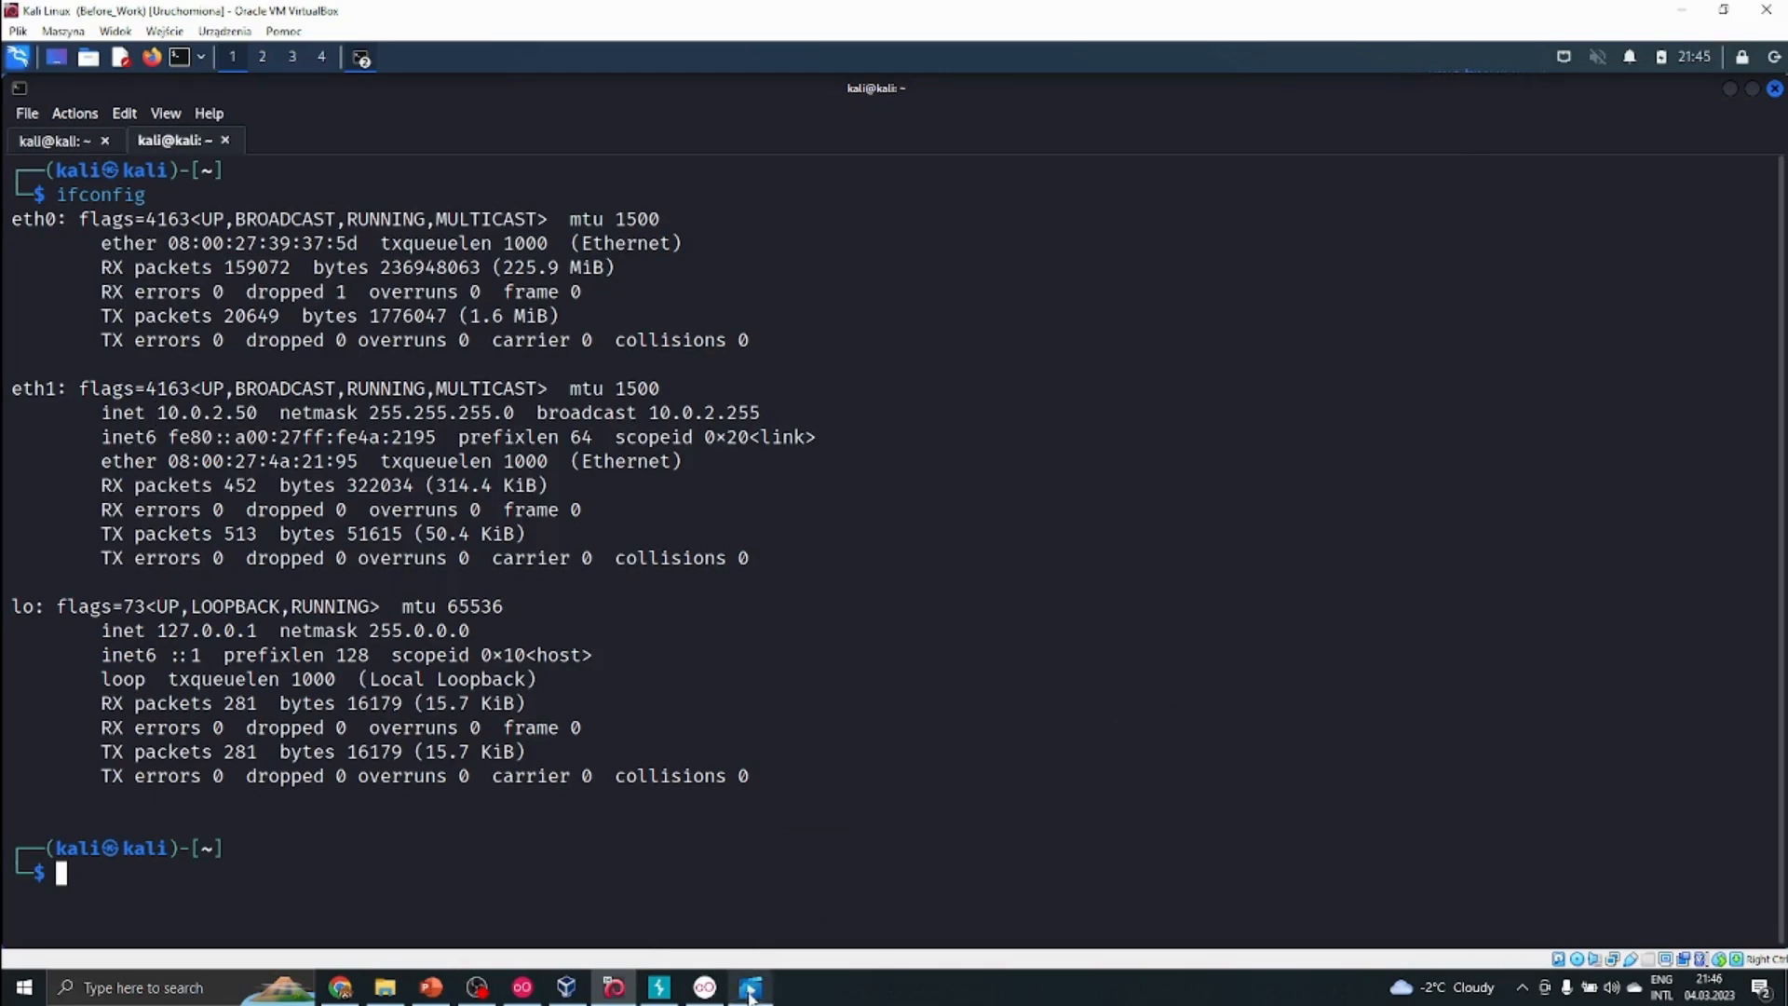
click(748, 987)
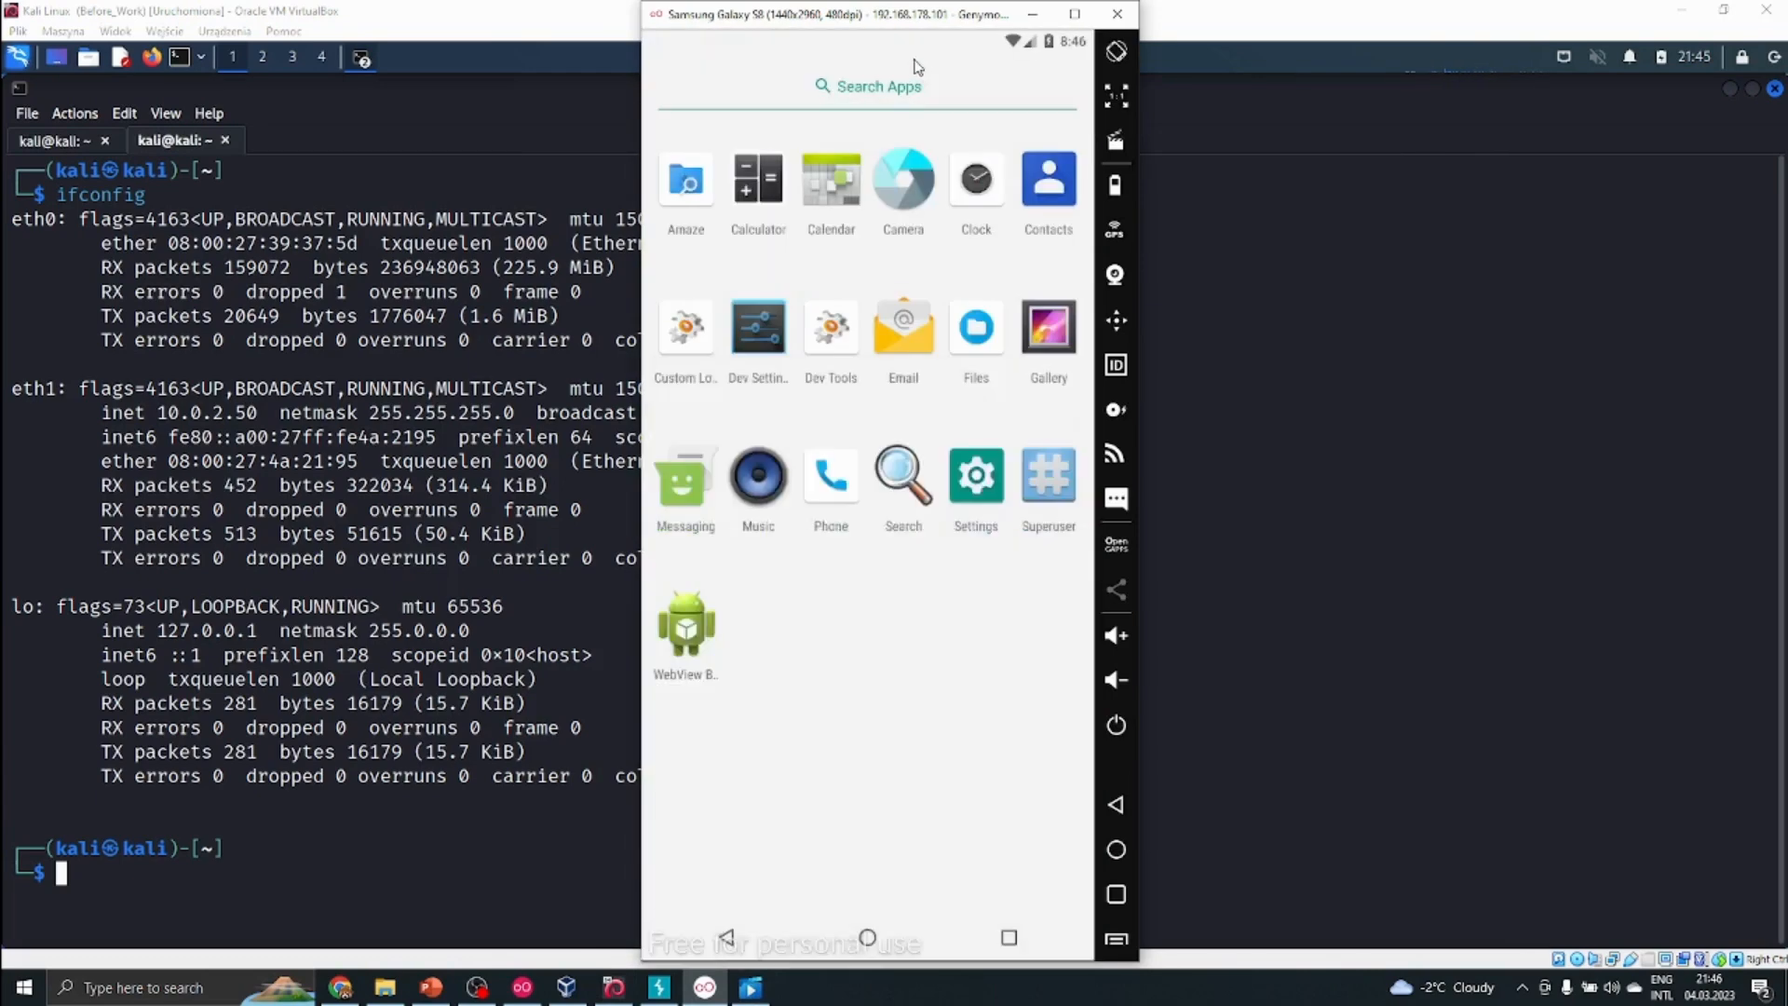
click(686, 628)
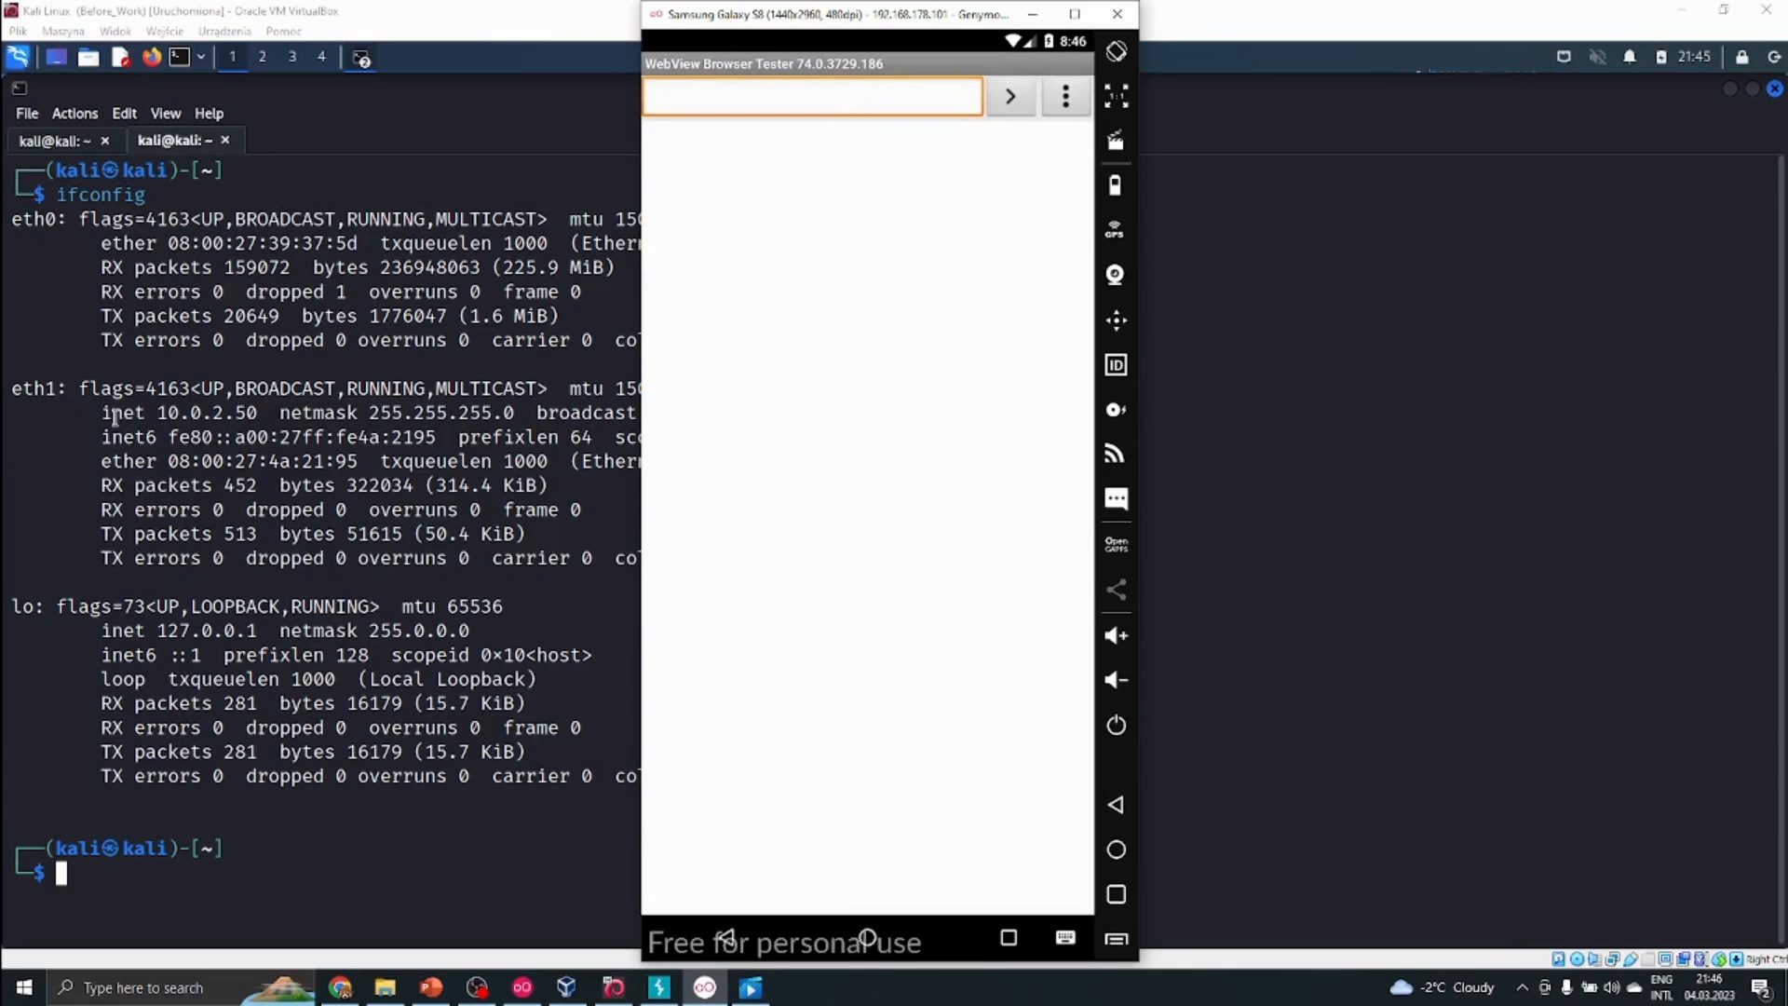
text(http://10.0.2.50)
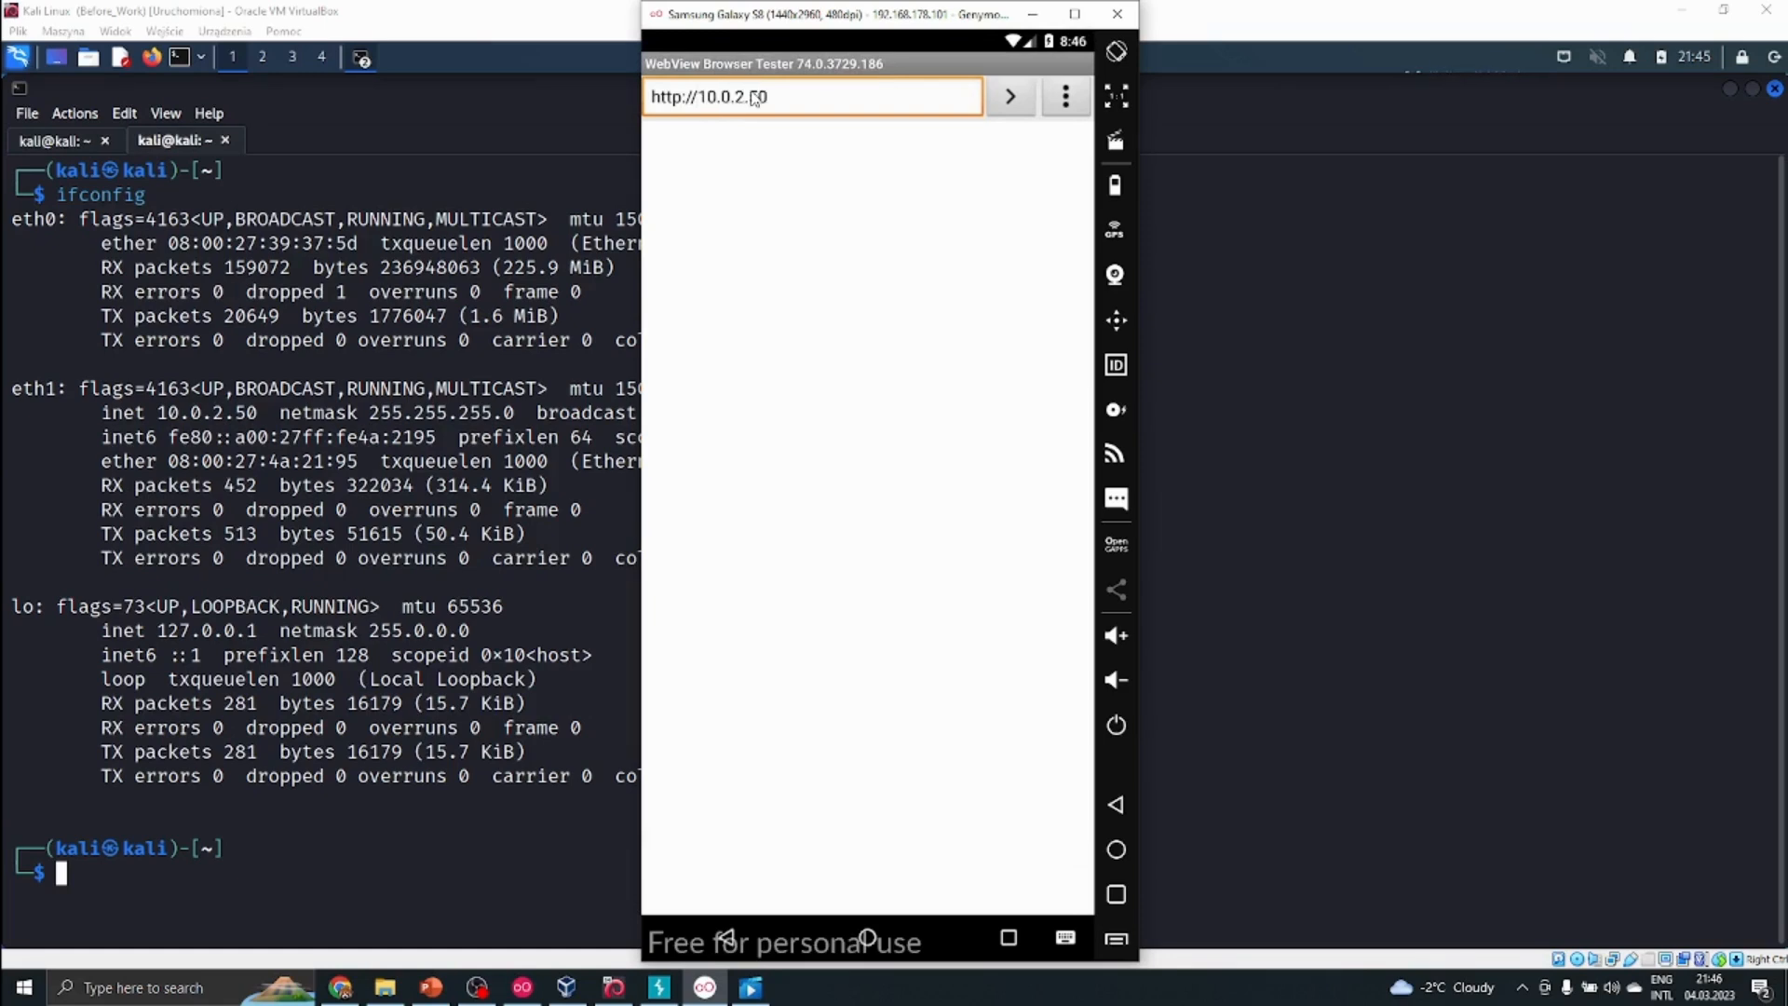
text(:)
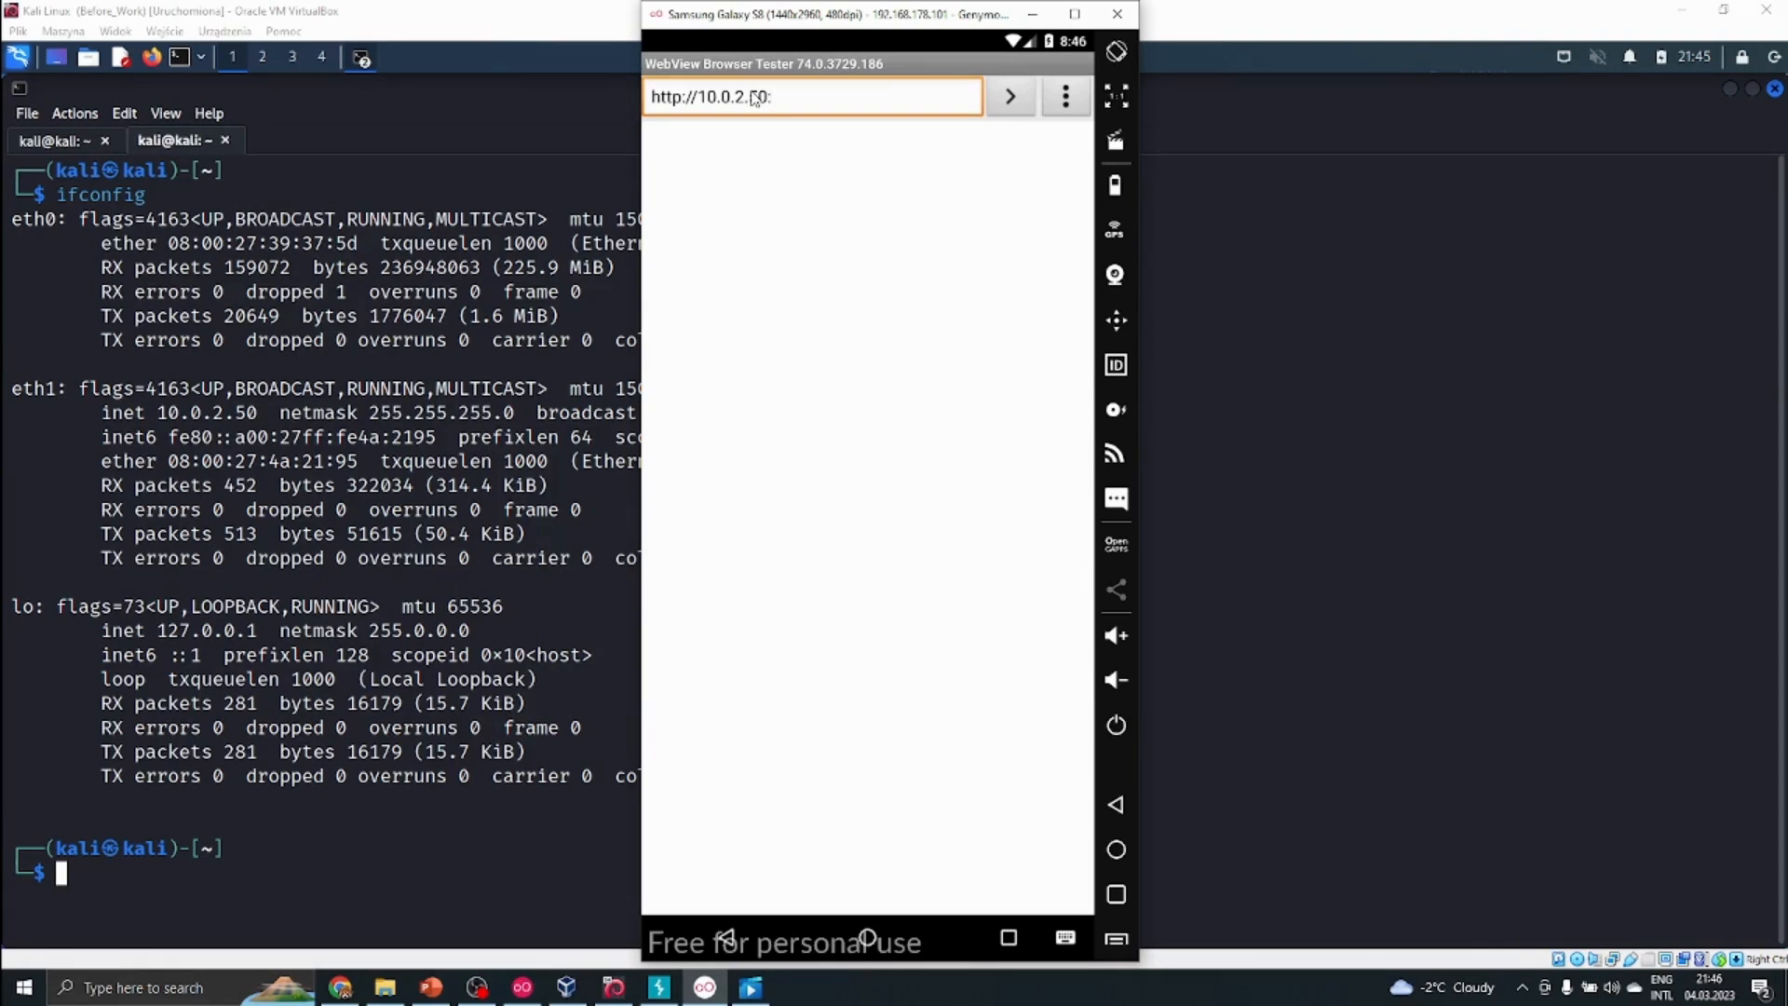
text(3000)
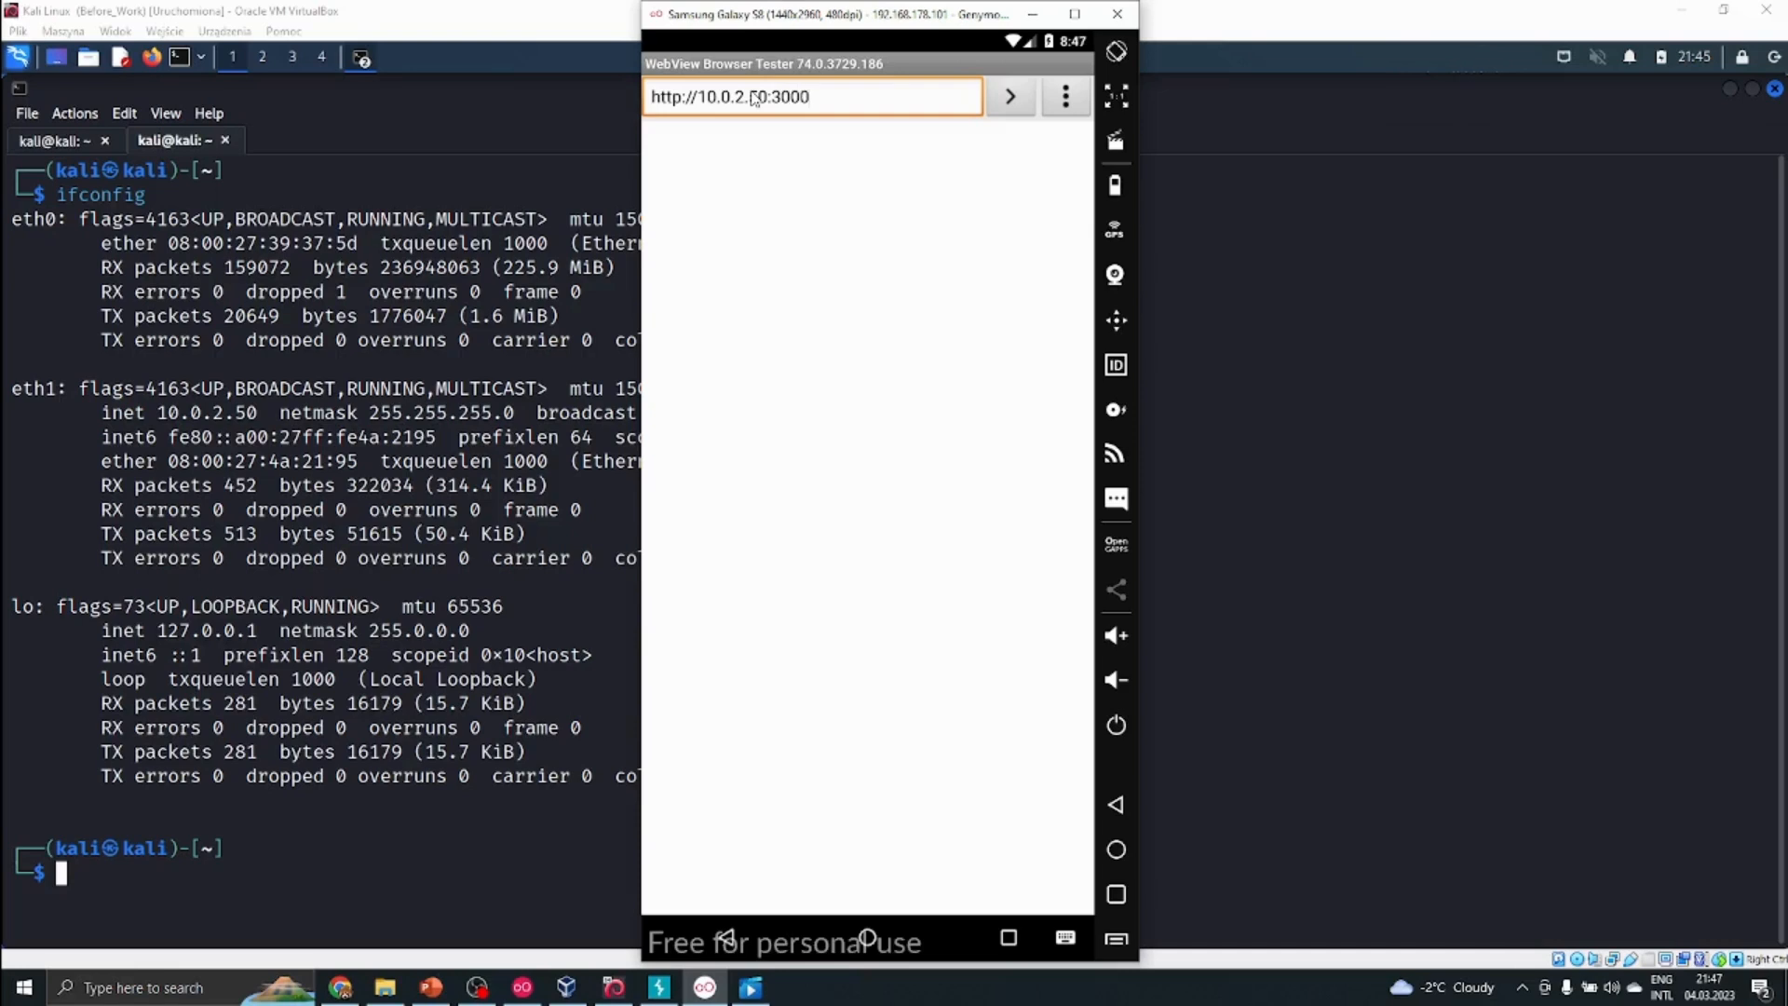
key(Backspace)
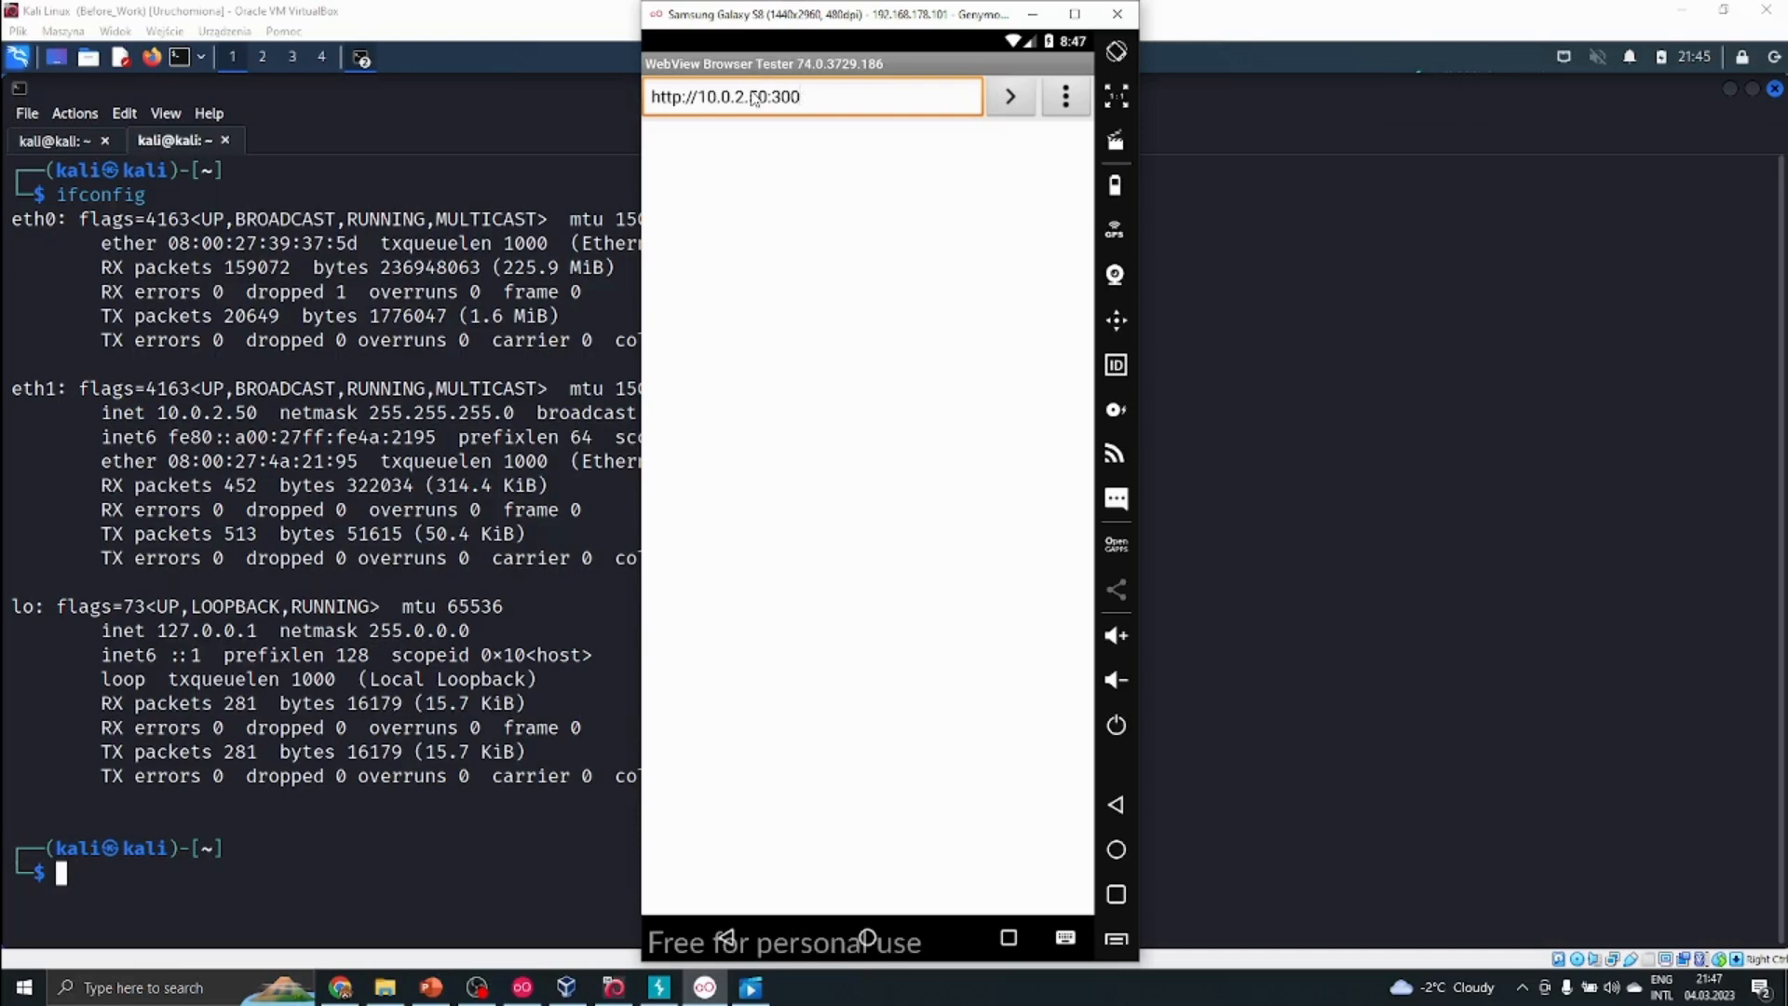
key(BackSpace)
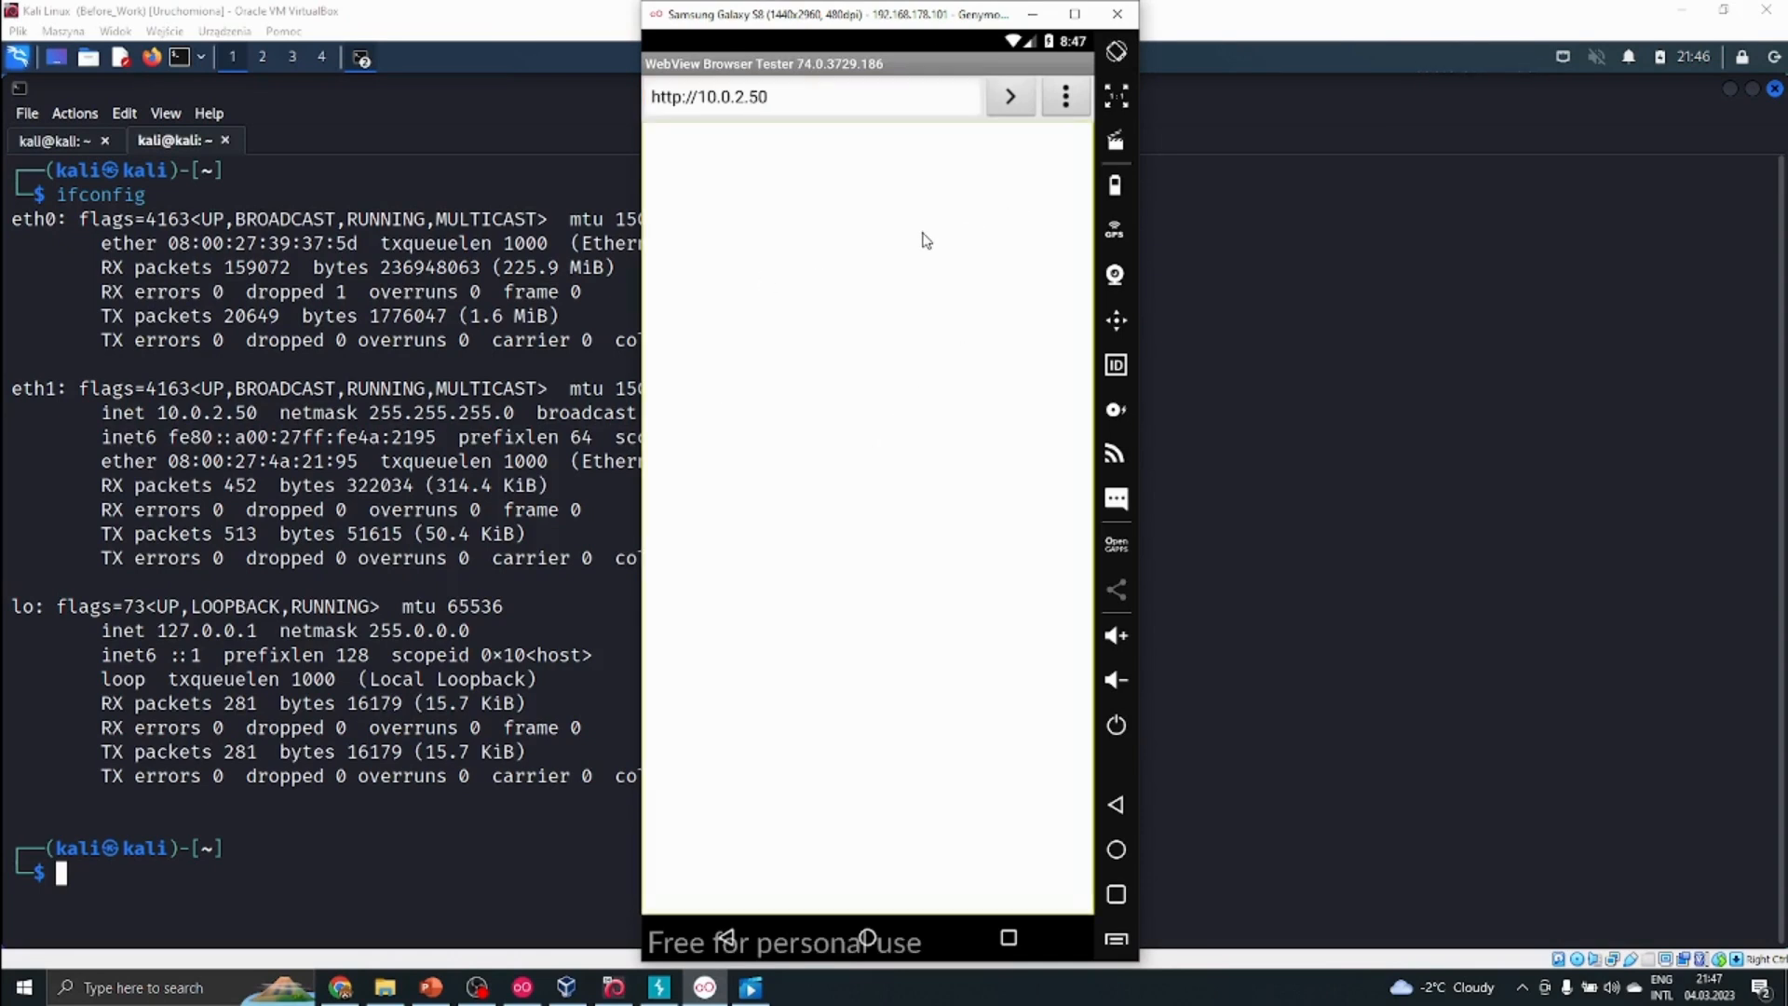
mouse_move(816, 283)
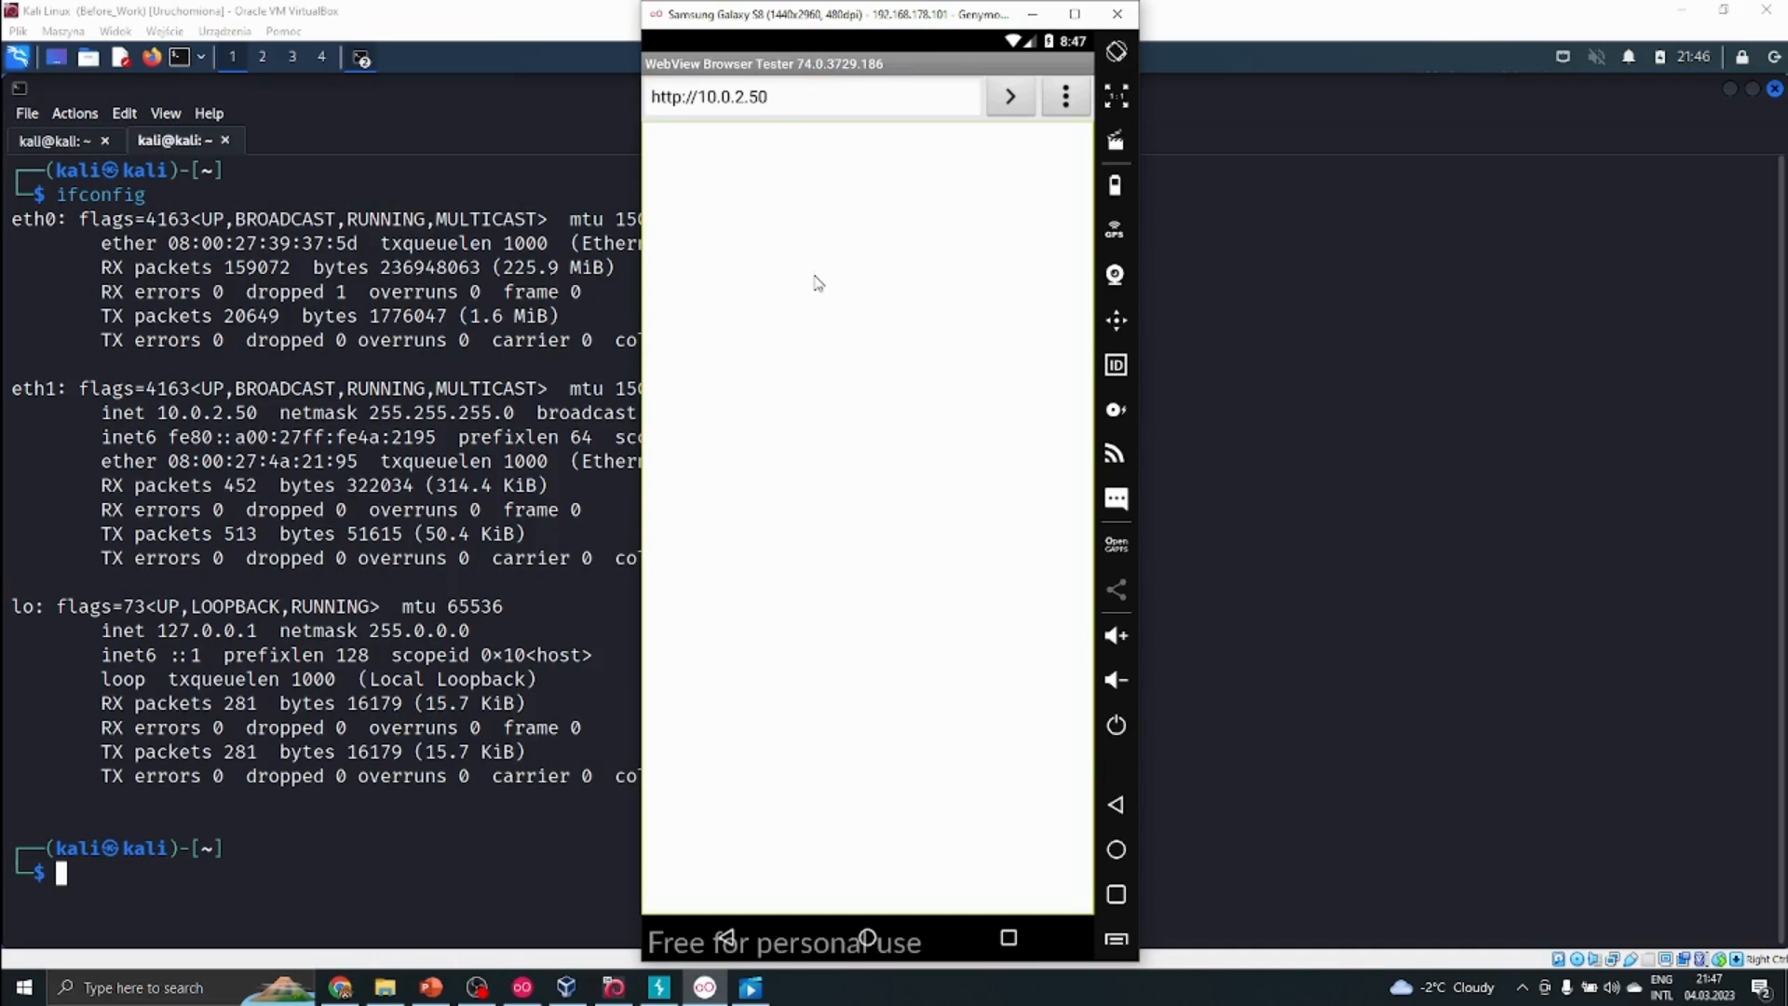
click(1116, 13)
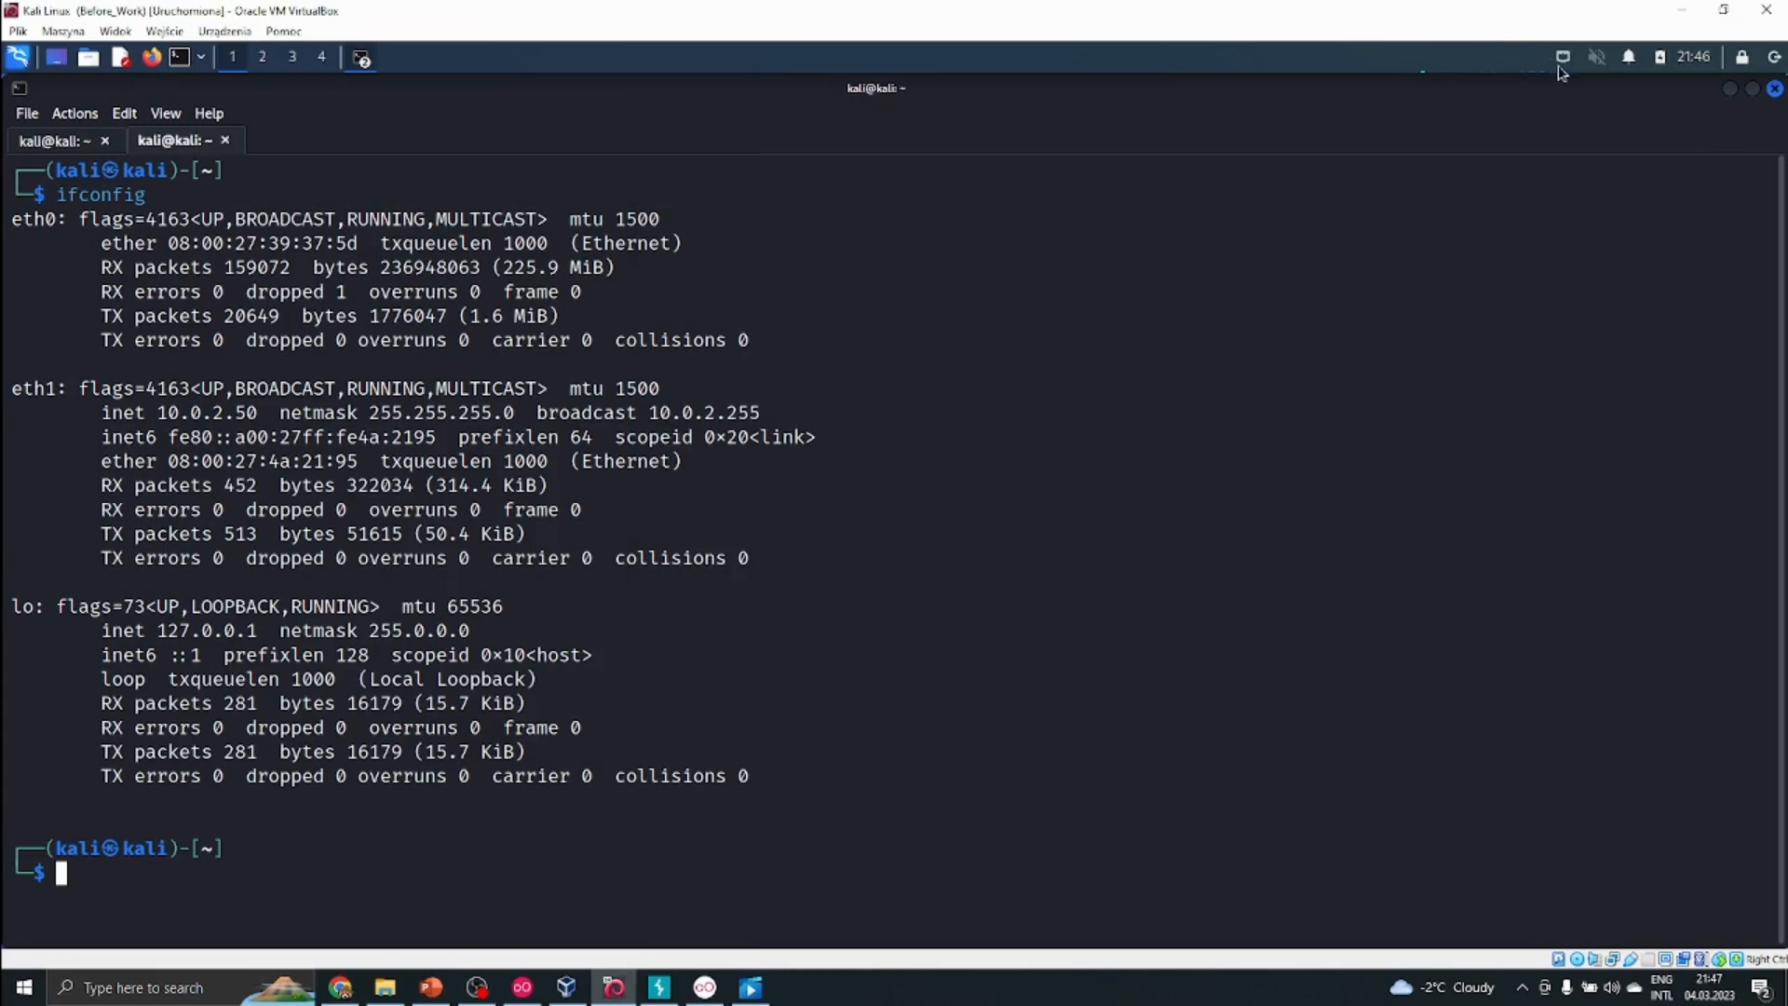
Step: Connect the disconnected Ethernet adapter using Wired connection 1 from the panel's network list
click(1596, 58)
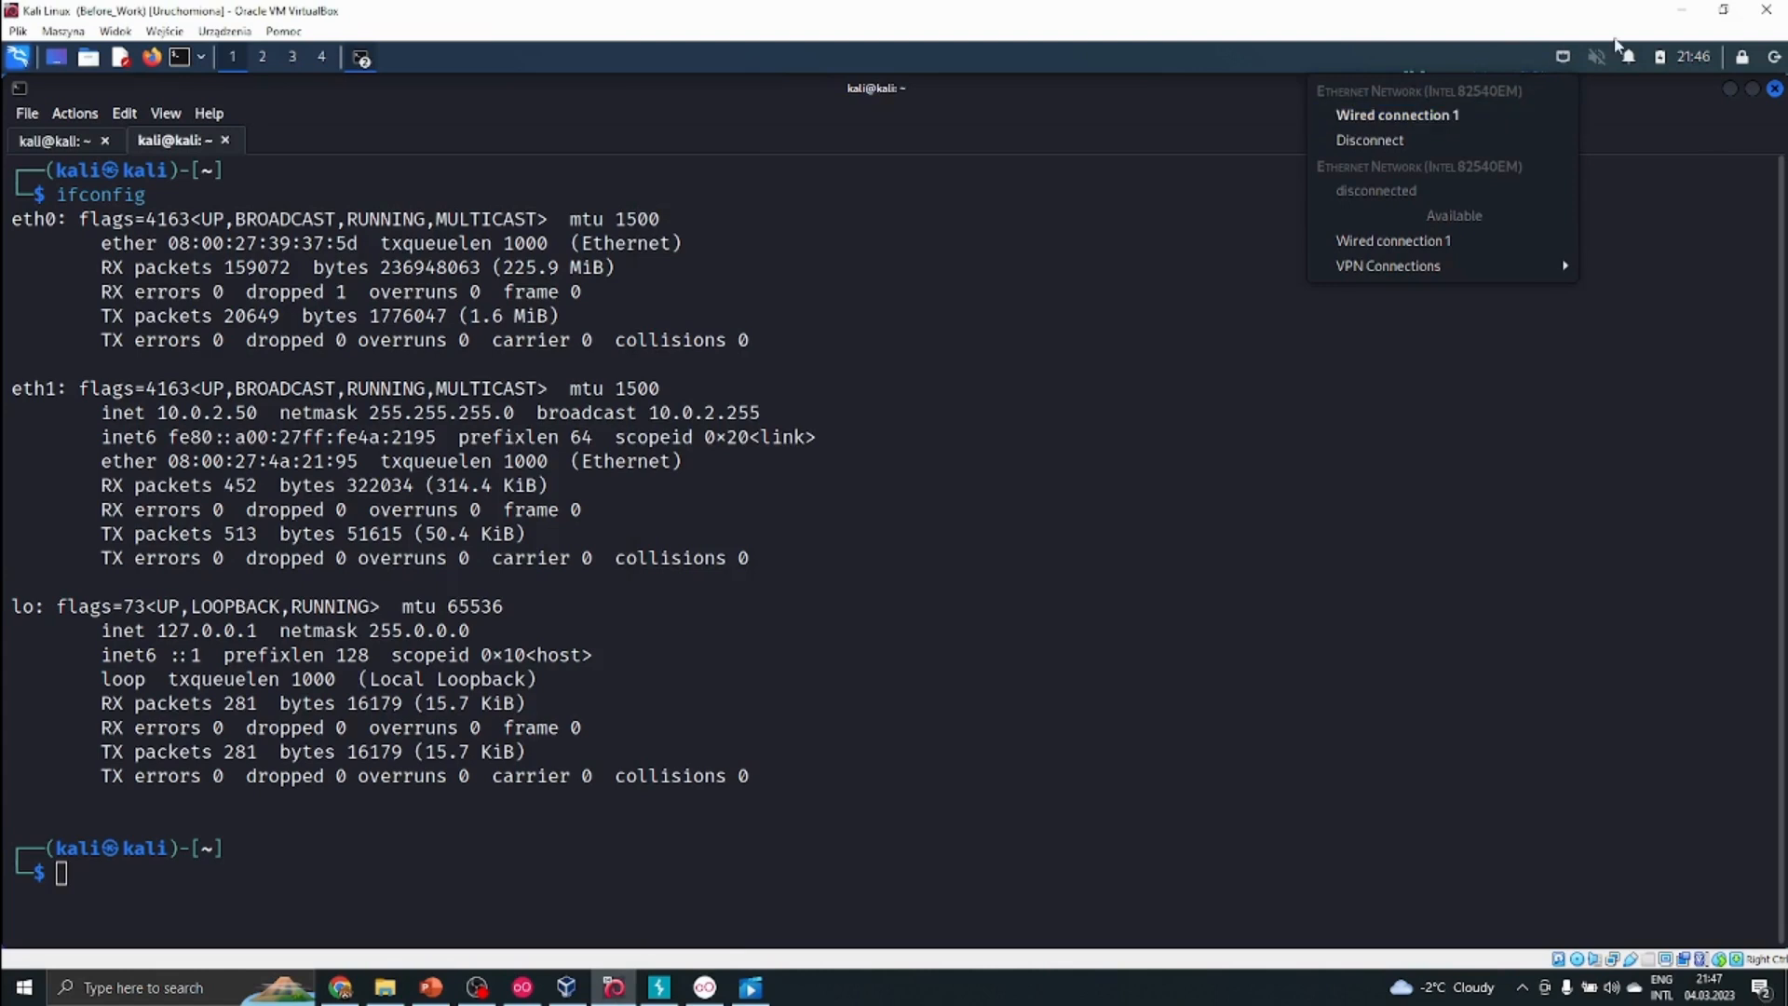
mouse_move(1413, 240)
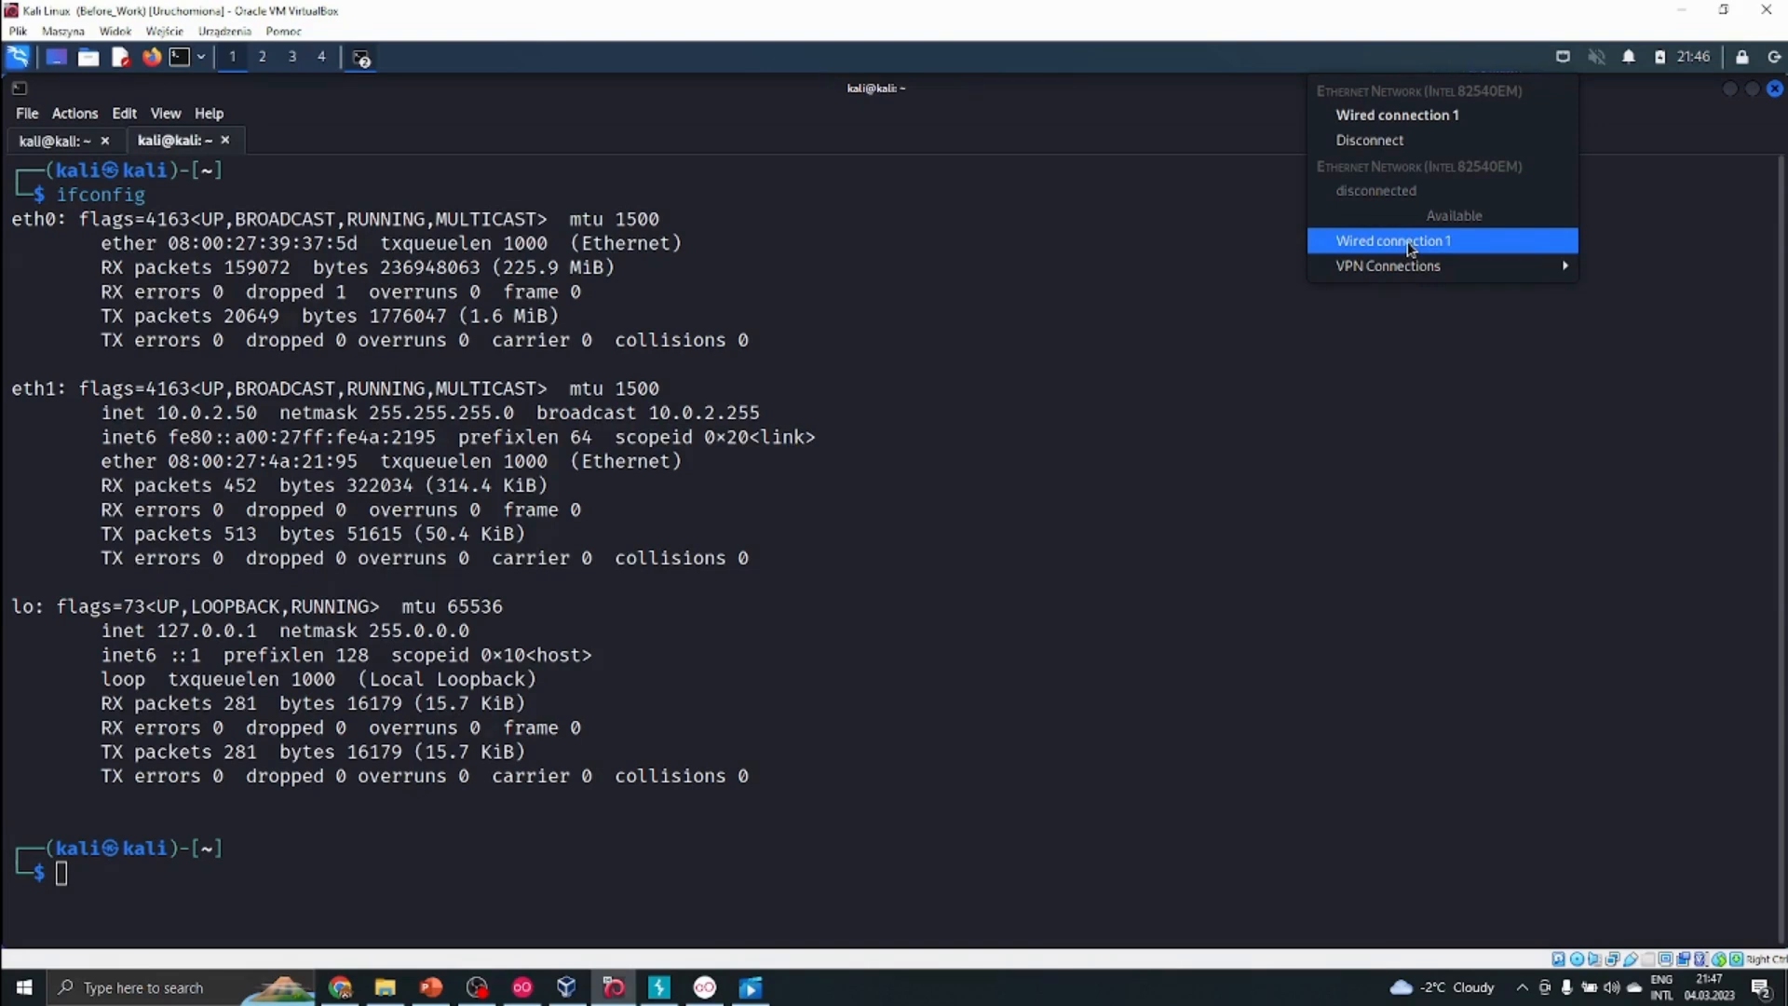
click(983, 423)
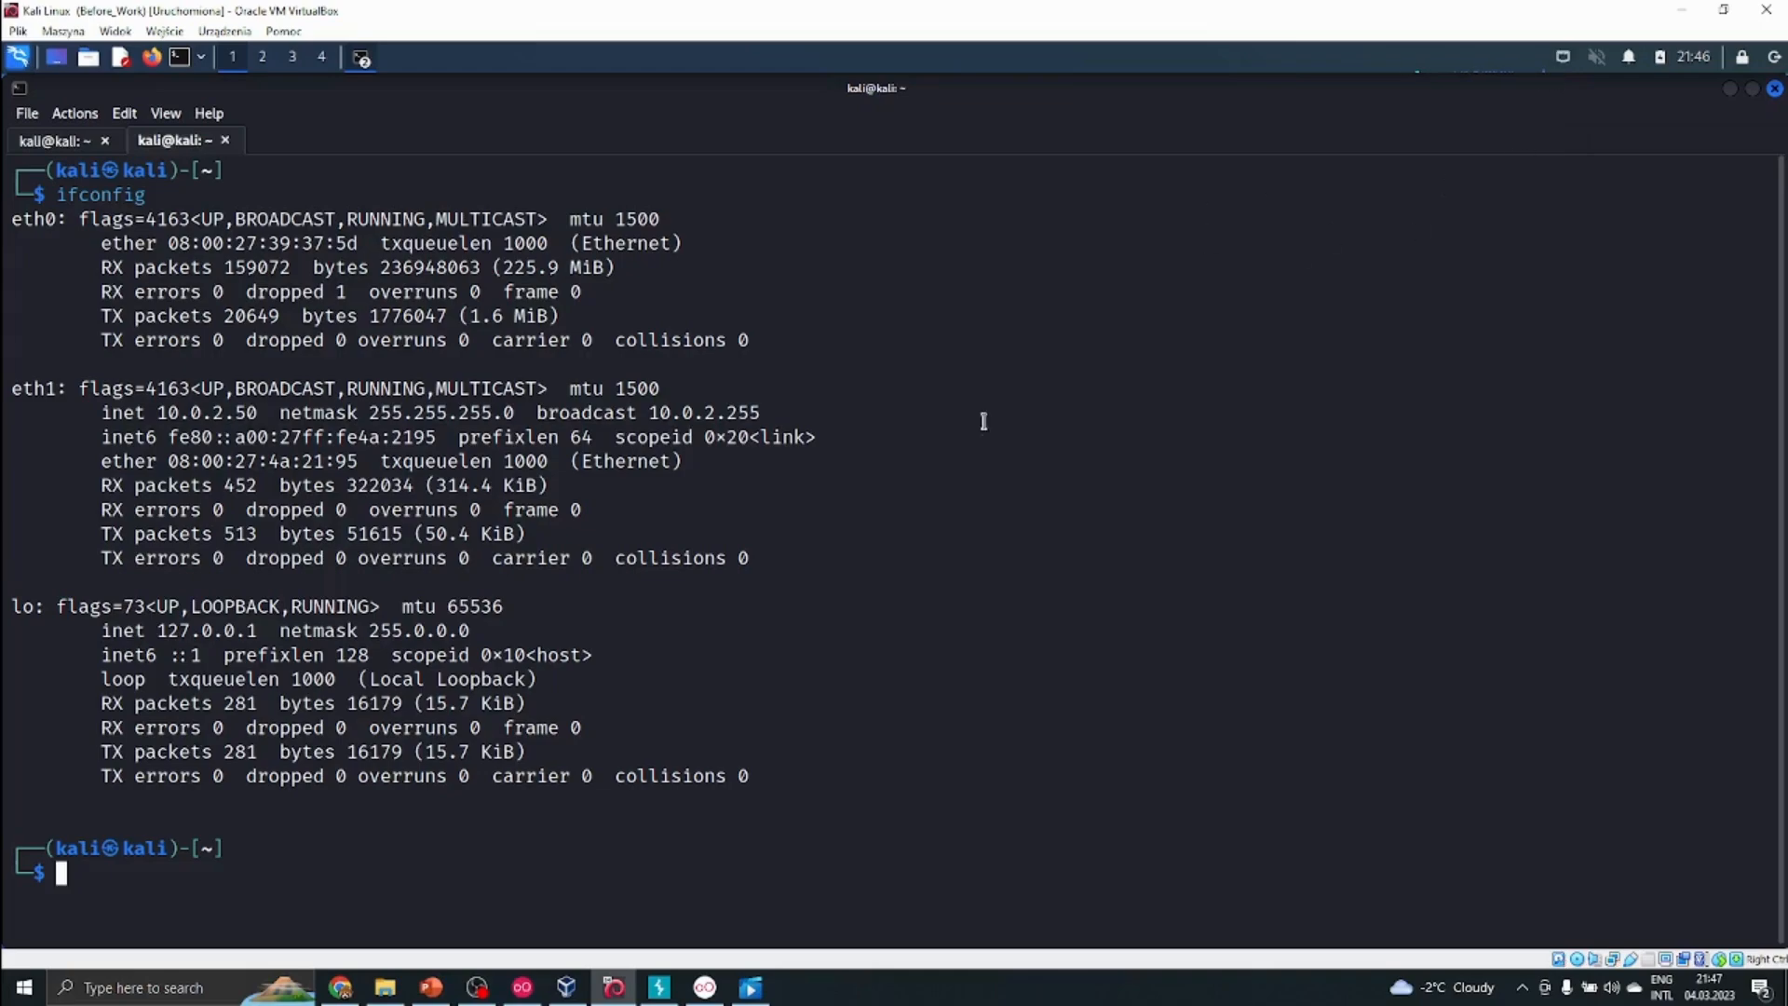